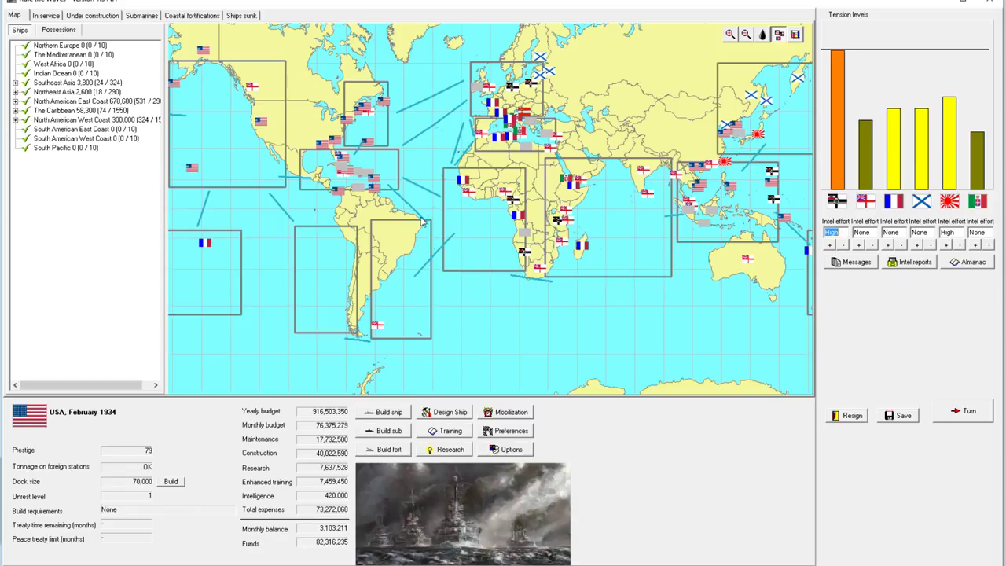
{"action": "mouse_move", "coordinate": [832, 160]}
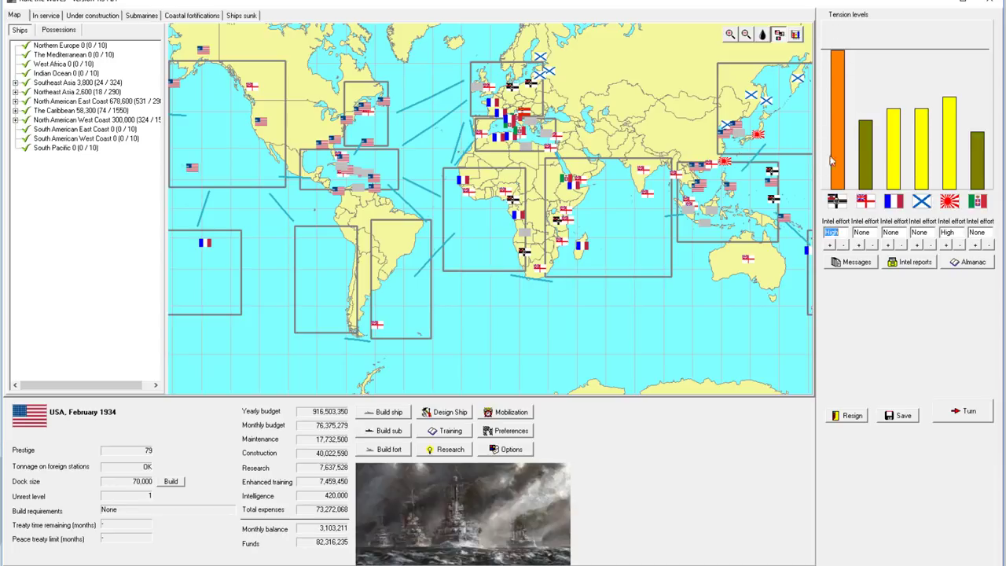
{"action": "mouse_move", "coordinate": [496, 244]}
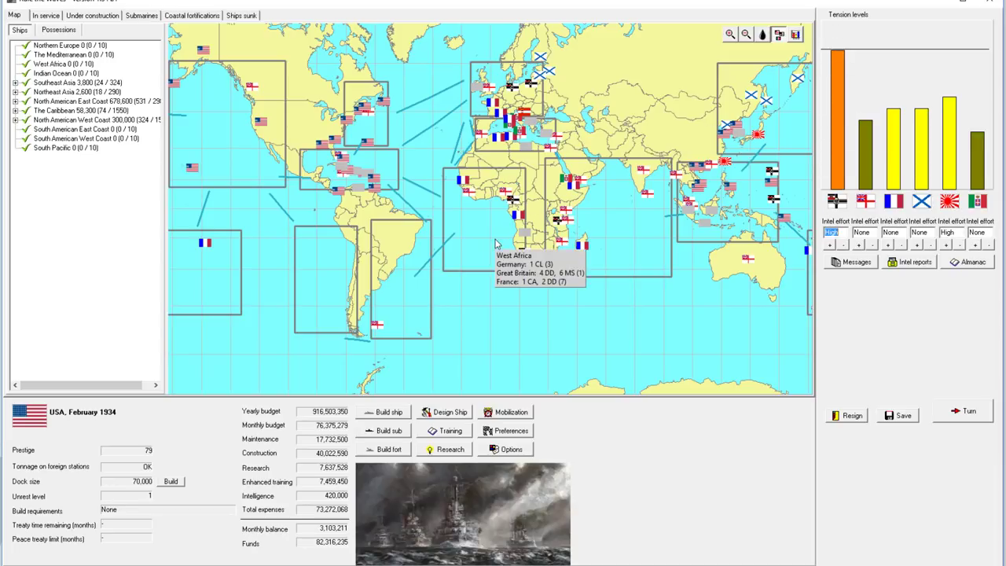
{"action": "mouse_move", "coordinate": [460, 123]}
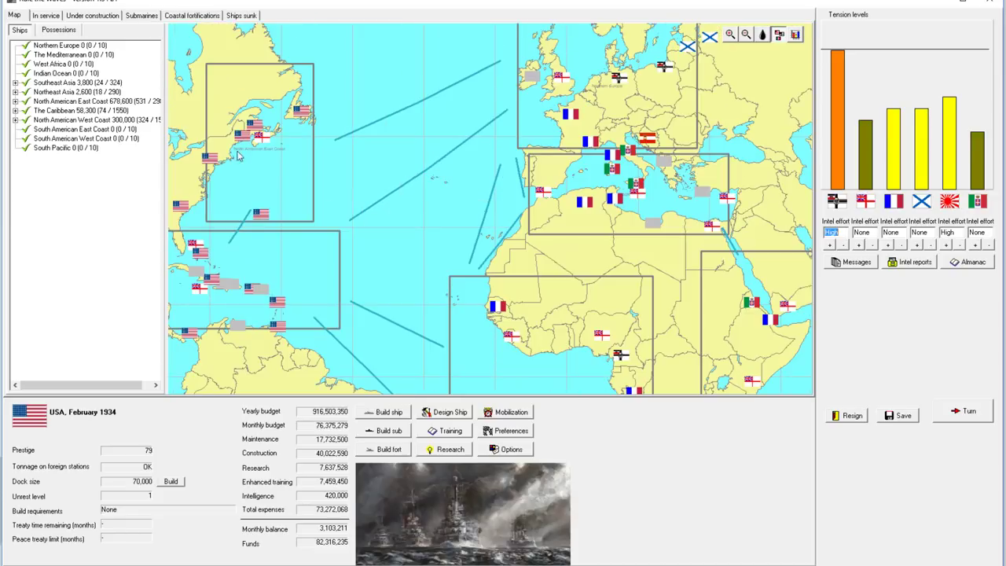
- Switch from the world map to the In service list, then the Under construction list
{"action": "left_click", "coordinate": [44, 16]}
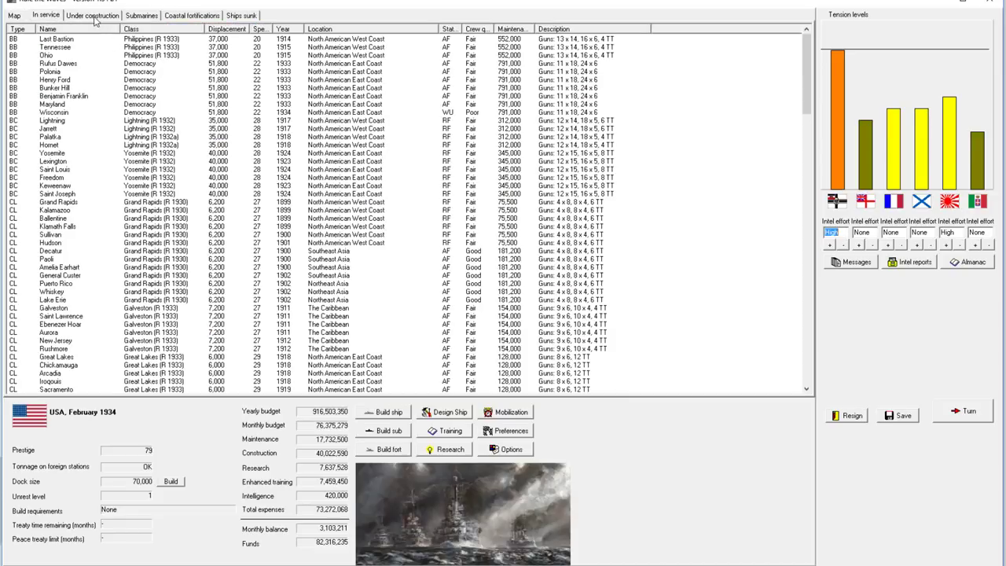
{"action": "left_click", "coordinate": [91, 15]}
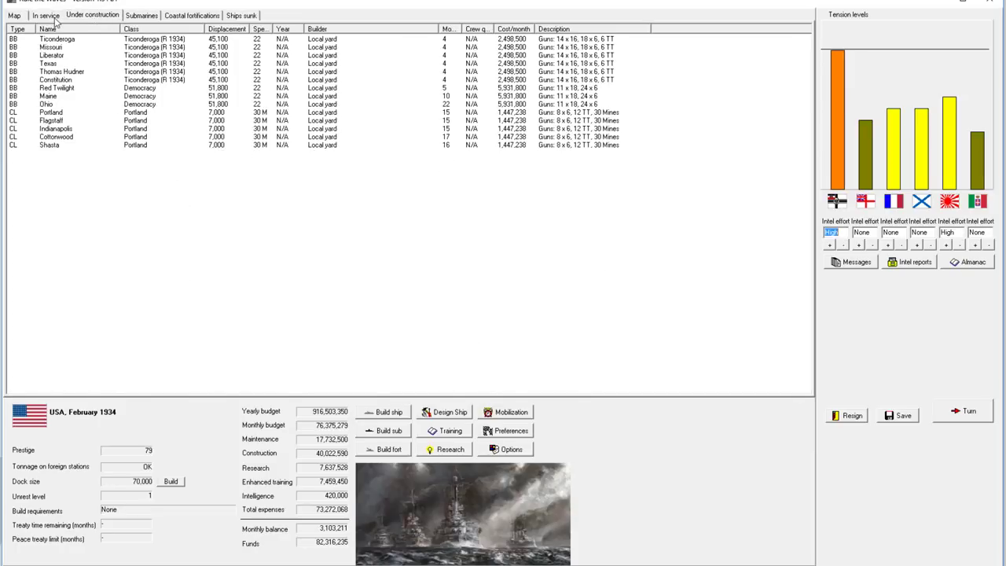
- Load the saved 52,000-ton battleship design temp.10d into the ship designer
{"action": "left_click", "coordinate": [444, 412]}
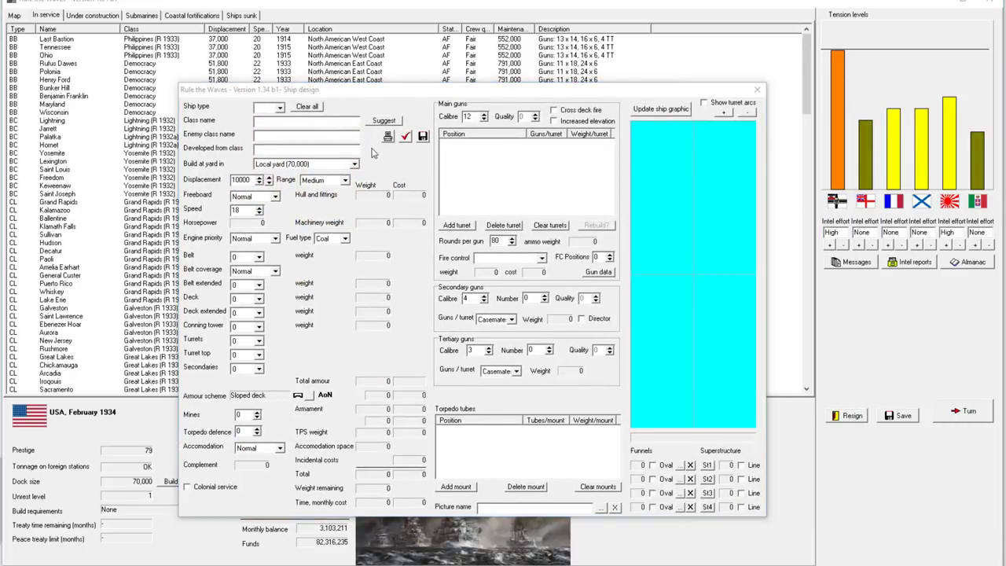
{"action": "left_click", "coordinate": [386, 136]}
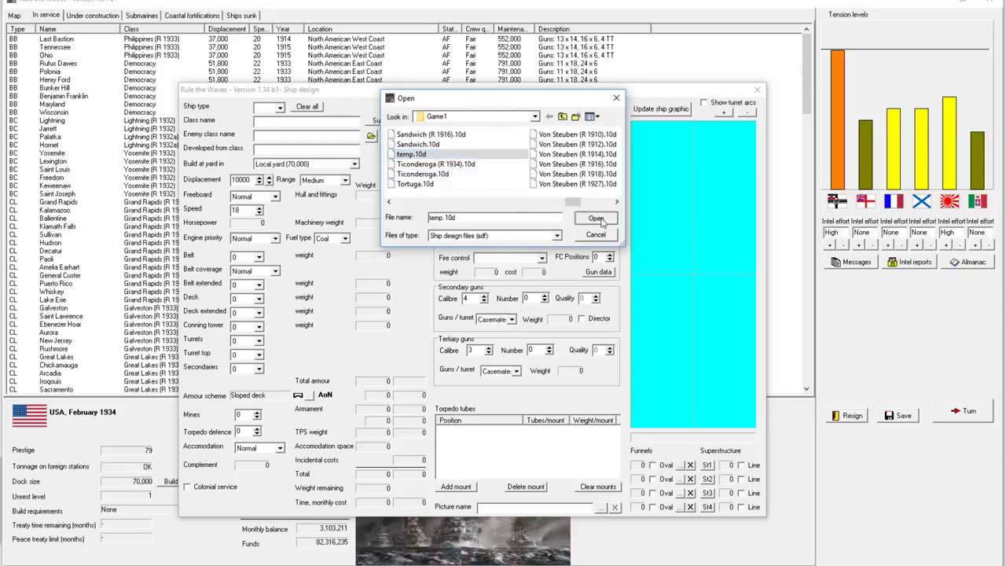
{"action": "left_click", "coordinate": [597, 217]}
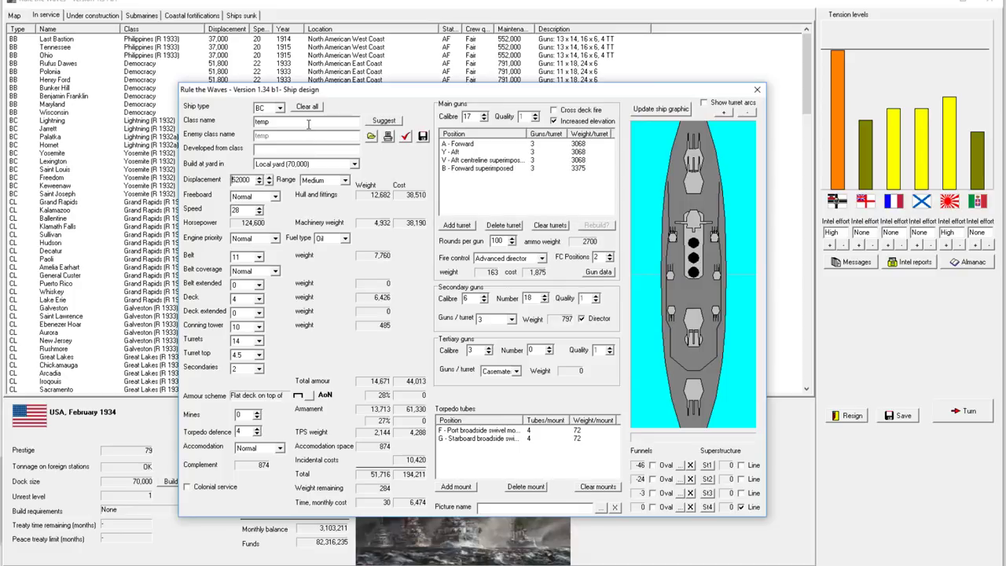
{"action": "mouse_move", "coordinate": [689, 258]}
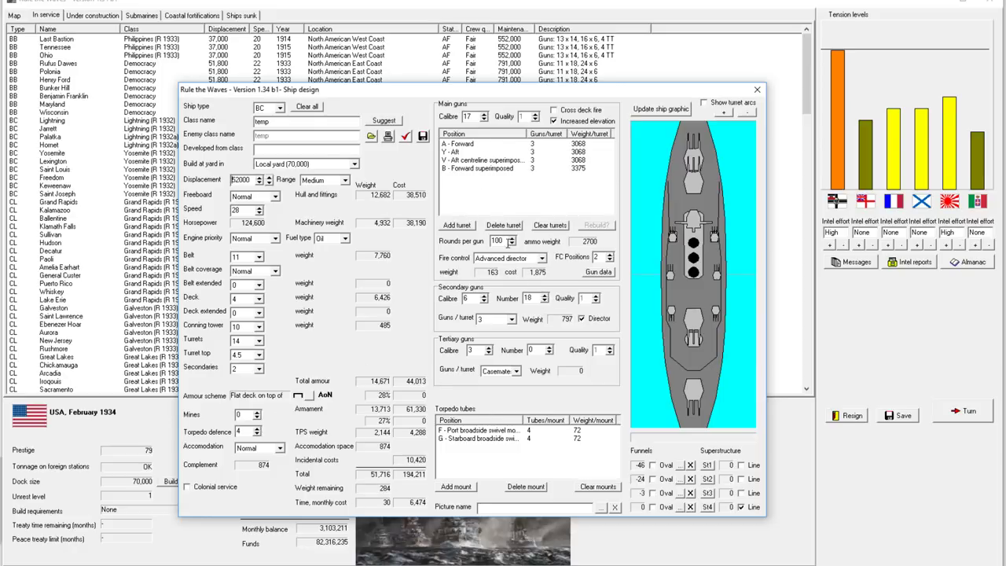
{"action": "left_click", "coordinate": [511, 239]}
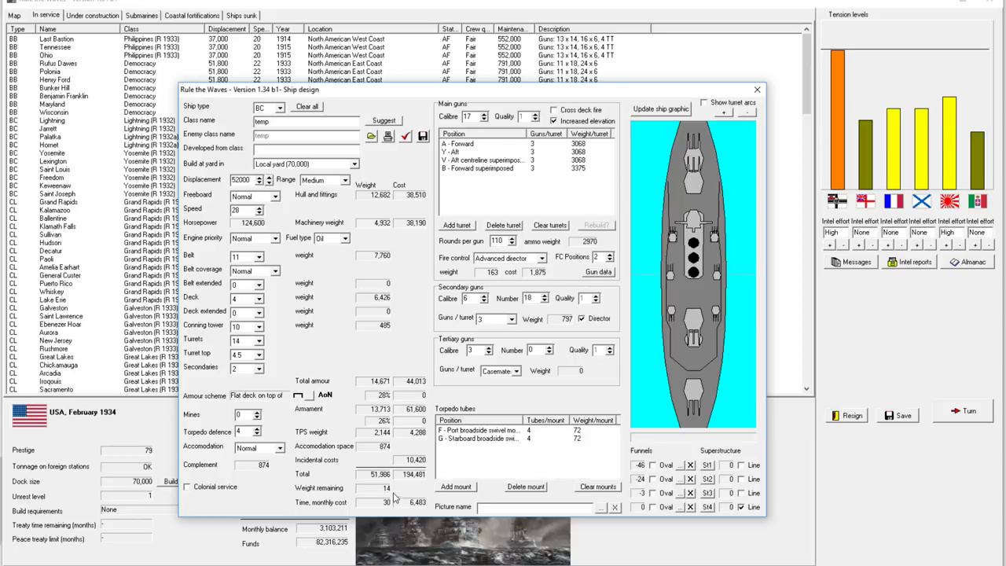
{"action": "mouse_move", "coordinate": [512, 160]}
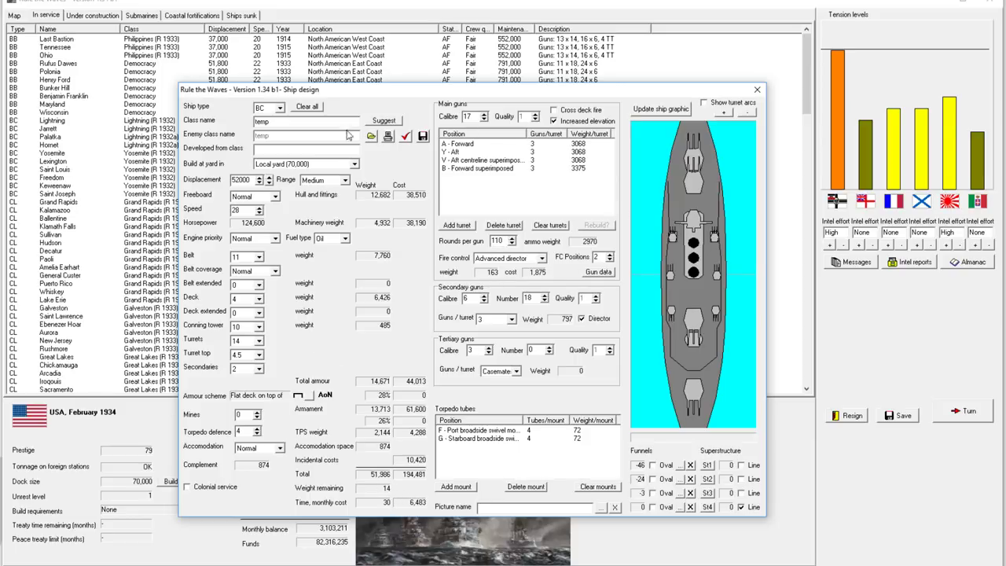
{"action": "mouse_move", "coordinate": [253, 296]}
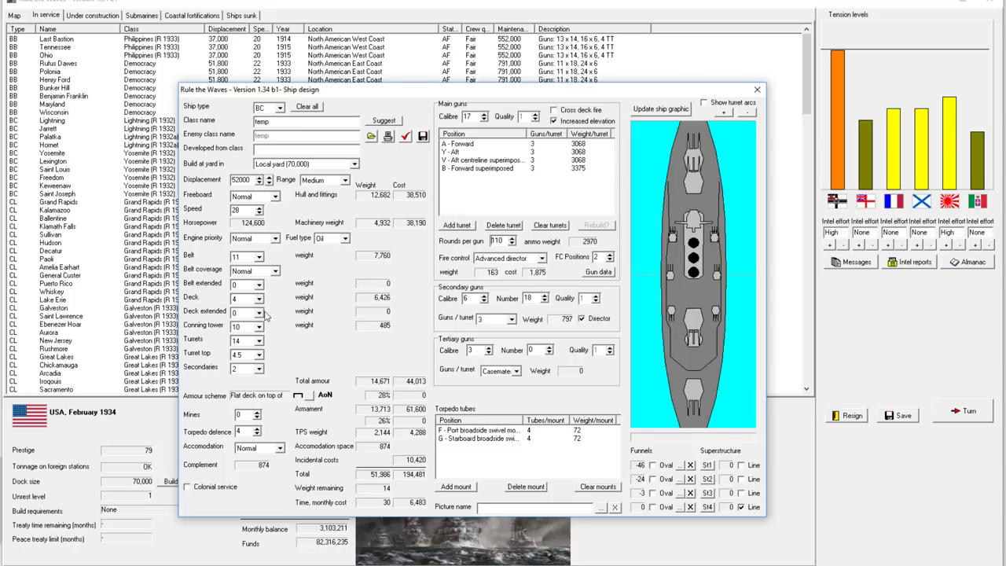
{"action": "mouse_move", "coordinate": [693, 185]}
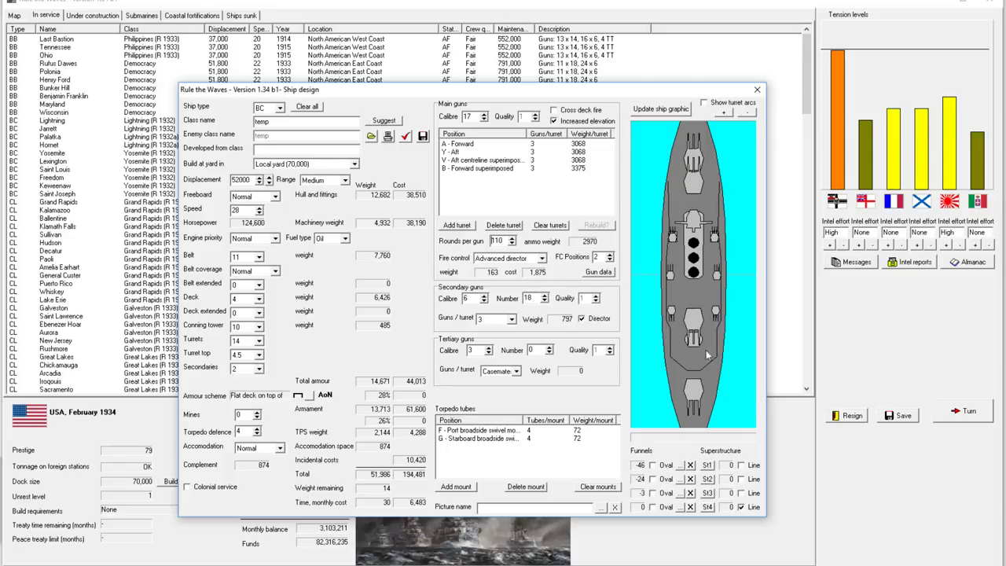
{"action": "mouse_move", "coordinate": [705, 192]}
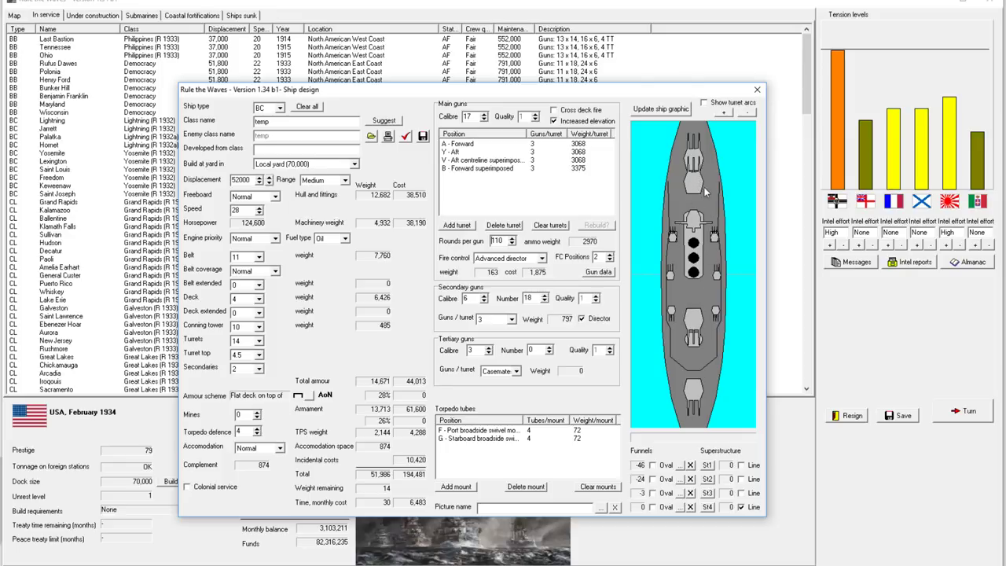
{"action": "mouse_move", "coordinate": [689, 205]}
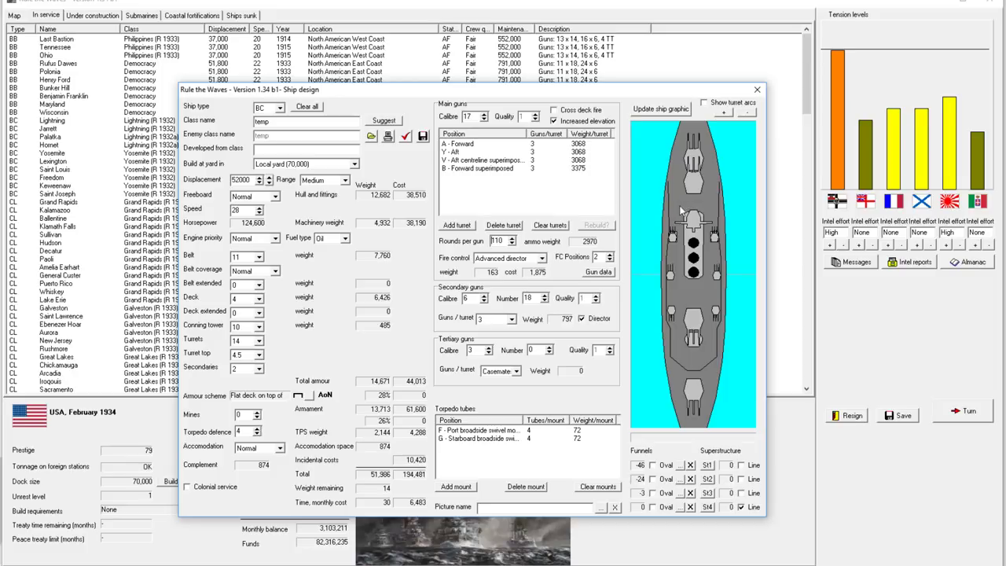
{"action": "mouse_move", "coordinate": [698, 175]}
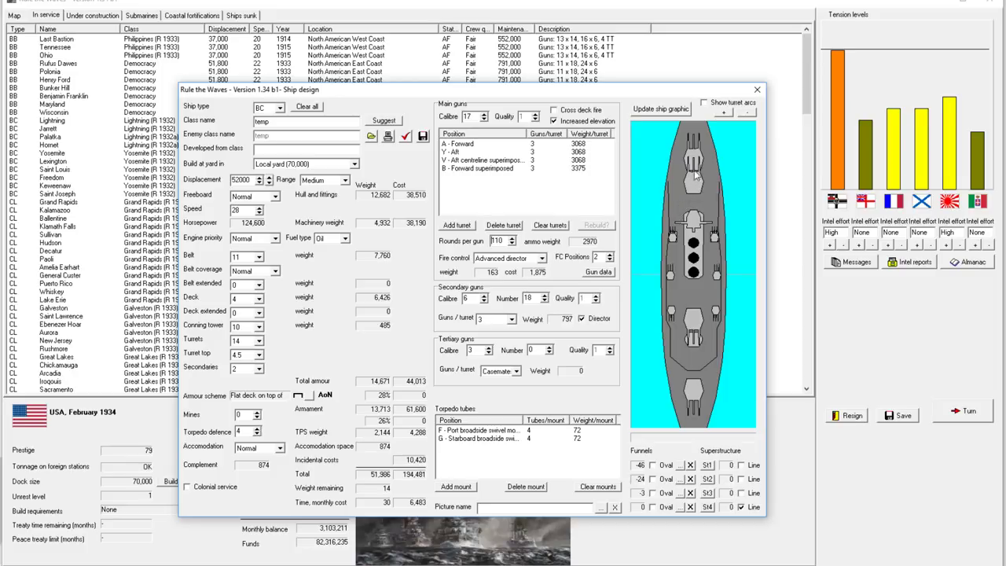
{"action": "mouse_move", "coordinate": [695, 359]}
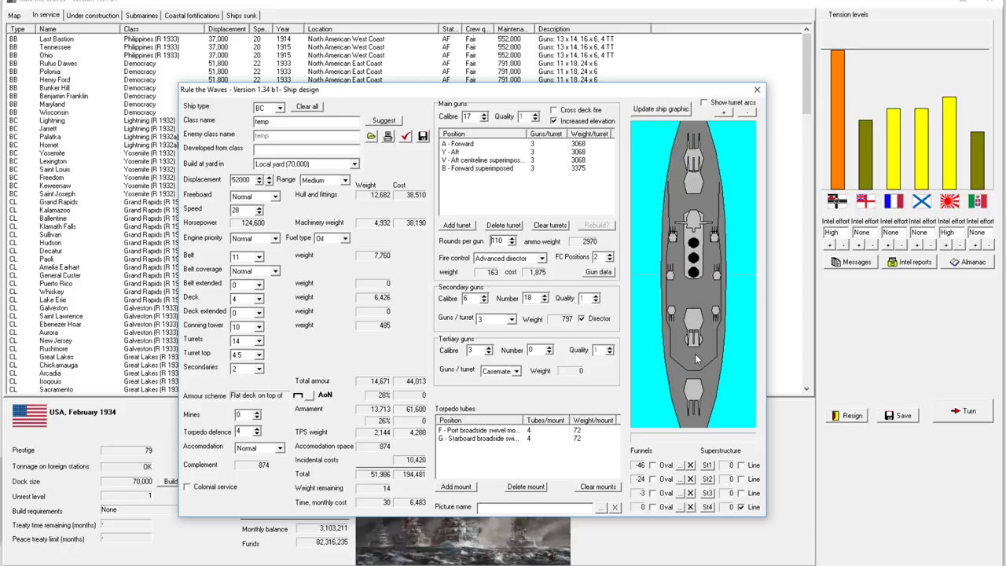
{"action": "mouse_move", "coordinate": [693, 359]}
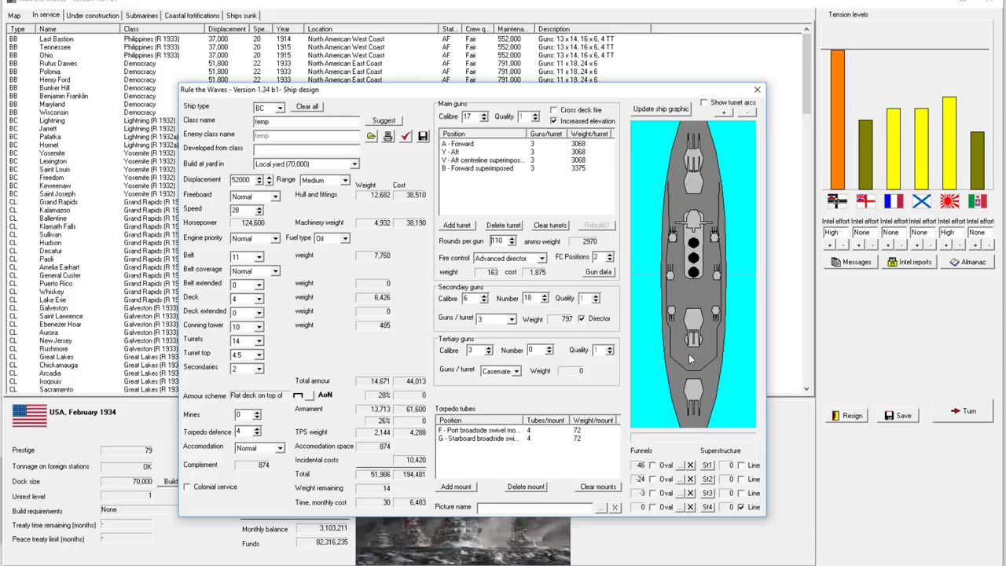
{"action": "mouse_move", "coordinate": [711, 165]}
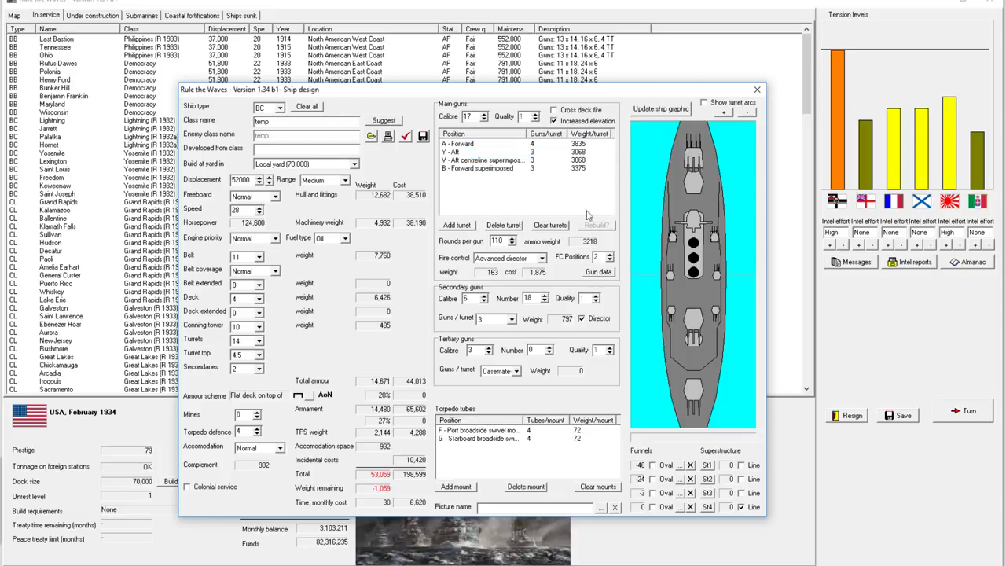
- Delete the aft superimposed main turret, leaving three main gun positions within displacement
{"action": "right_click", "coordinate": [456, 151]}
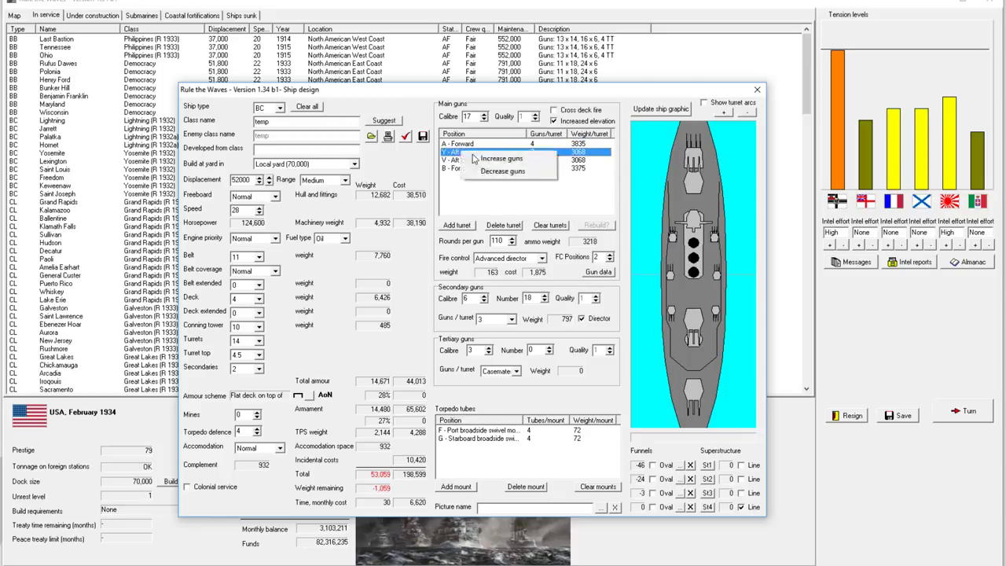
{"action": "left_click", "coordinate": [501, 157]}
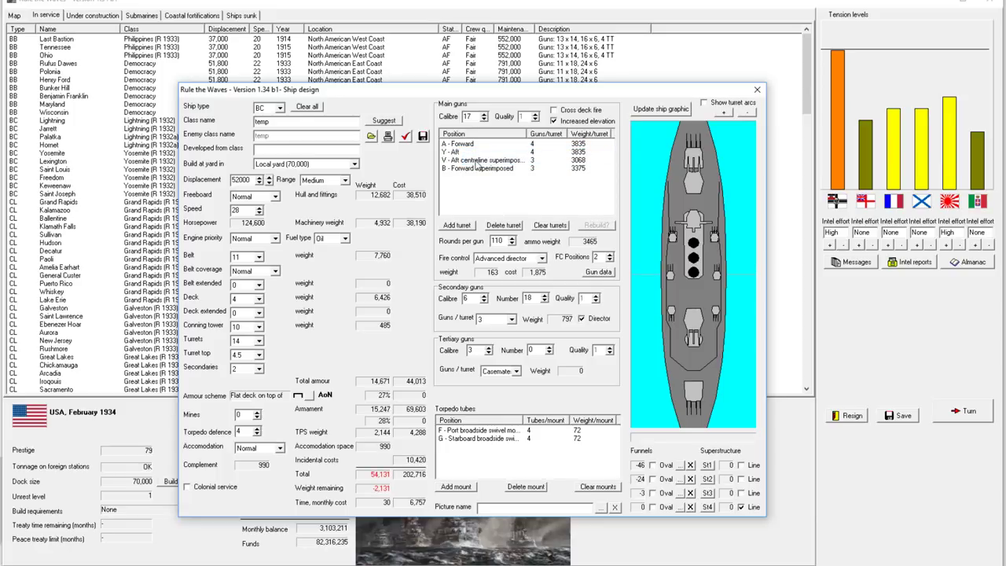
{"action": "left_click", "coordinate": [485, 161]}
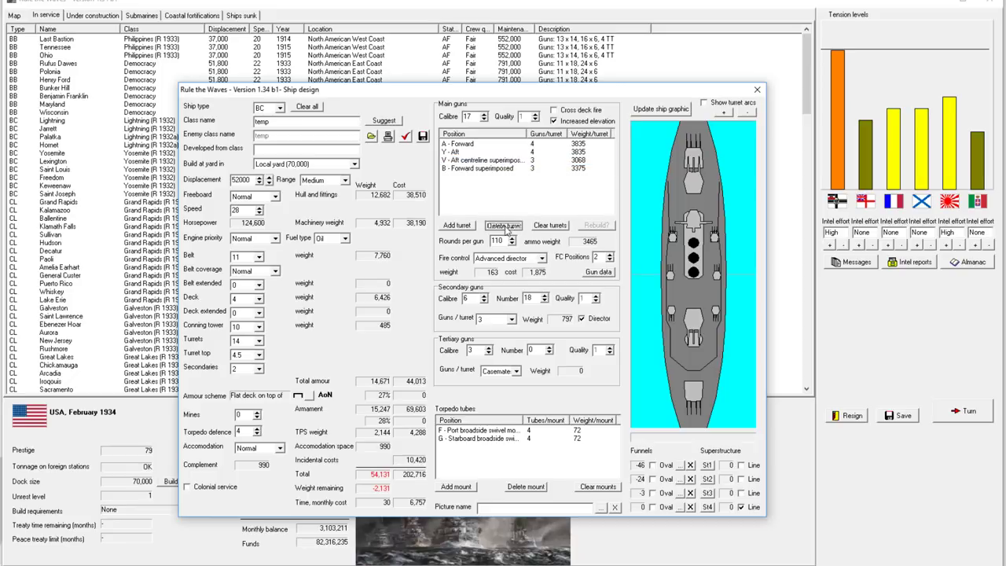
{"action": "left_click", "coordinate": [503, 226]}
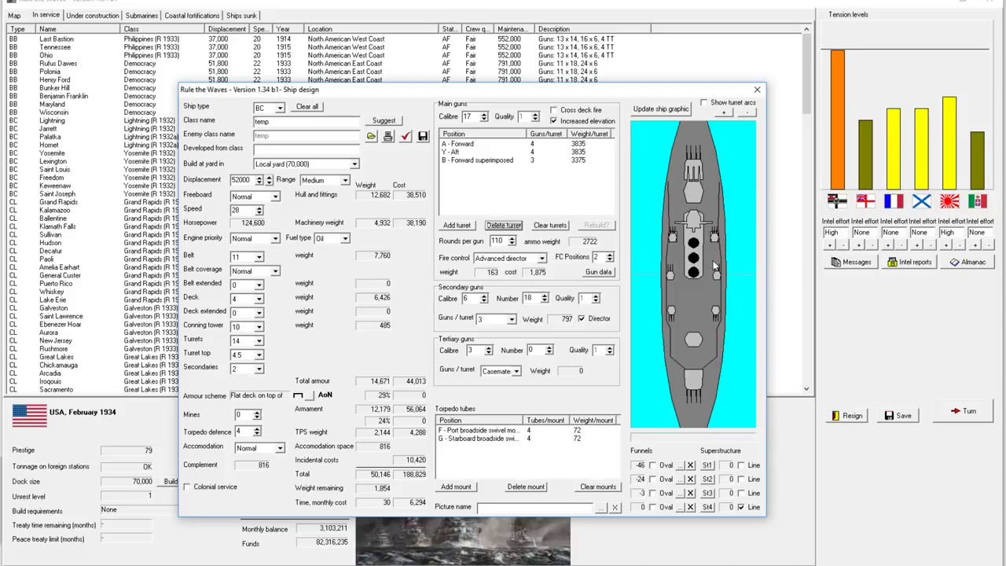
{"action": "mouse_move", "coordinate": [695, 281]}
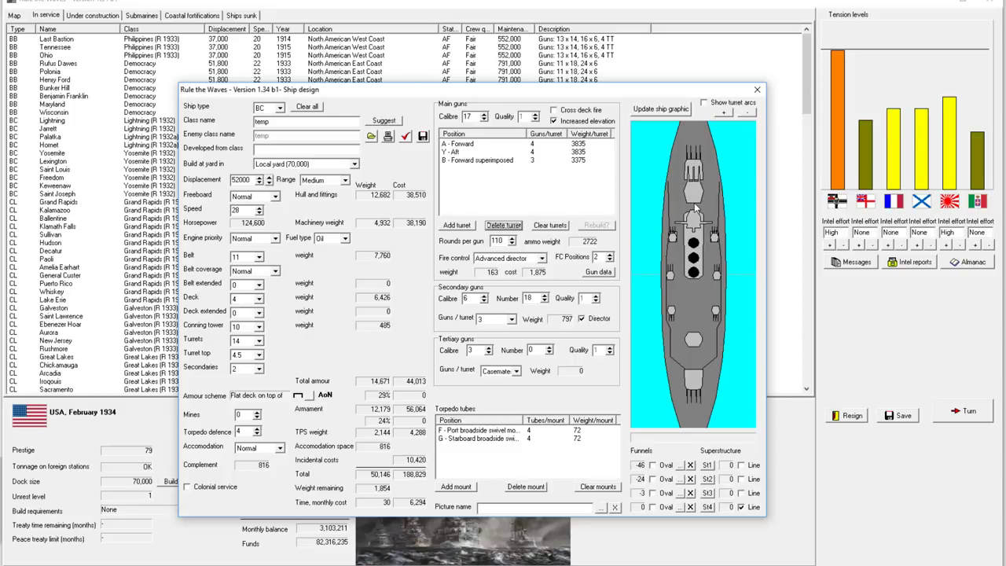
{"action": "mouse_move", "coordinate": [708, 374]}
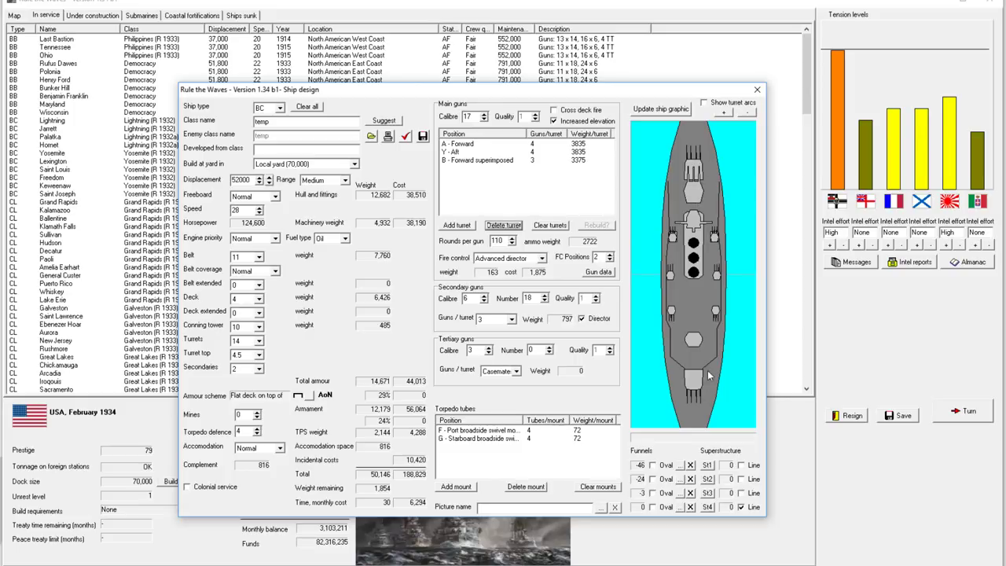
{"action": "mouse_move", "coordinate": [355, 469]}
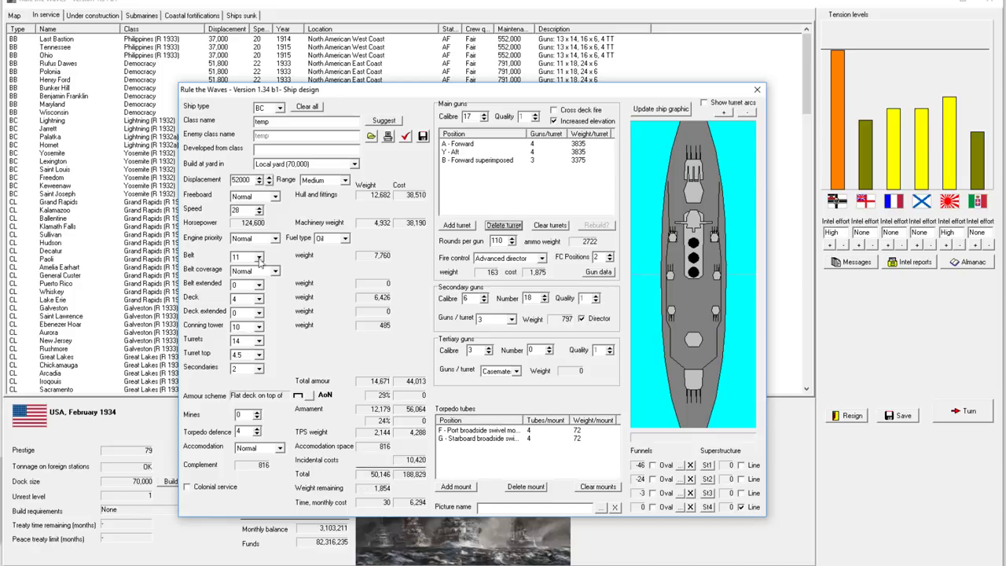
{"action": "mouse_move", "coordinate": [248, 321]}
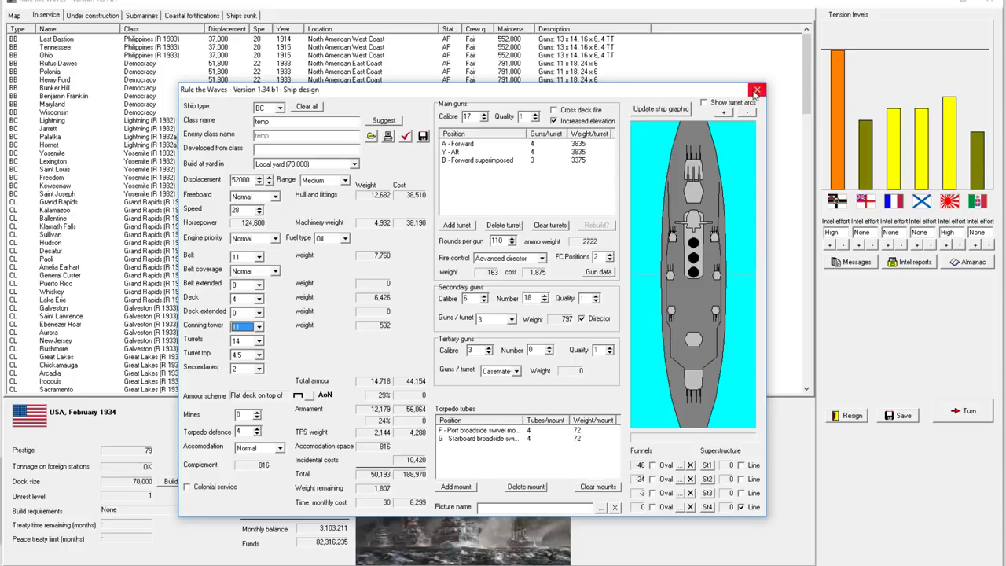
- Close the ship designer, landing on the Benjamin Franklin dreadnought's profile card
{"action": "left_click", "coordinate": [758, 90]}
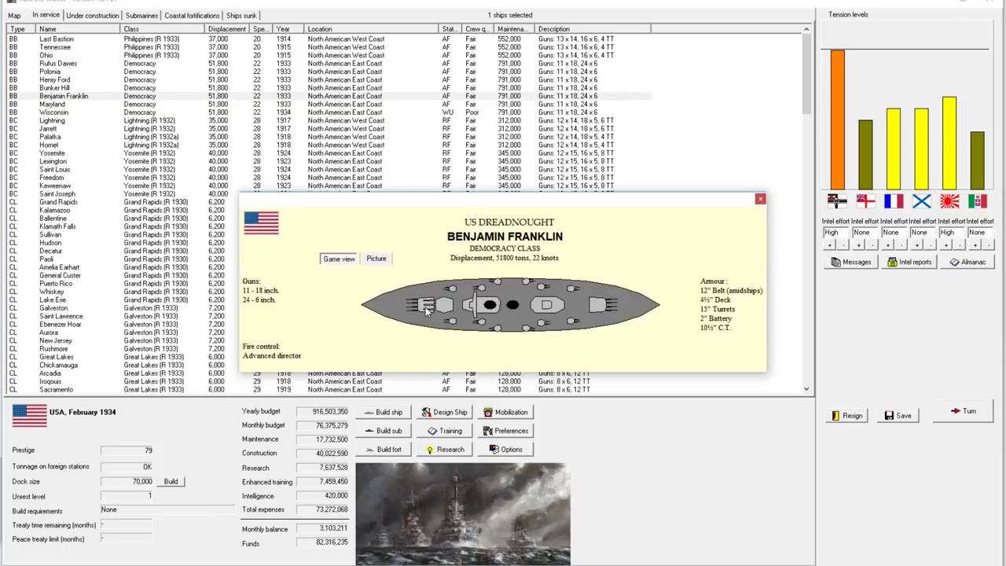
{"action": "mouse_move", "coordinate": [627, 318]}
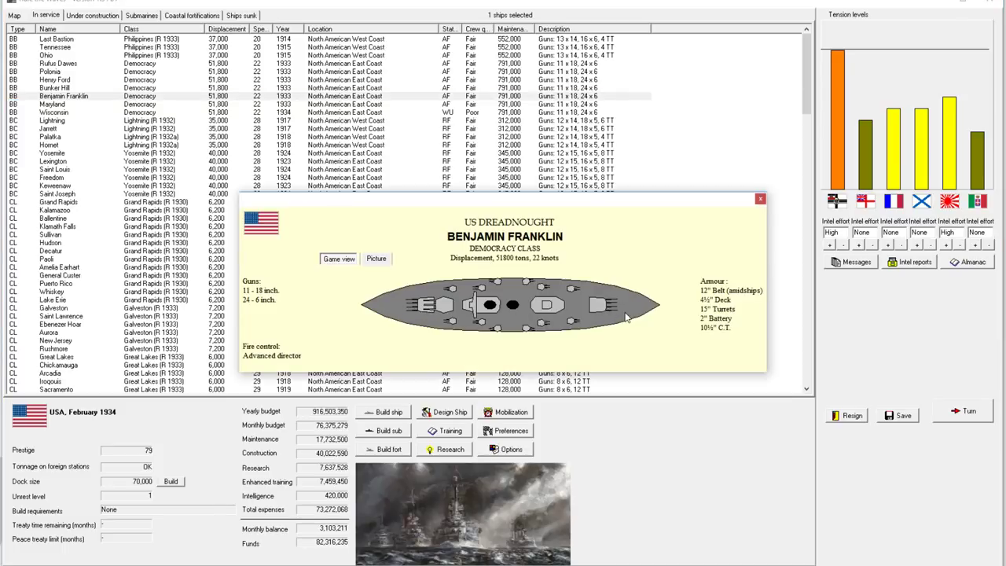
{"action": "mouse_move", "coordinate": [623, 313]}
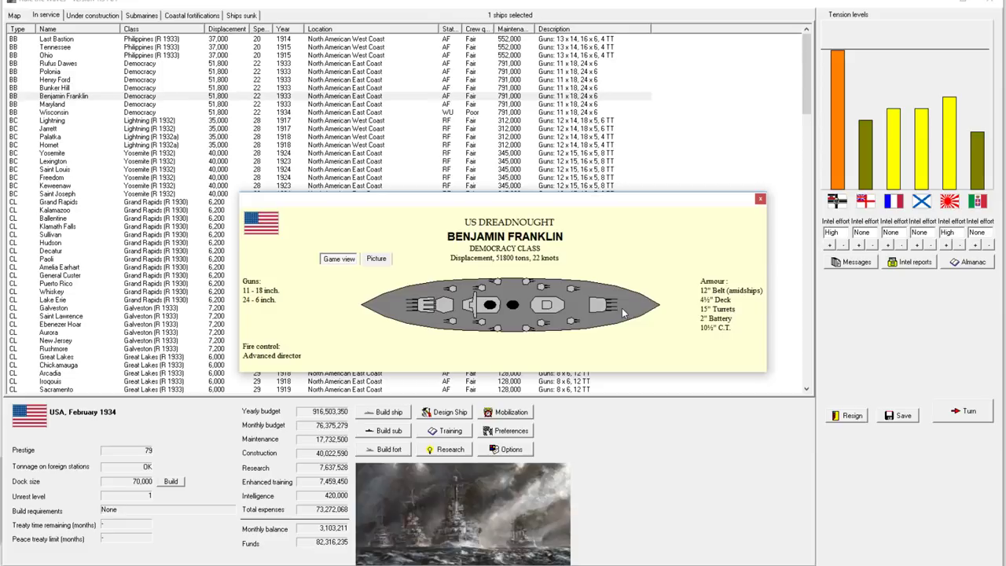
{"action": "mouse_move", "coordinate": [645, 313]}
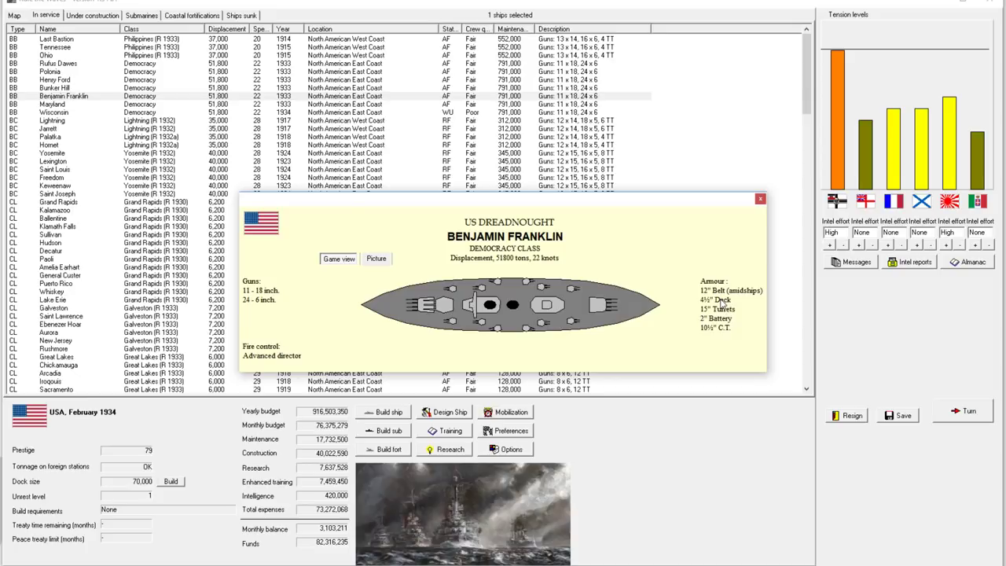
{"action": "mouse_move", "coordinate": [722, 305]}
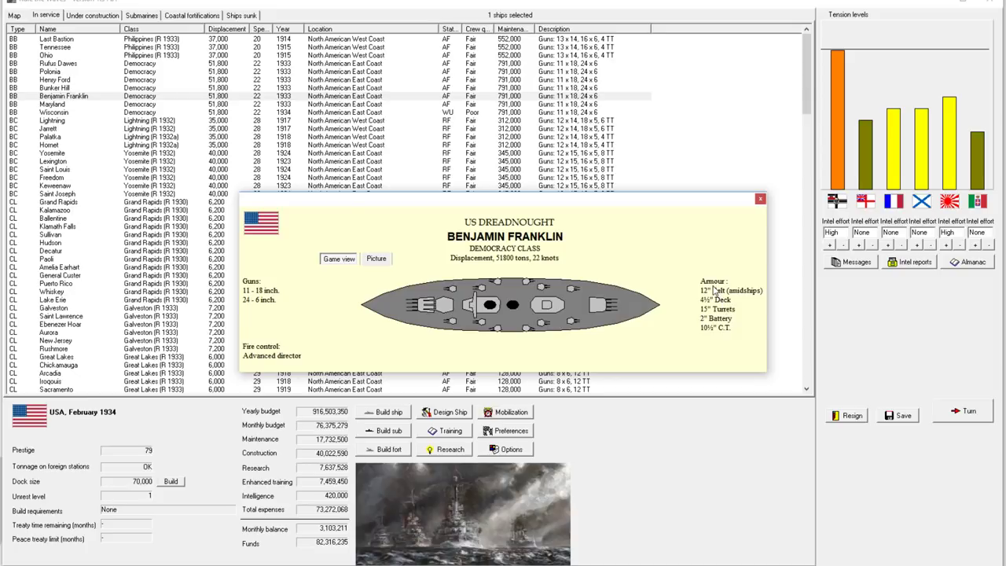
{"action": "mouse_move", "coordinate": [374, 317]}
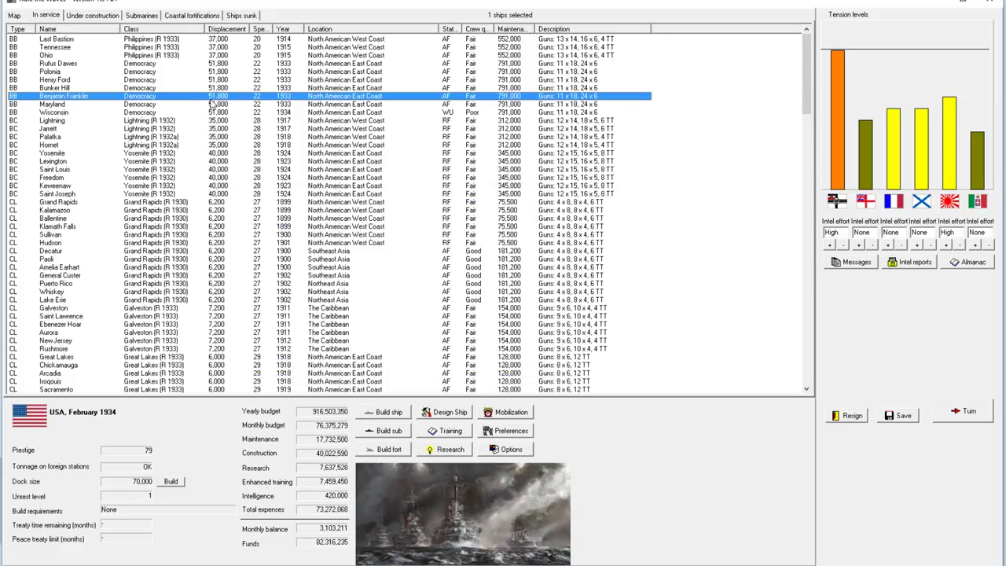
{"action": "mouse_move", "coordinate": [432, 396]}
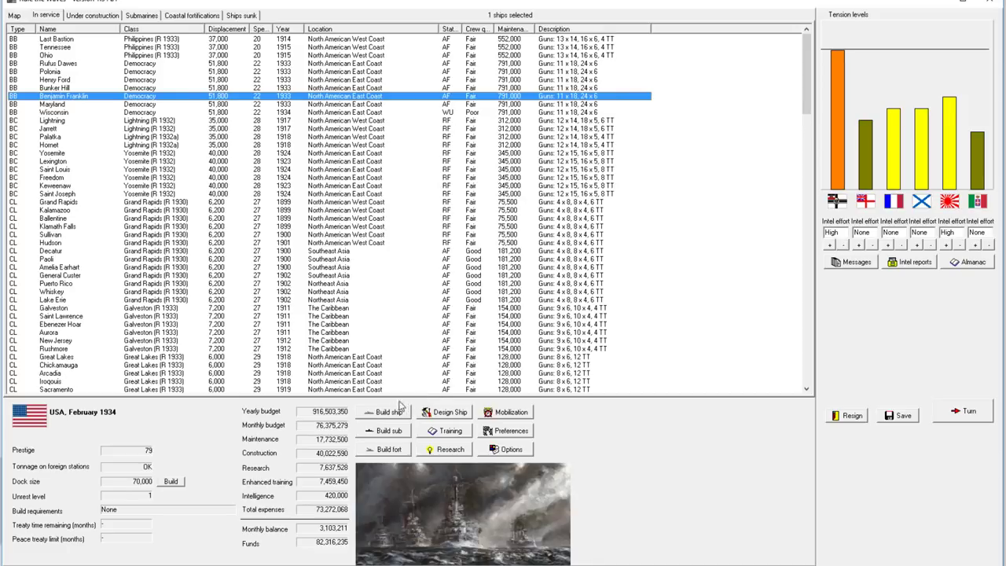
{"action": "mouse_move", "coordinate": [271, 192]}
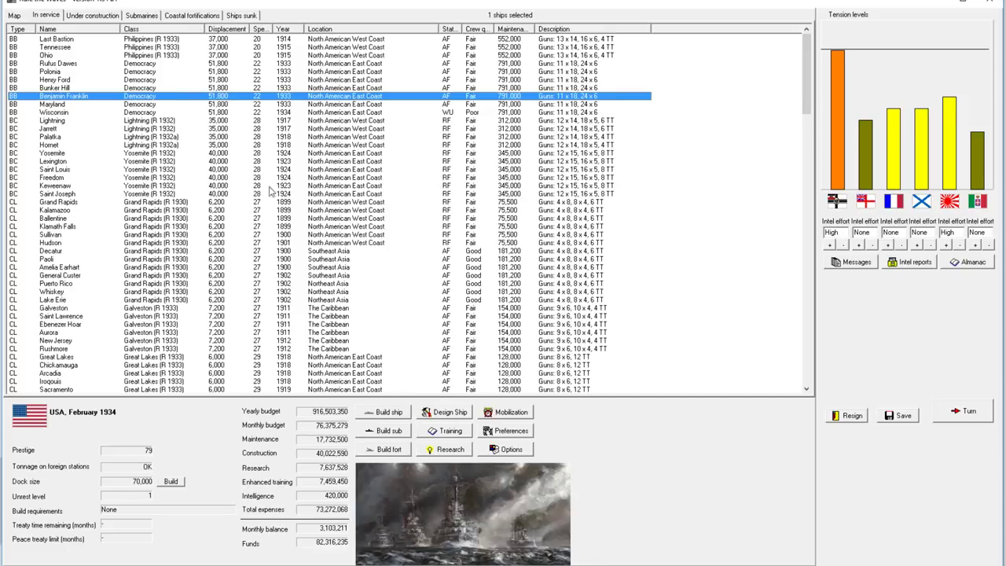
- Start a new design and load the saved 52,000-ton design as its basis
{"action": "left_click", "coordinate": [443, 412]}
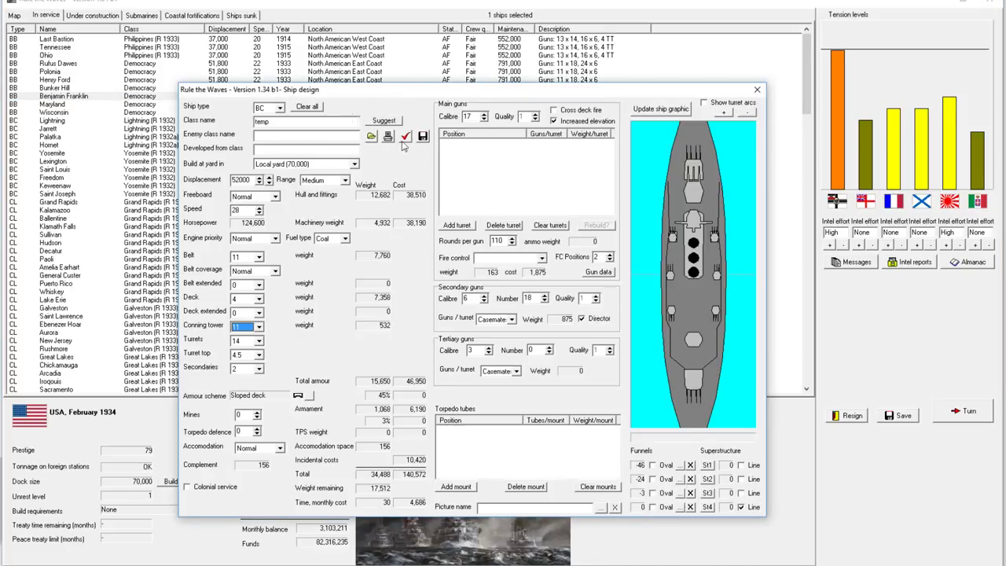
{"action": "left_click", "coordinate": [371, 136]}
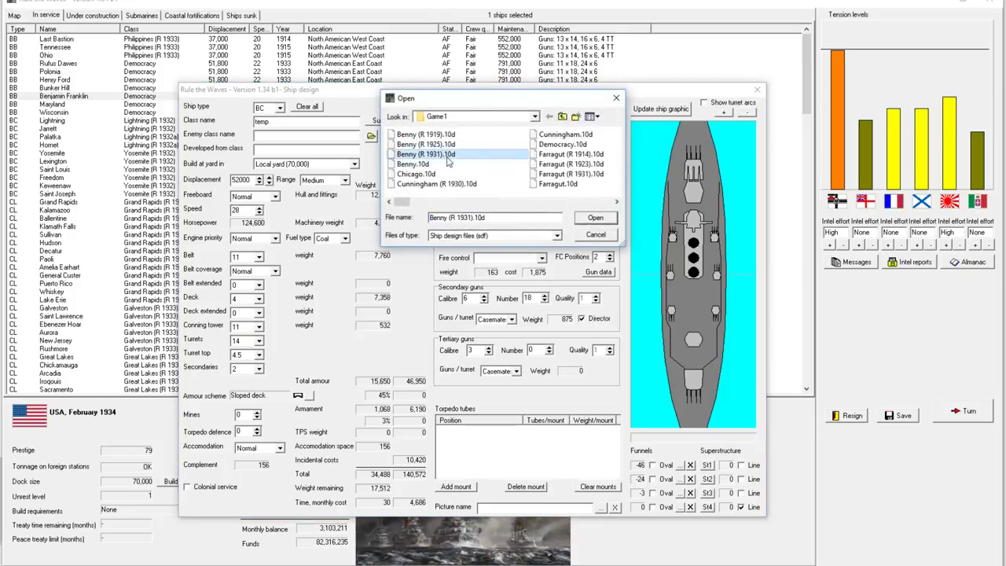
{"action": "left_click", "coordinate": [594, 217]}
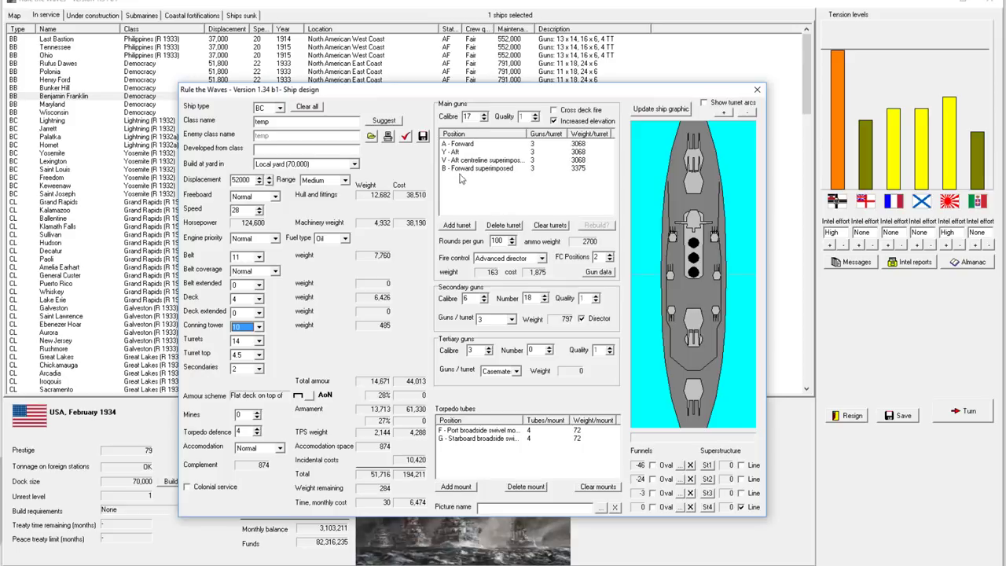
- Reduce the aft superimposed turret's guns and rename the class from temp to Terrapin Maximum
{"action": "left_click", "coordinate": [531, 145]}
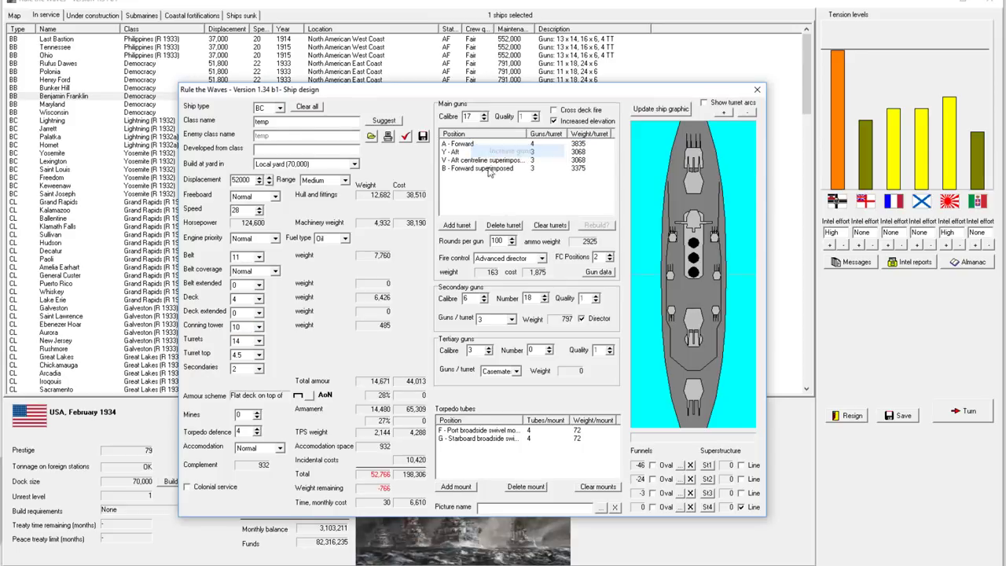
{"action": "right_click", "coordinate": [487, 151]}
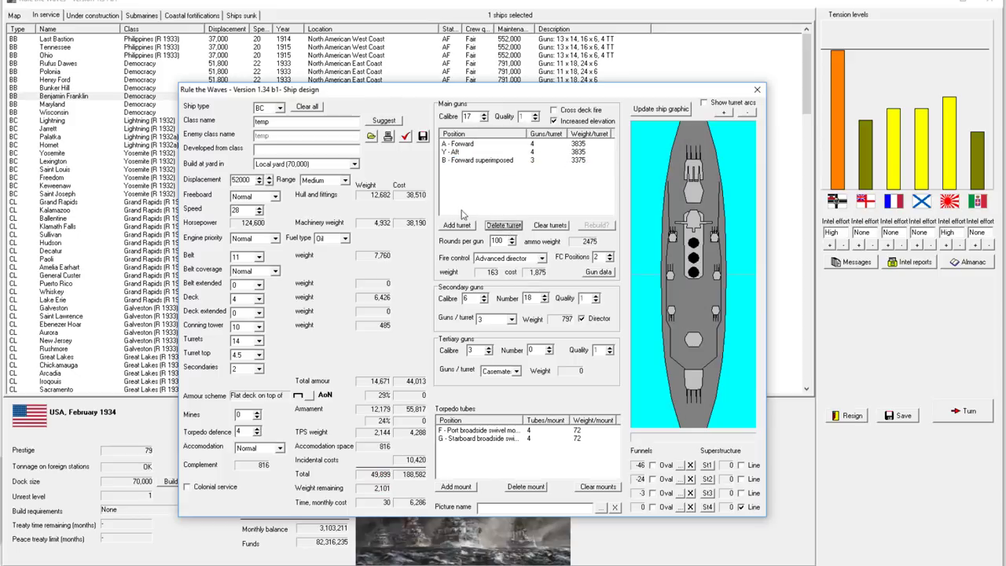
{"action": "mouse_move", "coordinate": [694, 338]}
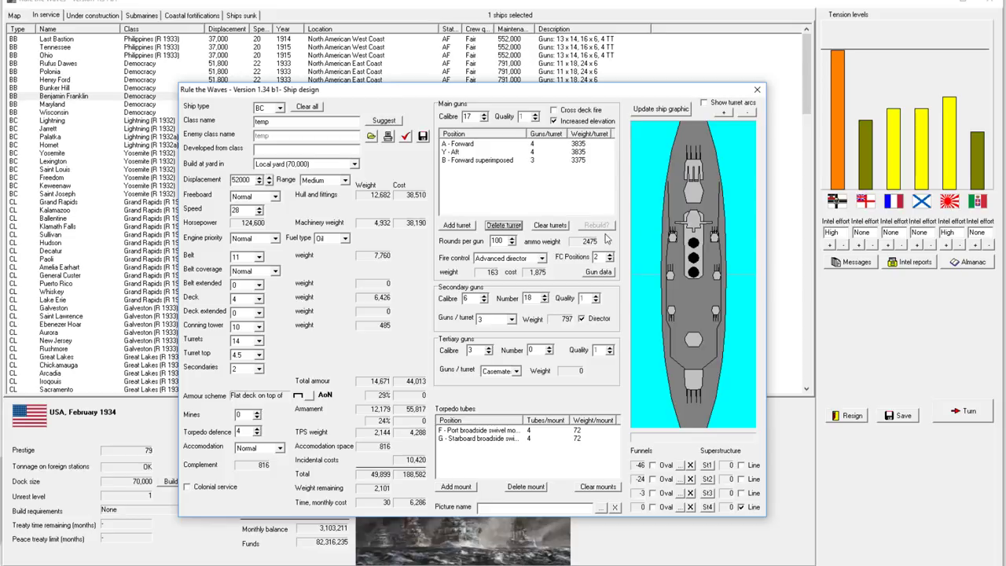
{"action": "mouse_move", "coordinate": [702, 250]}
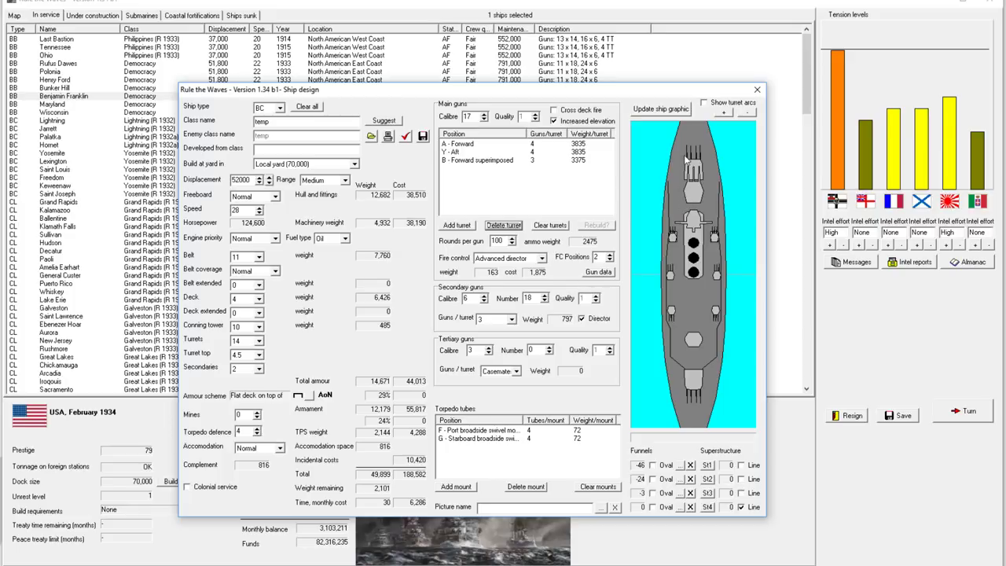
{"action": "mouse_move", "coordinate": [469, 161]}
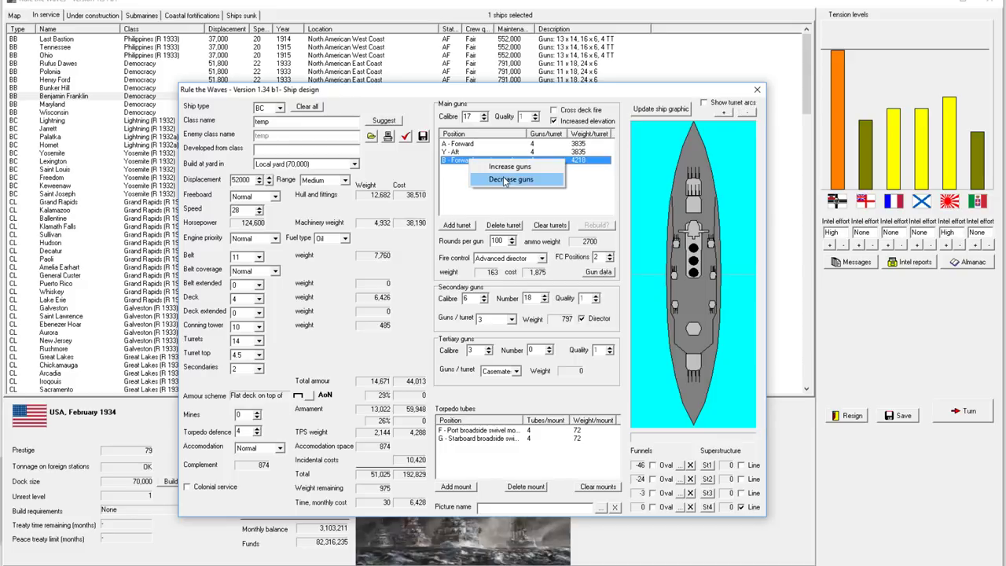
{"action": "left_click", "coordinate": [509, 180]}
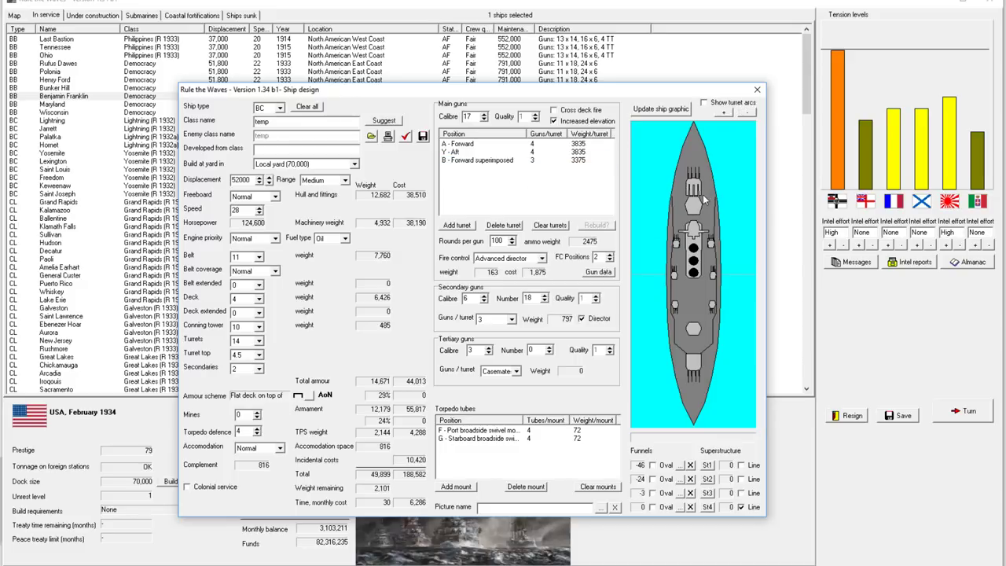
{"action": "mouse_move", "coordinate": [478, 166]}
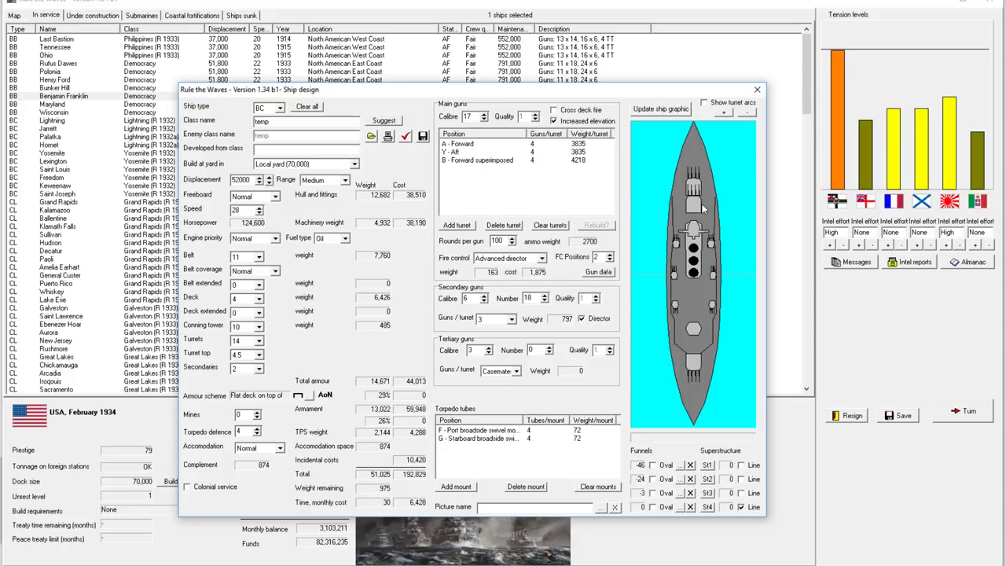
{"action": "mouse_move", "coordinate": [695, 176]}
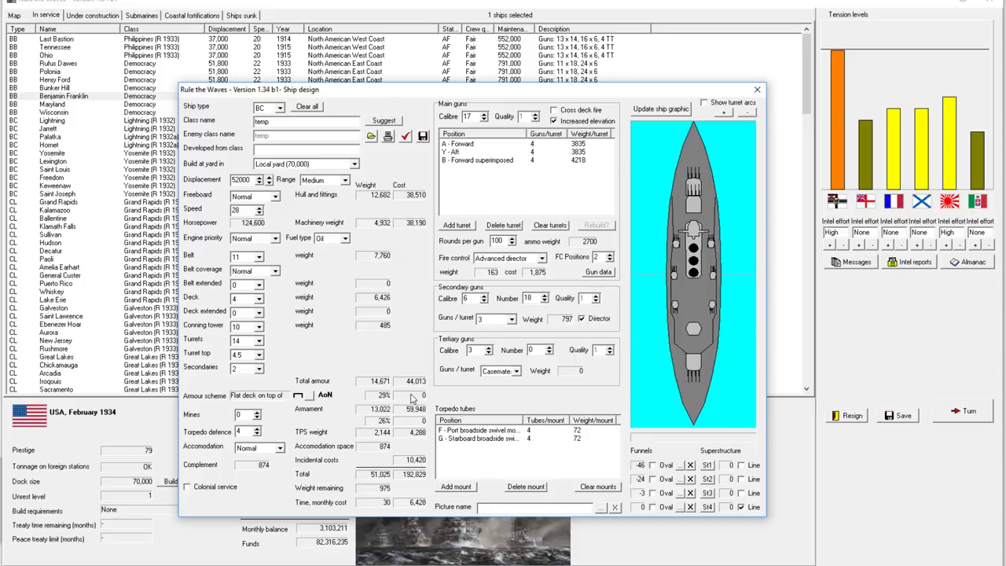
{"action": "mouse_move", "coordinate": [547, 359]}
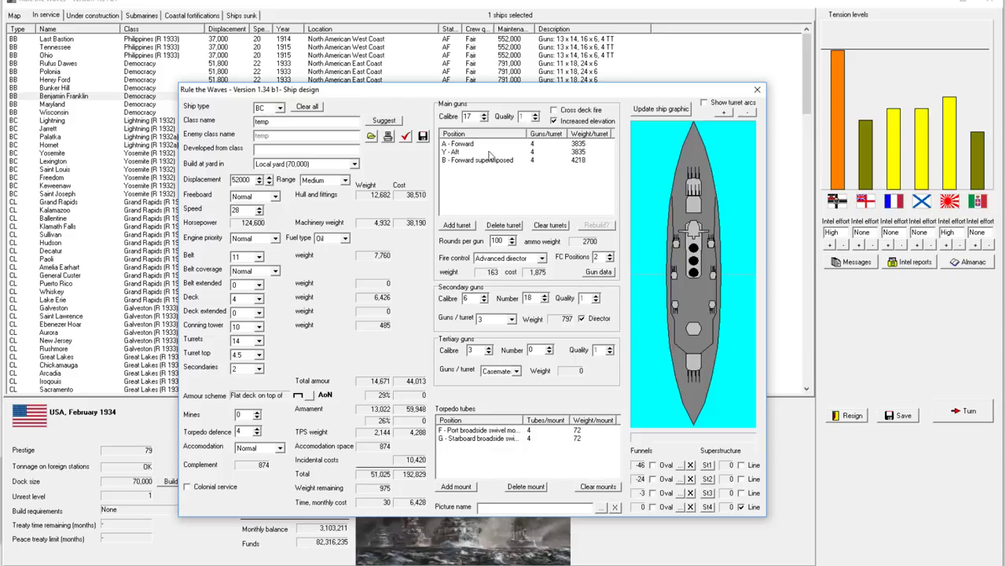
{"action": "mouse_move", "coordinate": [738, 383]}
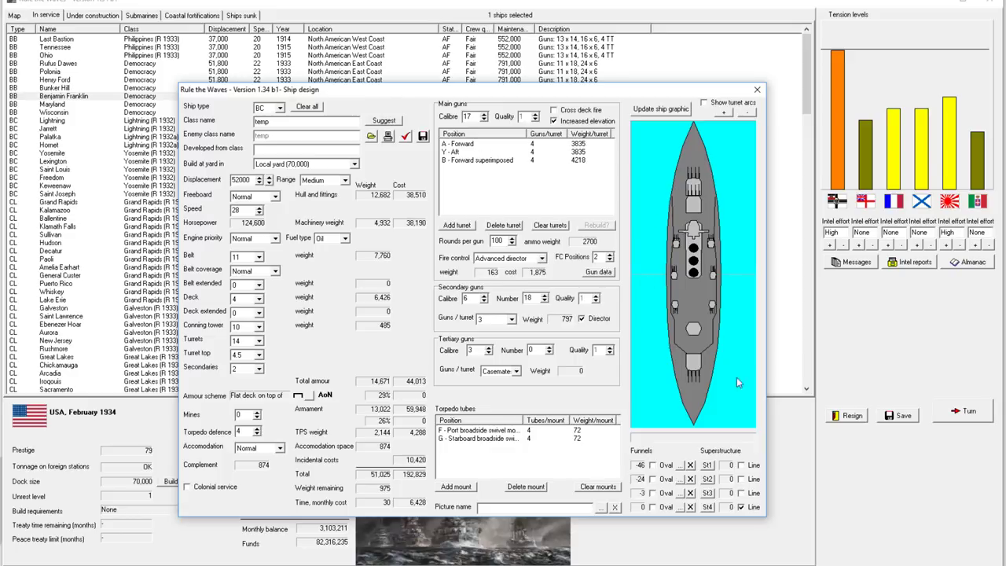
{"action": "mouse_move", "coordinate": [731, 210]}
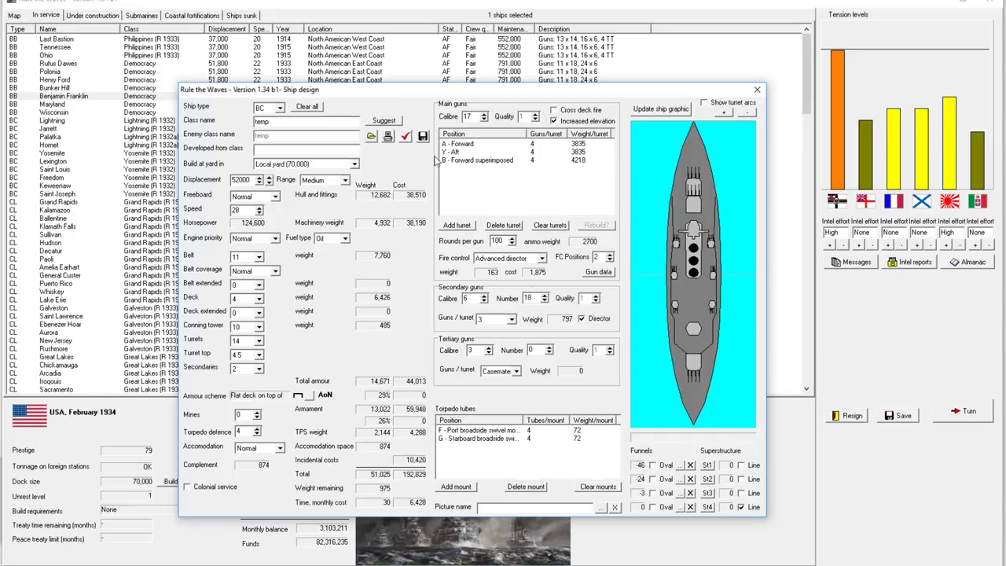
{"action": "mouse_move", "coordinate": [538, 160]}
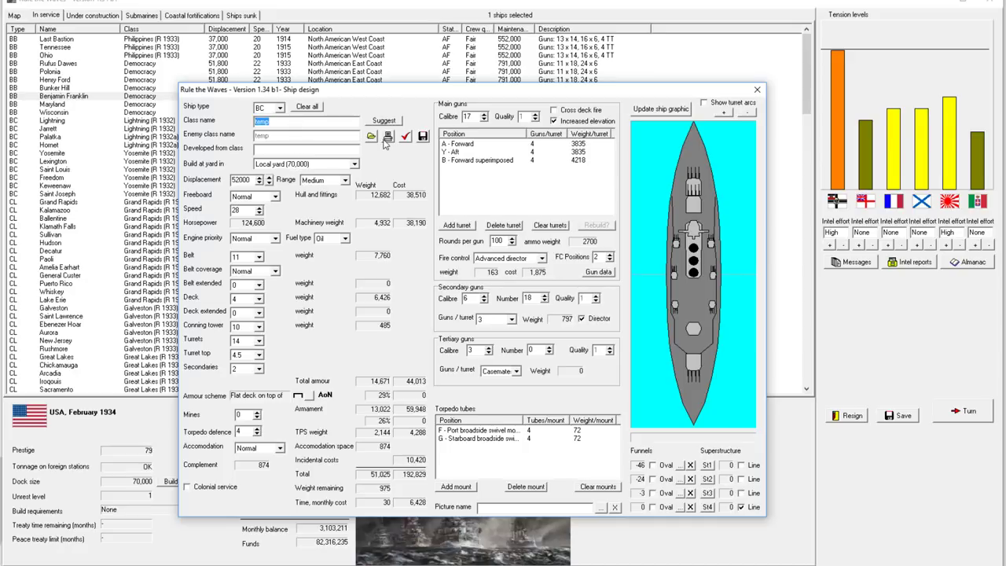
{"action": "type", "text": "Terrapin M"}
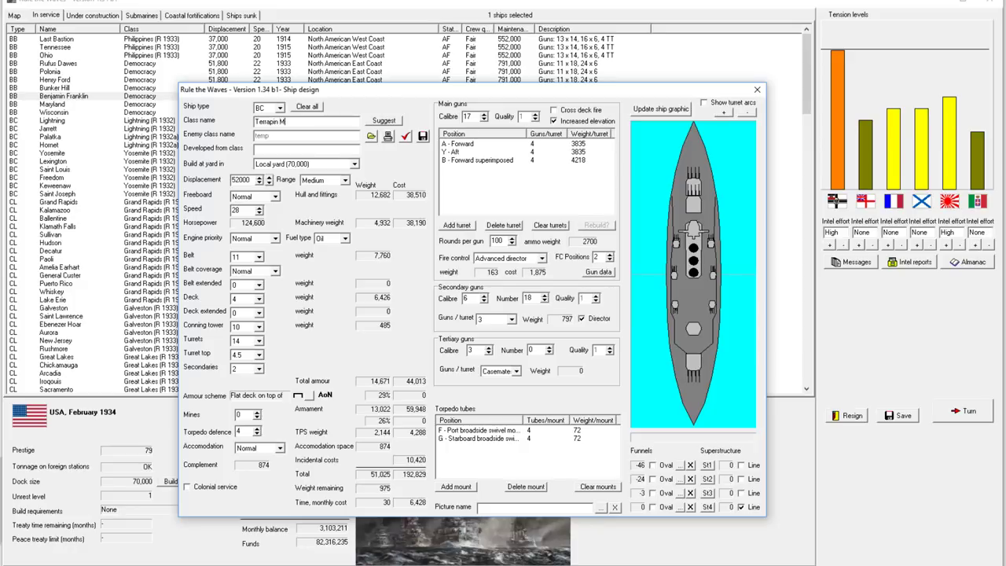
{"action": "type", "text": "aximum"}
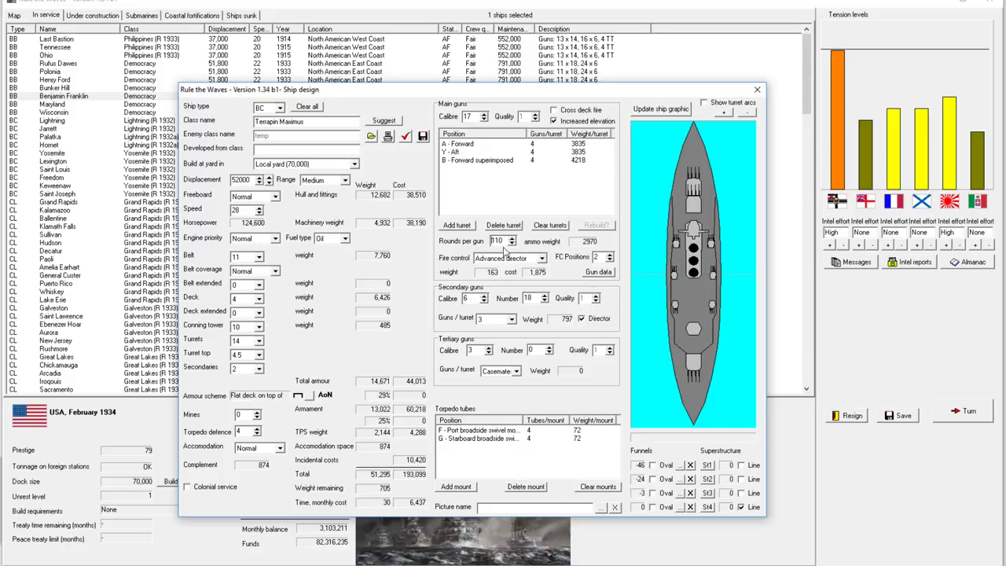
{"action": "mouse_move", "coordinate": [507, 252]}
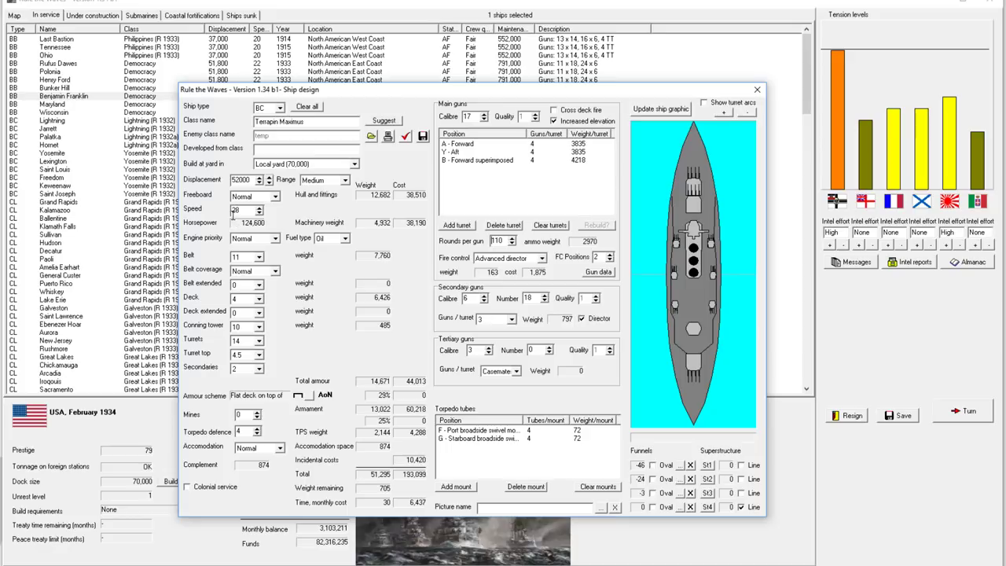
{"action": "mouse_move", "coordinate": [224, 221]}
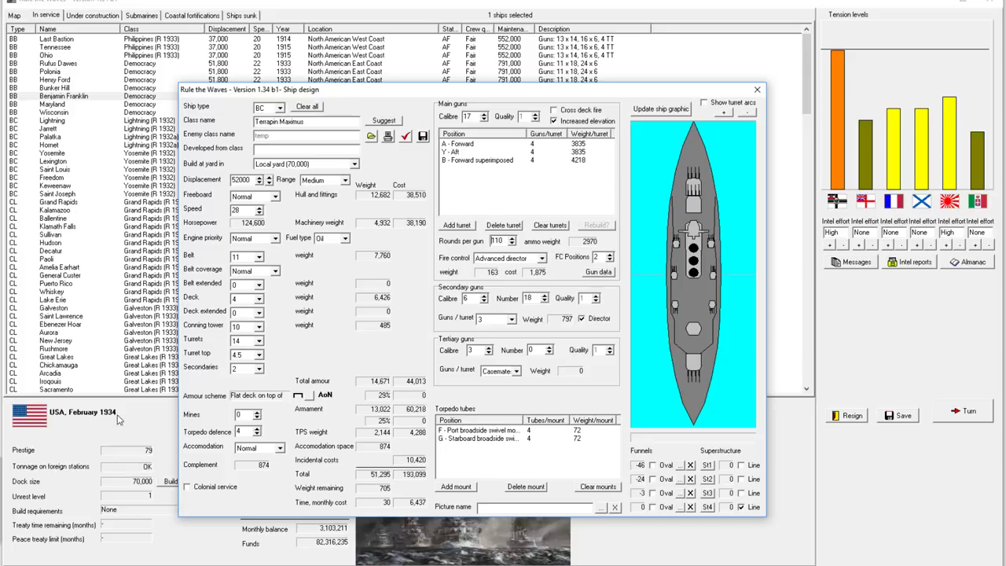
{"action": "mouse_move", "coordinate": [118, 422]}
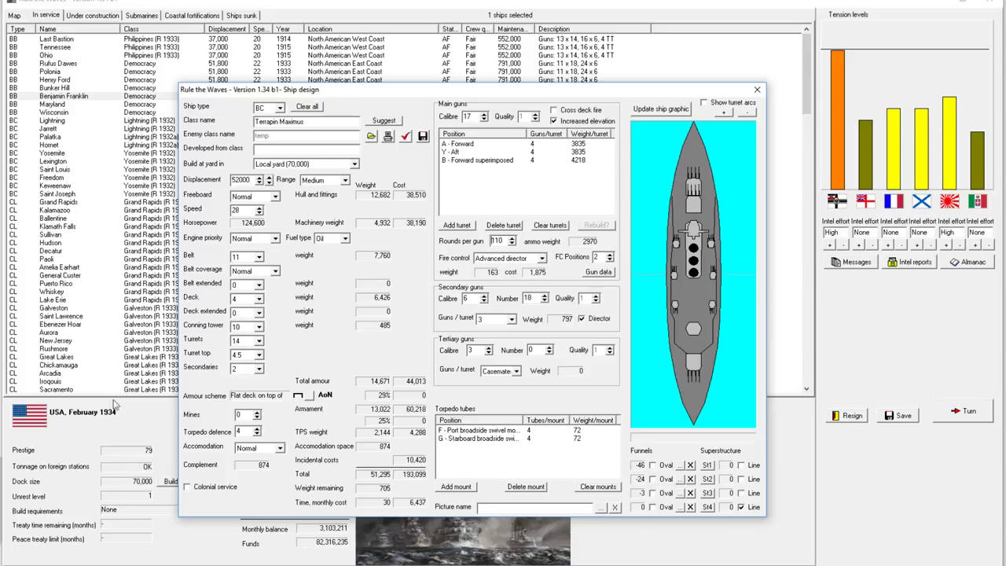
{"action": "mouse_move", "coordinate": [129, 417]}
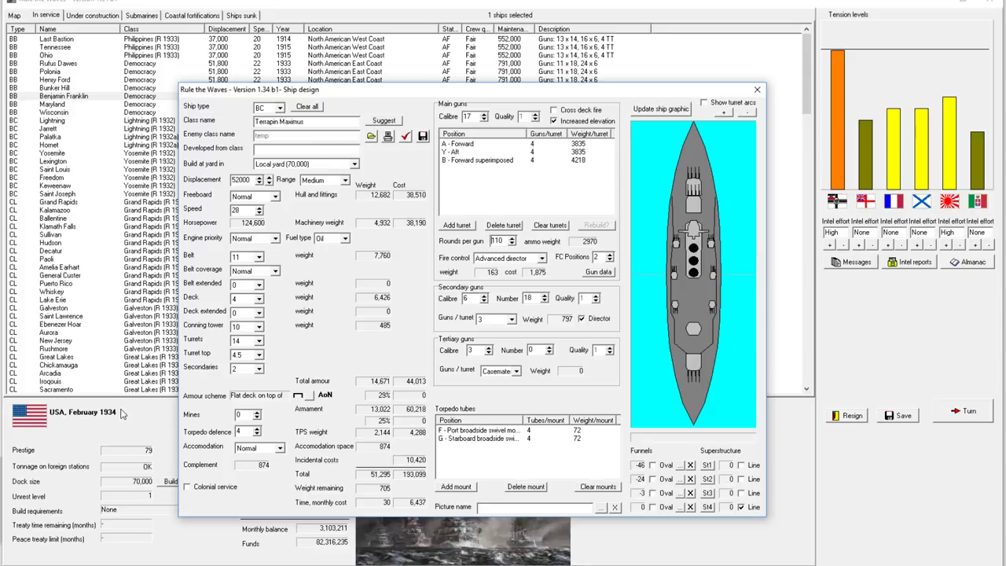
{"action": "mouse_move", "coordinate": [332, 286]}
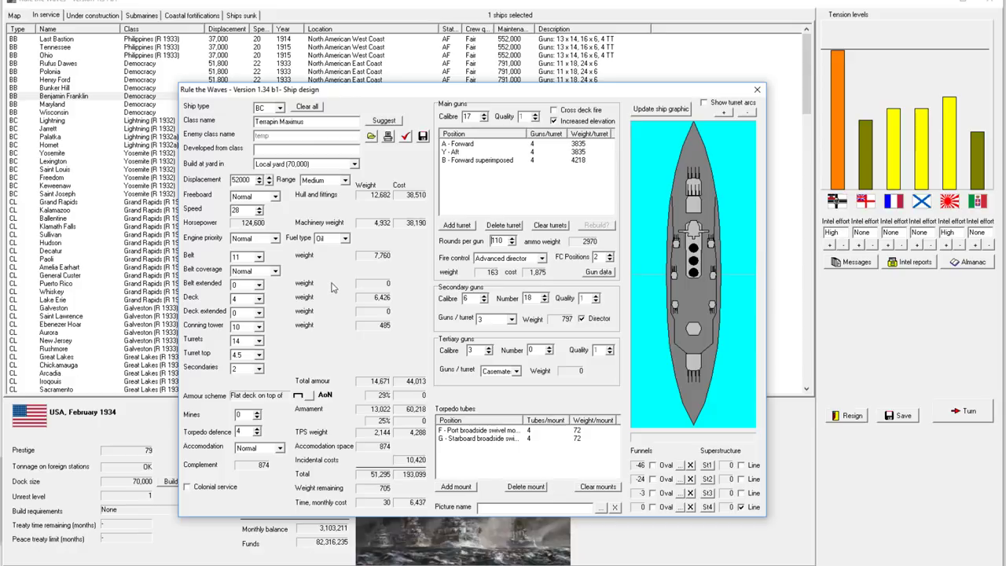
{"action": "mouse_move", "coordinate": [501, 220]}
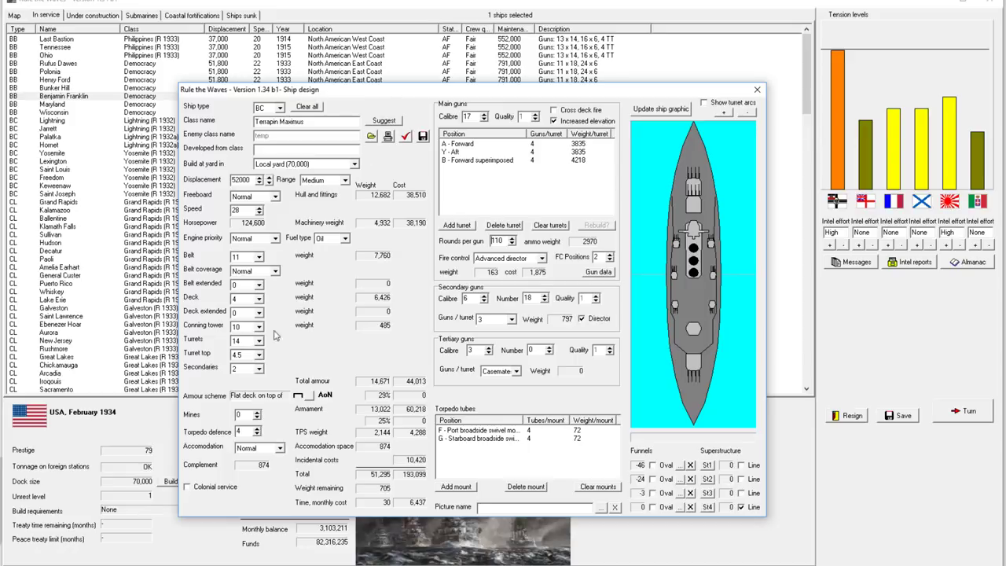
{"action": "mouse_move", "coordinate": [117, 422]}
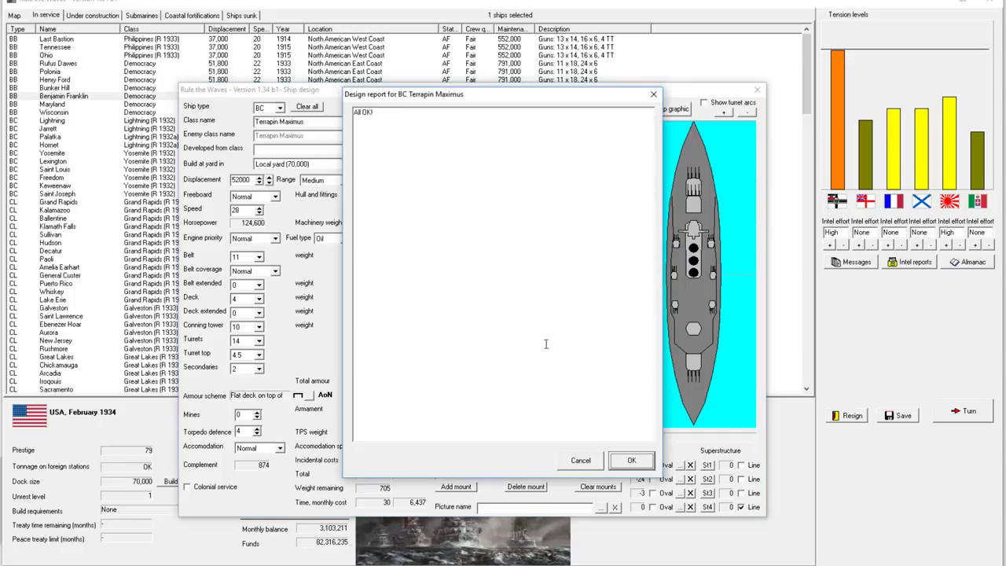
{"action": "left_click", "coordinate": [632, 459]}
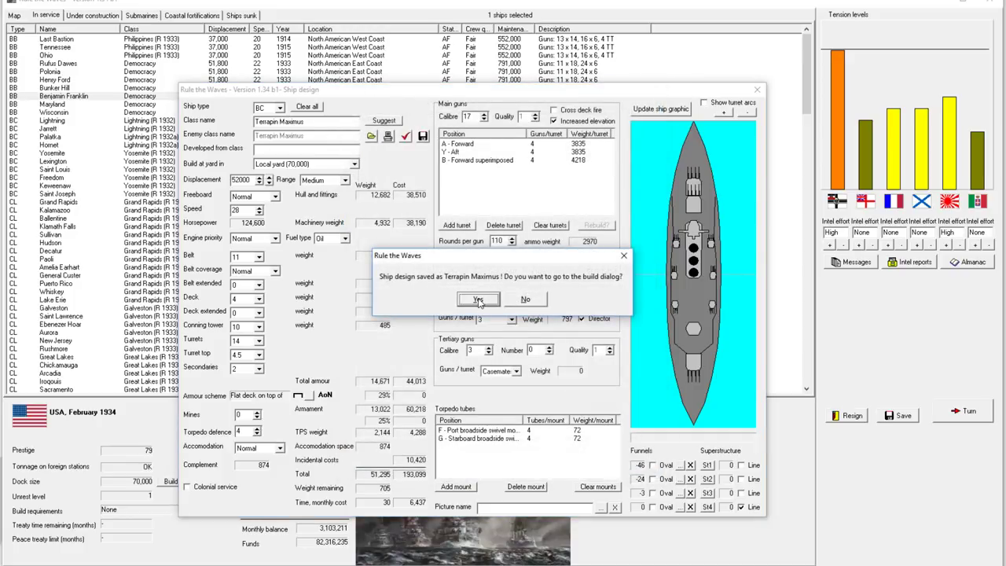
{"action": "left_click", "coordinate": [478, 298]}
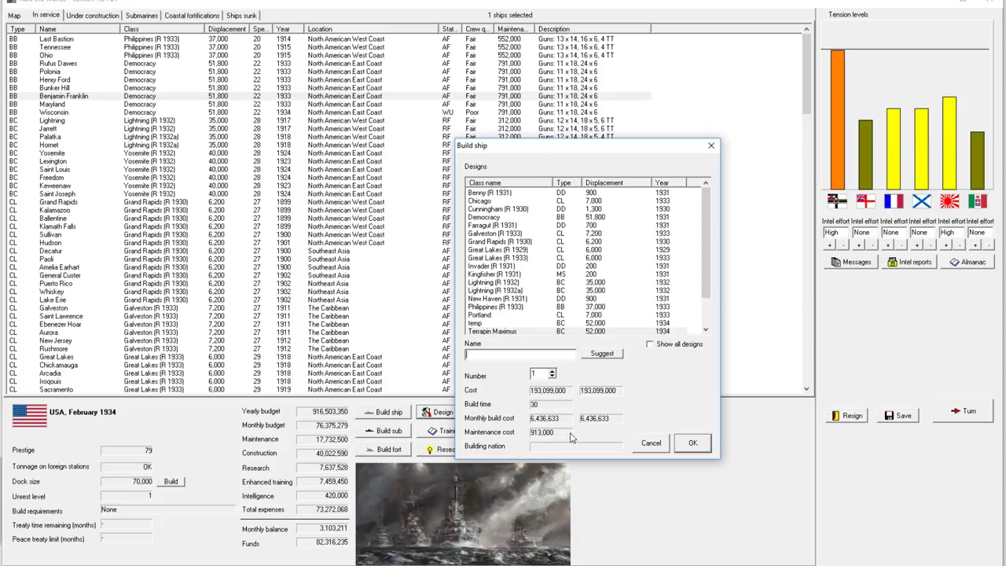
{"action": "mouse_move", "coordinate": [557, 400]}
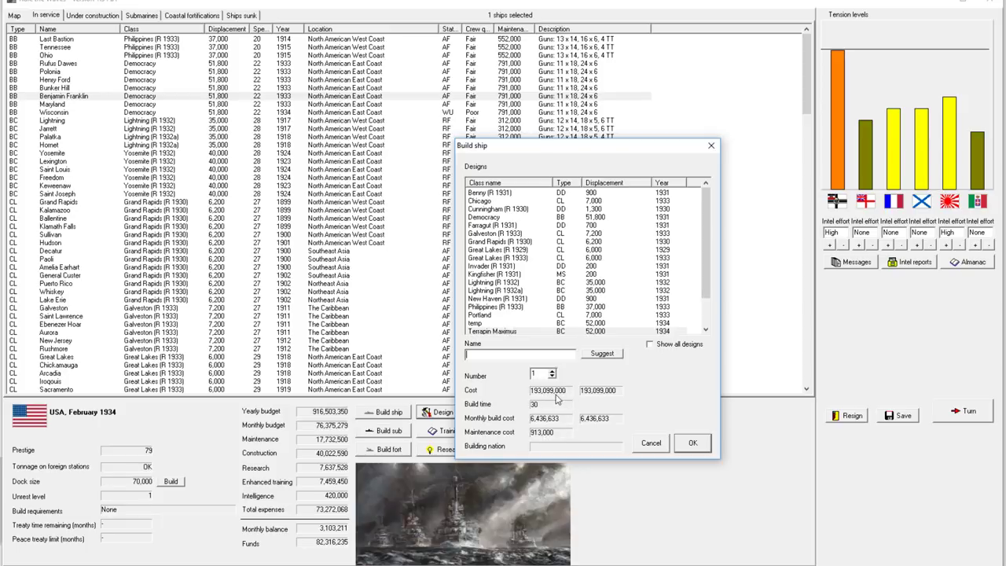
{"action": "mouse_move", "coordinate": [590, 394]}
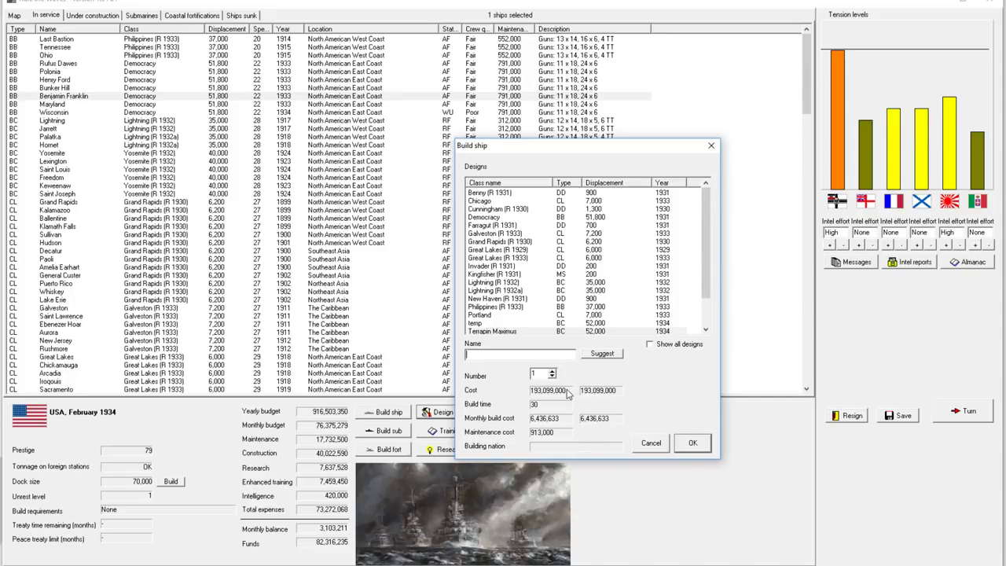
{"action": "mouse_move", "coordinate": [557, 396]}
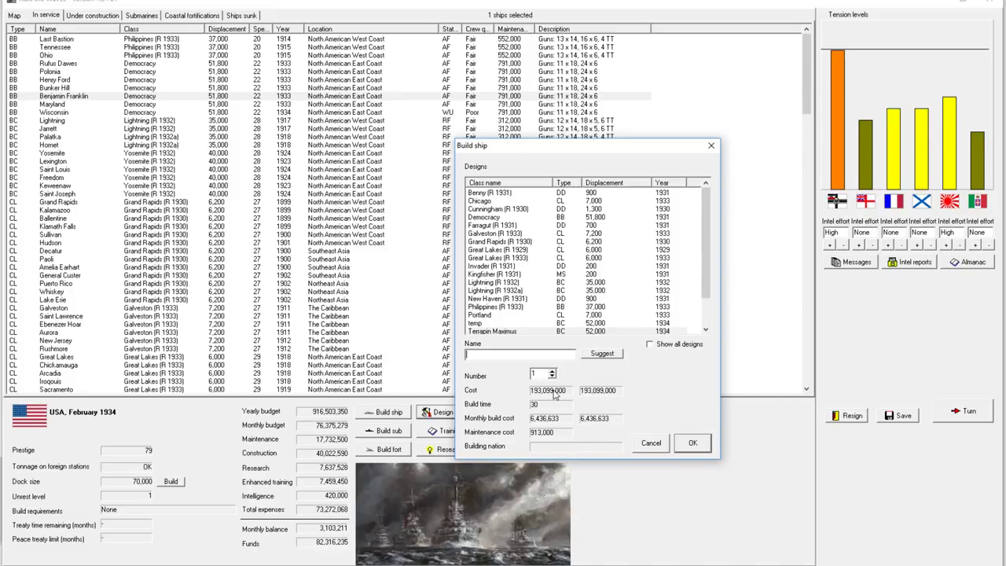
{"action": "mouse_move", "coordinate": [648, 437]}
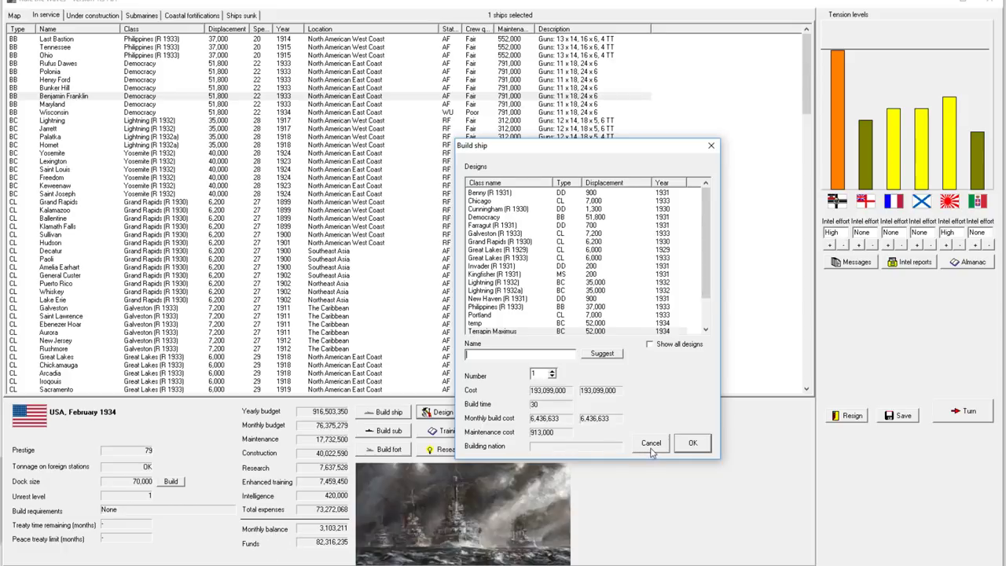
- Cancel the ship order, advance to March 1934 and acknowledge the stolen Braunschweig blueprints
{"action": "left_click", "coordinate": [651, 443]}
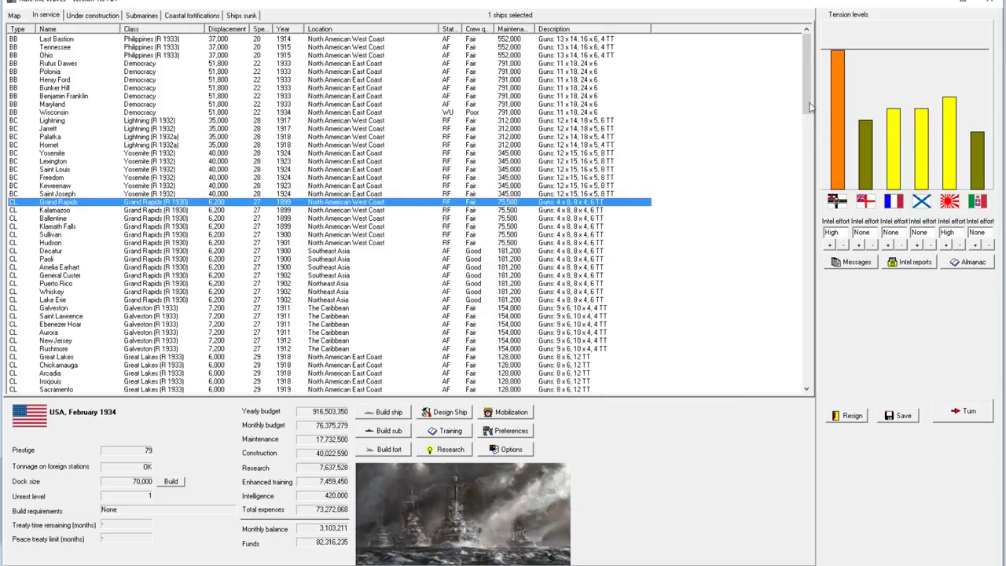
{"action": "mouse_move", "coordinate": [393, 203]}
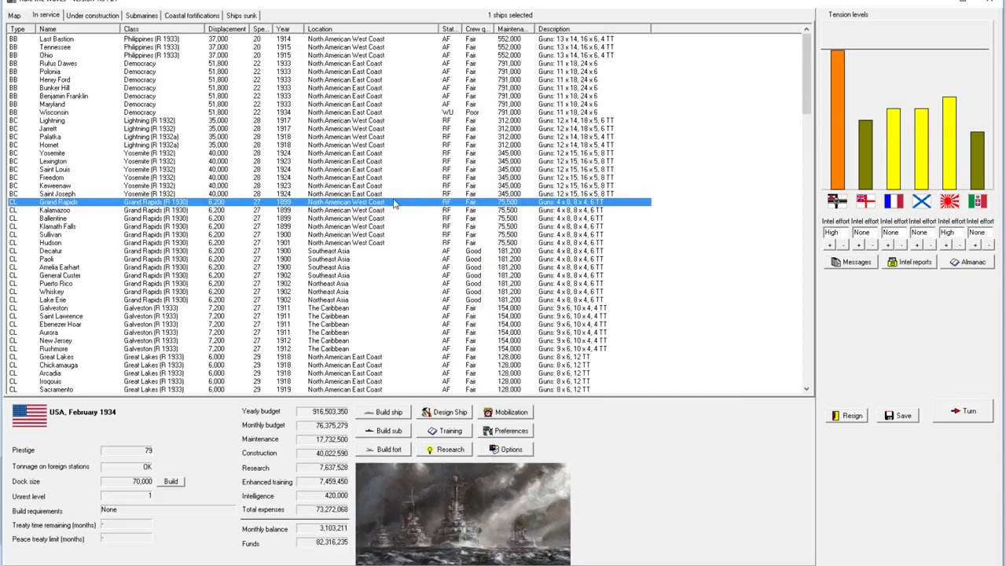
{"action": "mouse_move", "coordinate": [385, 381]}
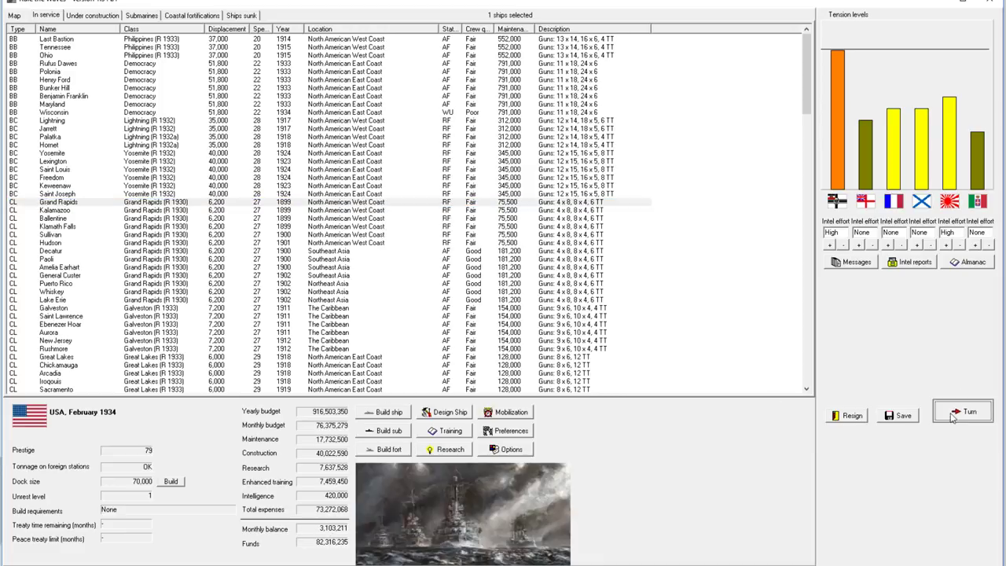
{"action": "left_click", "coordinate": [968, 412]}
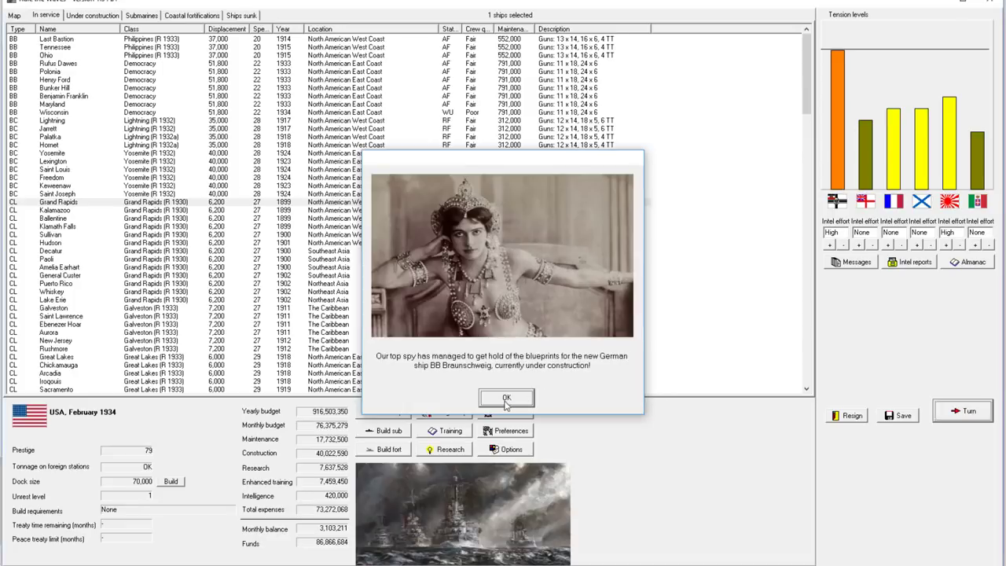
{"action": "left_click", "coordinate": [506, 398]}
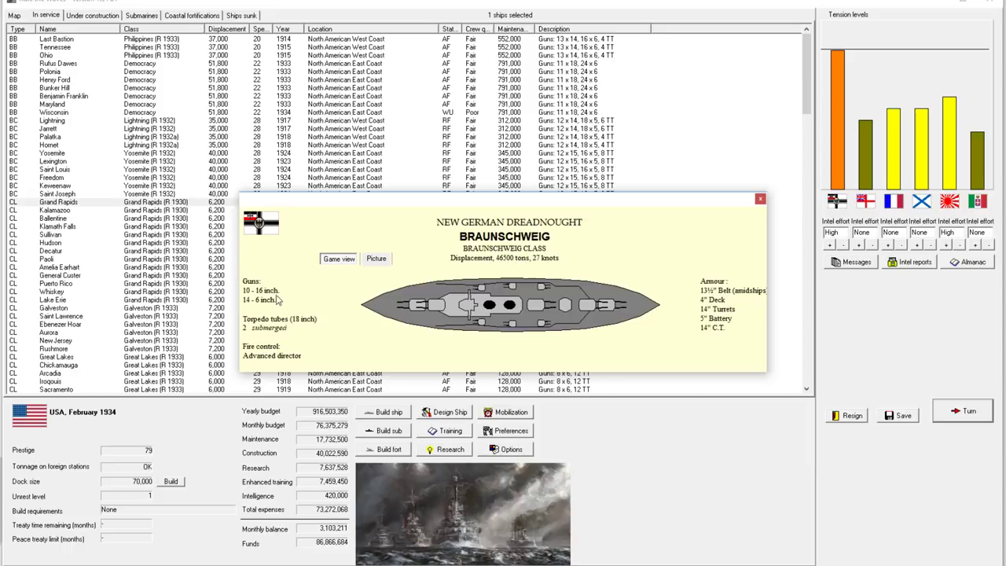
{"action": "mouse_move", "coordinate": [621, 309]}
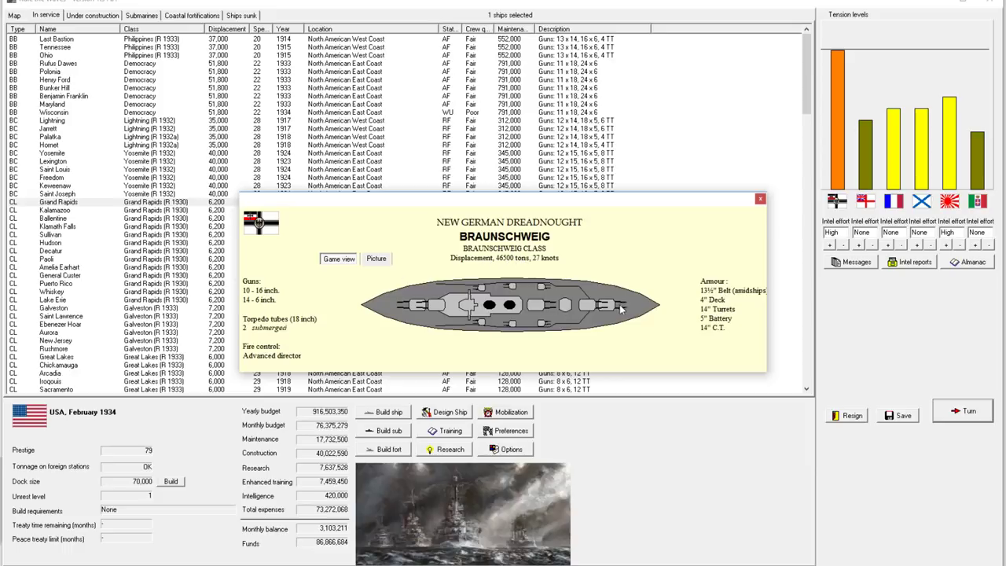
{"action": "mouse_move", "coordinate": [588, 308]}
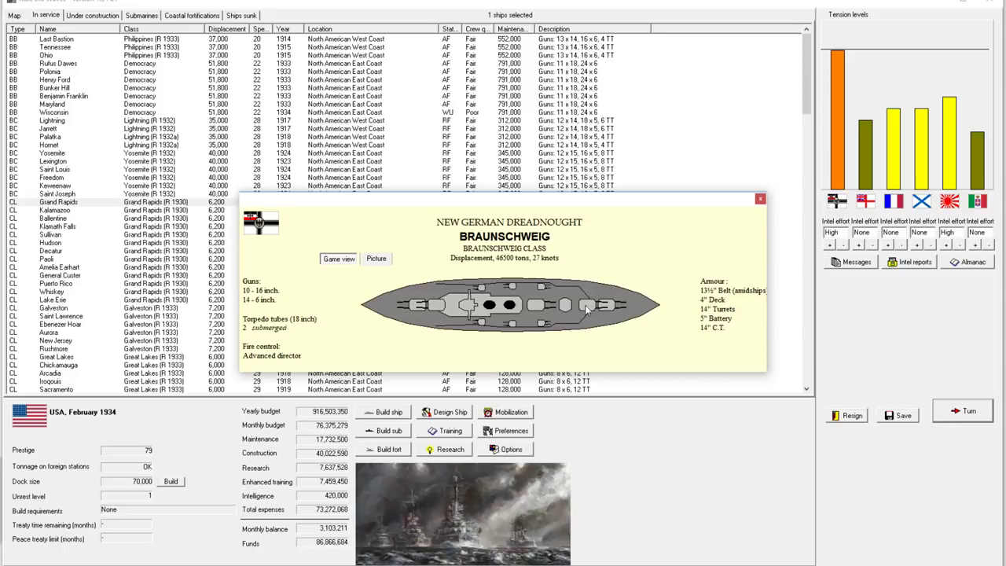
{"action": "mouse_move", "coordinate": [629, 305]}
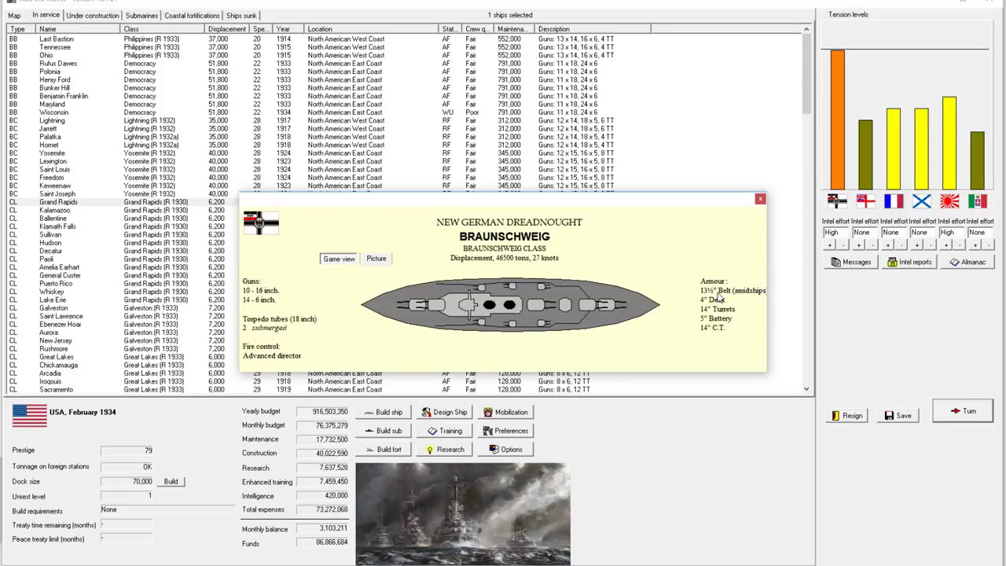
{"action": "mouse_move", "coordinate": [714, 306]}
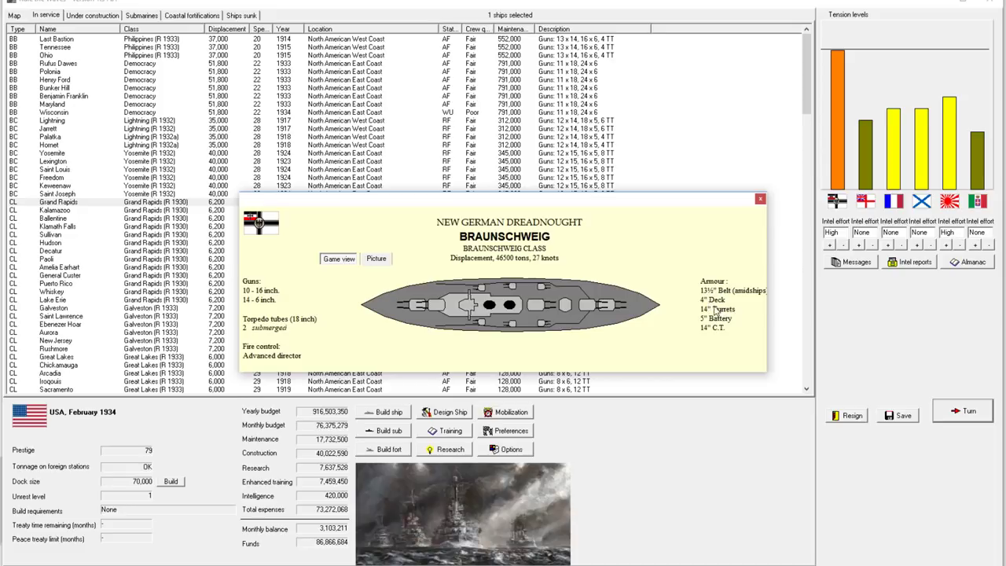
{"action": "mouse_move", "coordinate": [714, 308]}
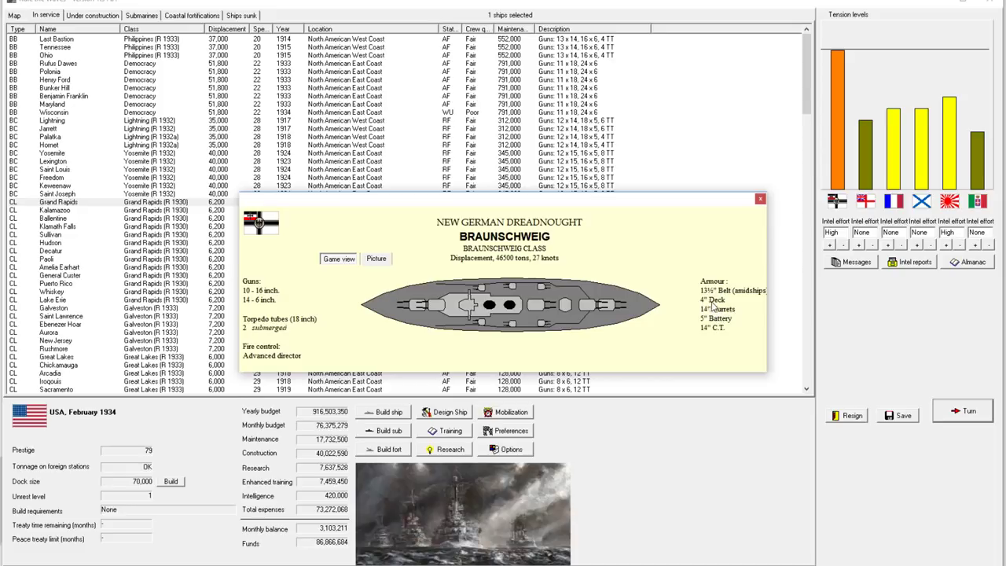
{"action": "mouse_move", "coordinate": [706, 330]}
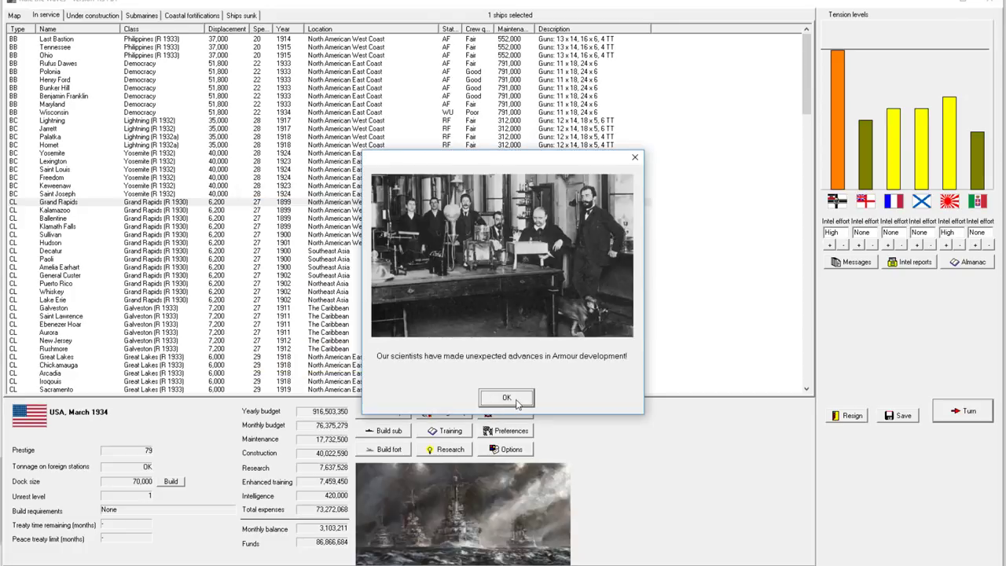
- Acknowledge the armour breakthrough and war with Germany, then accept the West Coast raid battle
{"action": "left_click", "coordinate": [507, 398]}
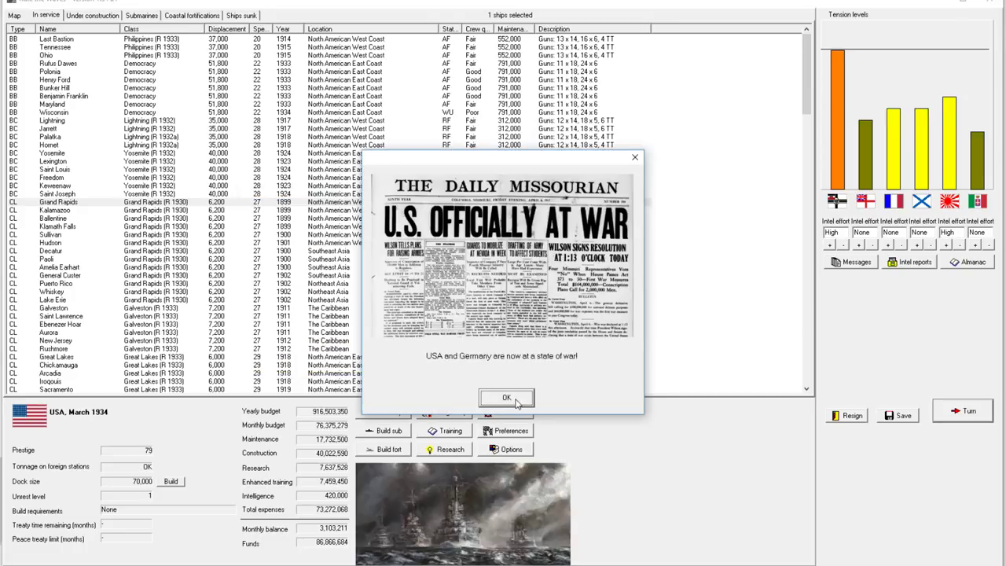
{"action": "left_click", "coordinate": [506, 396]}
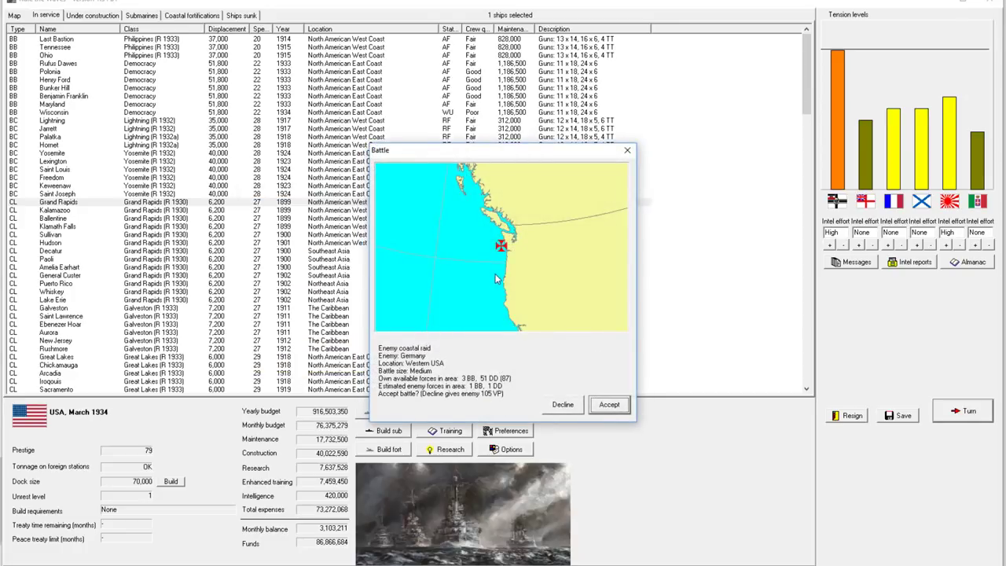
{"action": "mouse_move", "coordinate": [469, 395]}
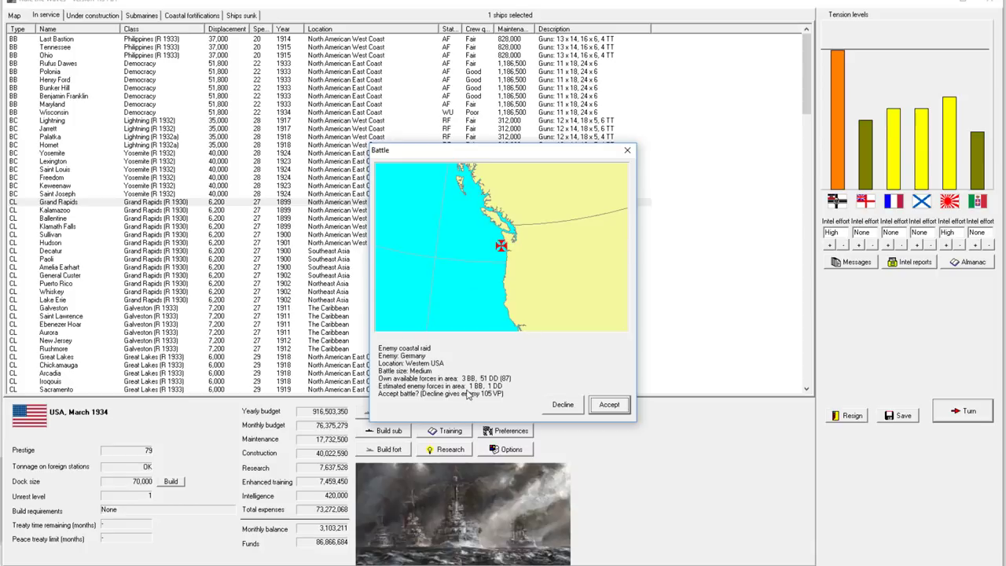
{"action": "mouse_move", "coordinate": [484, 412]}
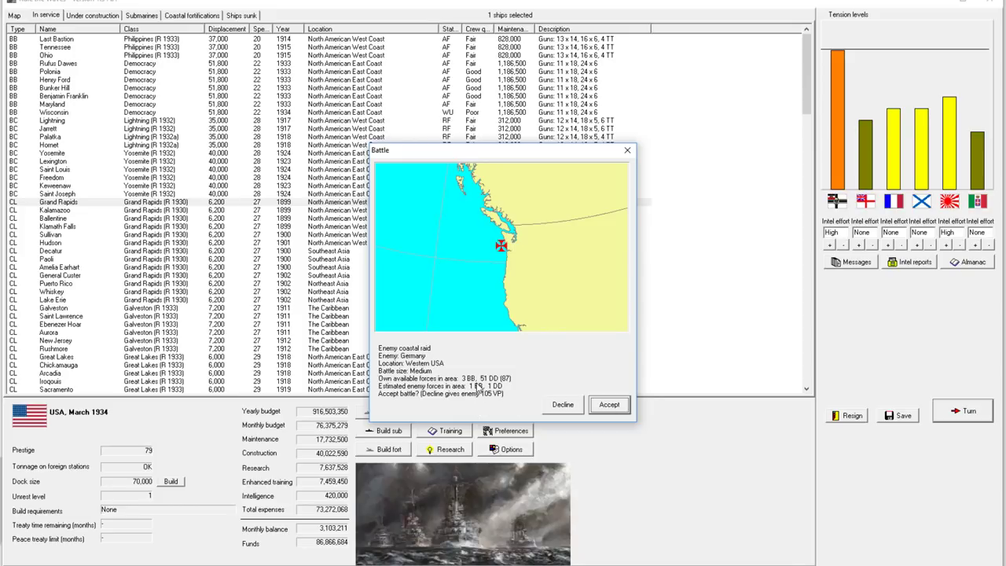
{"action": "mouse_move", "coordinate": [494, 371]}
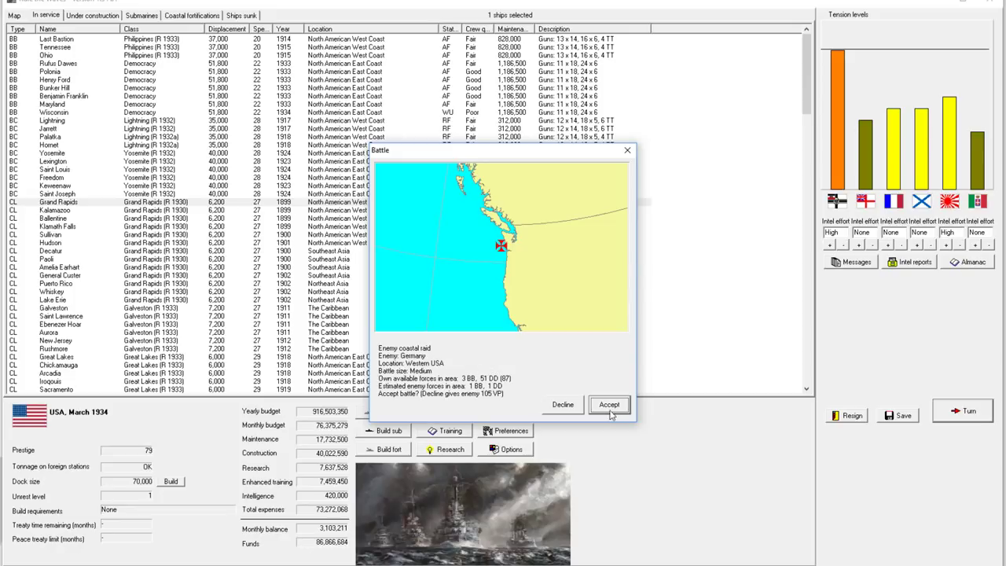
{"action": "left_click", "coordinate": [610, 404]}
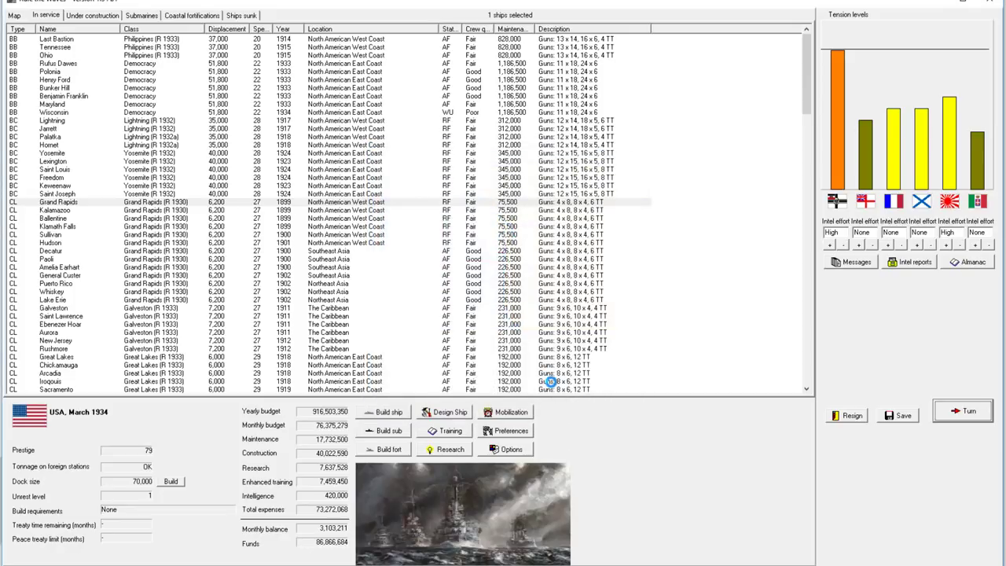
- Run the raid battle with Destroyer Division 9 at fast pace until it ends with no enemy sighted
{"action": "left_click", "coordinate": [963, 410]}
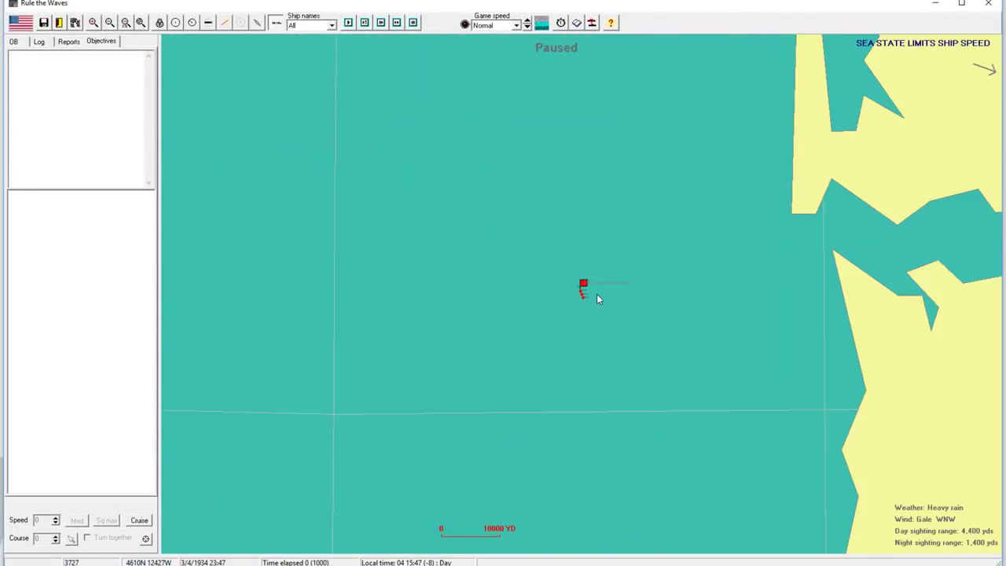
{"action": "left_click", "coordinate": [583, 284]}
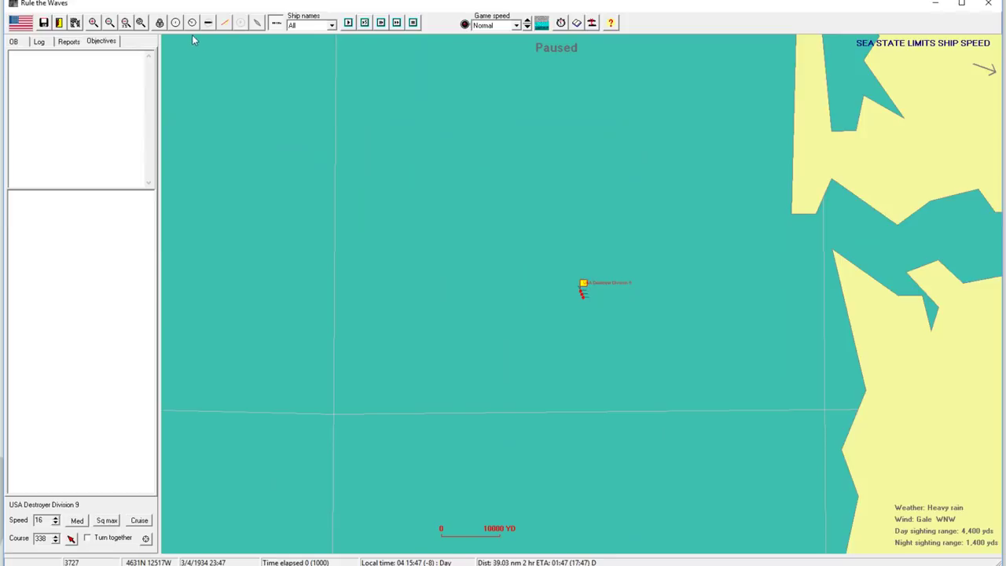
{"action": "left_click", "coordinate": [584, 287]}
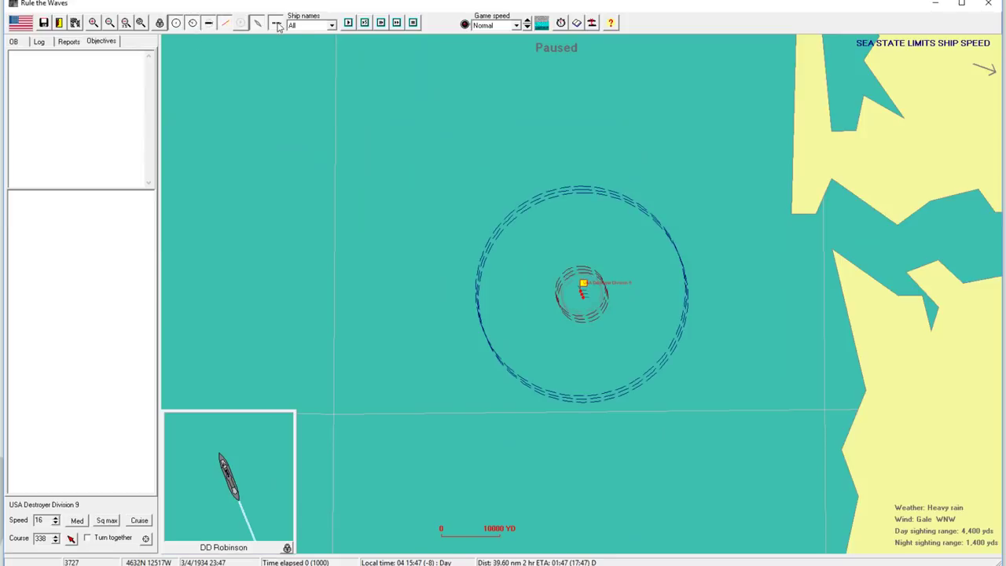
{"action": "left_click", "coordinate": [527, 22]}
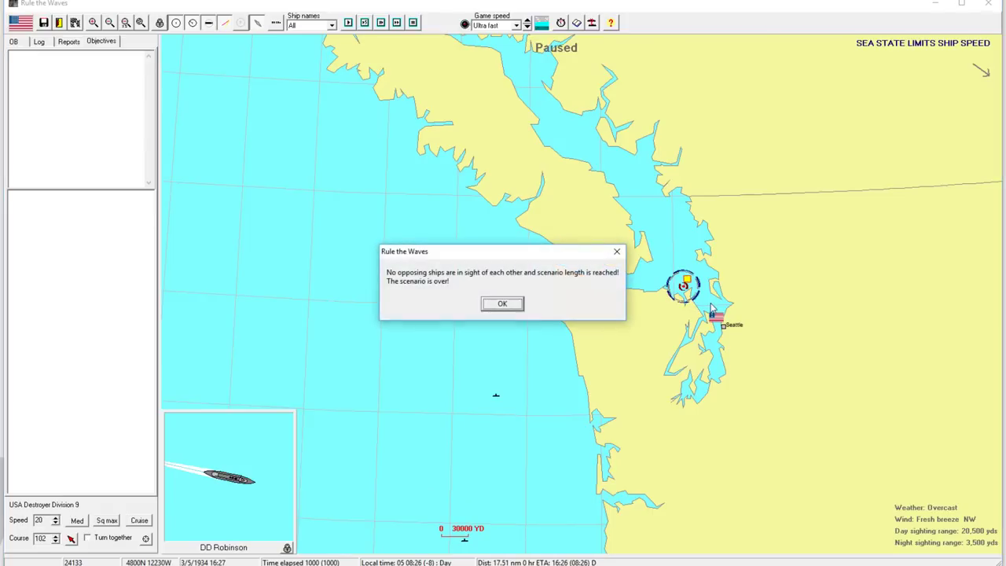
{"action": "left_click", "coordinate": [503, 303]}
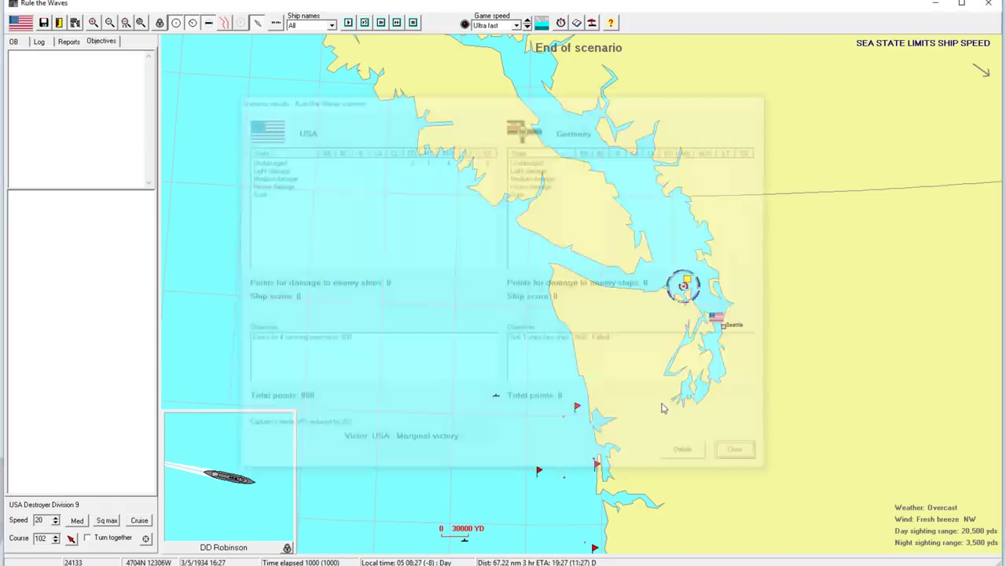
- Leave the finished battle, close the turn messages and return to the In service list
{"action": "left_click", "coordinate": [735, 450]}
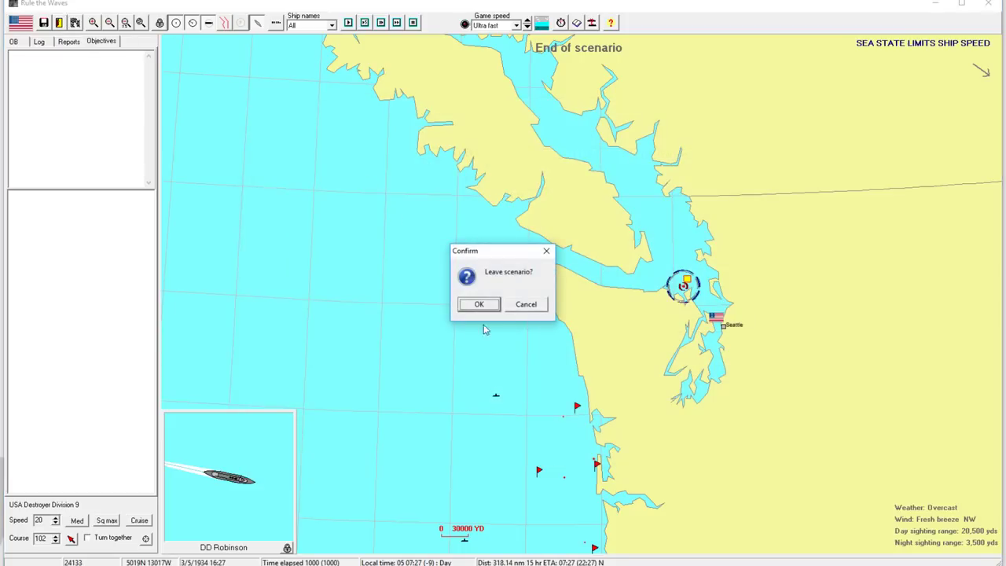
{"action": "left_click", "coordinate": [478, 306]}
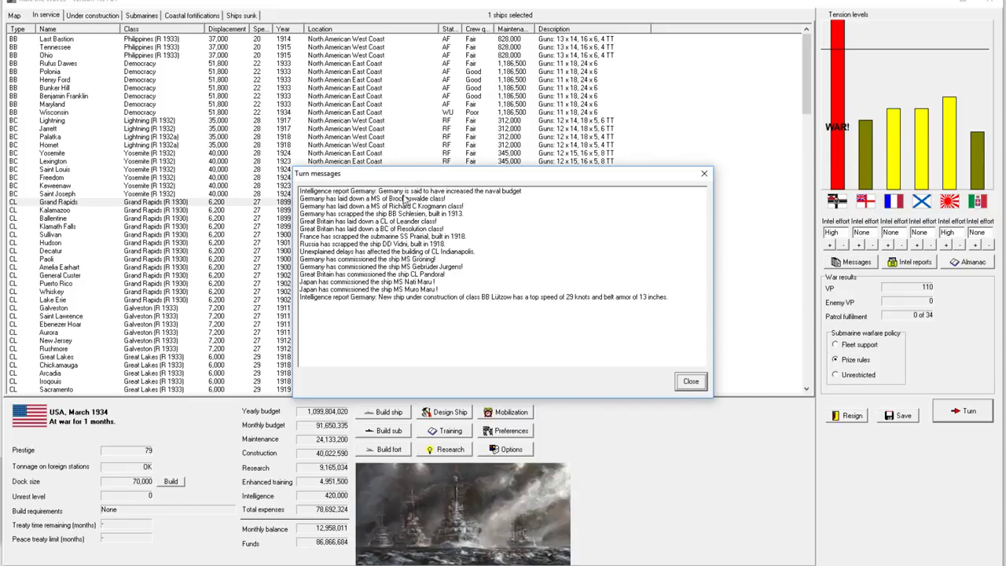
{"action": "mouse_move", "coordinate": [453, 330]}
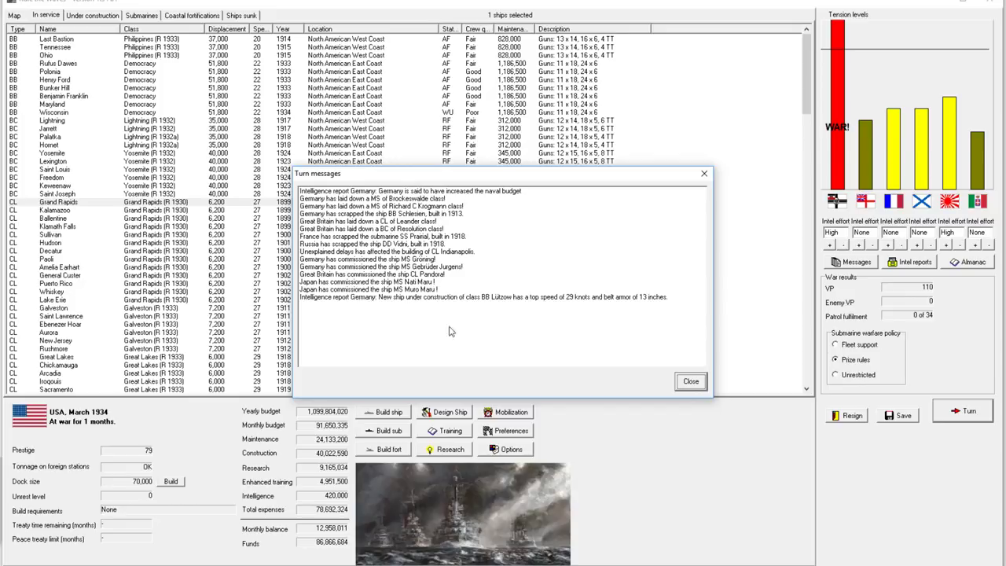
{"action": "left_click", "coordinate": [692, 382]}
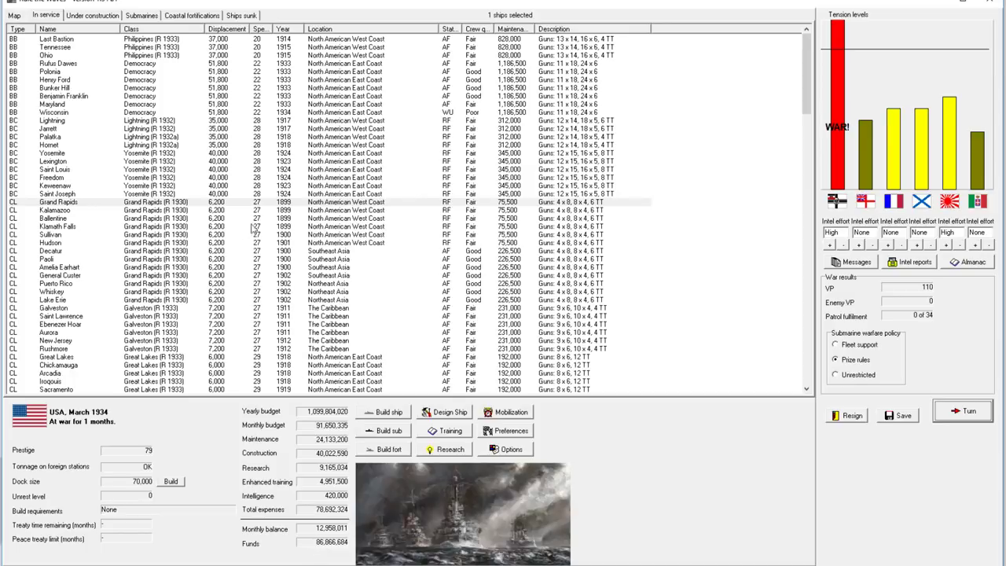
{"action": "left_click", "coordinate": [91, 16]}
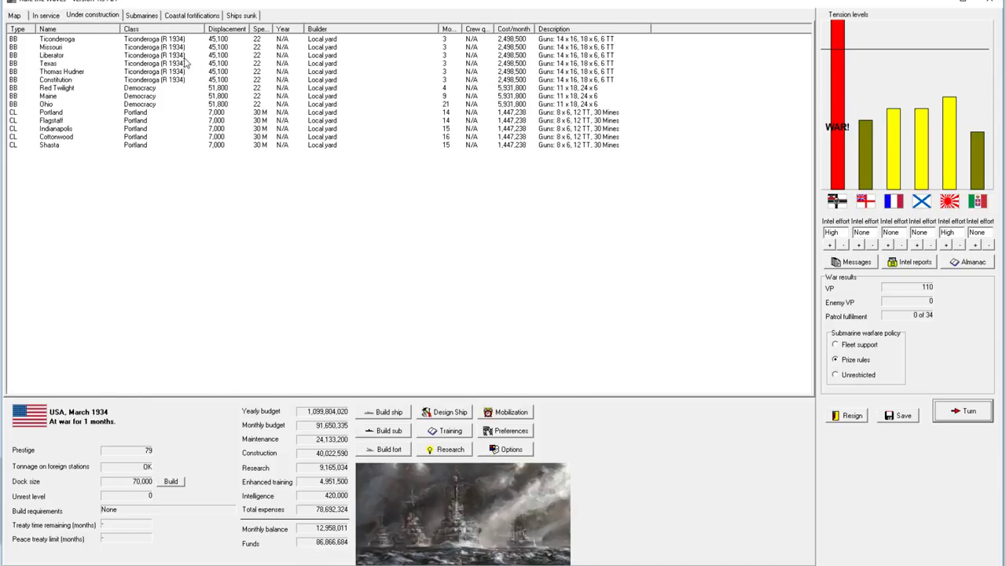
{"action": "mouse_move", "coordinate": [157, 125]}
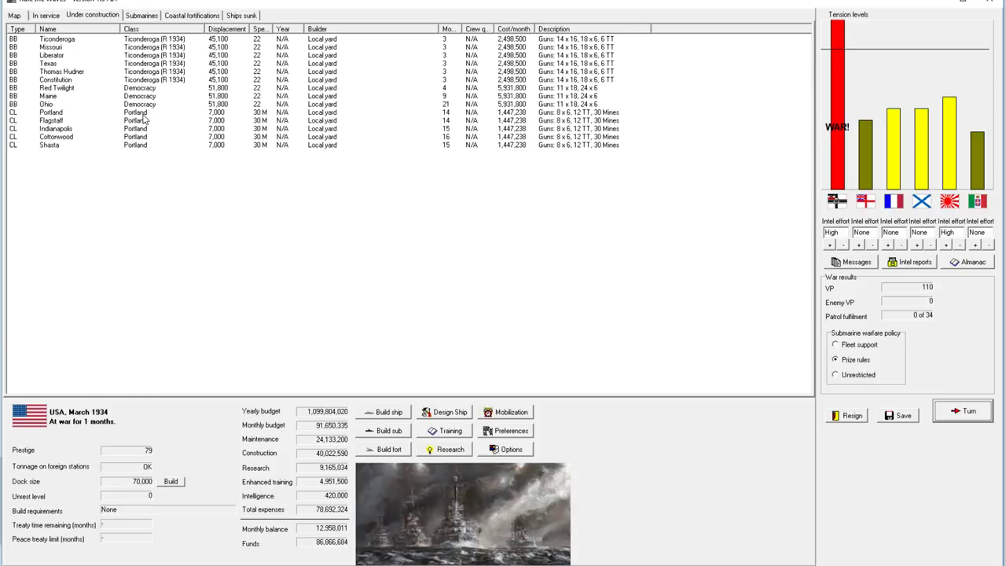
{"action": "left_click", "coordinate": [44, 15]}
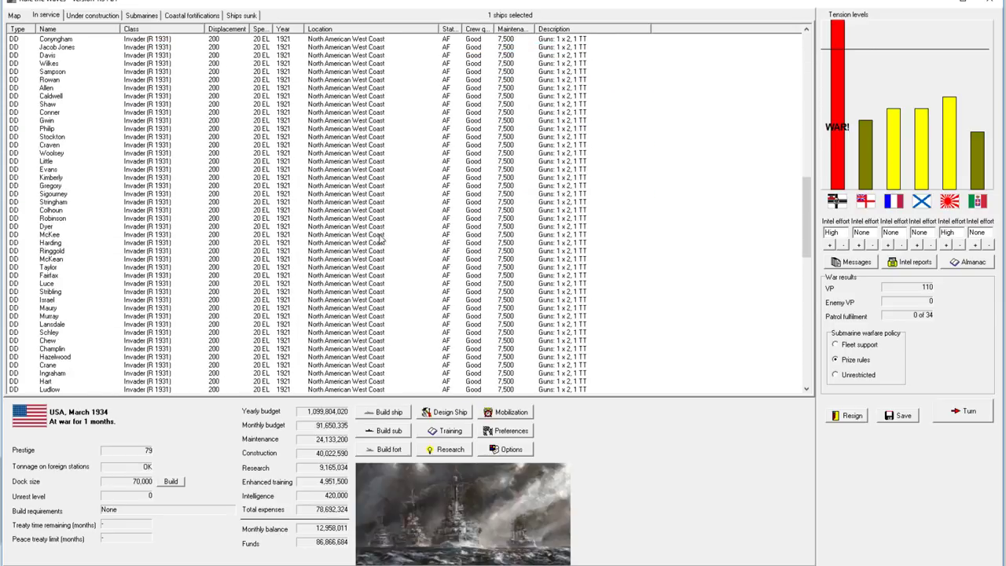
- Activate all reserve and mothballed ships and put the 48 Kingfisher minesweepers on coastal patrol
{"action": "scroll", "scroll_direction": "down", "scroll_amount": 3}
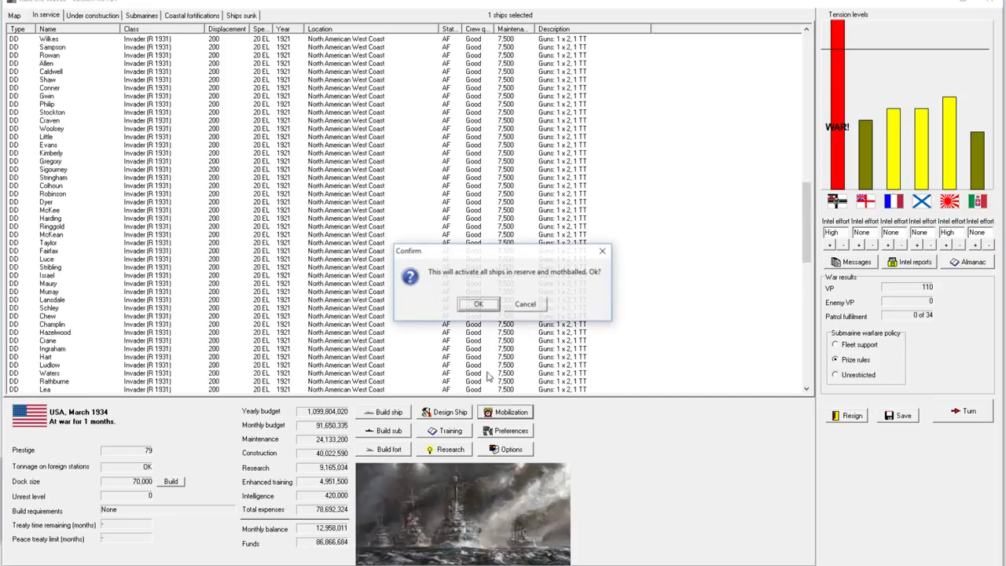
{"action": "left_click", "coordinate": [479, 305]}
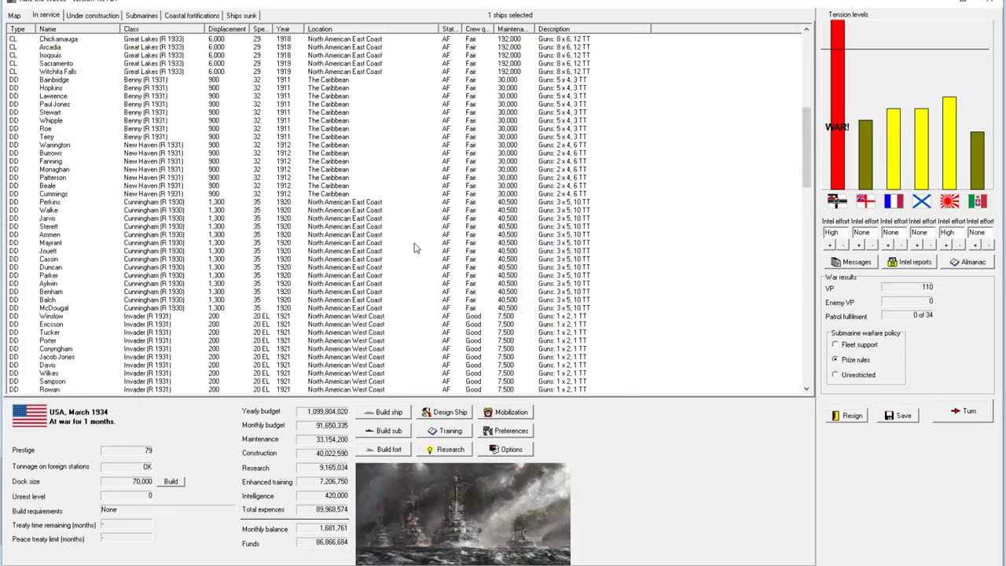
{"action": "scroll", "scroll_direction": "down", "scroll_amount": 3}
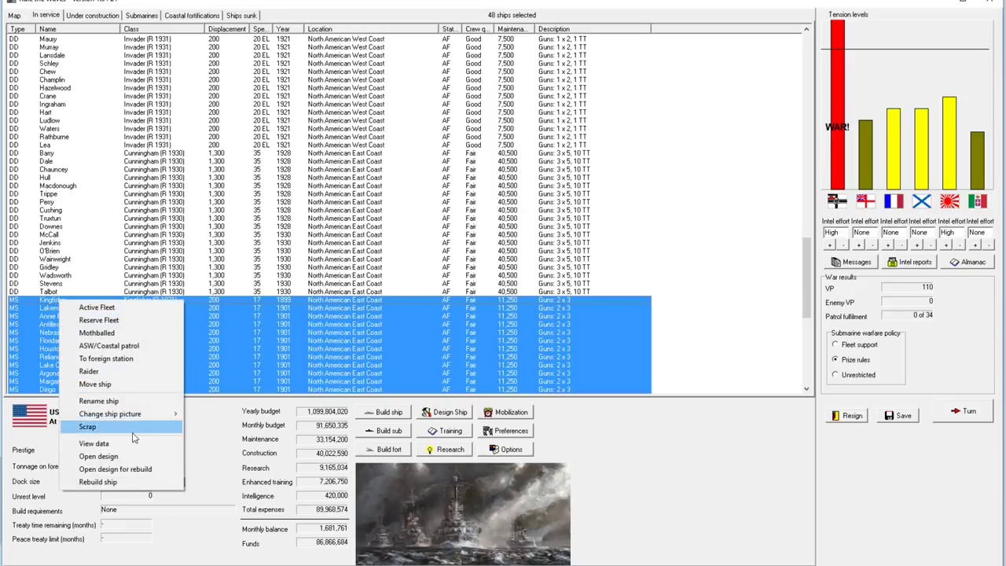
{"action": "left_click", "coordinate": [108, 346]}
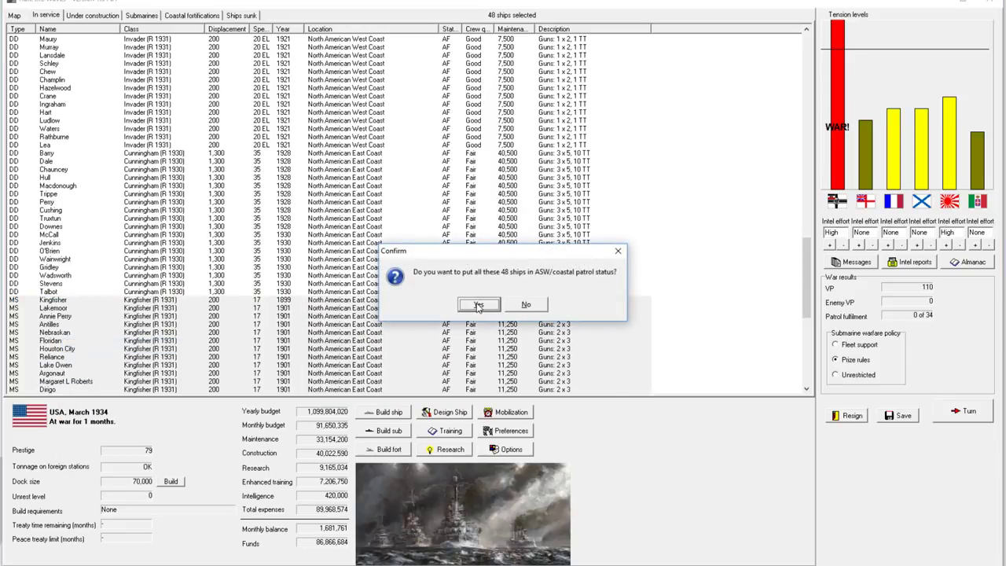
{"action": "left_click", "coordinate": [478, 305]}
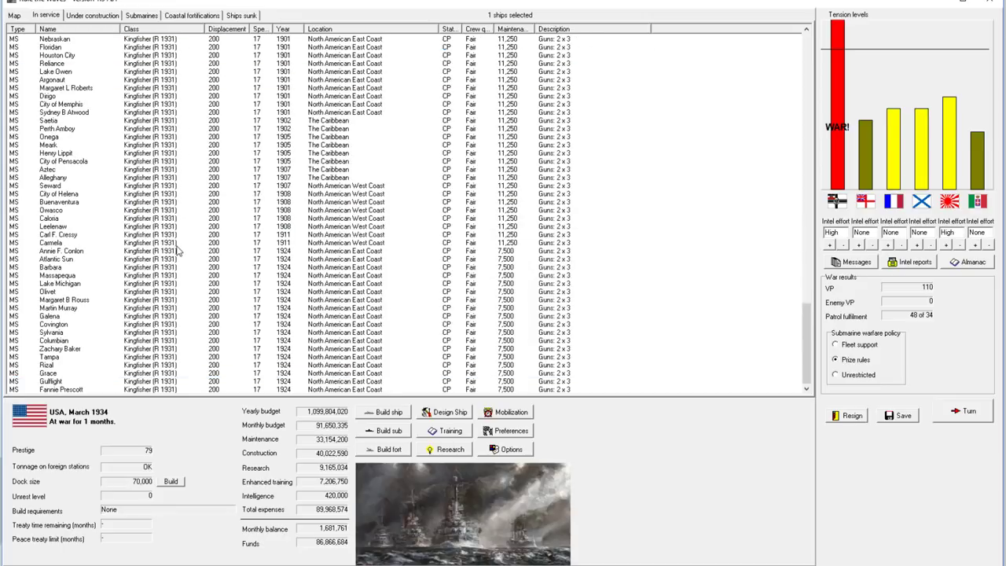
{"action": "mouse_move", "coordinate": [903, 261]}
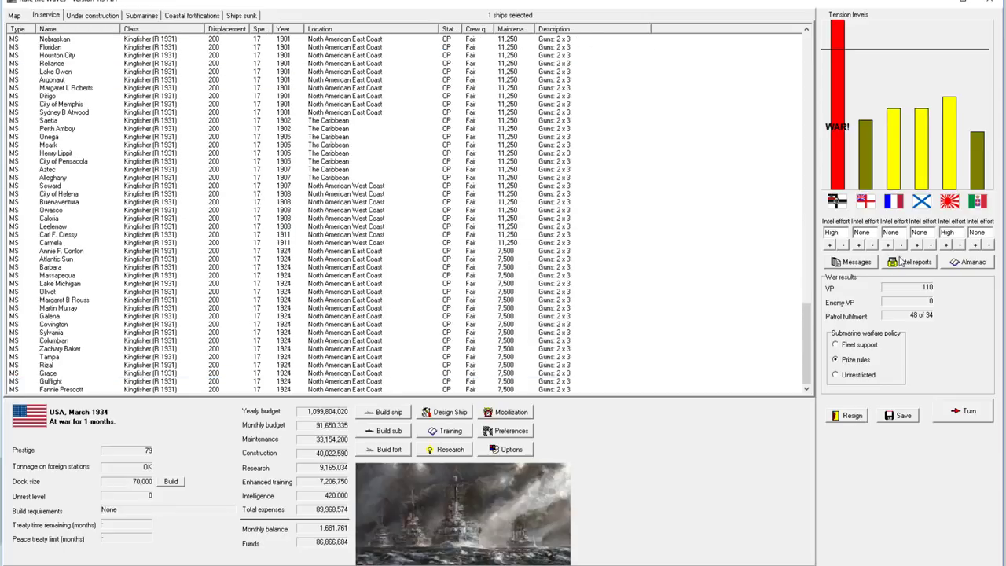
{"action": "left_click", "coordinate": [912, 261]}
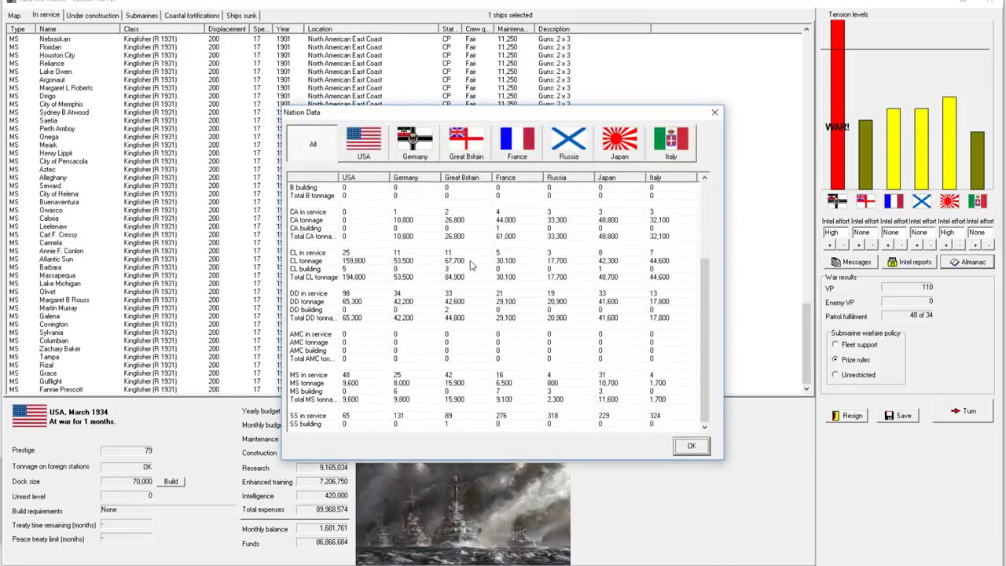
{"action": "mouse_move", "coordinate": [598, 421]}
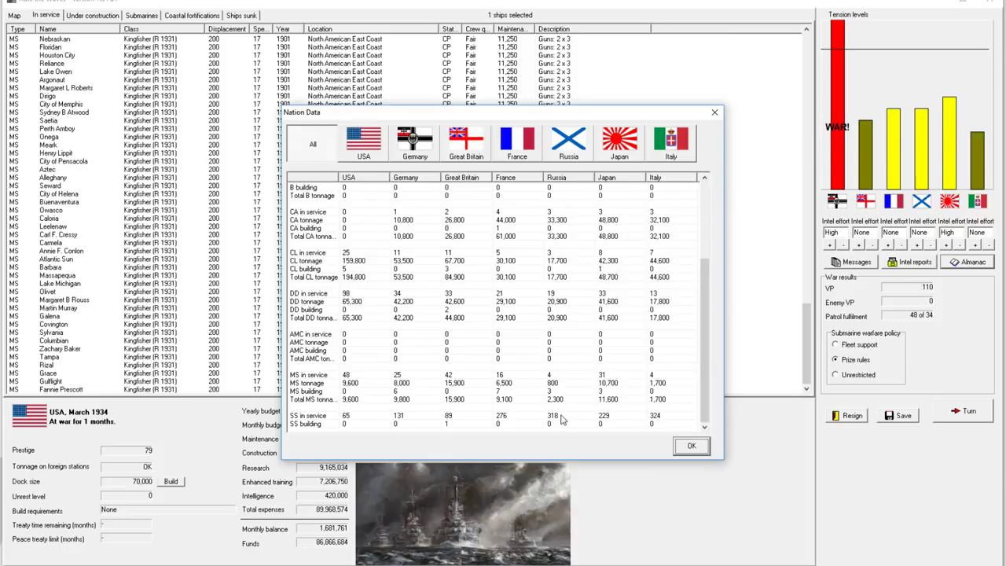
{"action": "mouse_move", "coordinate": [642, 425]}
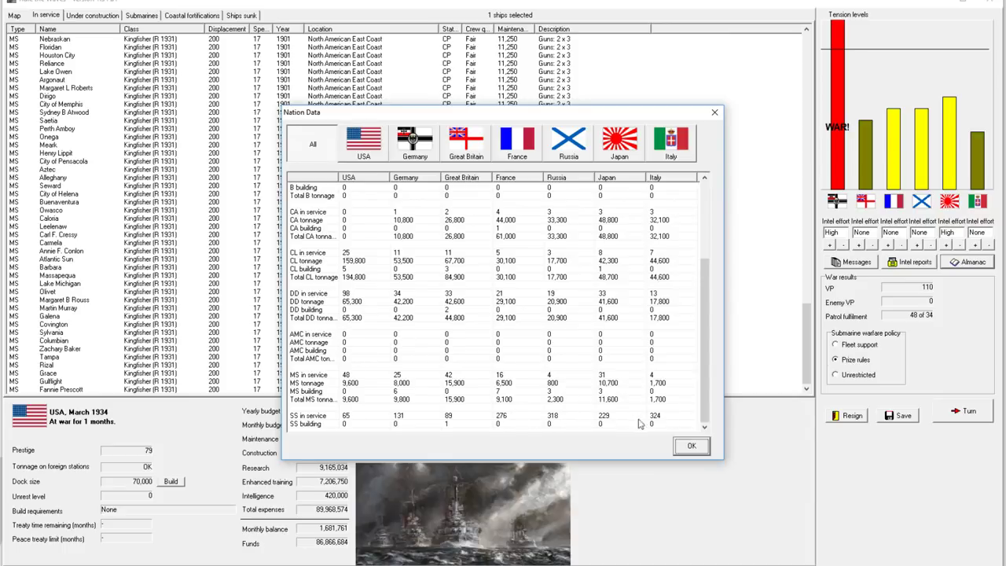
{"action": "mouse_move", "coordinate": [495, 418]}
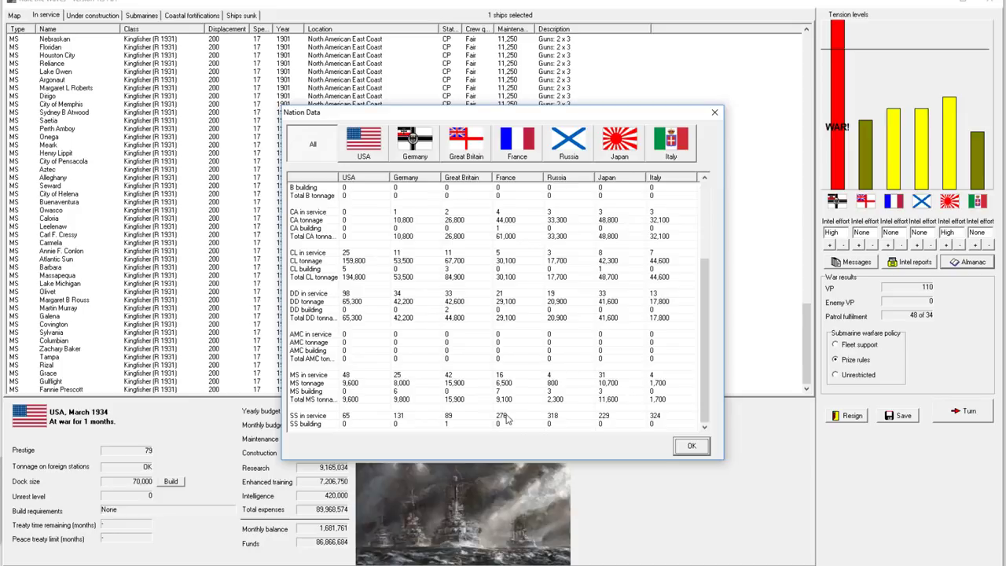
{"action": "mouse_move", "coordinate": [541, 418]}
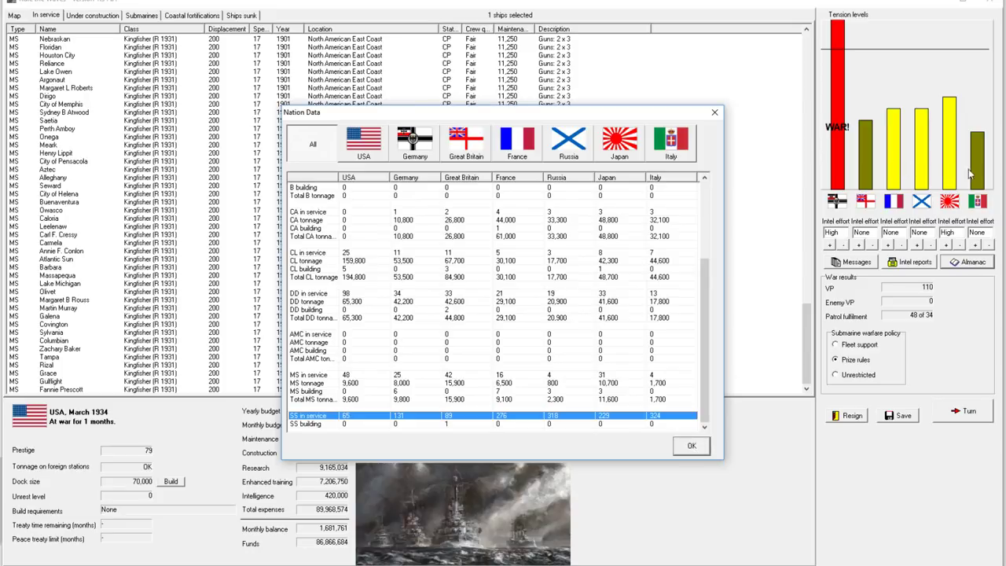
{"action": "mouse_move", "coordinate": [568, 421]}
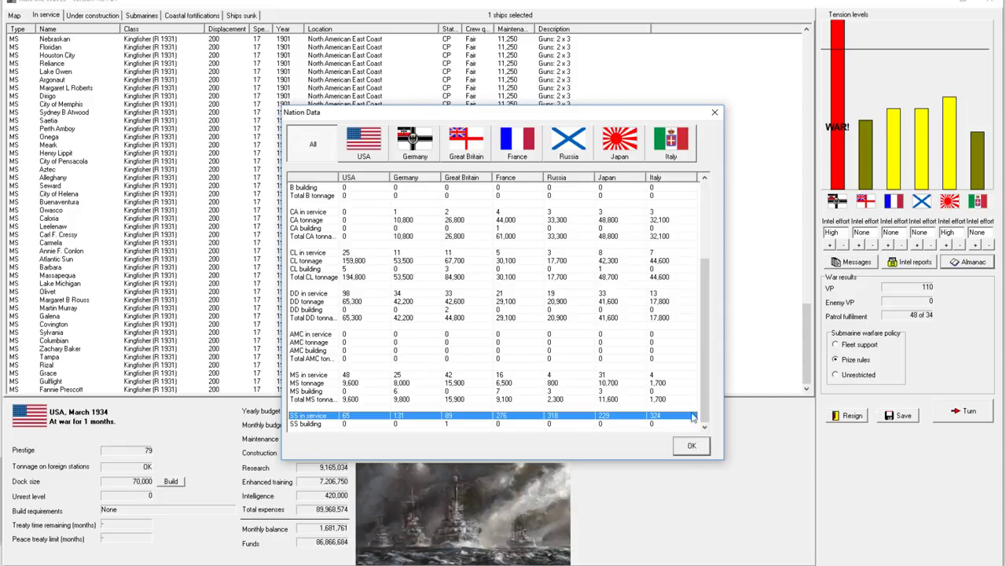
{"action": "mouse_move", "coordinate": [707, 452]}
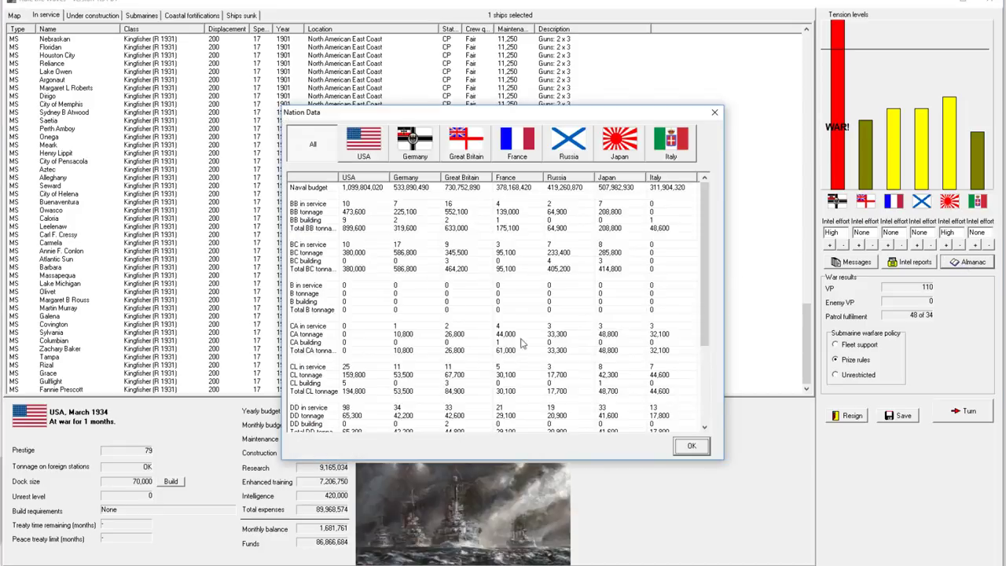
{"action": "mouse_move", "coordinate": [659, 202]}
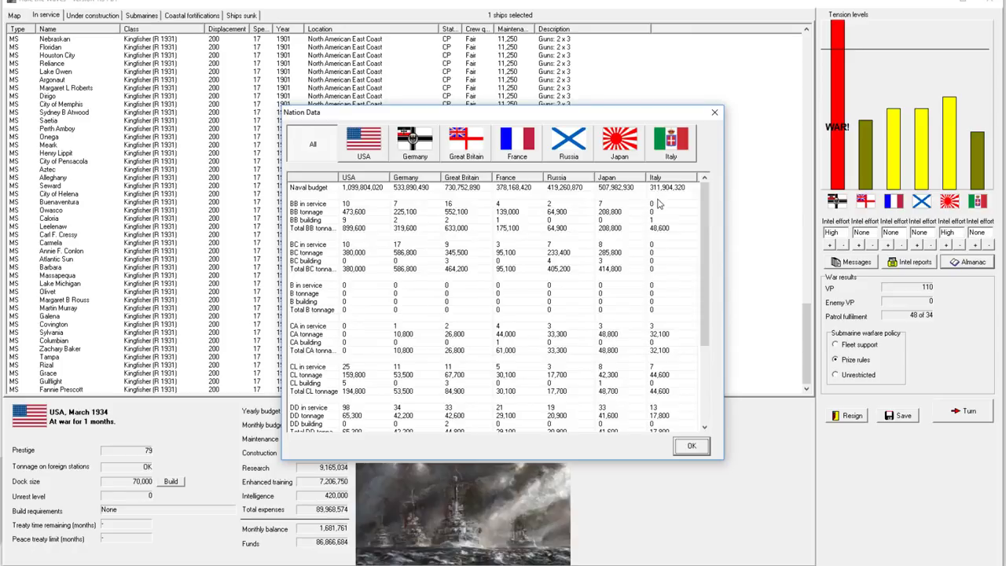
{"action": "mouse_move", "coordinate": [667, 379]}
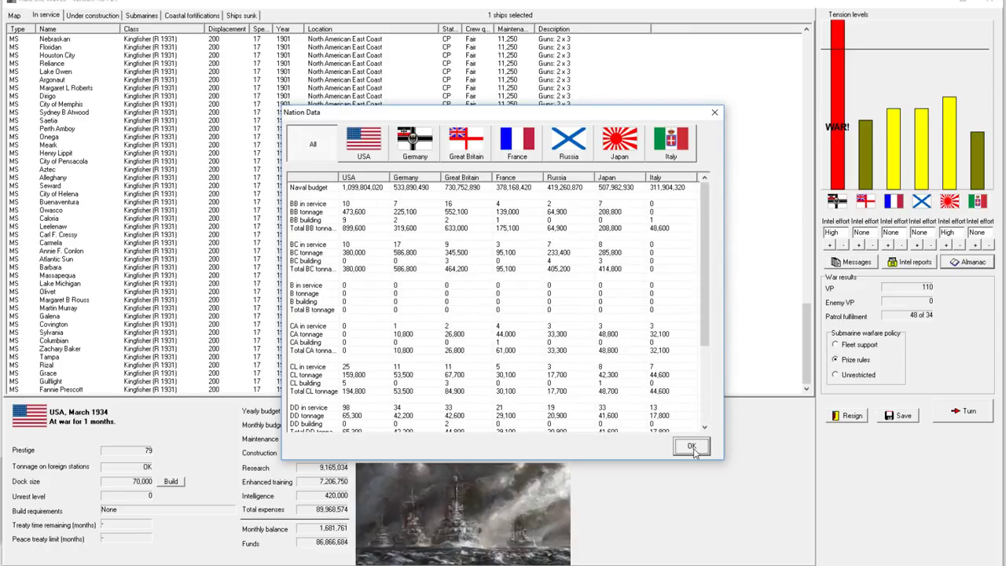
{"action": "left_click", "coordinate": [690, 446]}
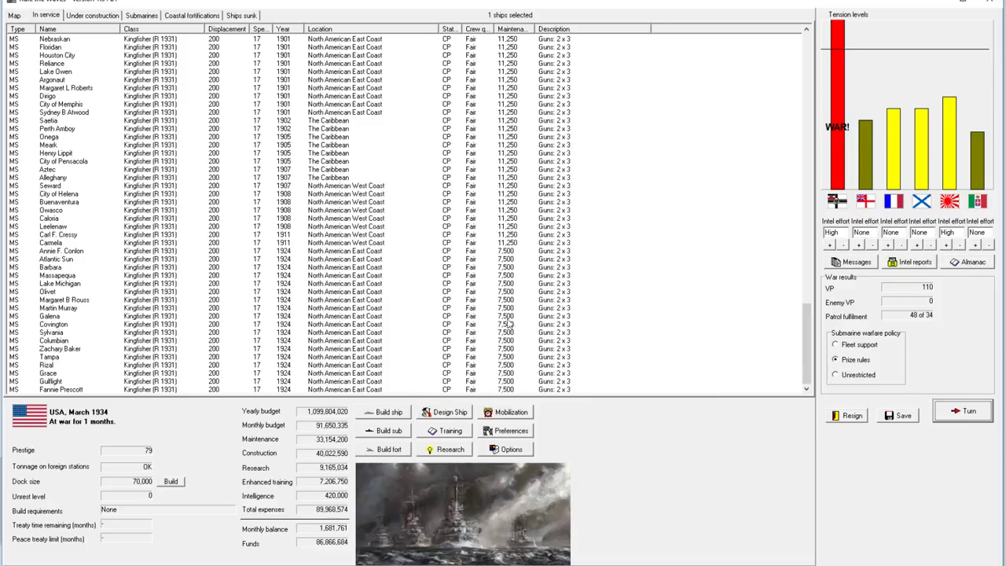
- Advance to April 1934, acknowledging the submarine losses and Königsberg raider report and declining the New Brunswick raid battle
{"action": "left_click", "coordinate": [969, 410]}
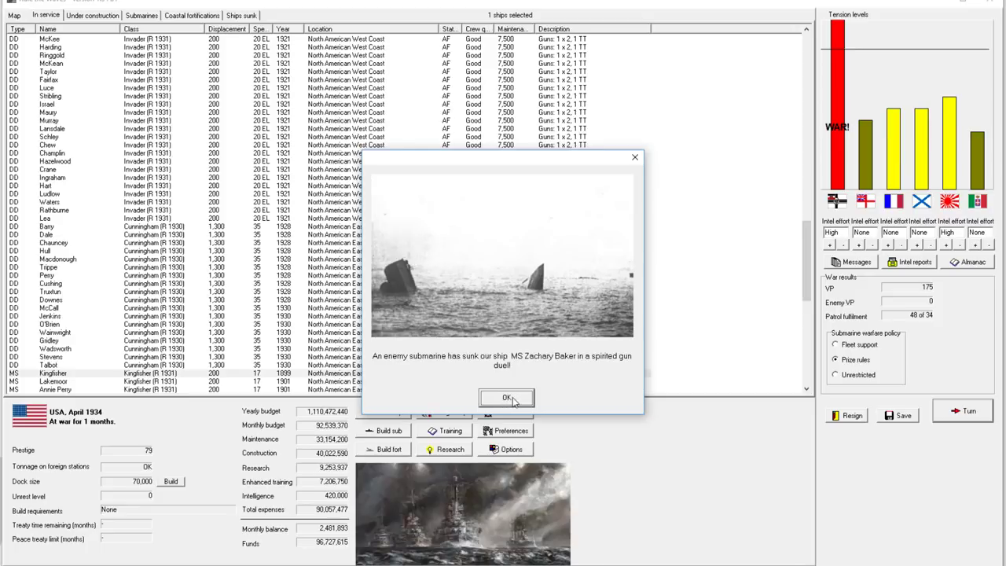
{"action": "left_click", "coordinate": [506, 396]}
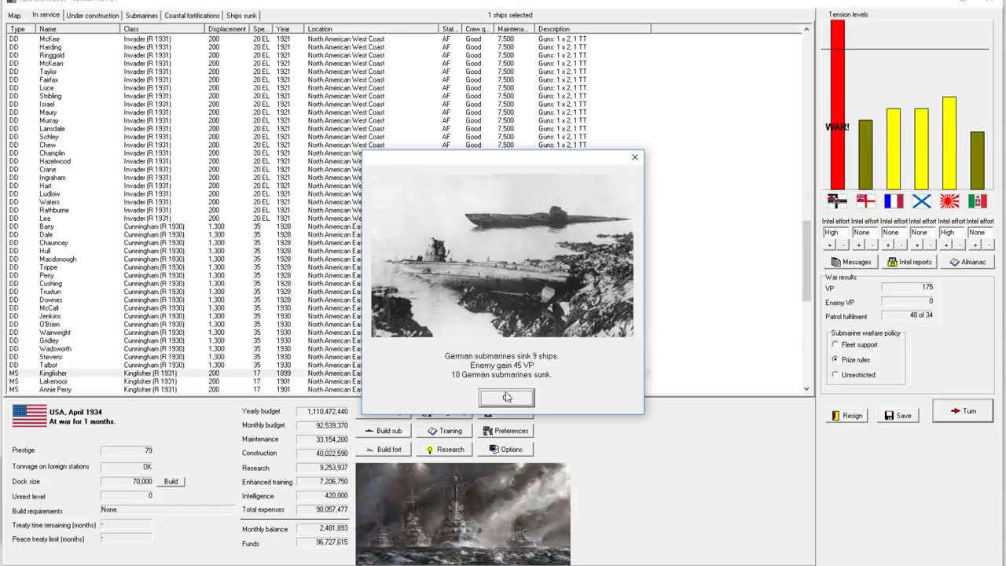
{"action": "left_click", "coordinate": [507, 396]}
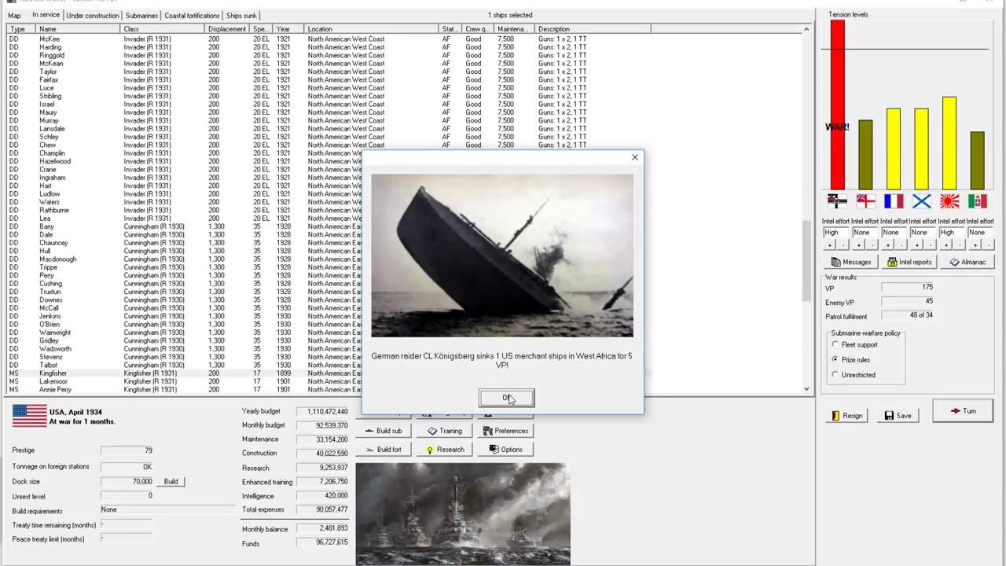
{"action": "left_click", "coordinate": [507, 398]}
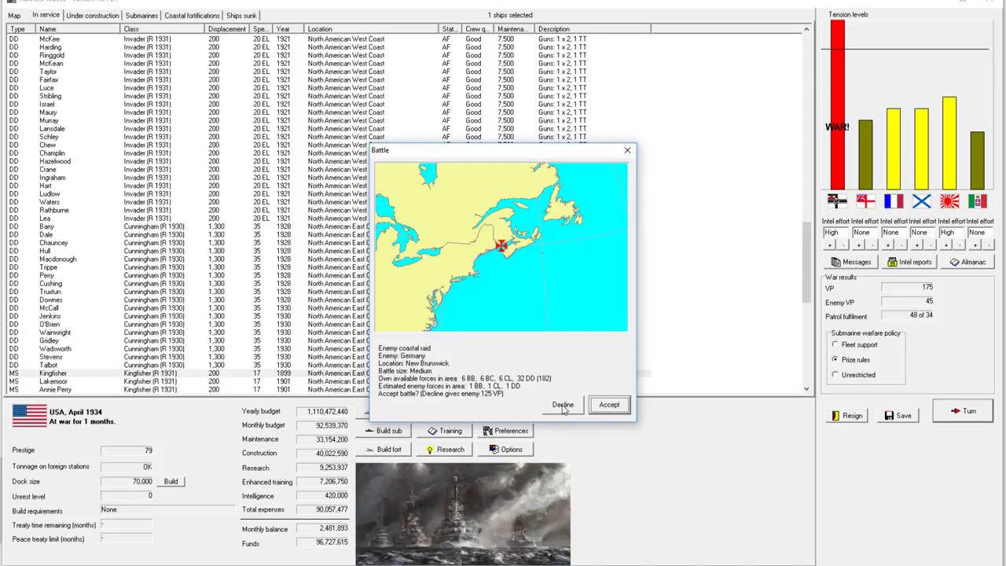
{"action": "left_click", "coordinate": [563, 404]}
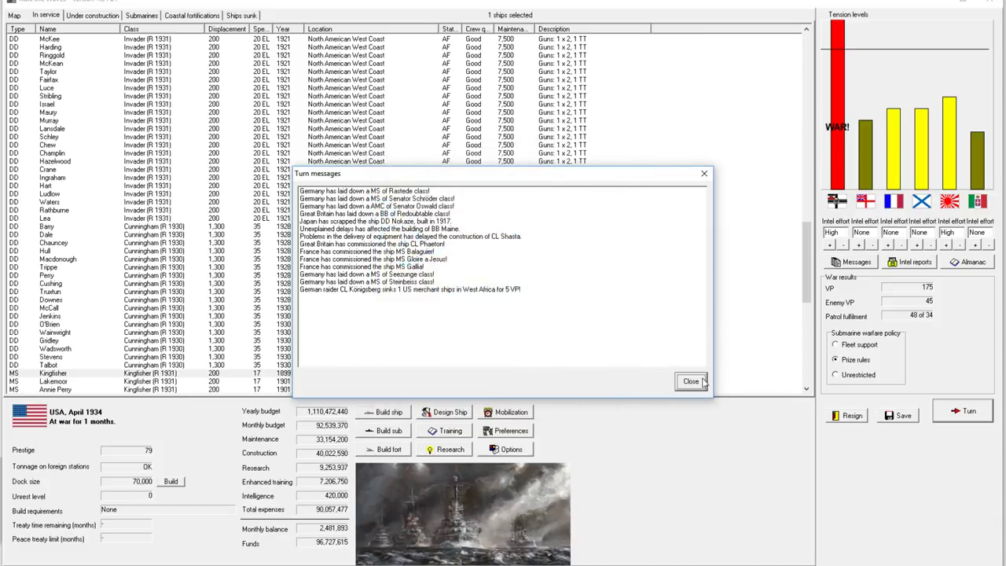
{"action": "left_click", "coordinate": [692, 382]}
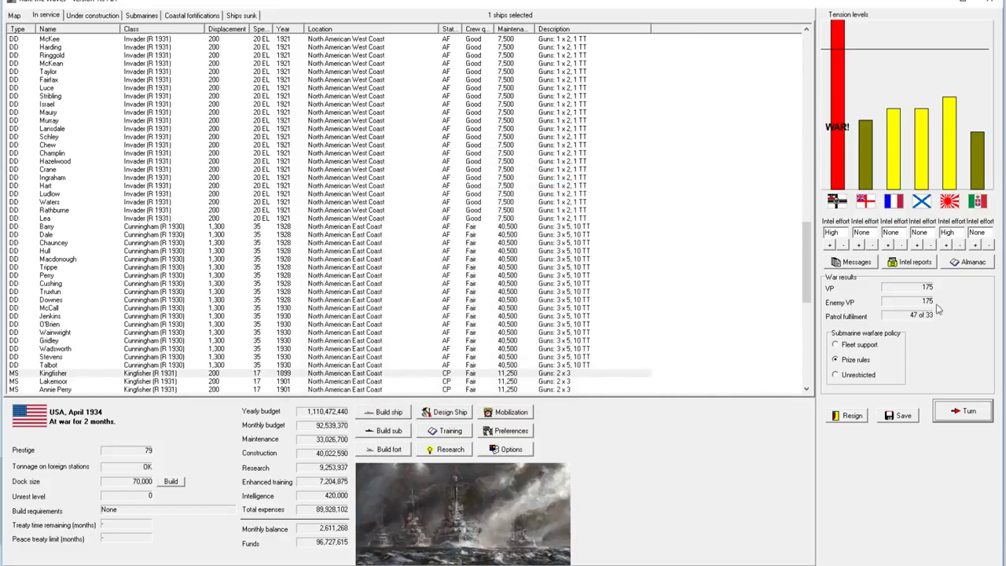
{"action": "scroll", "scroll_direction": "down", "scroll_amount": 3}
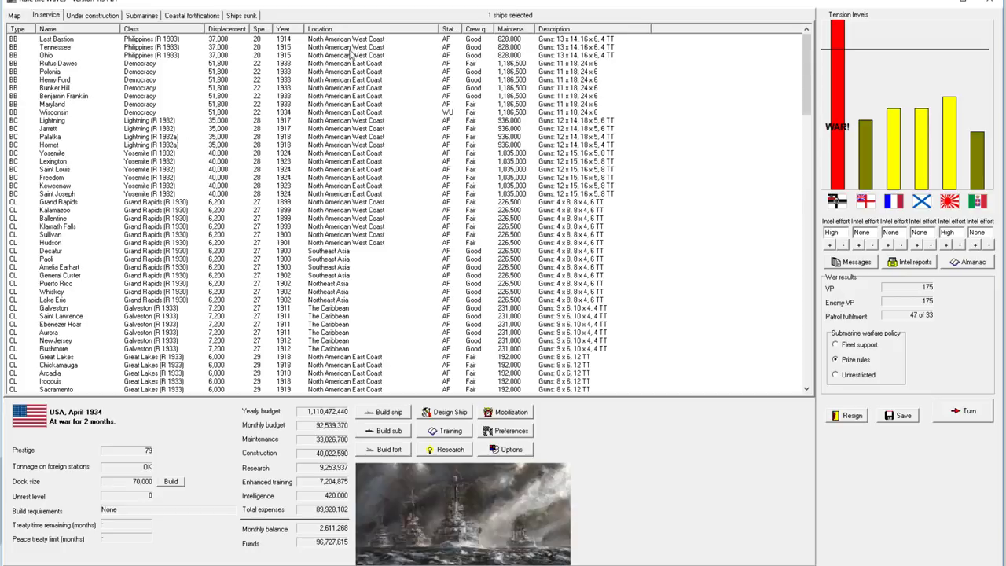
{"action": "mouse_move", "coordinate": [352, 46]}
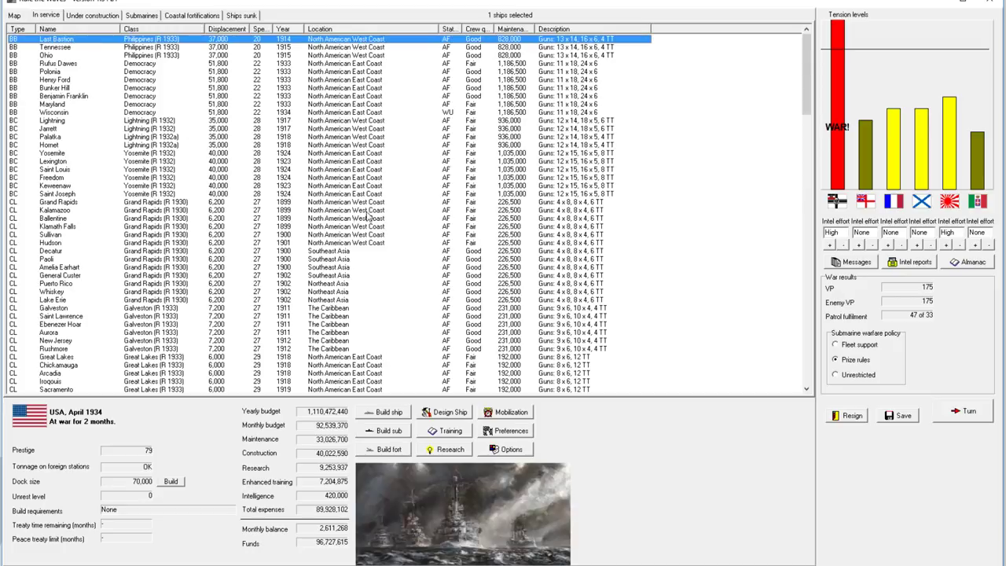
{"action": "mouse_move", "coordinate": [350, 232]}
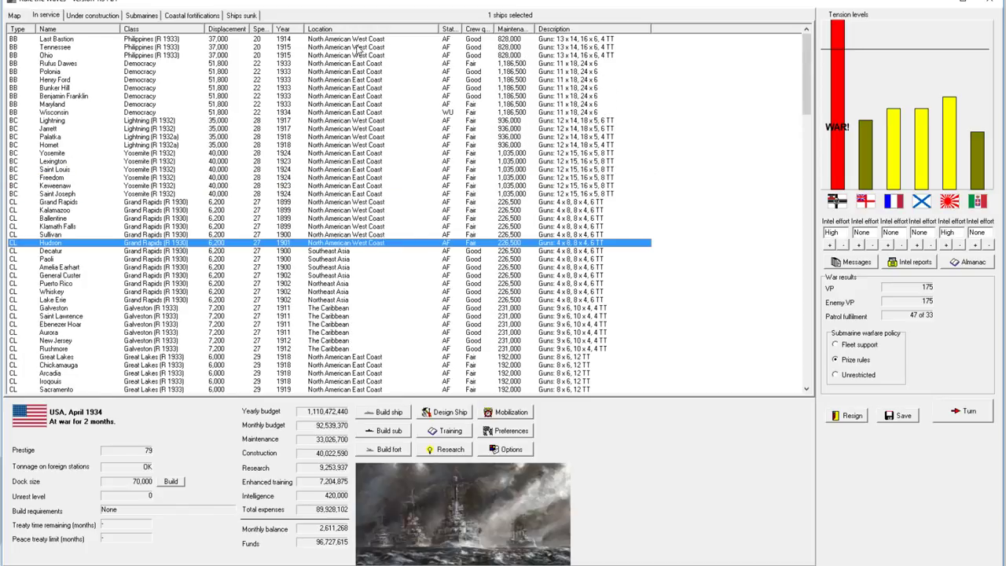
{"action": "left_click", "coordinate": [14, 16]}
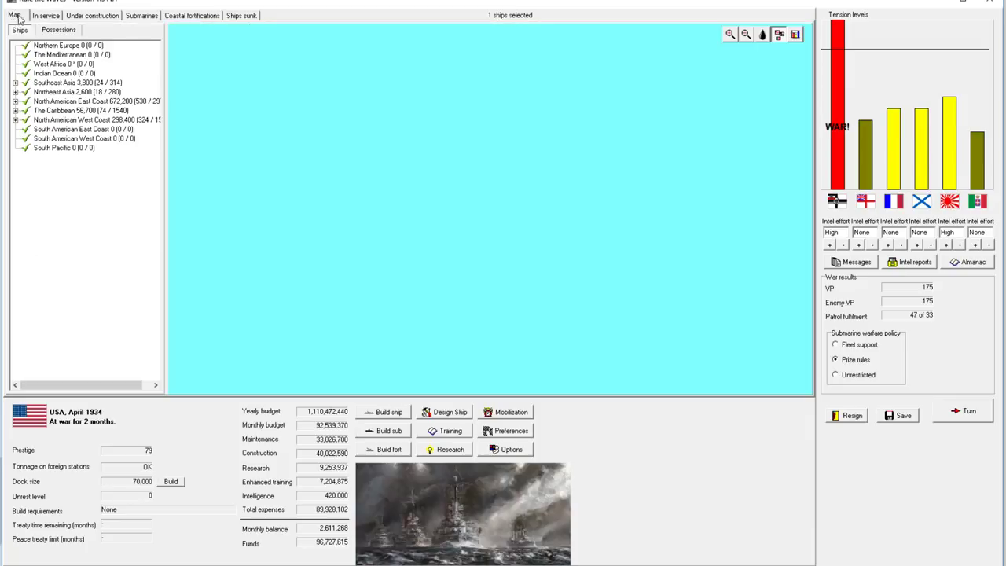
{"action": "left_click", "coordinate": [14, 16]}
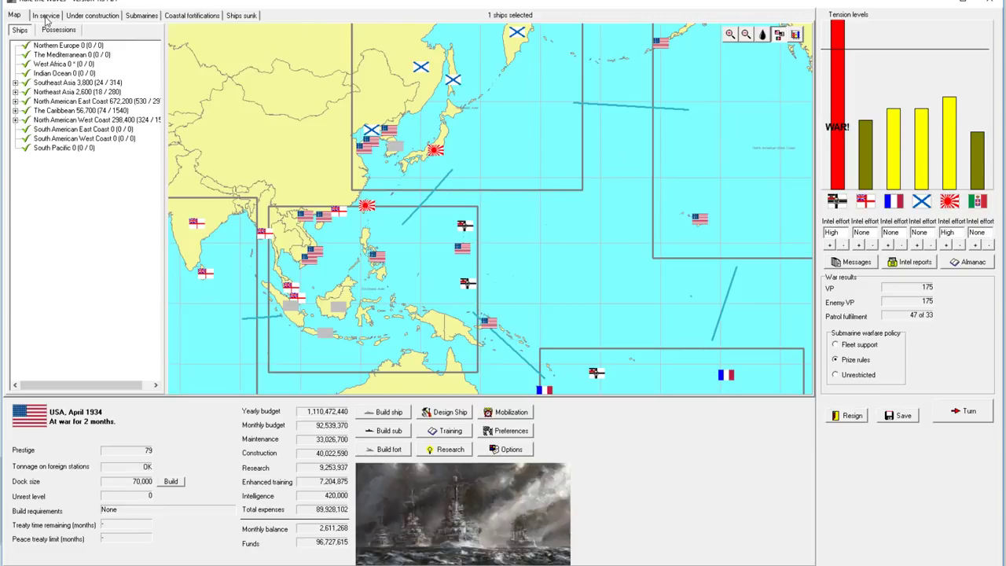
{"action": "left_click", "coordinate": [44, 16]}
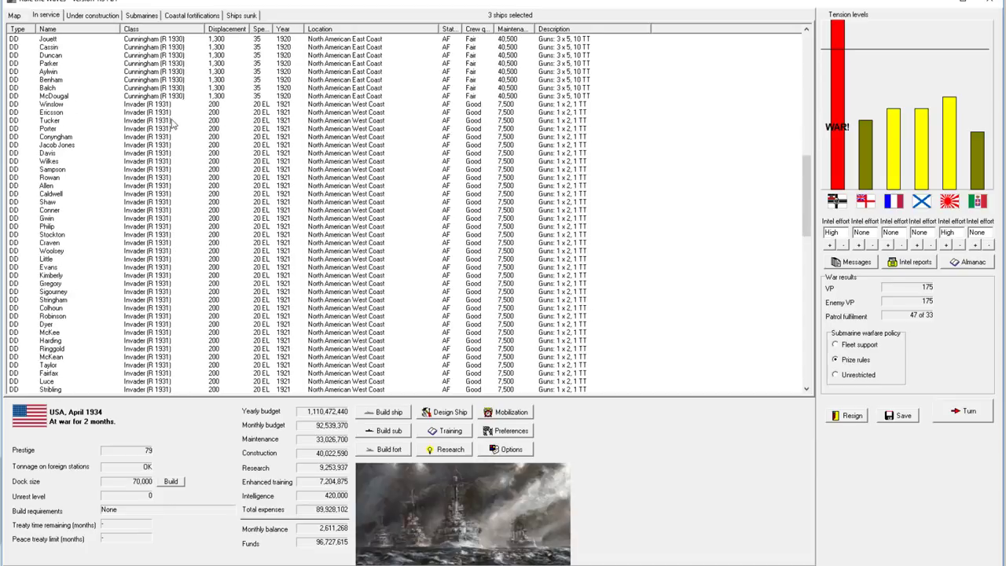
{"action": "scroll", "scroll_direction": "down", "scroll_amount": 3}
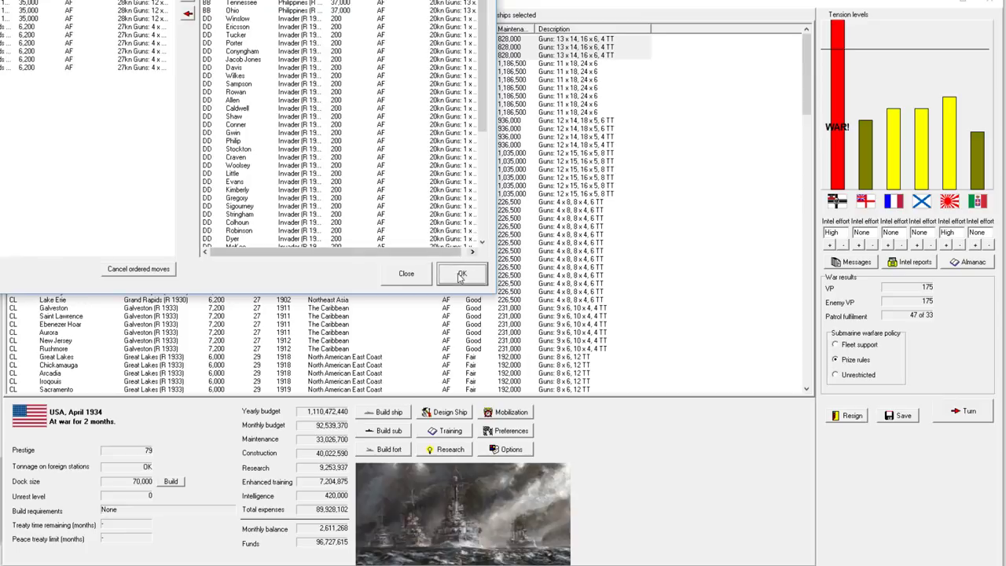
{"action": "left_click", "coordinate": [463, 273]}
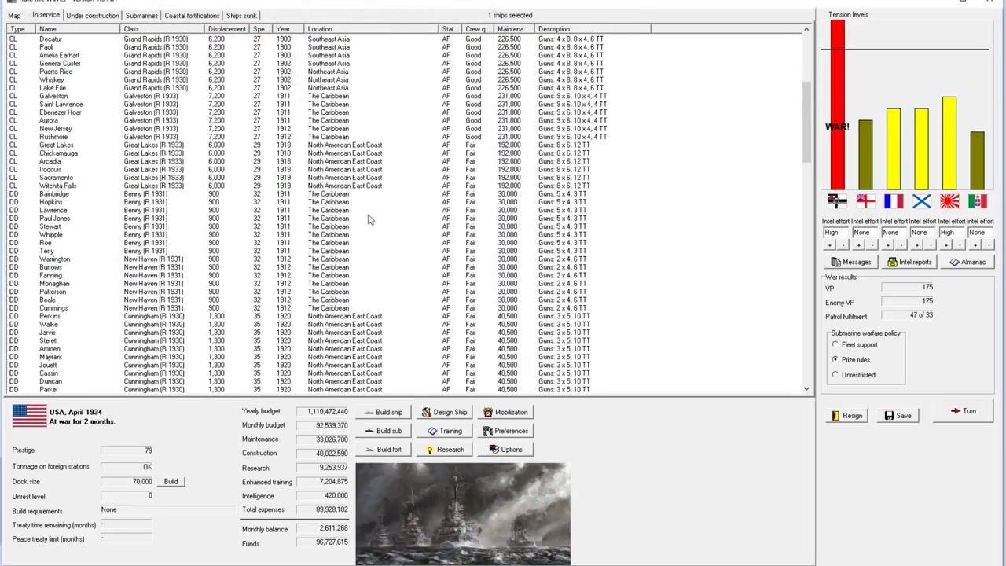
{"action": "scroll", "scroll_direction": "down", "scroll_amount": 3}
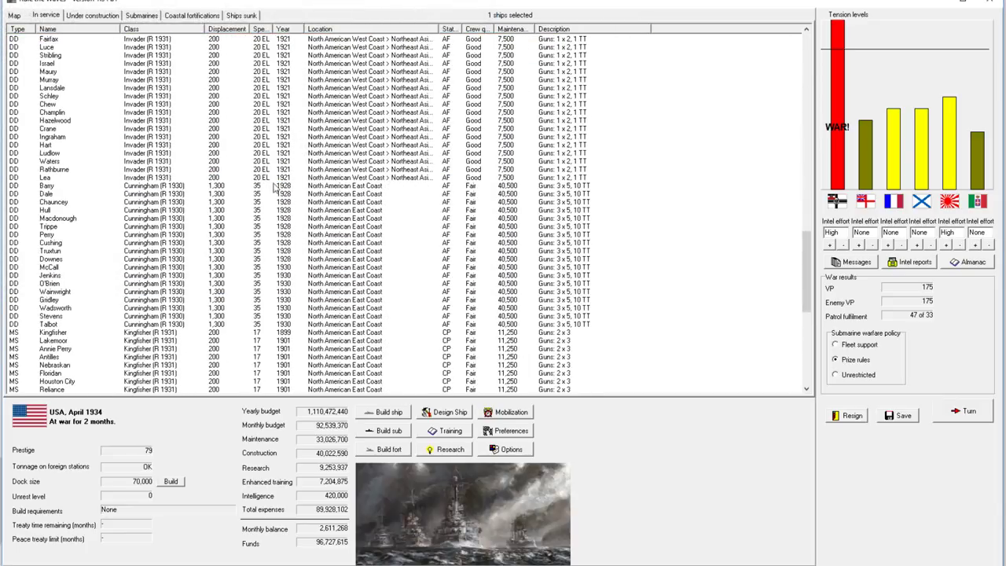
- Select individual cruisers in the in-service list, ending on the battlecruiser Palatka's data card
{"action": "scroll", "scroll_direction": "down", "scroll_amount": 3}
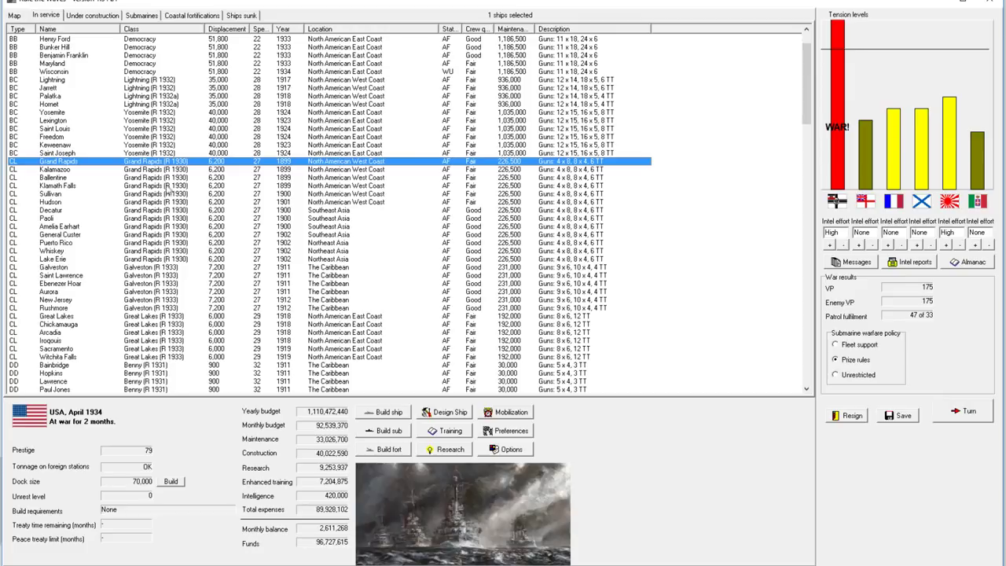
{"action": "mouse_move", "coordinate": [161, 180]}
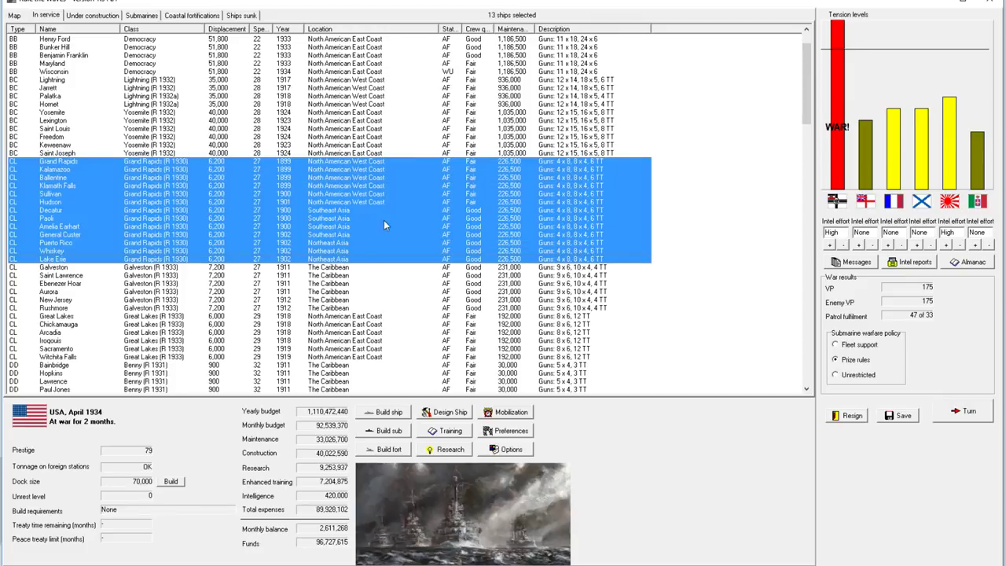
{"action": "left_click", "coordinate": [47, 211]}
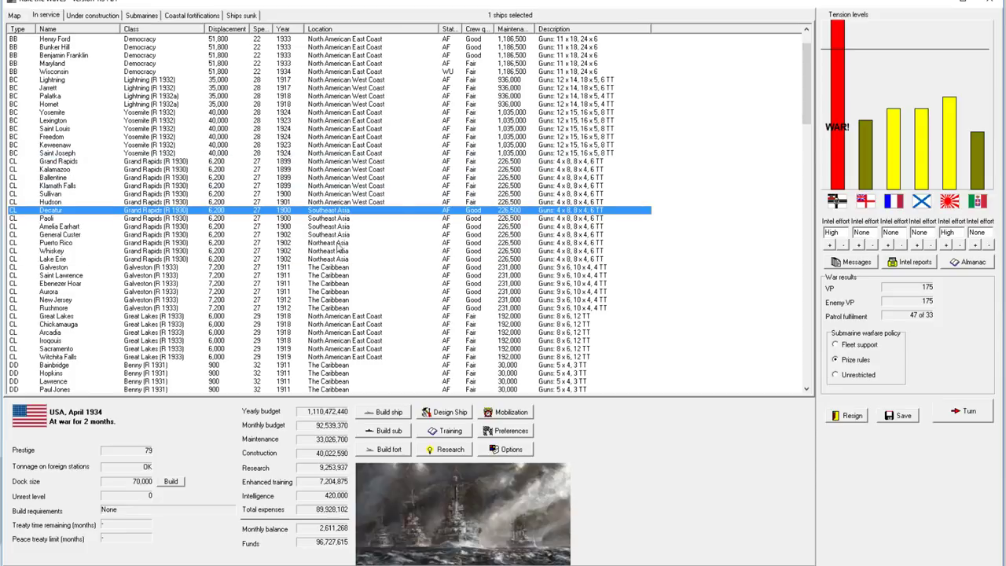
{"action": "left_click", "coordinate": [60, 161]}
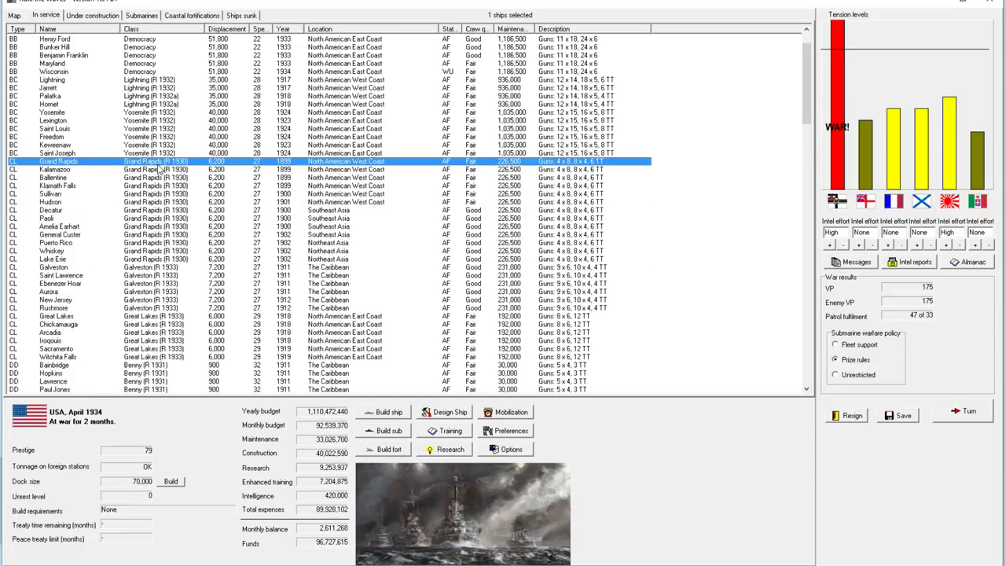
{"action": "mouse_move", "coordinate": [358, 175]}
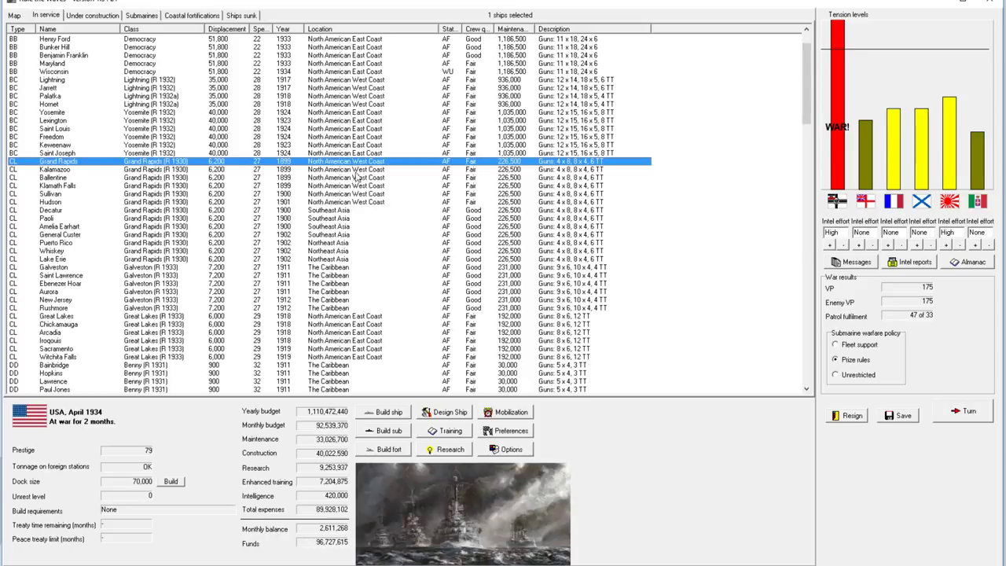
{"action": "left_click", "coordinate": [50, 201]}
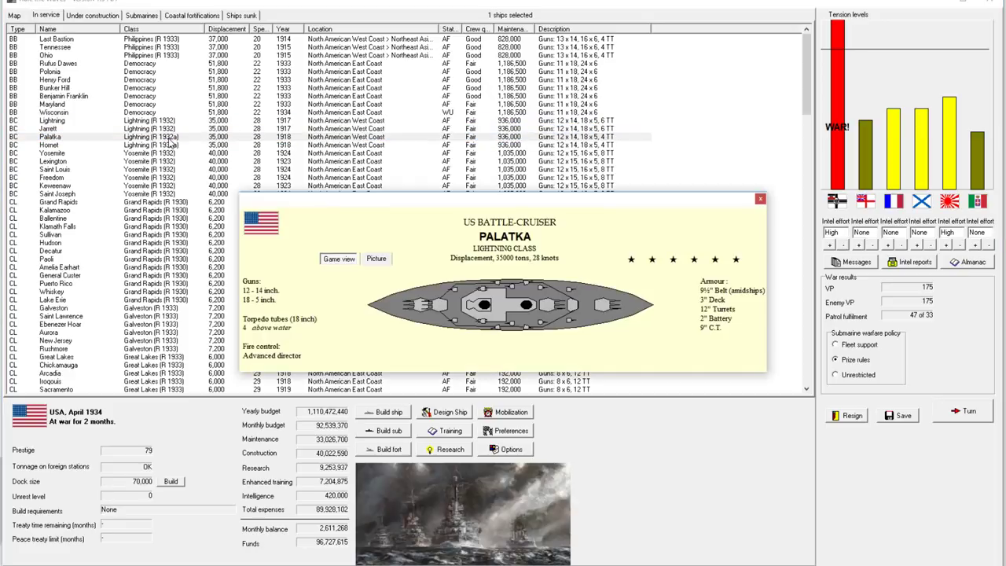
{"action": "mouse_move", "coordinate": [724, 317]}
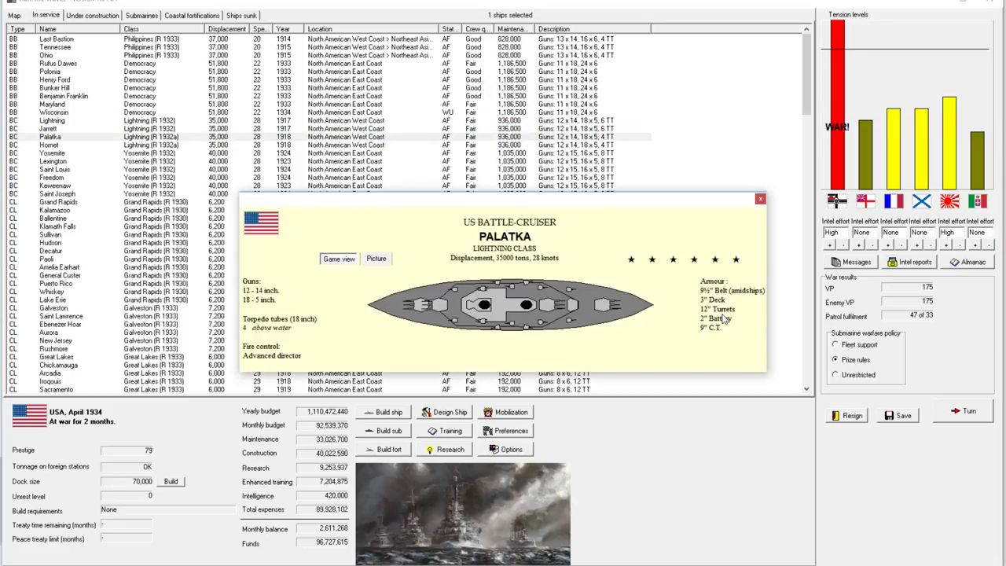
- View the sister ship Jarrett's card, then open the Lightning class design from Palatka's ship actions
{"action": "left_click", "coordinate": [49, 129]}
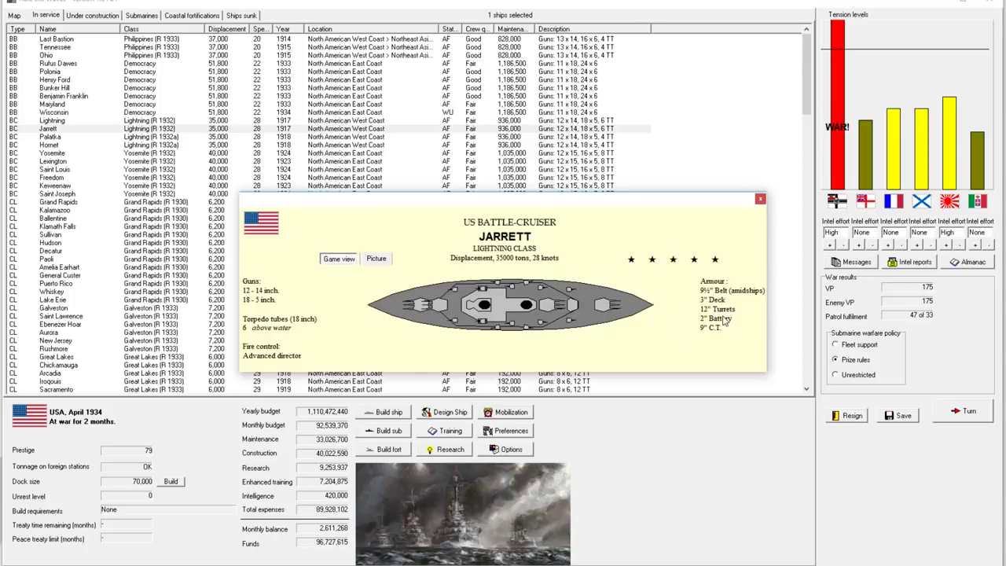
{"action": "mouse_move", "coordinate": [723, 318]}
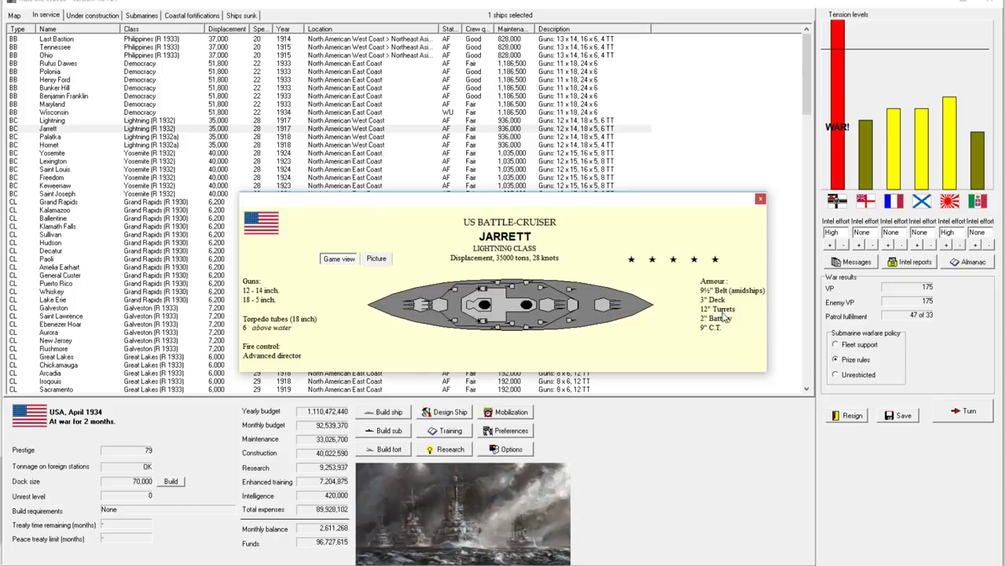
{"action": "left_click", "coordinate": [59, 136]}
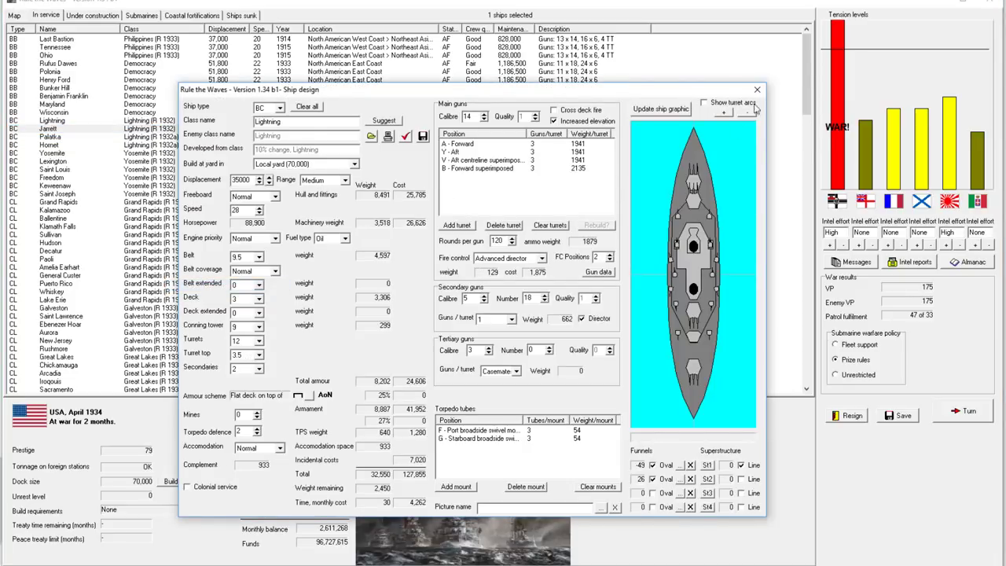
{"action": "right_click", "coordinate": [50, 145]}
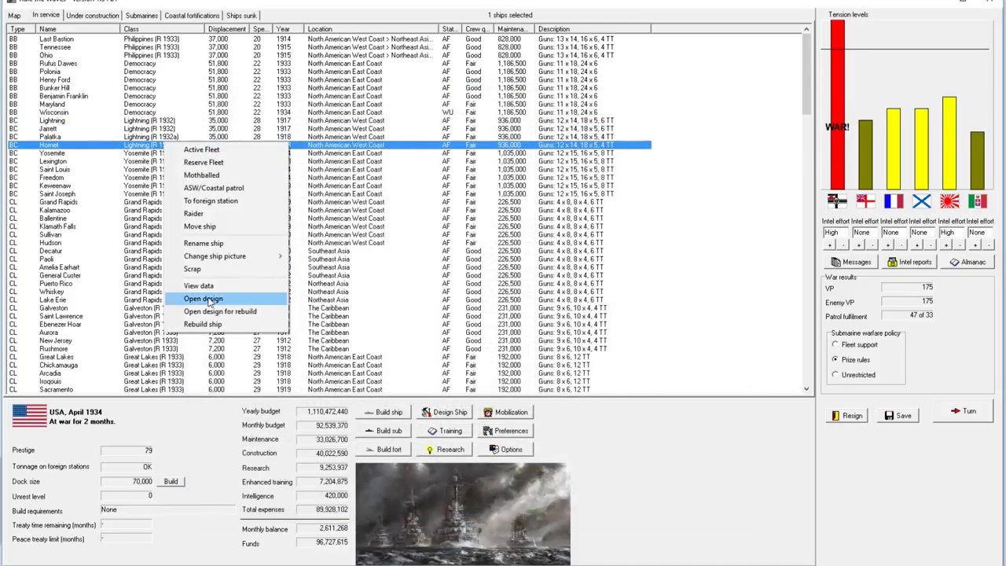
{"action": "left_click", "coordinate": [203, 298]}
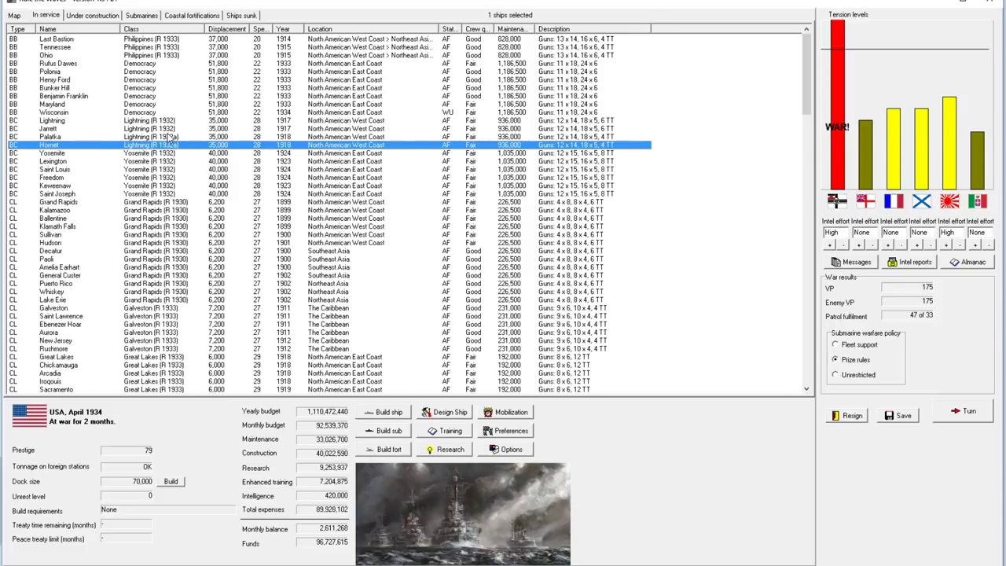
{"action": "mouse_move", "coordinate": [171, 140]}
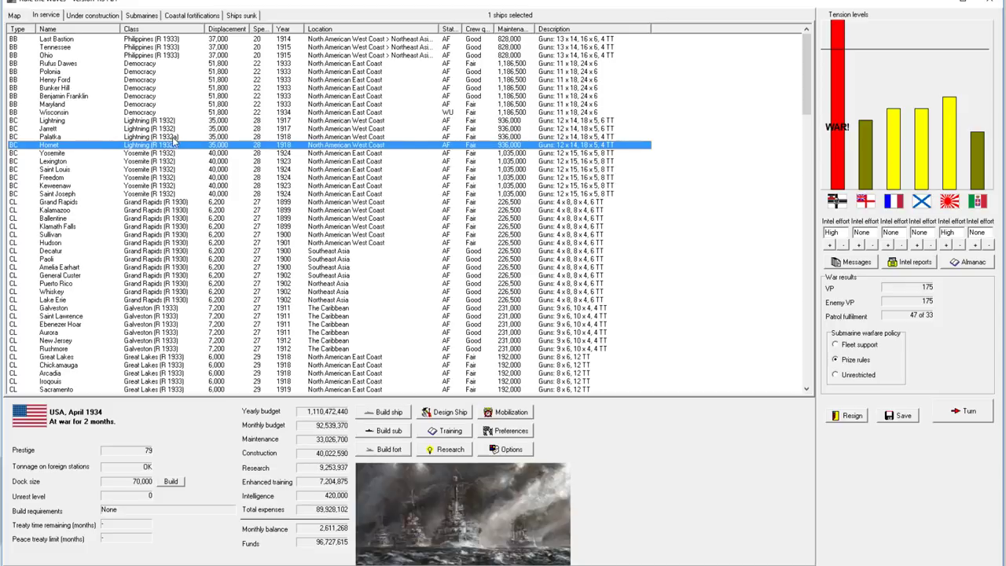
- Order the two Lightning battlecruisers to Northeast Asia and check the construction list and eastern Pacific map
{"action": "right_click", "coordinate": [78, 137]}
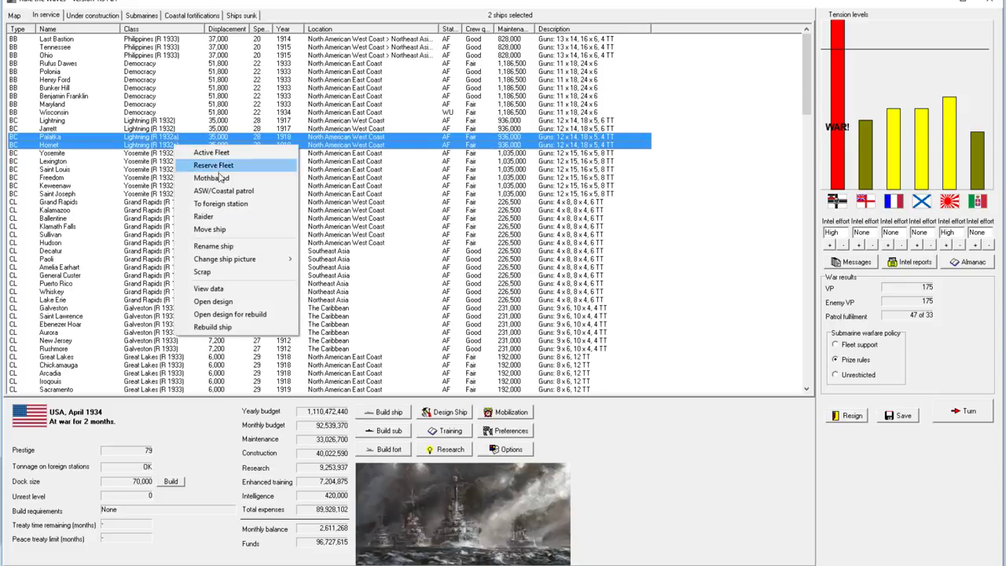
{"action": "left_click", "coordinate": [209, 230]}
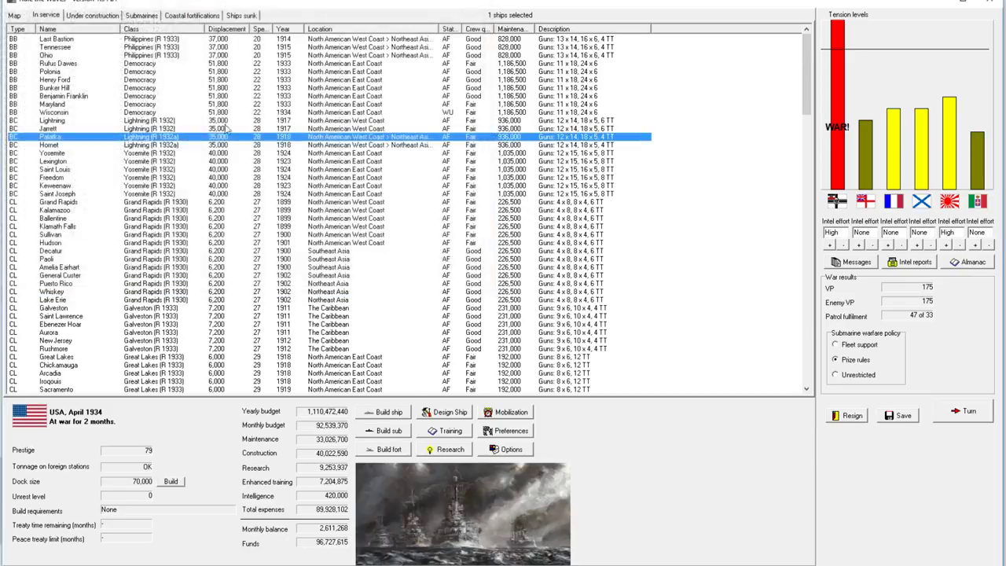
{"action": "left_click", "coordinate": [92, 16]}
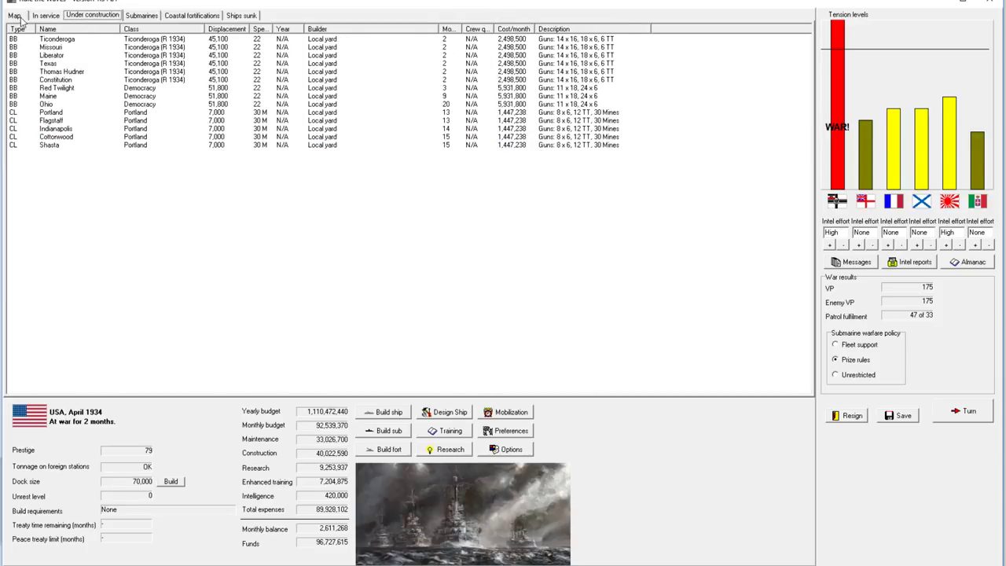
{"action": "left_click", "coordinate": [14, 16]}
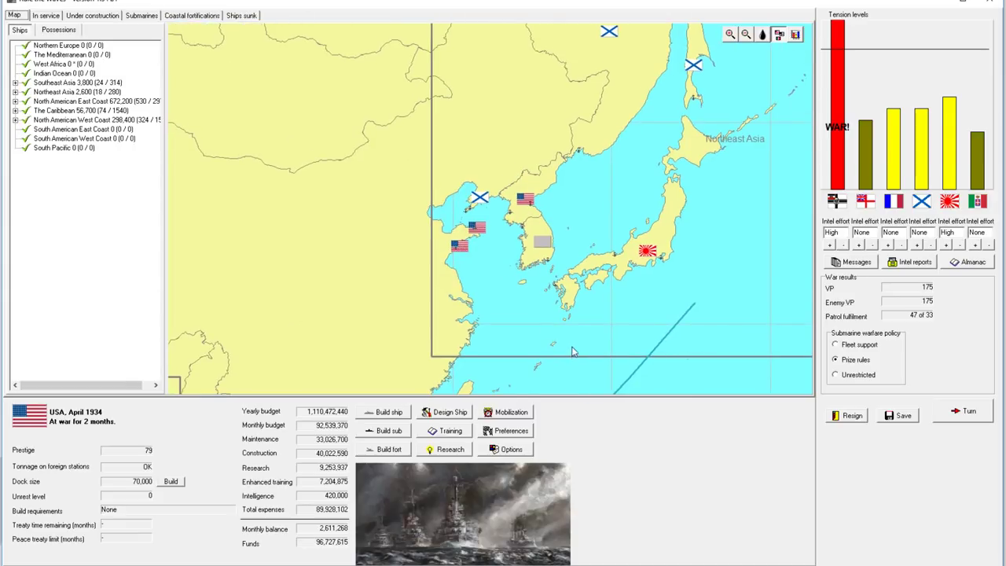
{"action": "left_click", "coordinate": [746, 35]}
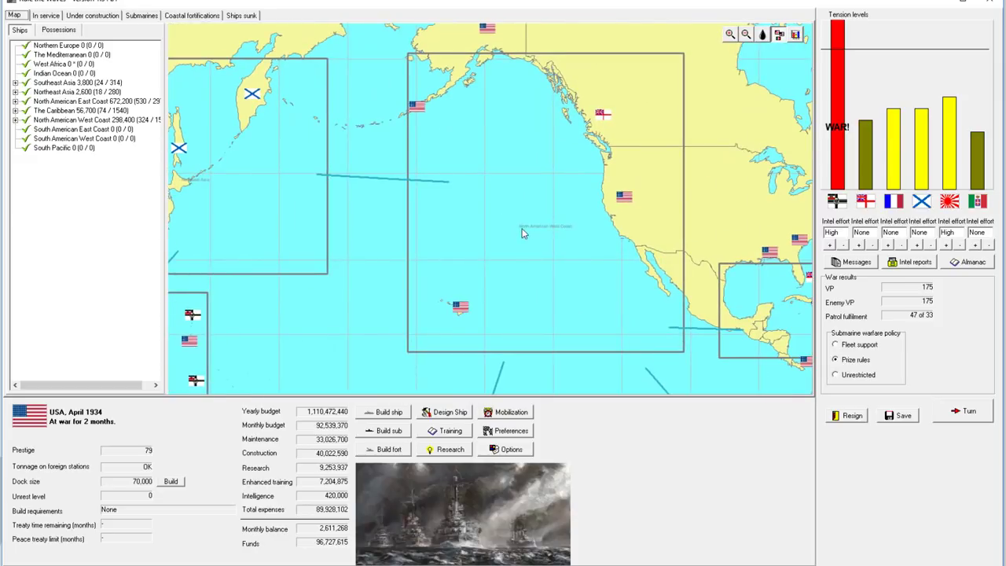
{"action": "mouse_move", "coordinate": [522, 233]}
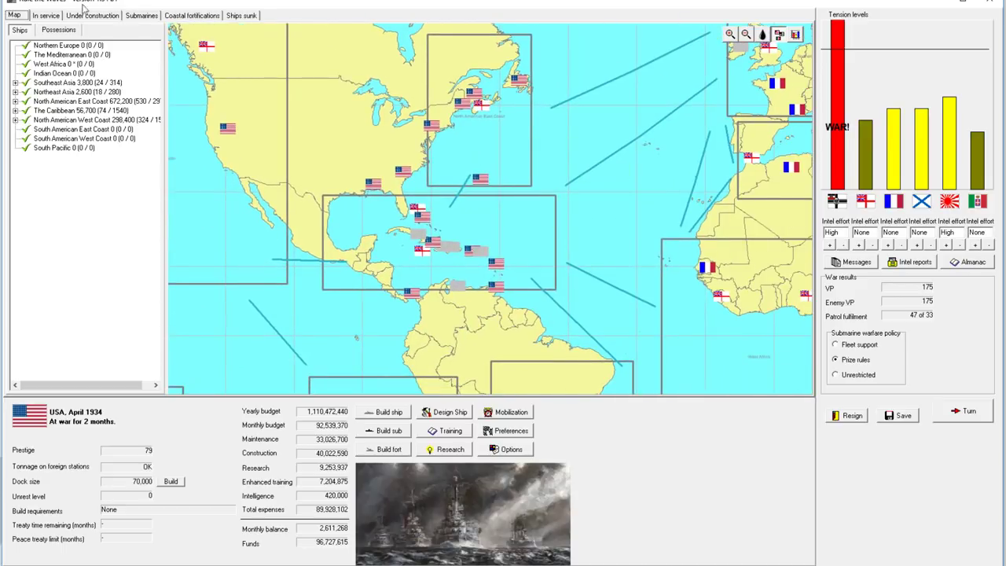
{"action": "left_click", "coordinate": [45, 16]}
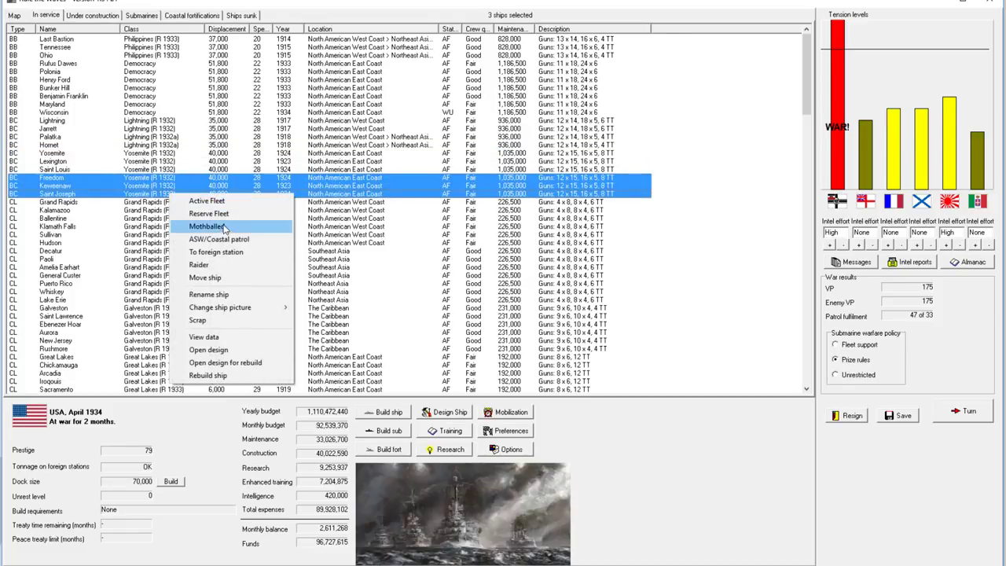
{"action": "mouse_move", "coordinate": [226, 277]}
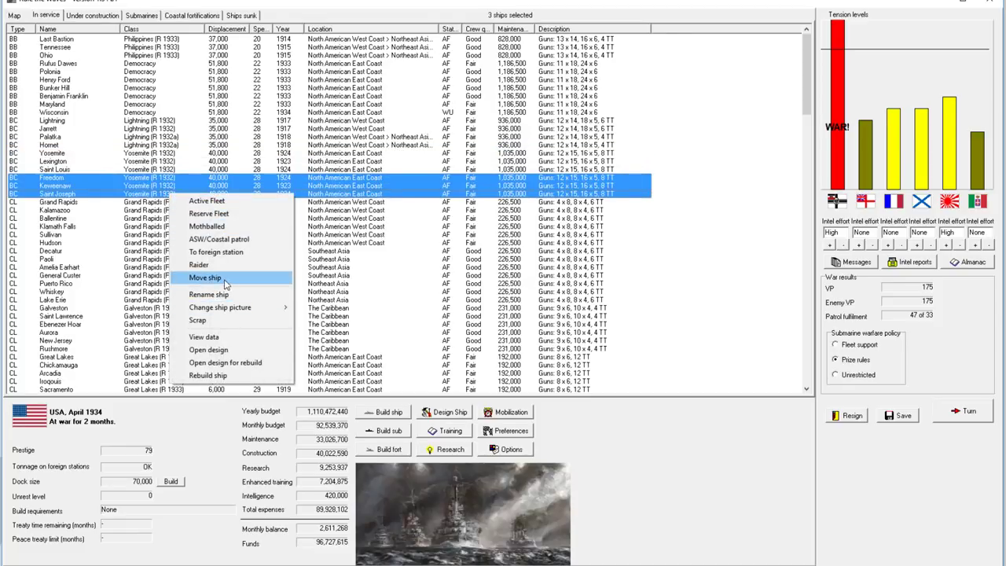
- Order the three Yosemite battlecruisers to the Caribbean and review the ships under construction
{"action": "left_click", "coordinate": [206, 276]}
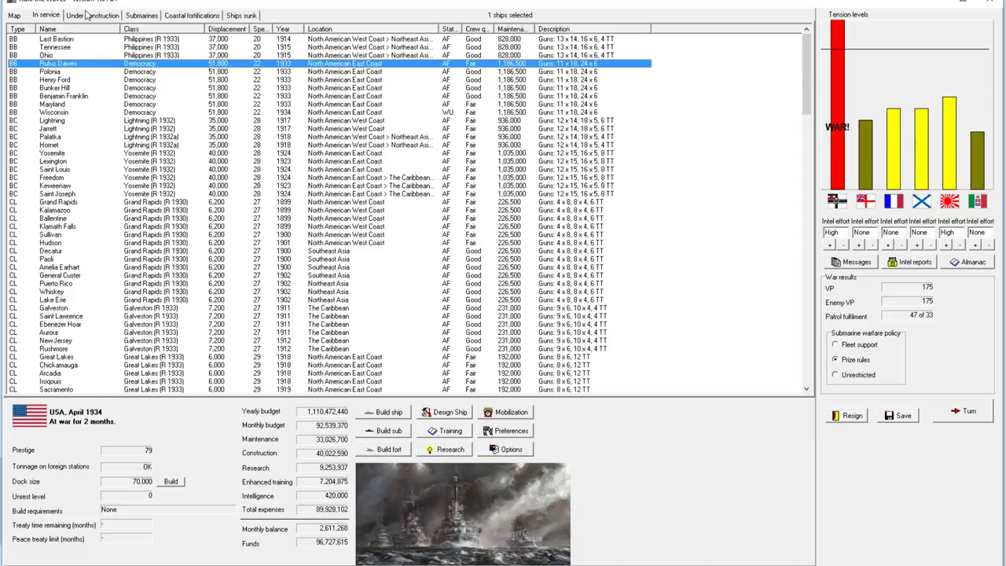
{"action": "left_click", "coordinate": [91, 16]}
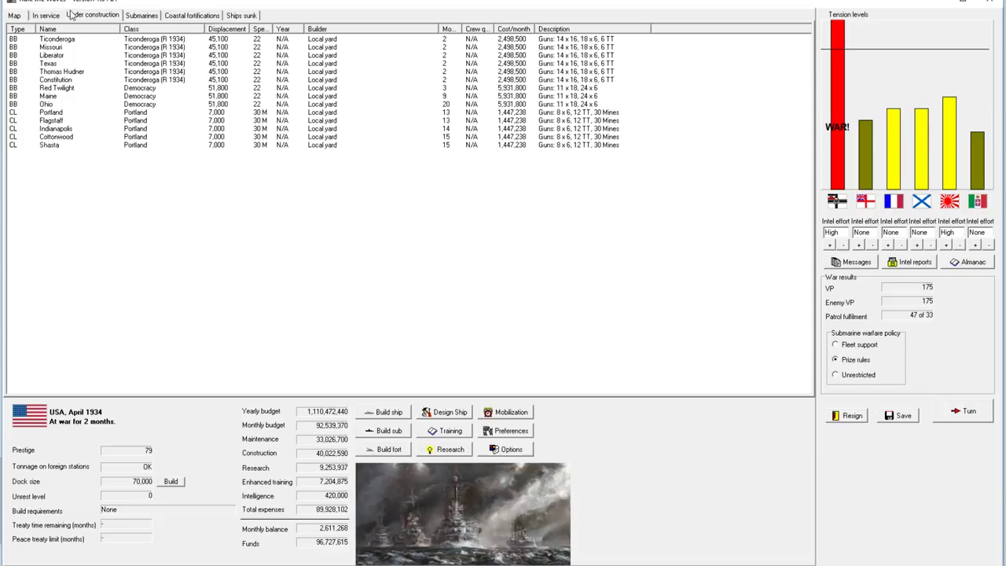
{"action": "left_click", "coordinate": [45, 16]}
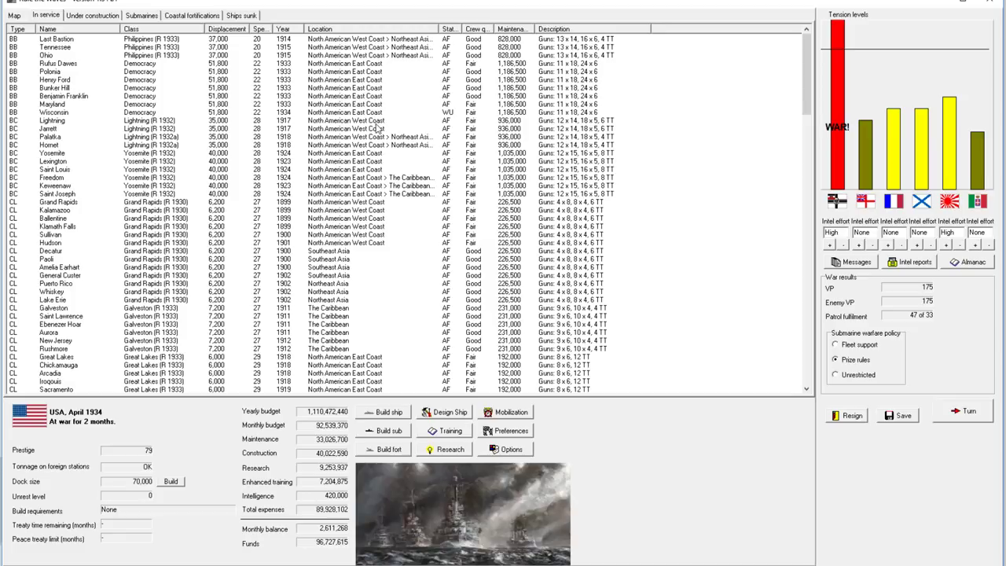
{"action": "mouse_move", "coordinate": [374, 129]}
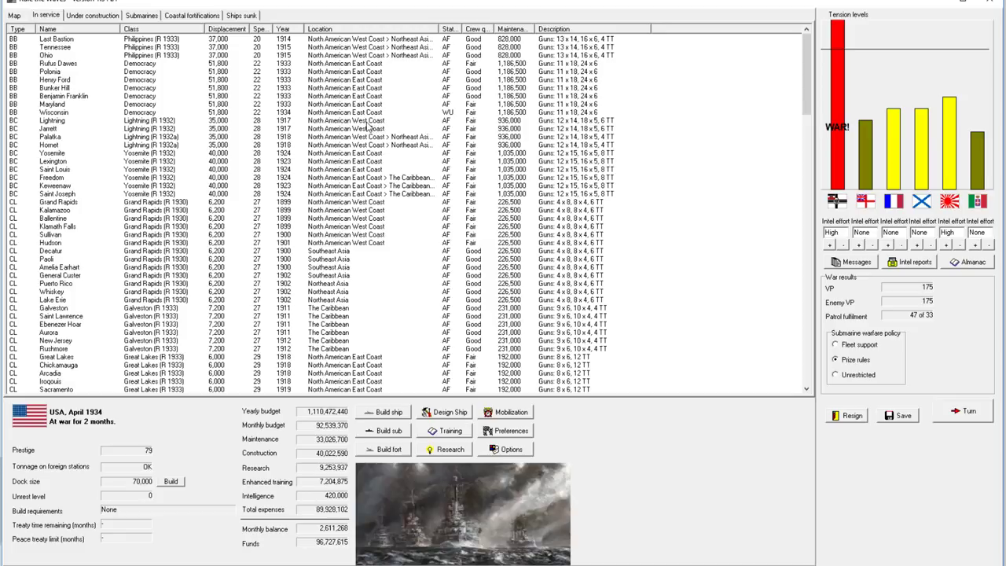
{"action": "mouse_move", "coordinate": [510, 129]}
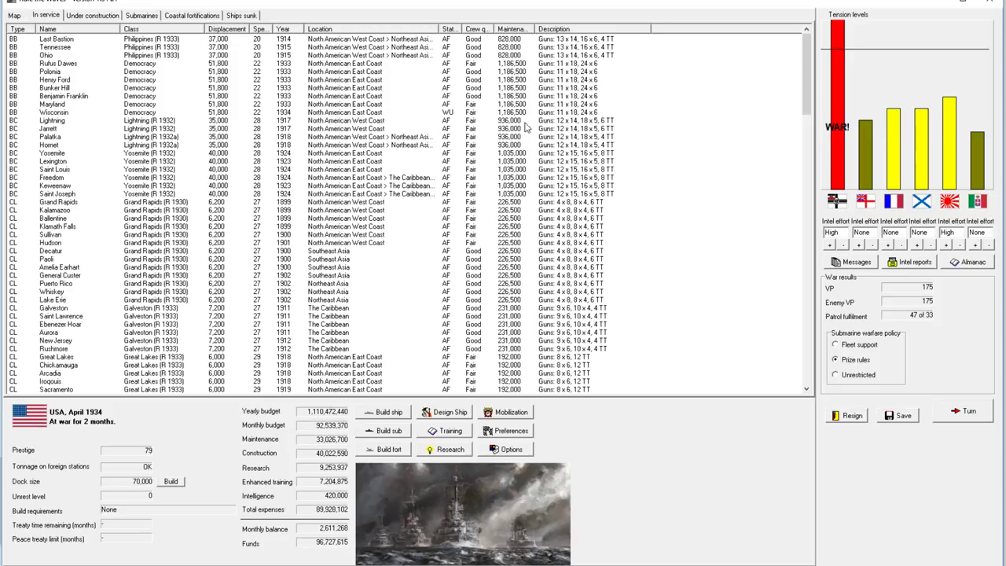
{"action": "mouse_move", "coordinate": [550, 155]}
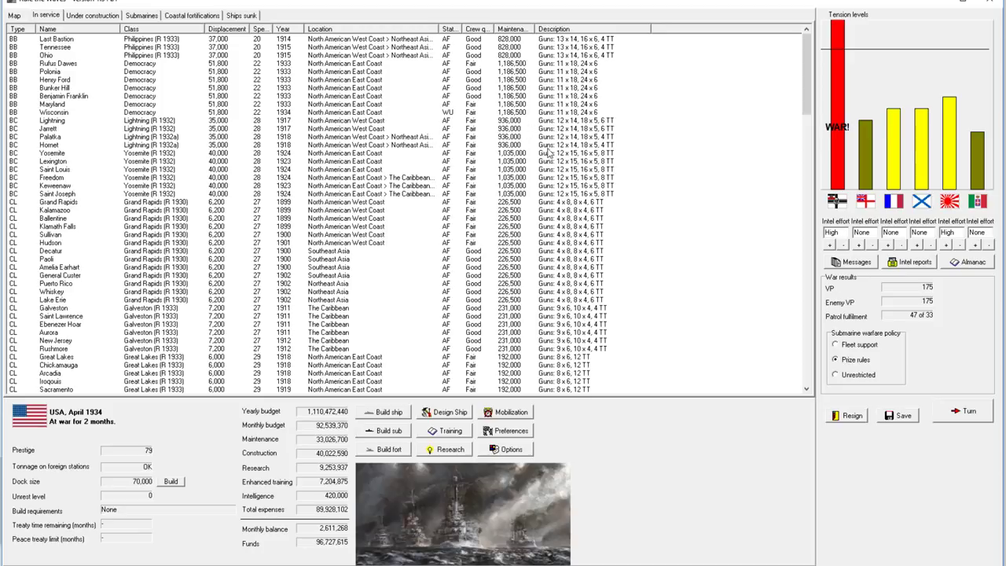
{"action": "mouse_move", "coordinate": [412, 170]}
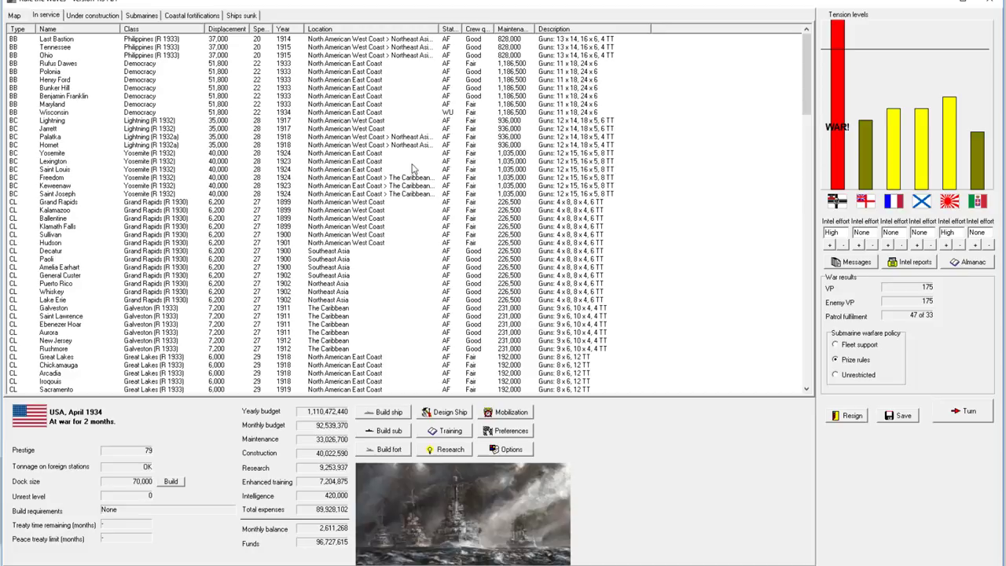
{"action": "mouse_move", "coordinate": [556, 217]}
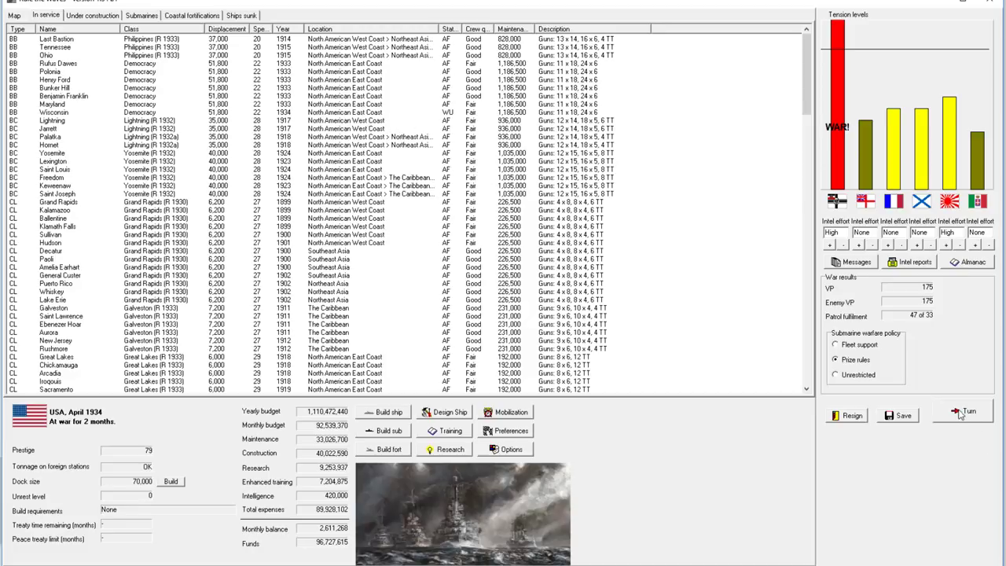
- Acknowledge the condenser trouble, liner sunk, submarine sinkings and MS Aztec loss reports in turn
{"action": "left_click", "coordinate": [963, 411]}
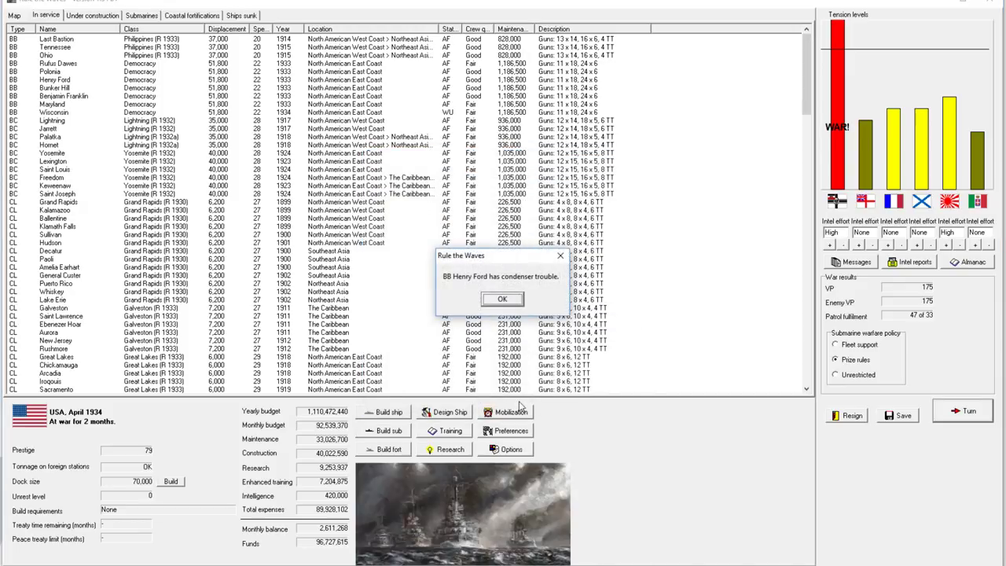
{"action": "left_click", "coordinate": [504, 299]}
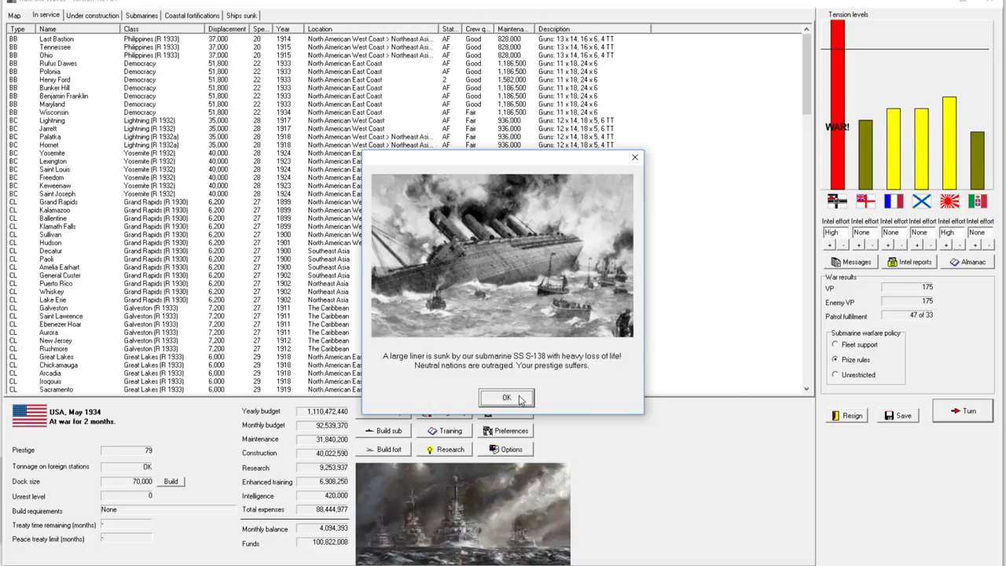
{"action": "left_click", "coordinate": [506, 398]}
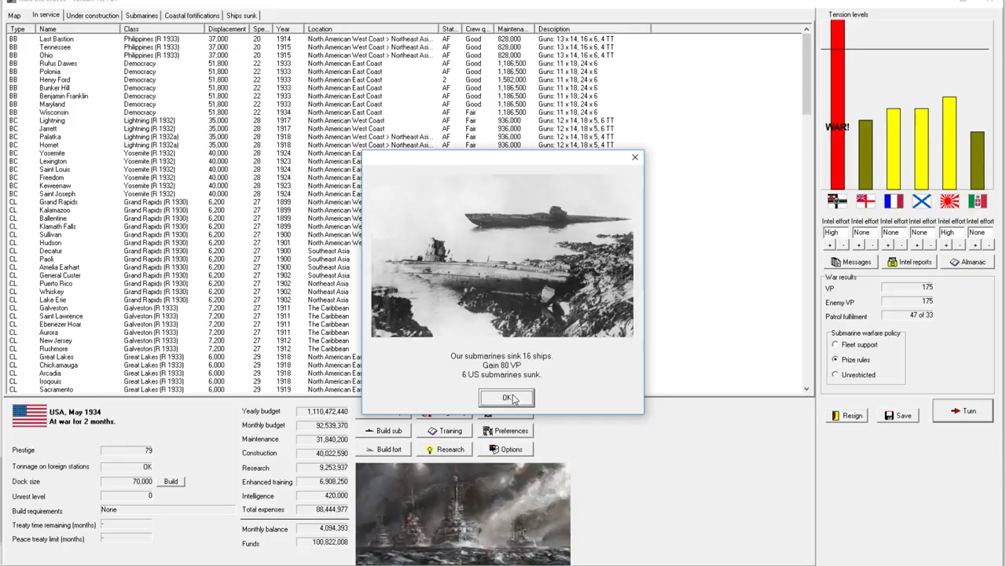
{"action": "left_click", "coordinate": [507, 396]}
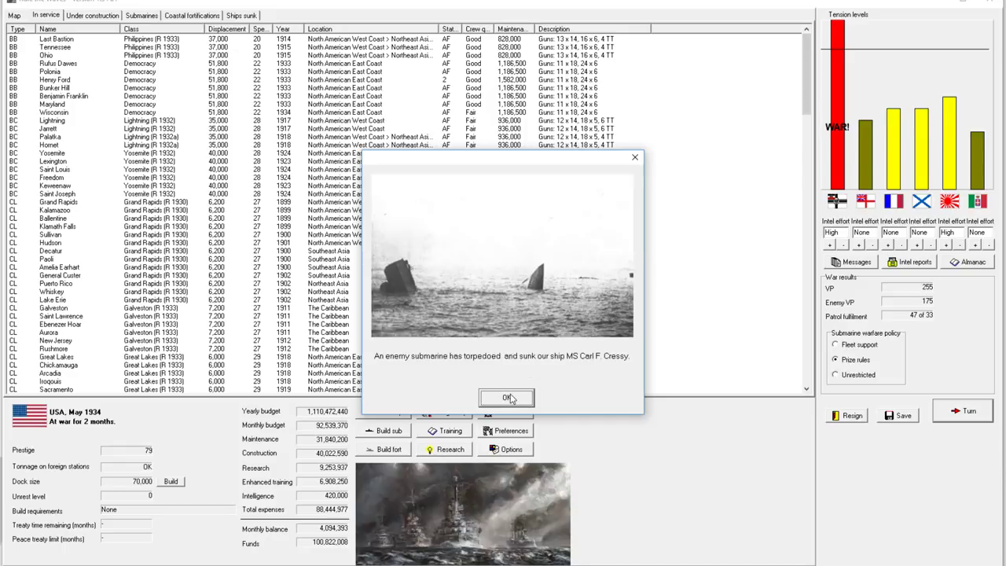
{"action": "left_click", "coordinate": [506, 398]}
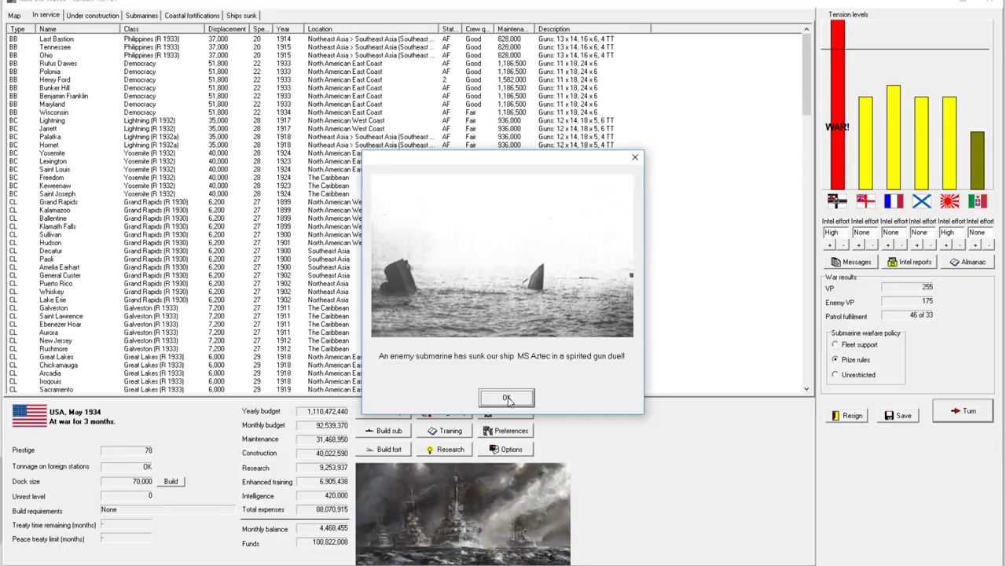
{"action": "left_click", "coordinate": [507, 397]}
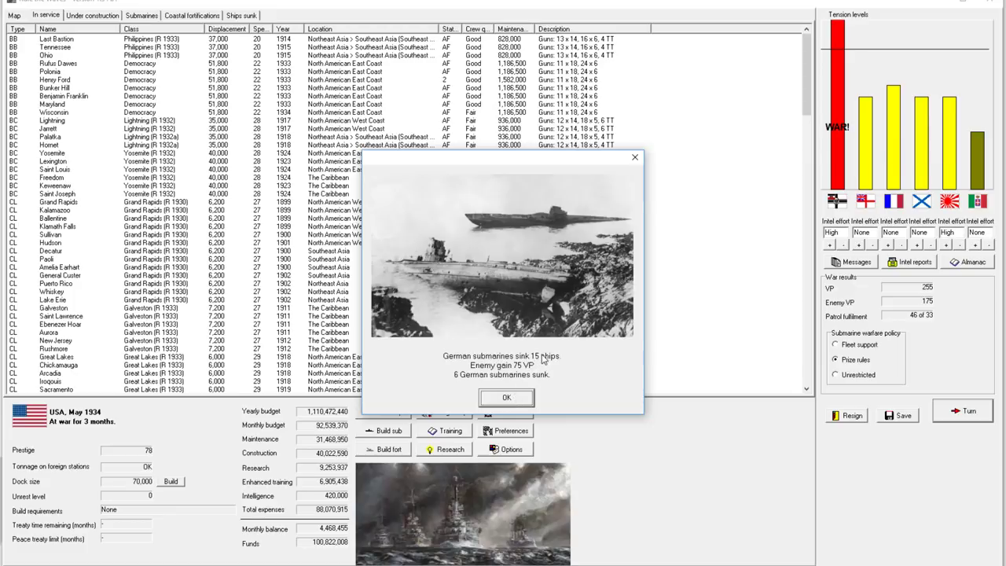
{"action": "left_click", "coordinate": [507, 397]}
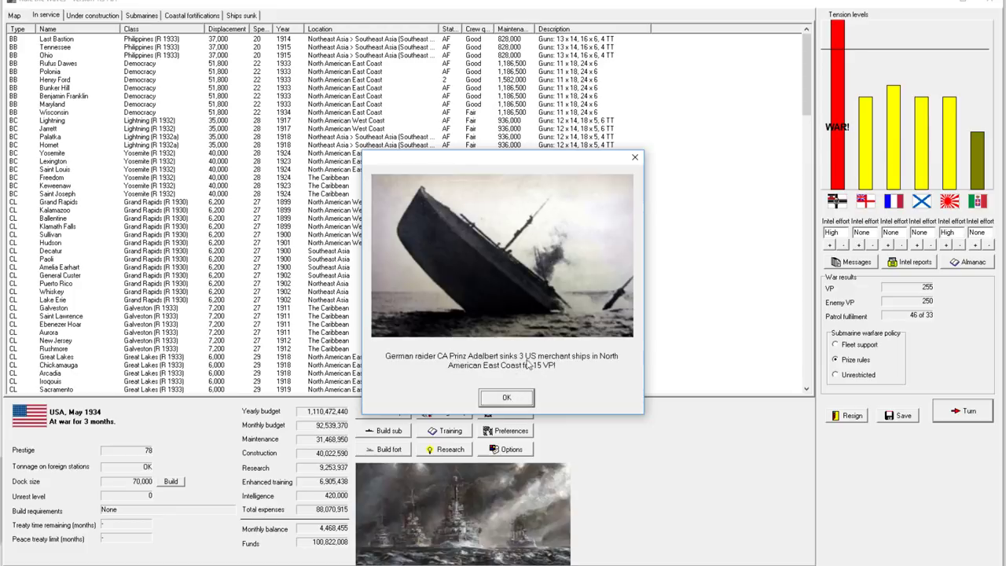
- Dismiss the Prinz Adalbert raider report and accept the coast raid battle off New York
{"action": "left_click", "coordinate": [507, 396]}
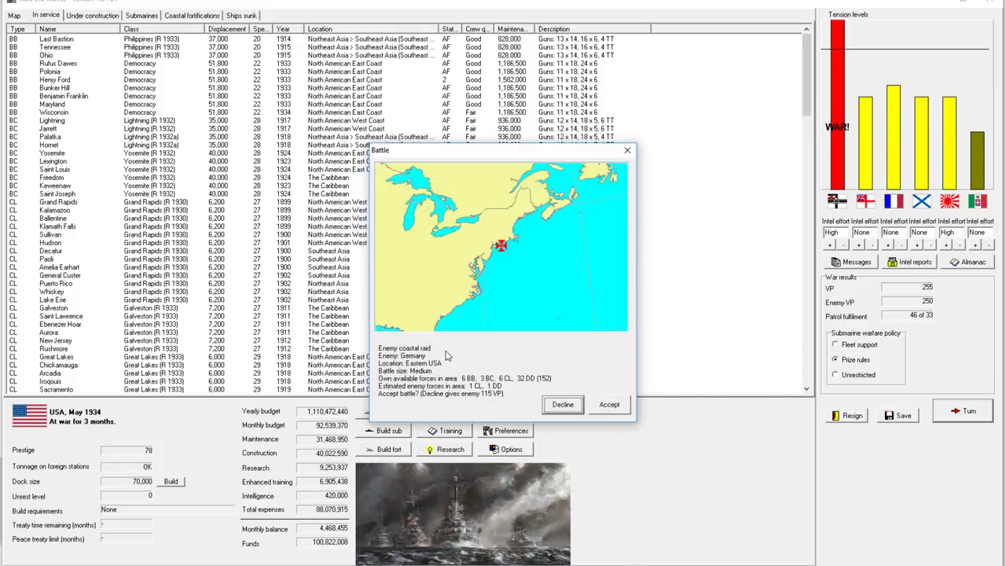
{"action": "mouse_move", "coordinate": [488, 393]}
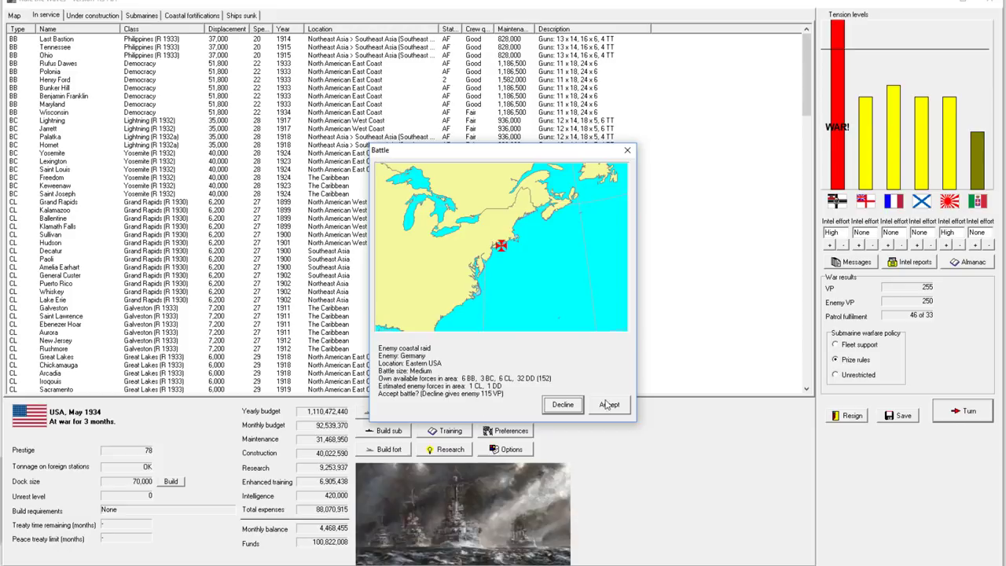
{"action": "left_click", "coordinate": [610, 405]}
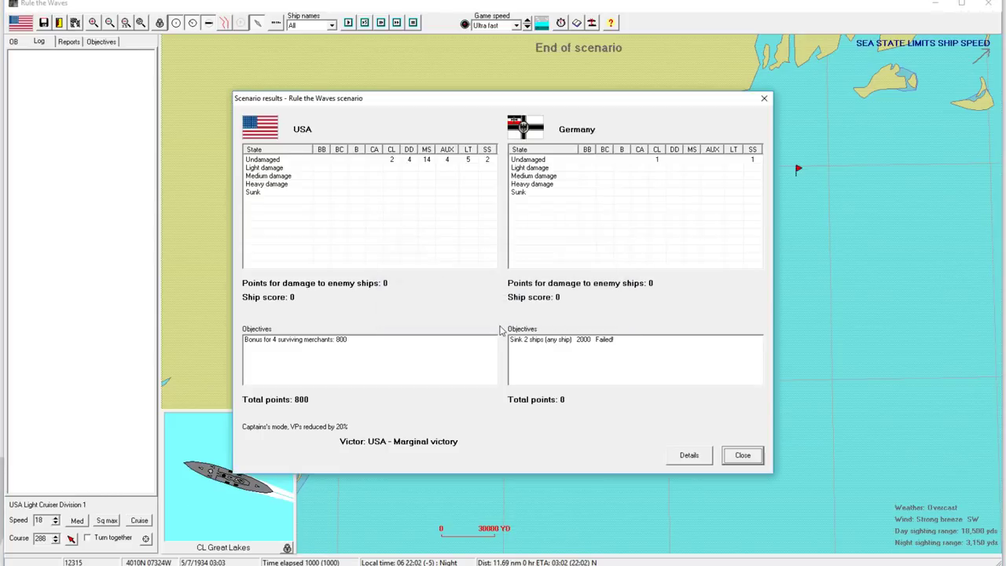
{"action": "mouse_move", "coordinate": [722, 459]}
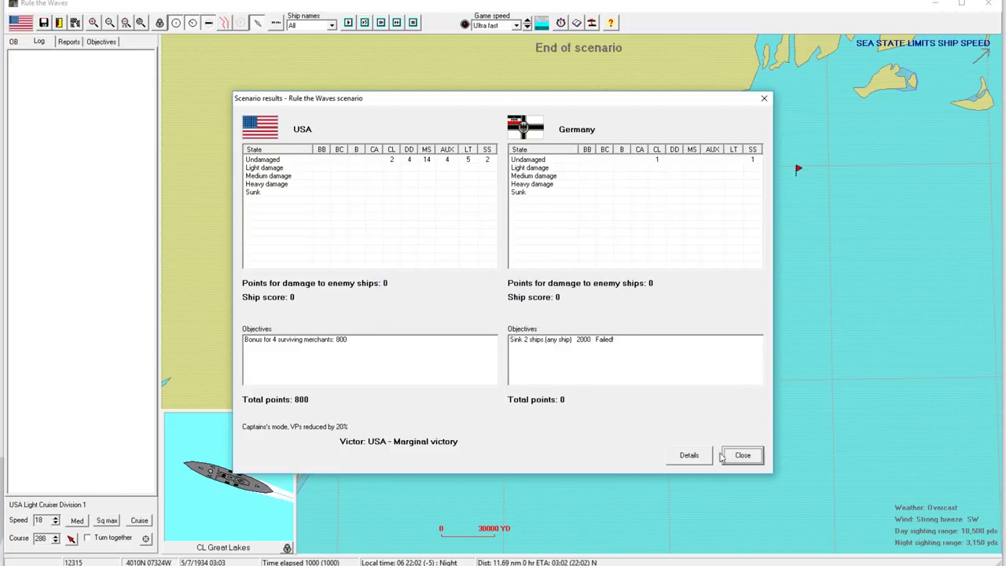
{"action": "mouse_move", "coordinate": [430, 223]}
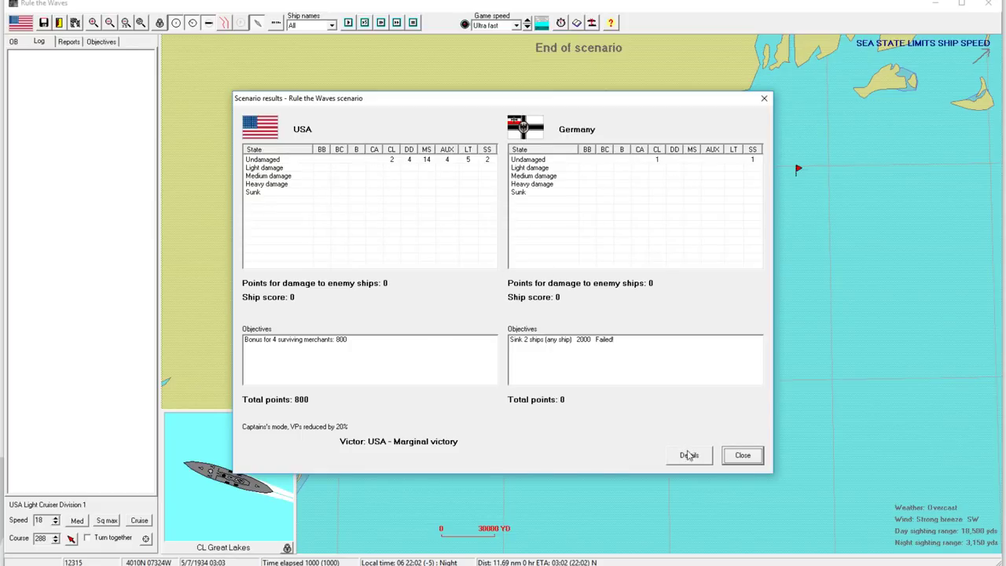
- Examine the battle statistics and CL Thetis's ship card, then close the scenario results
{"action": "left_click", "coordinate": [688, 456]}
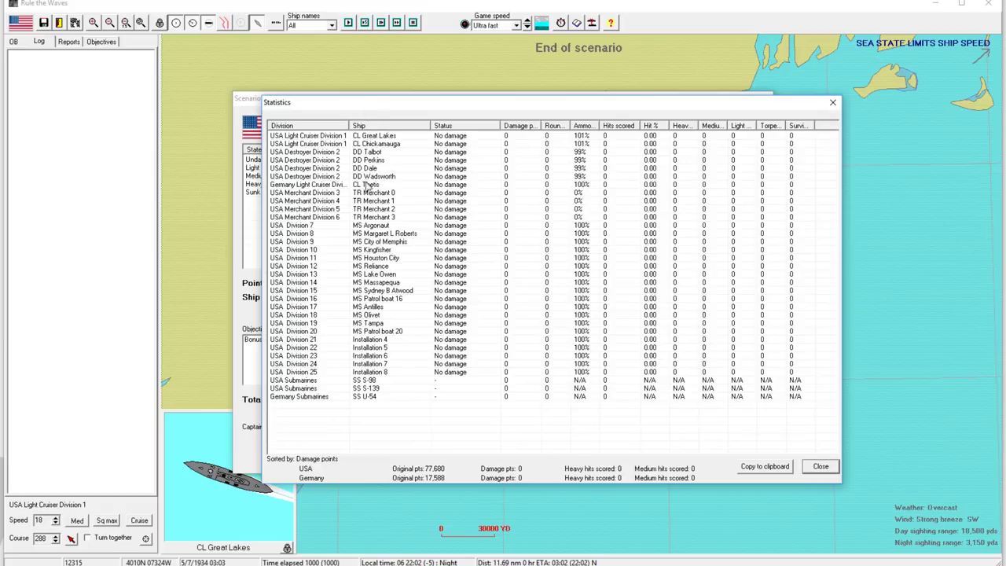
{"action": "double_click", "coordinate": [370, 184]}
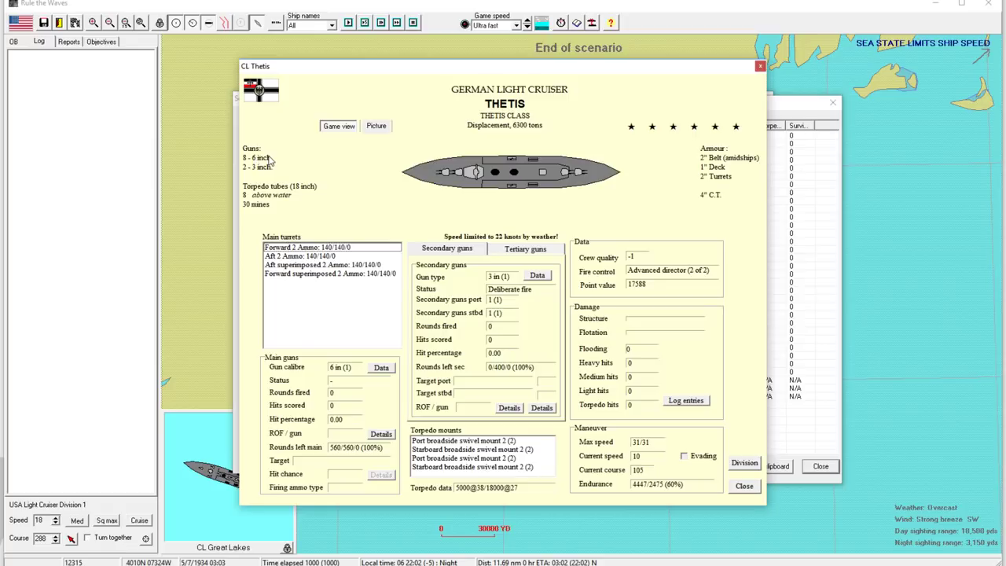
{"action": "mouse_move", "coordinate": [267, 161]}
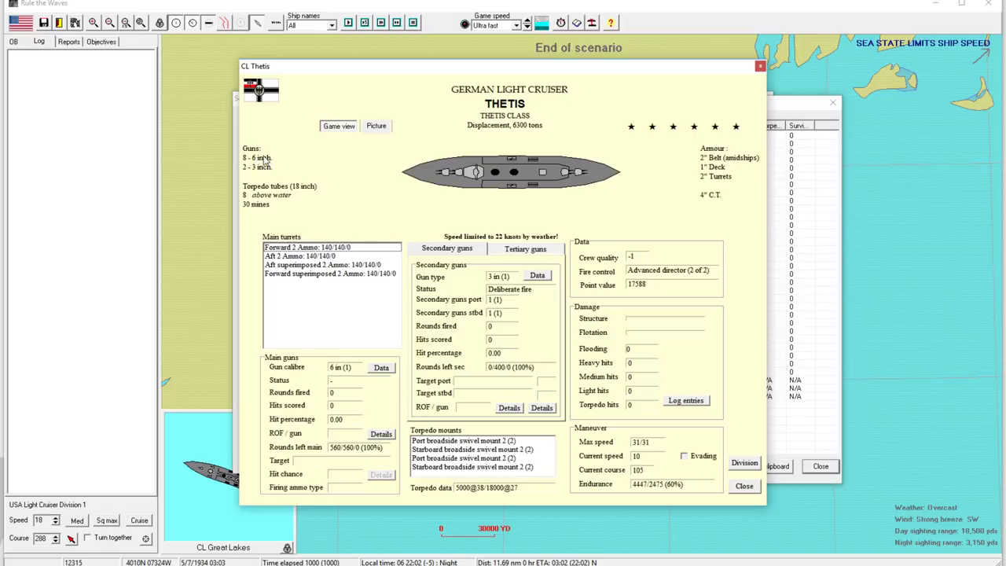
{"action": "mouse_move", "coordinate": [265, 161]}
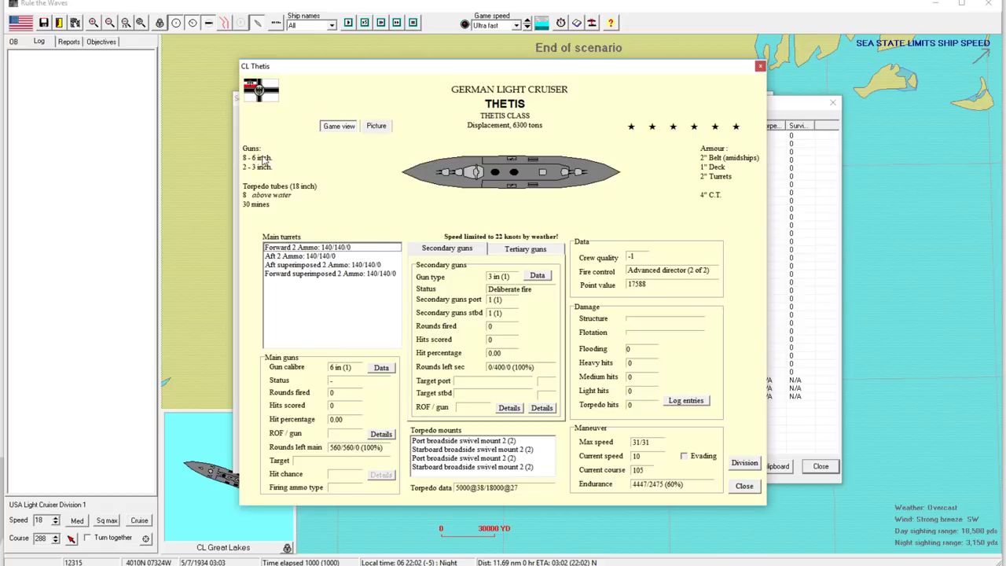
{"action": "mouse_move", "coordinate": [340, 208]}
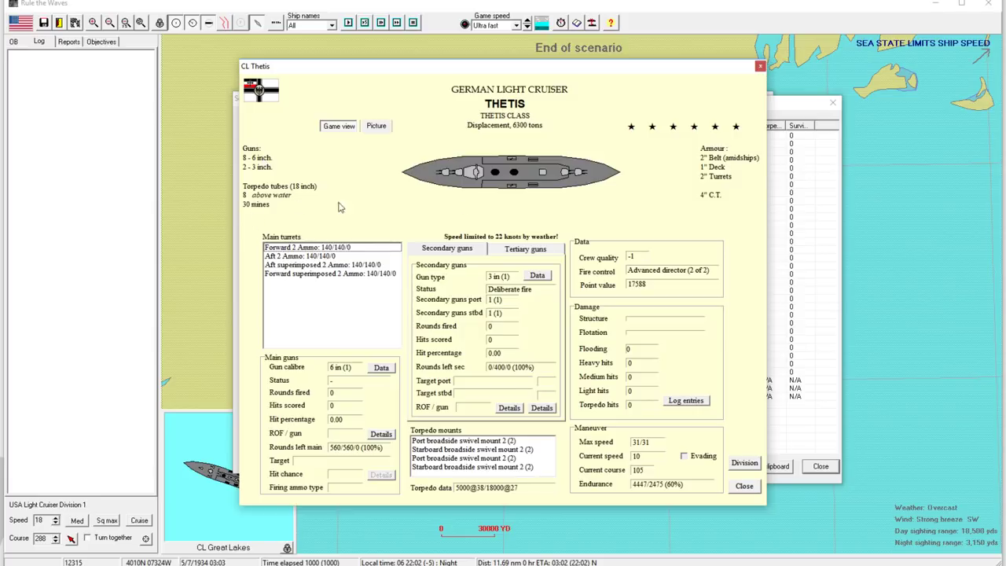
{"action": "mouse_move", "coordinate": [566, 239]}
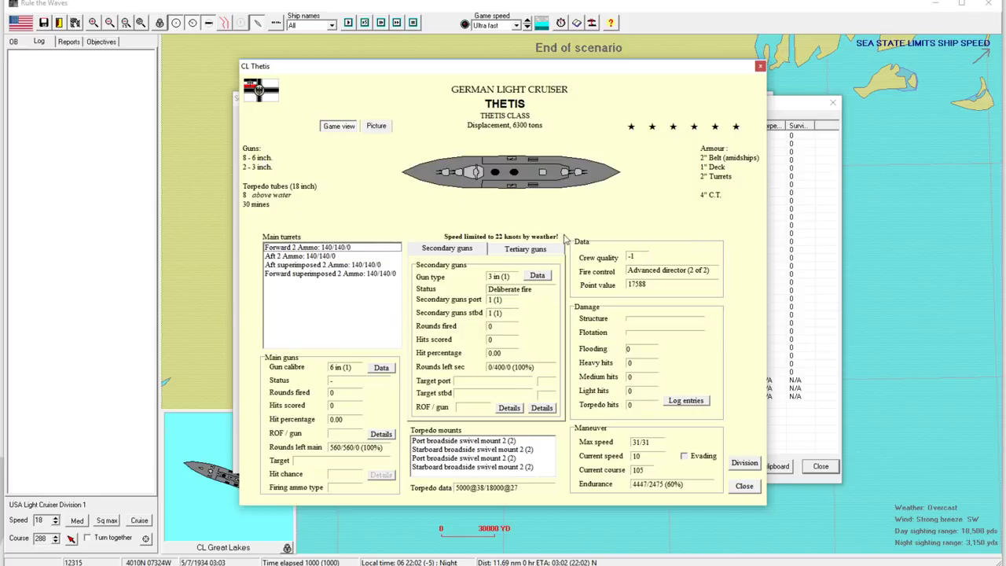
{"action": "mouse_move", "coordinate": [628, 274]}
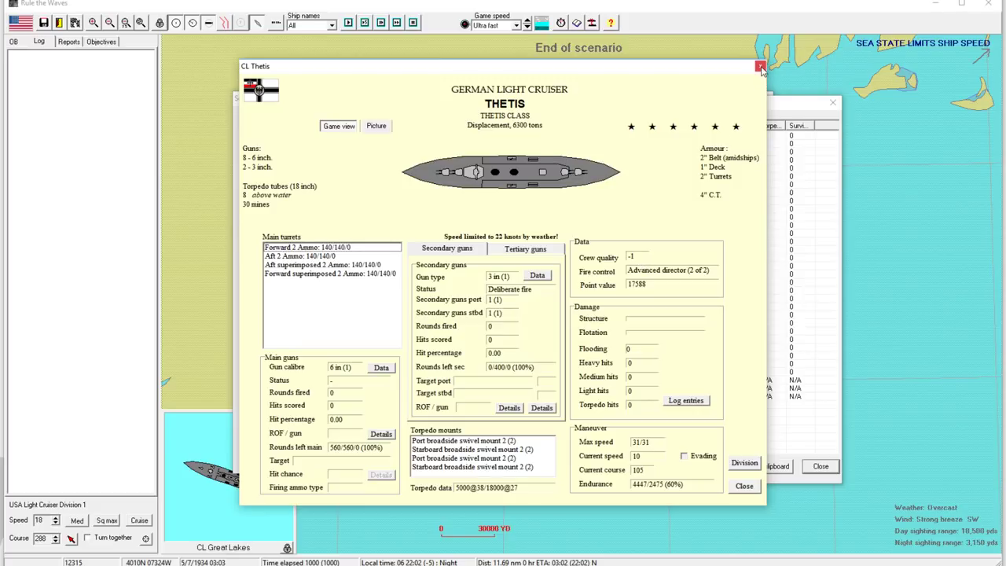
{"action": "left_click", "coordinate": [760, 66]}
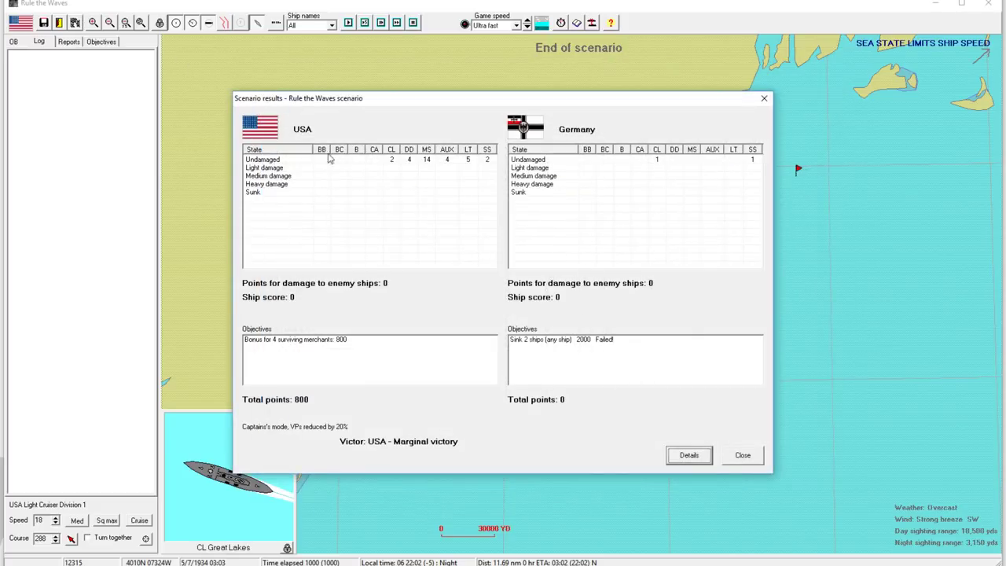
{"action": "left_click", "coordinate": [742, 456]}
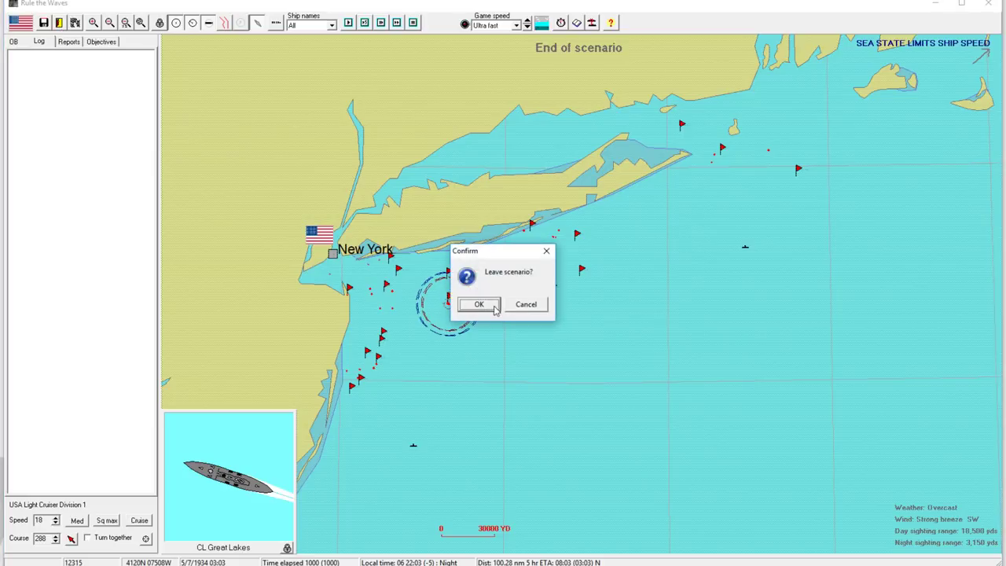
- Leave the scenario, dismiss the marginal victory notice and turn messages, then browse the fleet and construction lists
{"action": "left_click", "coordinate": [478, 306]}
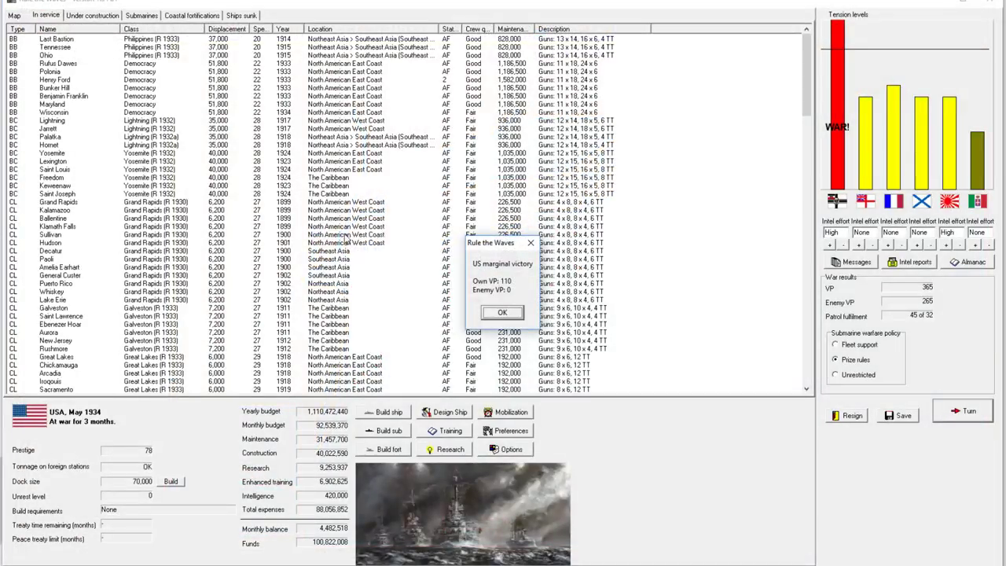
{"action": "left_click", "coordinate": [503, 311]}
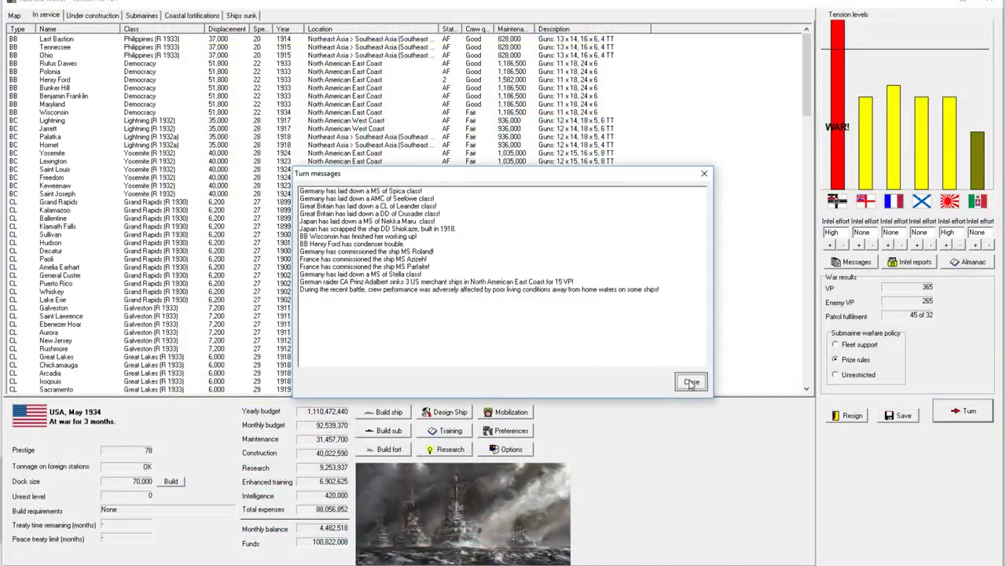
{"action": "left_click", "coordinate": [692, 383]}
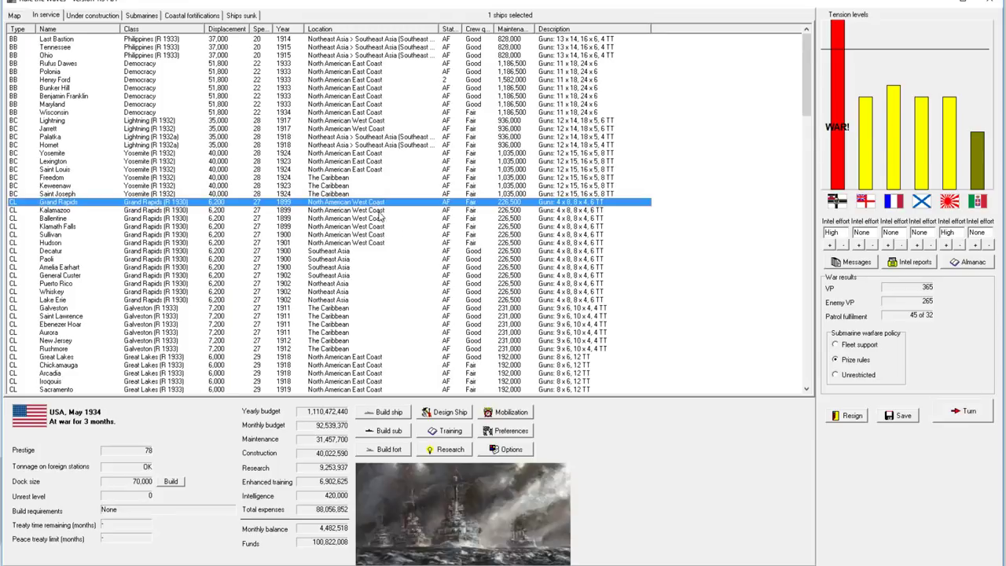
{"action": "scroll", "scroll_direction": "down", "scroll_amount": 3}
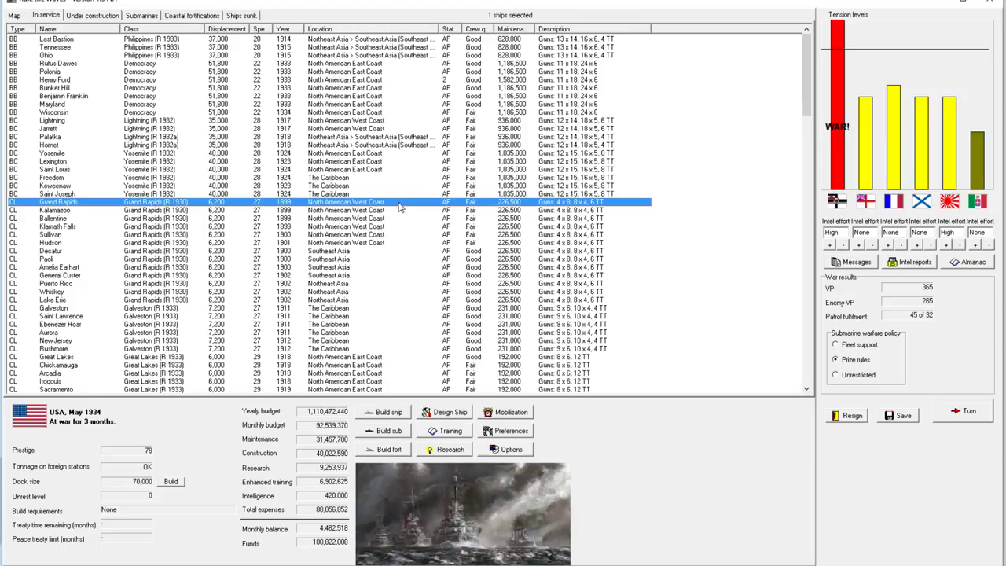
{"action": "mouse_move", "coordinate": [385, 179]}
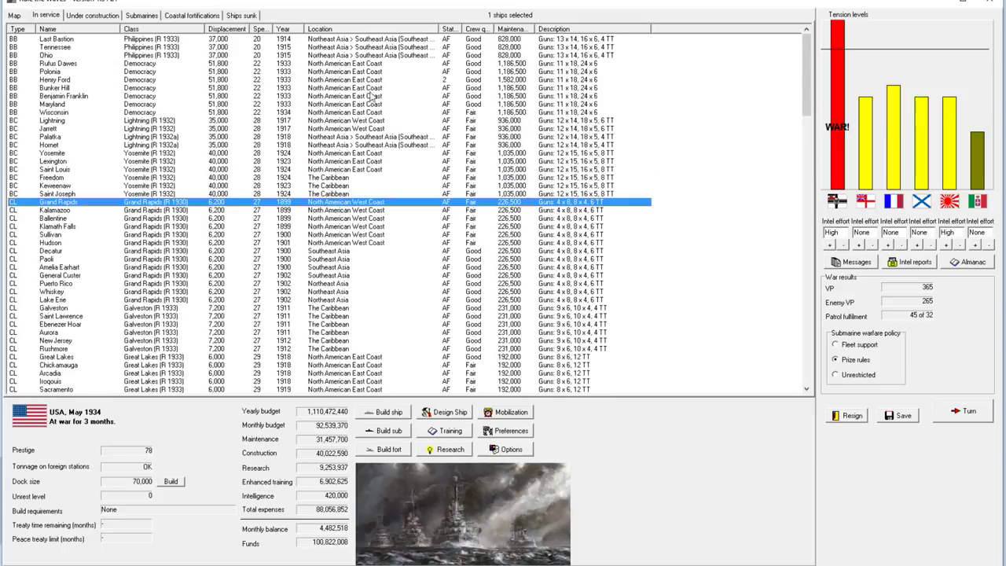
{"action": "left_click", "coordinate": [60, 63]}
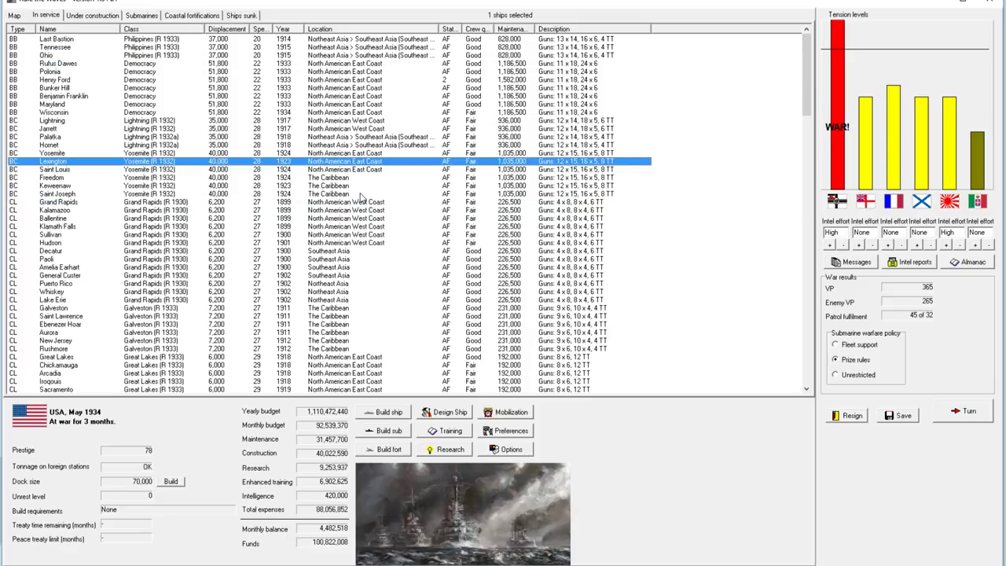
{"action": "scroll", "scroll_direction": "down", "scroll_amount": 3}
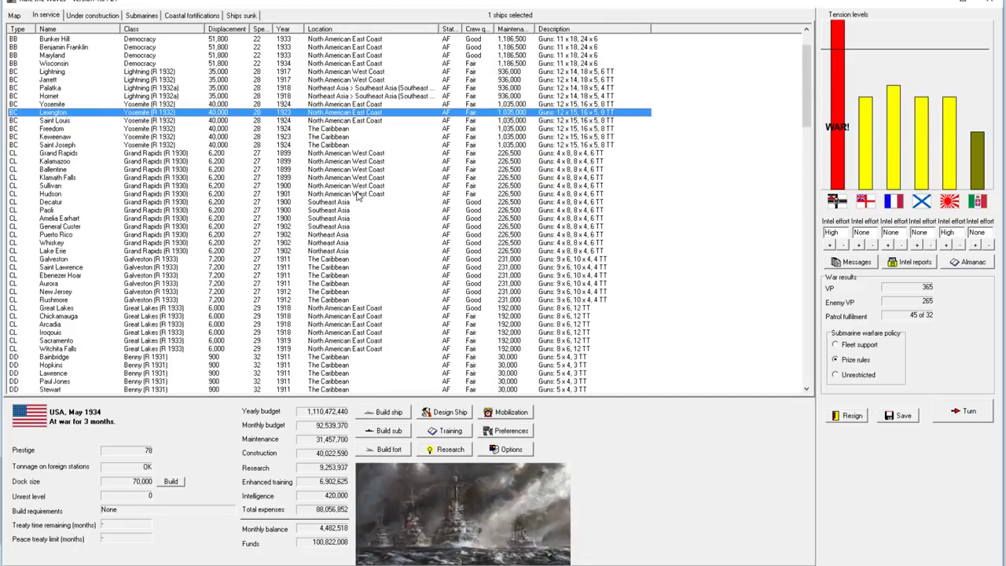
{"action": "mouse_move", "coordinate": [595, 133]}
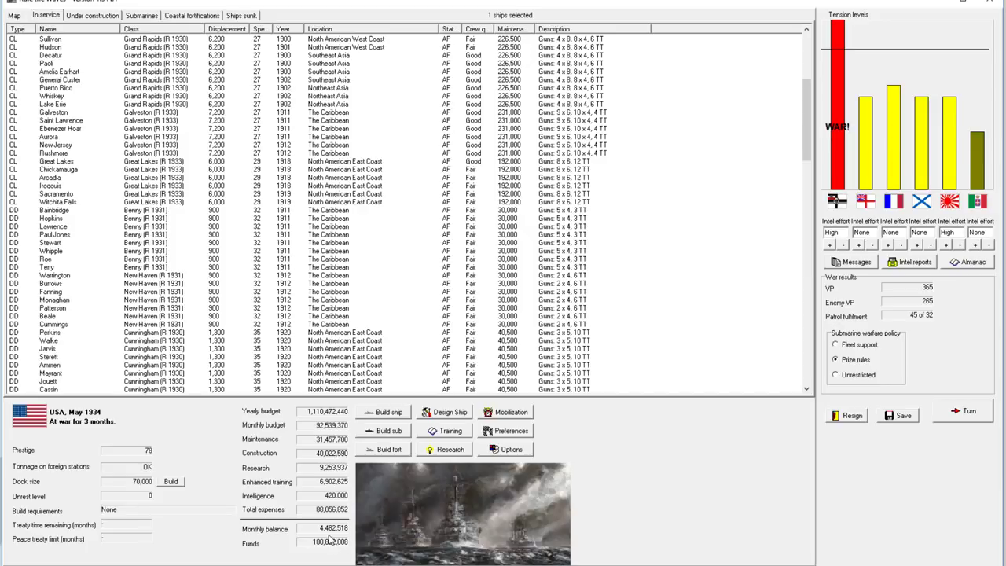
{"action": "left_click", "coordinate": [91, 16]}
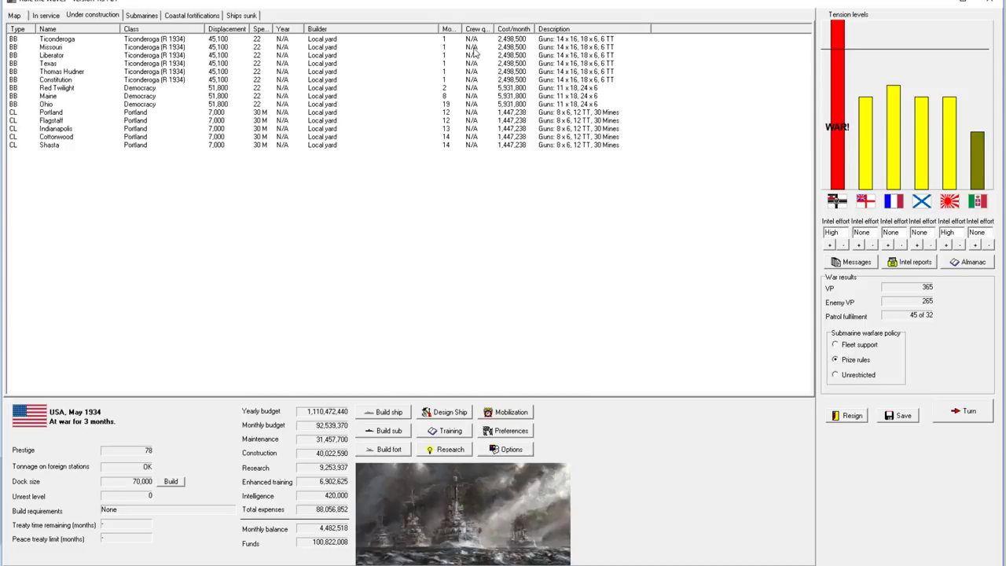
{"action": "mouse_move", "coordinate": [464, 78]}
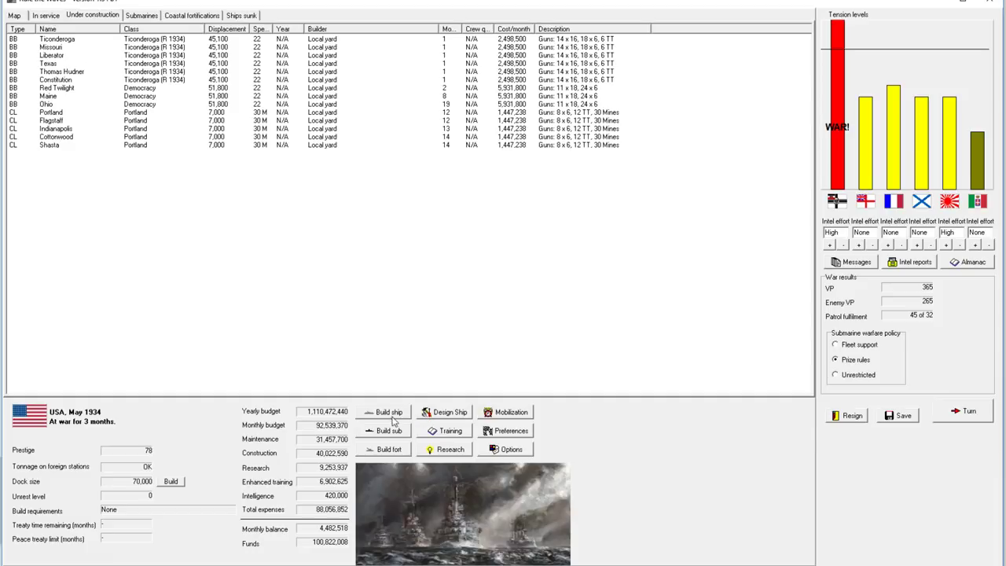
- Reopen the ship designer loaded with the Lightning-class battlecruiser design
{"action": "left_click", "coordinate": [449, 412]}
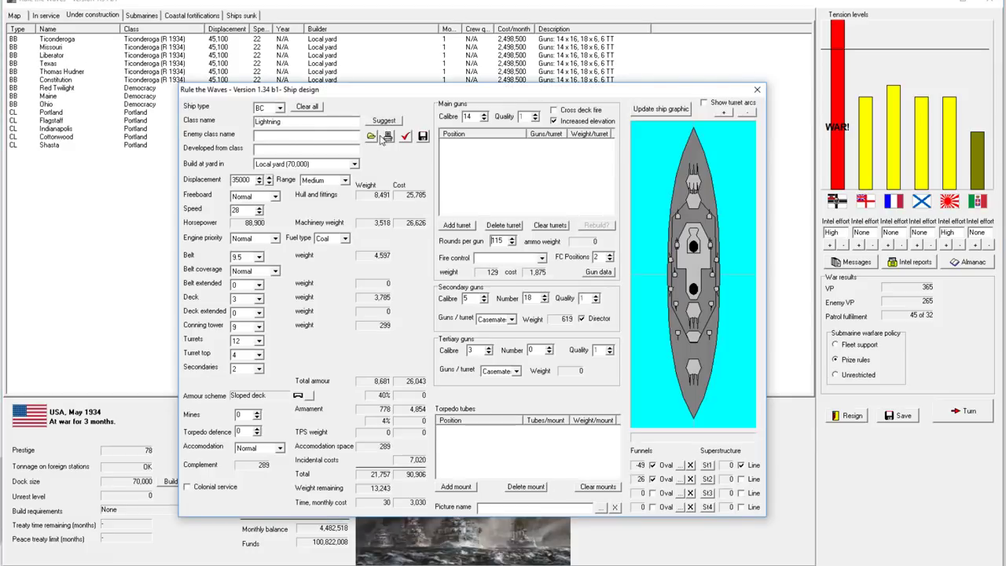
- Load the Terrapin Maximus design and thicken its belt armour from 11 to 11.5 inches
{"action": "left_click", "coordinate": [371, 135]}
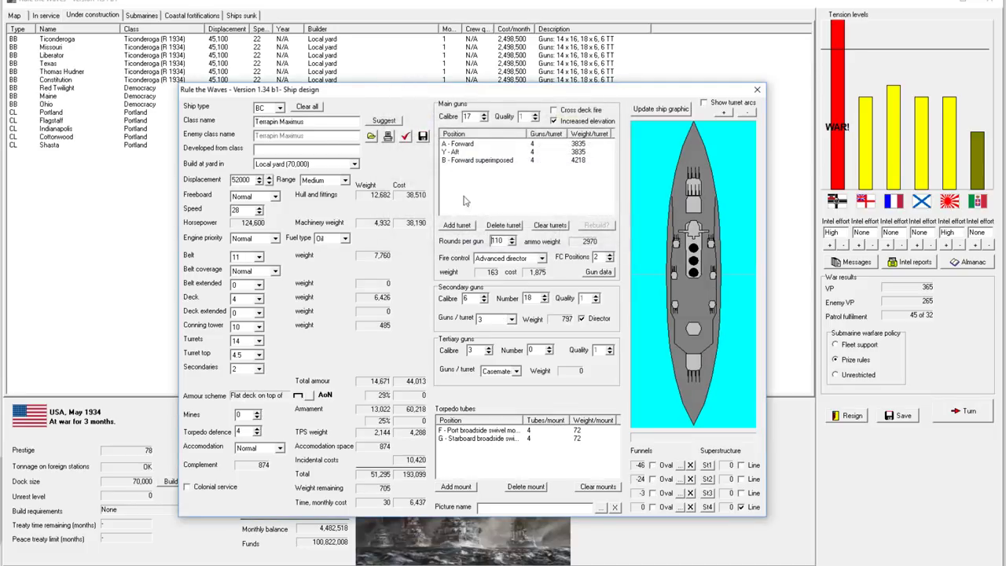
{"action": "mouse_move", "coordinate": [485, 443]}
{"action": "type", "text": "115"}
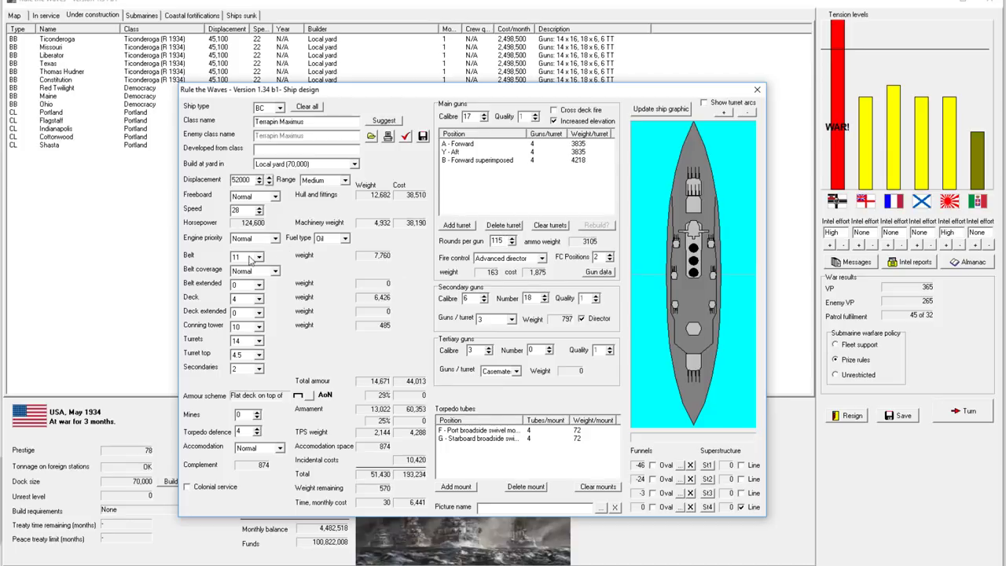
{"action": "left_click", "coordinate": [247, 257]}
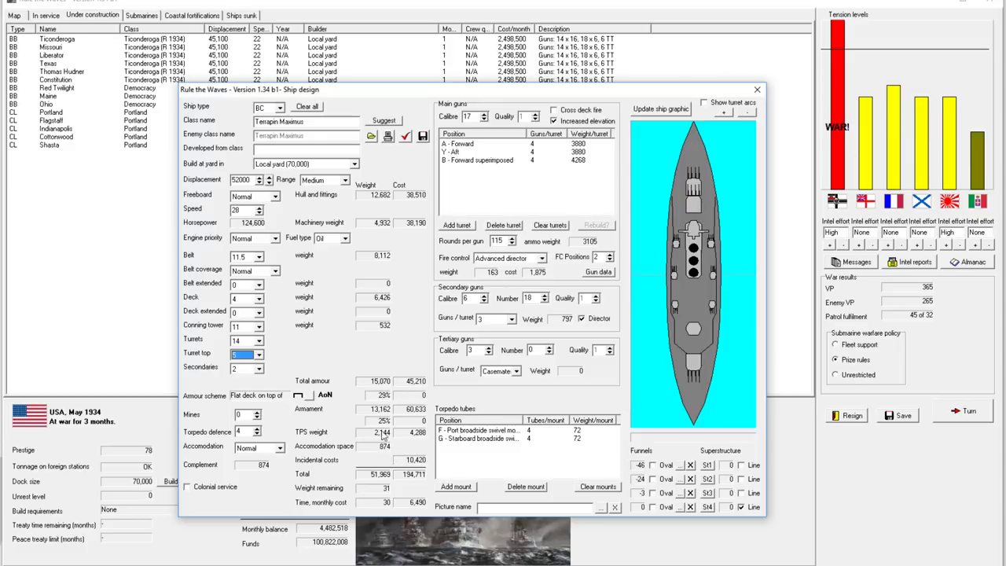
{"action": "mouse_move", "coordinate": [401, 472]}
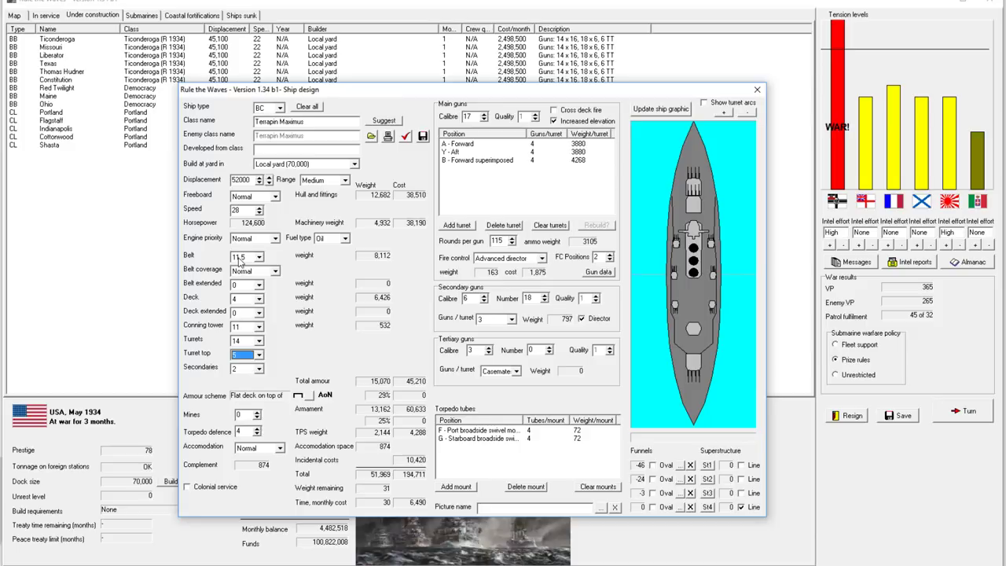
{"action": "mouse_move", "coordinate": [249, 263]}
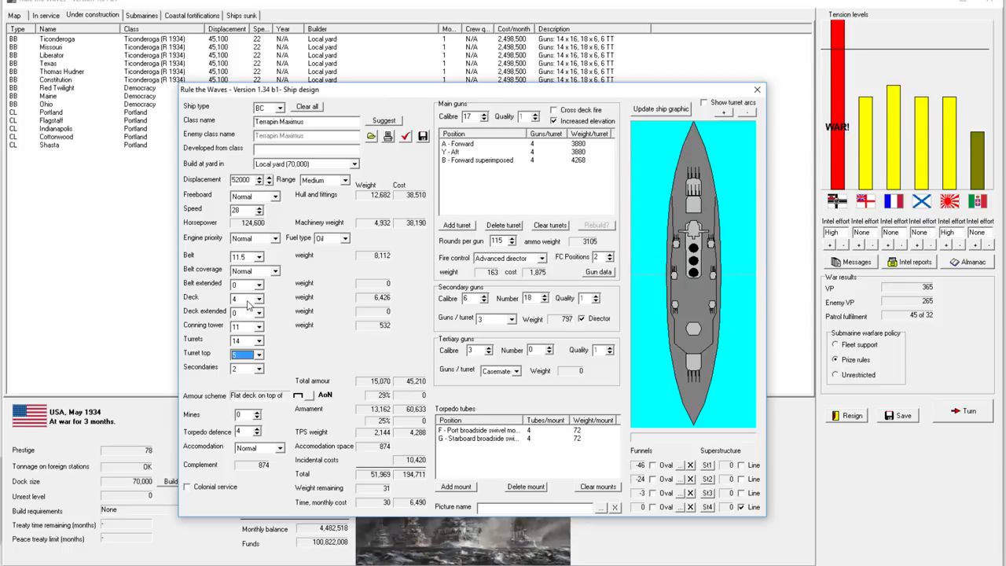
{"action": "mouse_move", "coordinate": [247, 303]}
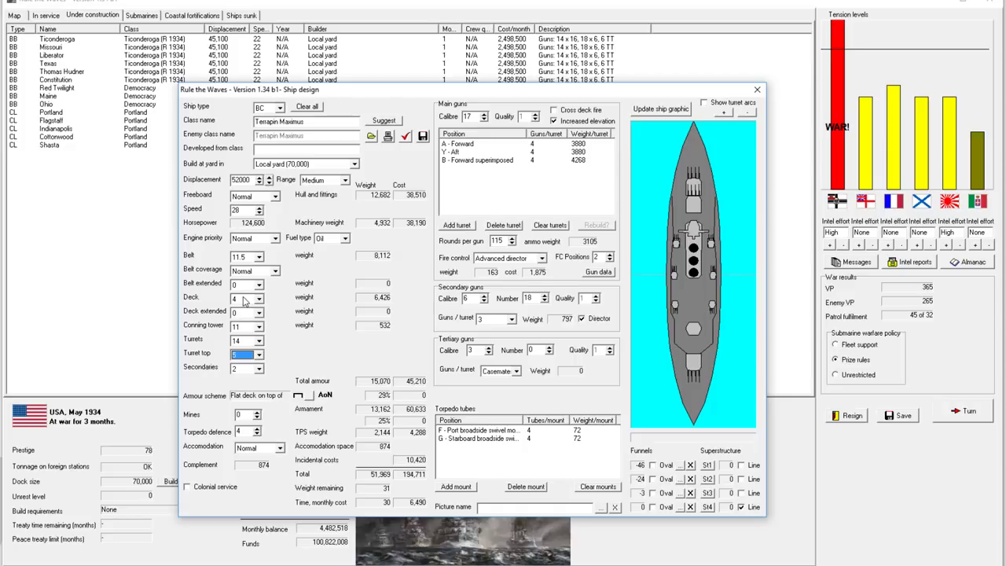
{"action": "mouse_move", "coordinate": [294, 290]}
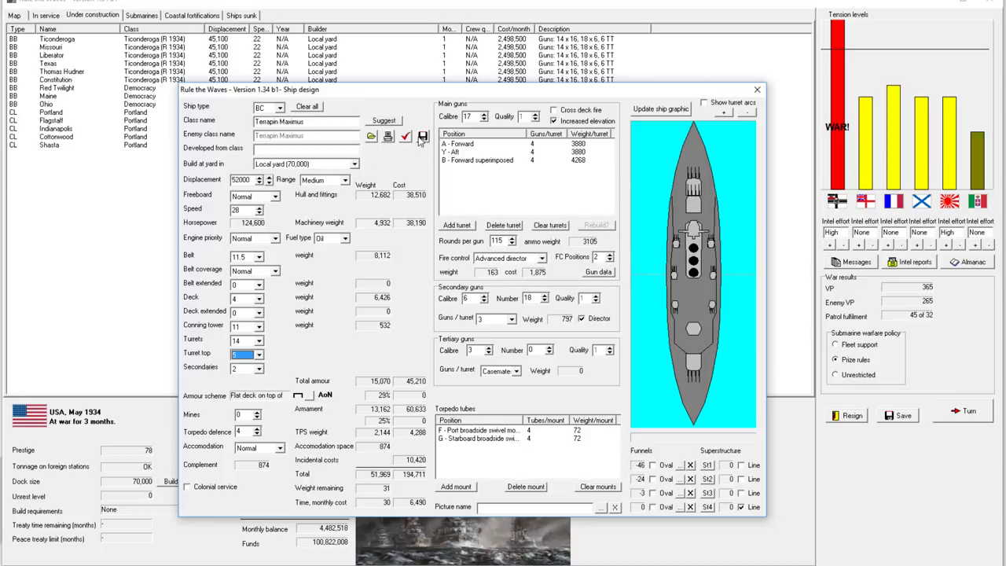
{"action": "mouse_move", "coordinate": [423, 135]}
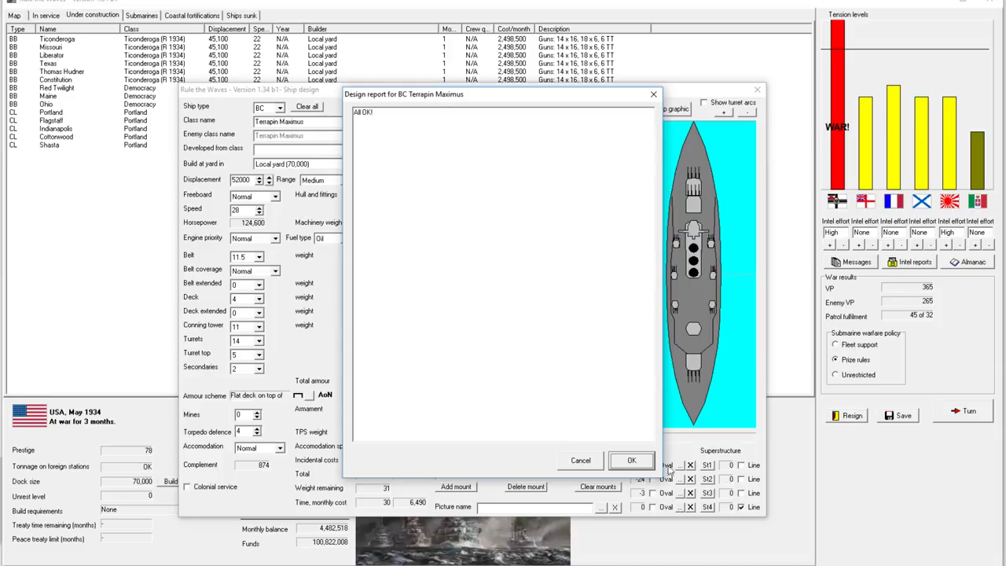
- Accept the design report, overwrite the existing Terrapin Maximus design and continue to the build list
{"action": "left_click", "coordinate": [632, 459]}
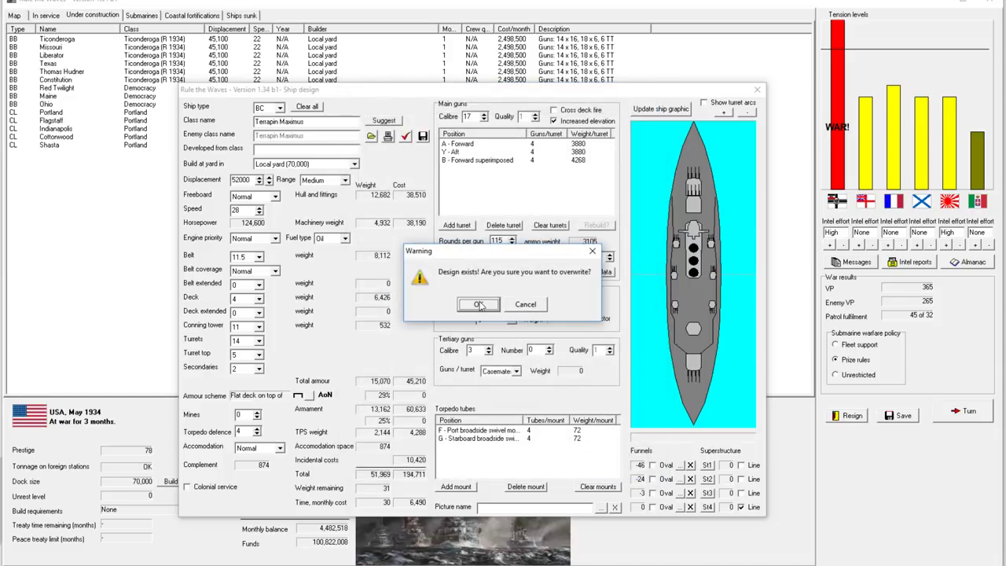
{"action": "mouse_move", "coordinate": [302, 266]}
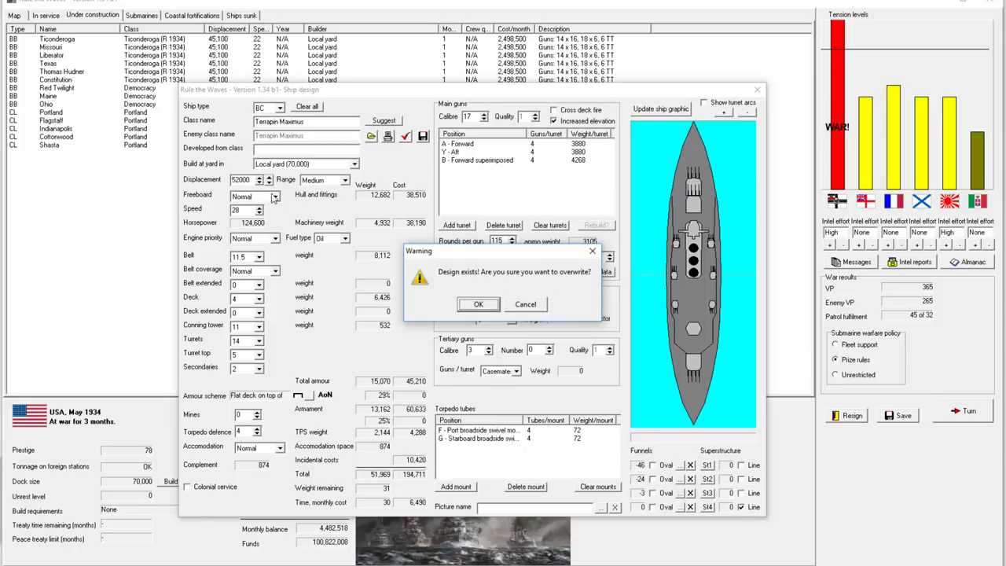
{"action": "mouse_move", "coordinate": [245, 222]}
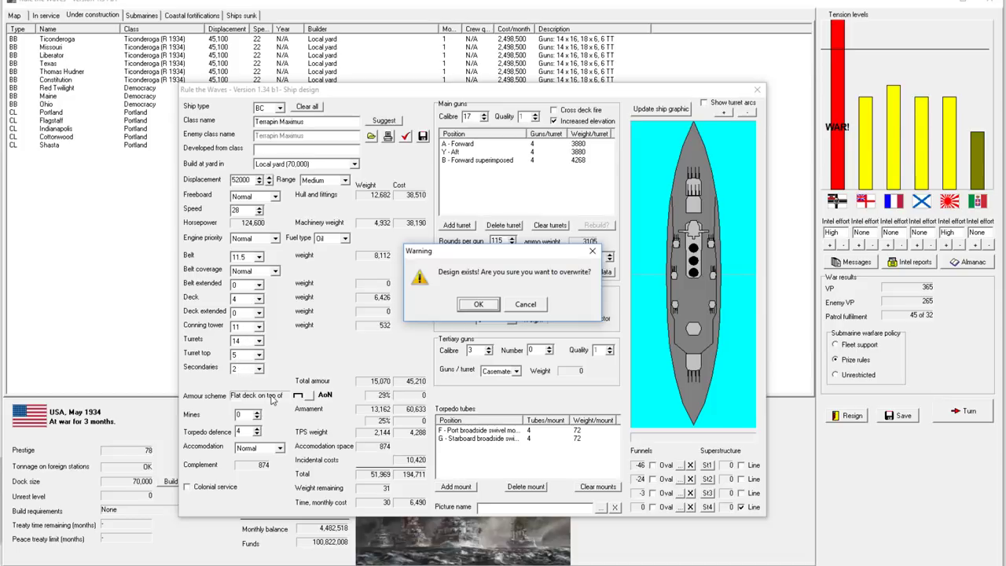
{"action": "mouse_move", "coordinate": [538, 222]}
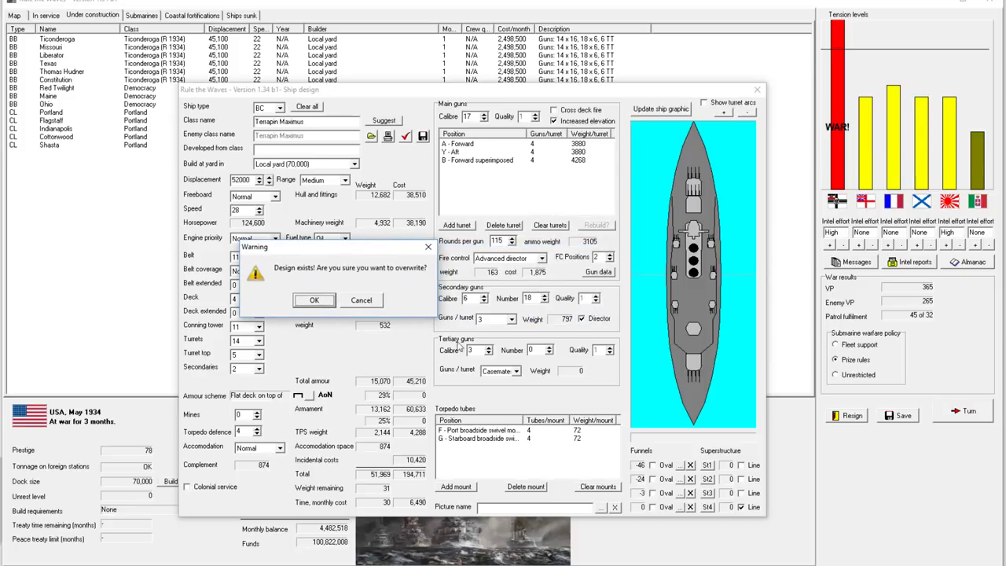
{"action": "mouse_move", "coordinate": [472, 274]}
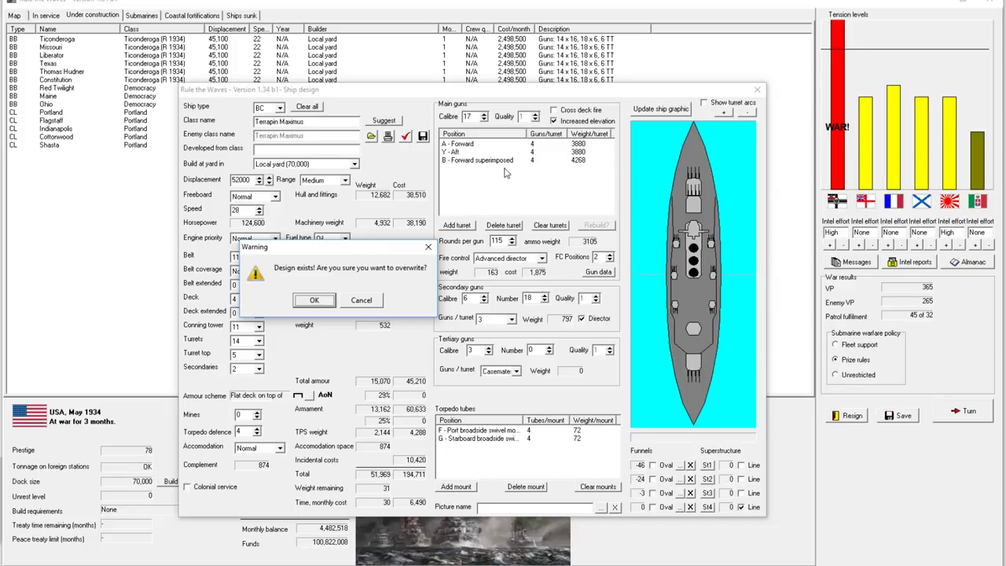
{"action": "mouse_move", "coordinate": [490, 182]}
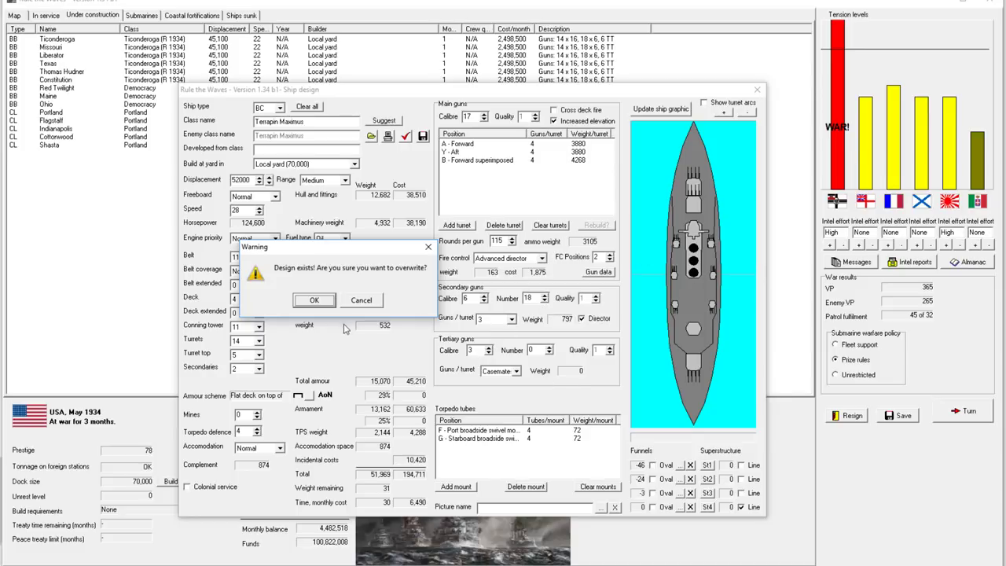
{"action": "mouse_move", "coordinate": [425, 321]}
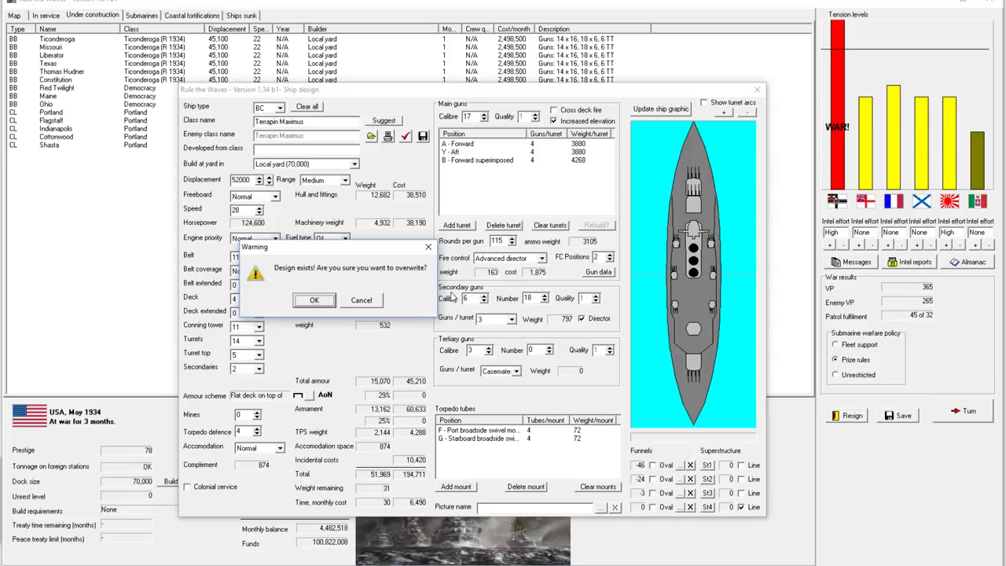
{"action": "left_click", "coordinate": [314, 299]}
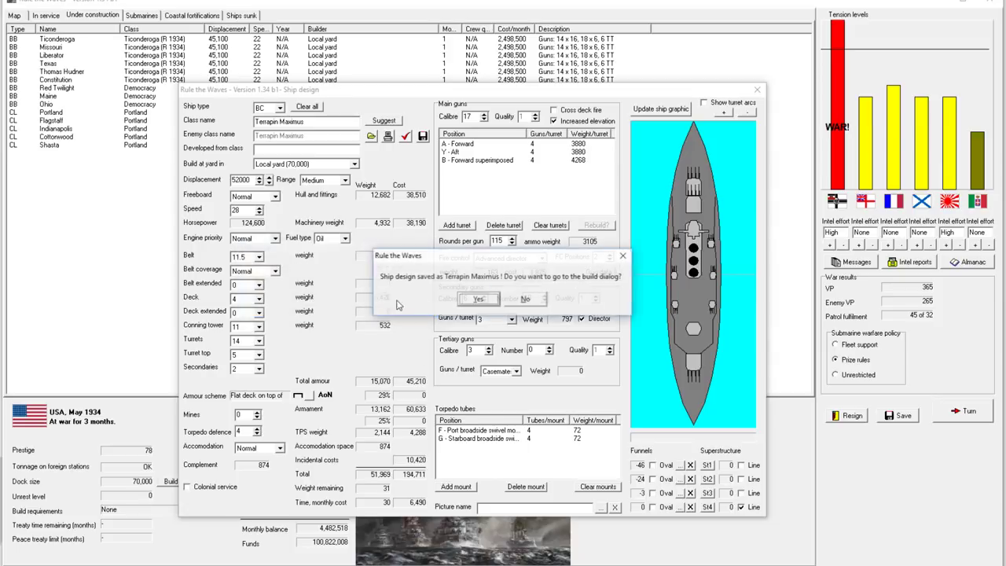
{"action": "left_click", "coordinate": [478, 298]}
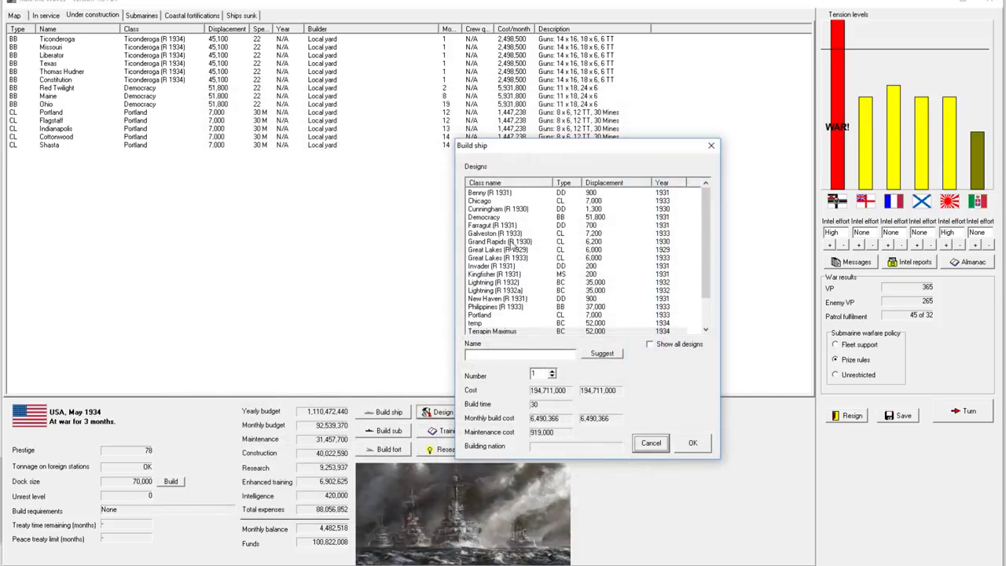
{"action": "left_click", "coordinate": [496, 283]}
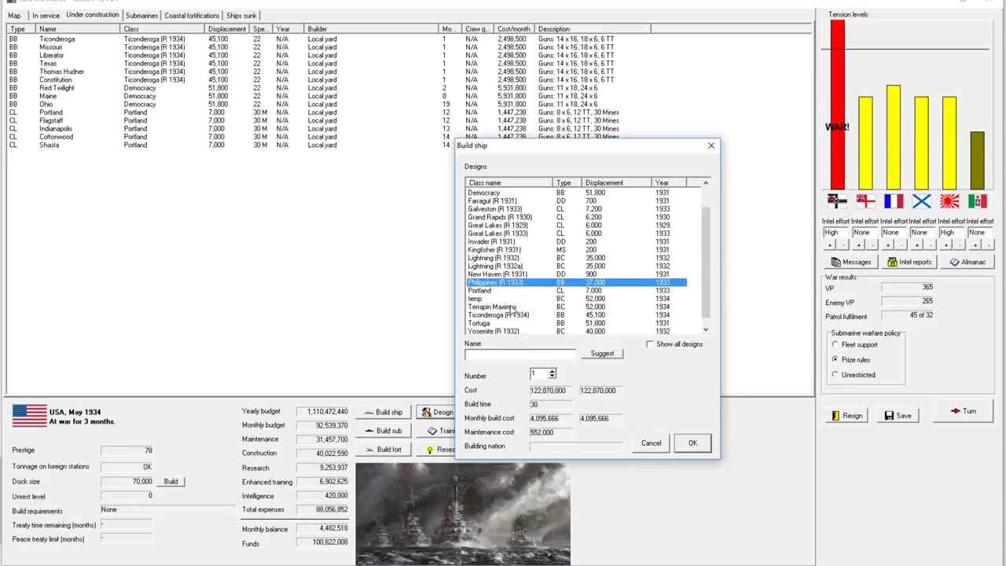
{"action": "left_click", "coordinate": [494, 306]}
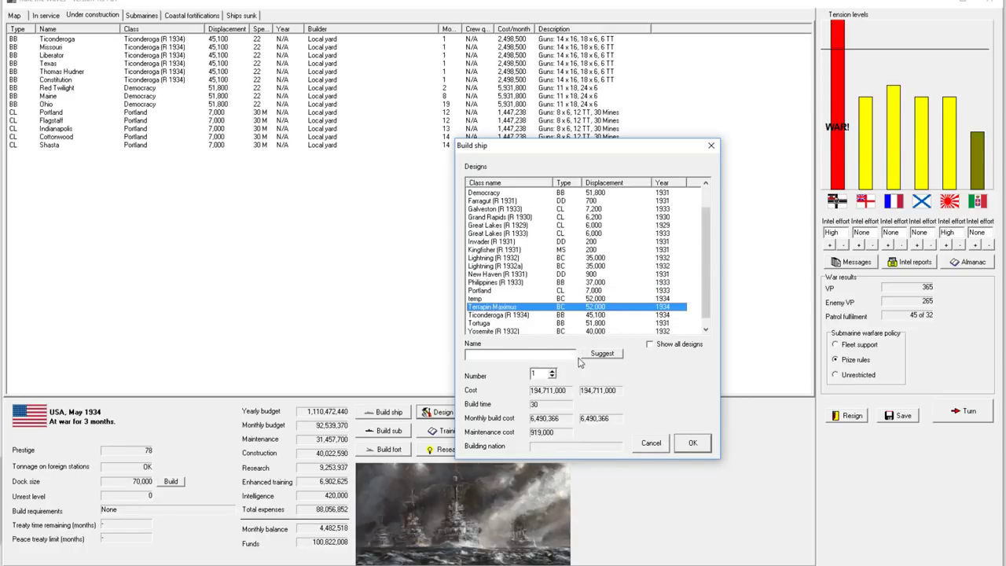
{"action": "mouse_move", "coordinate": [604, 307]}
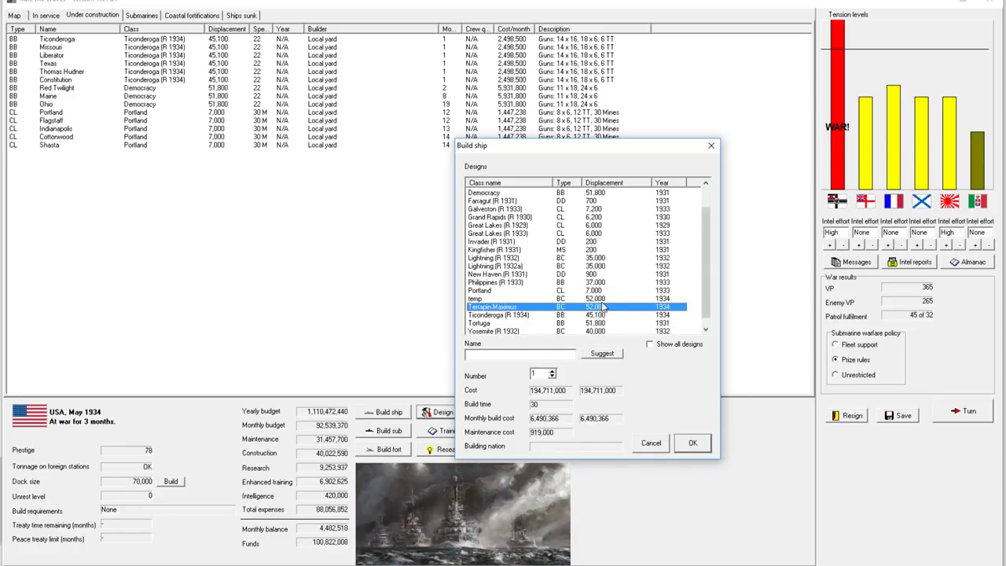
{"action": "mouse_move", "coordinate": [610, 297]}
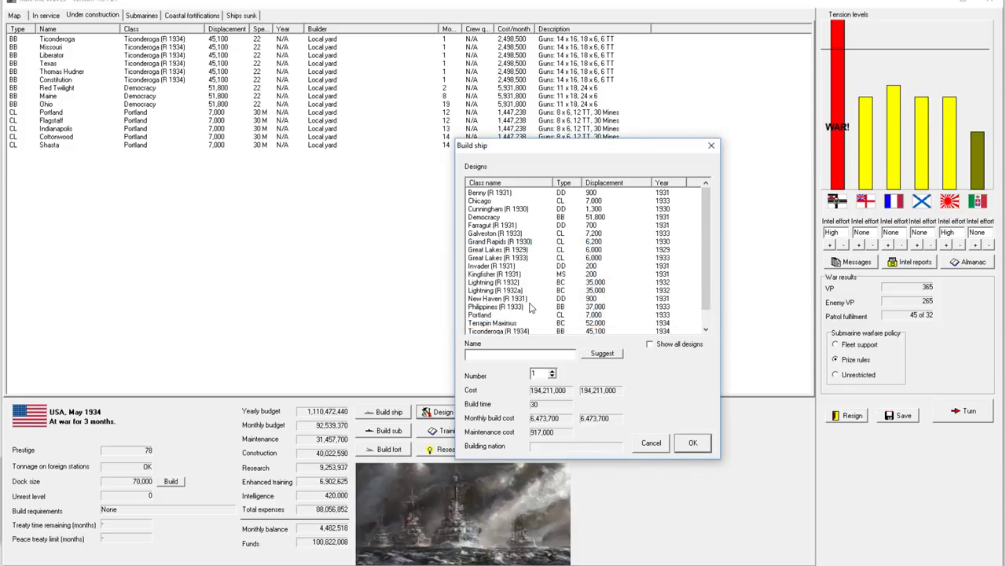
{"action": "left_click", "coordinate": [493, 324]}
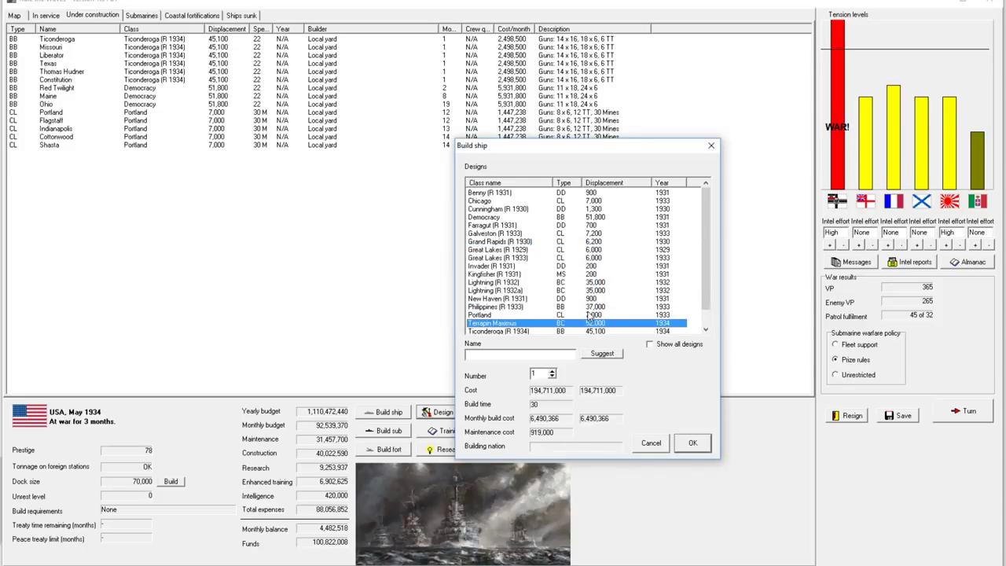
{"action": "mouse_move", "coordinate": [585, 314]}
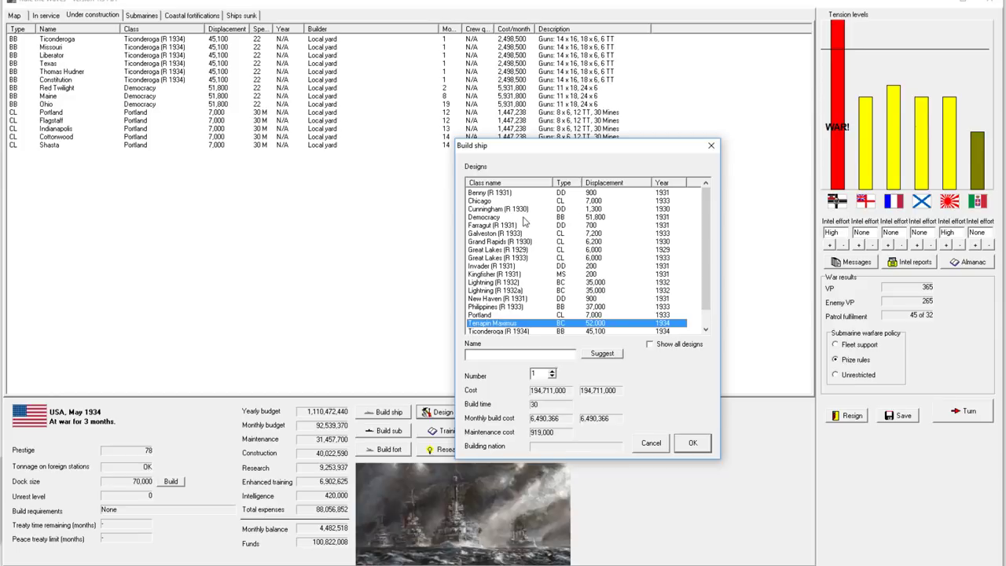
{"action": "mouse_move", "coordinate": [509, 224]}
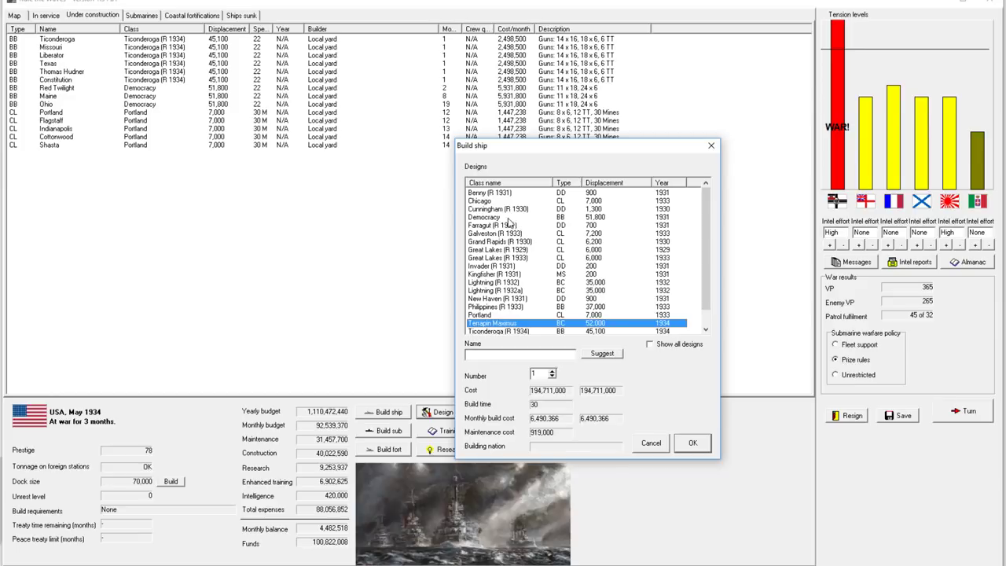
{"action": "mouse_move", "coordinate": [578, 333]}
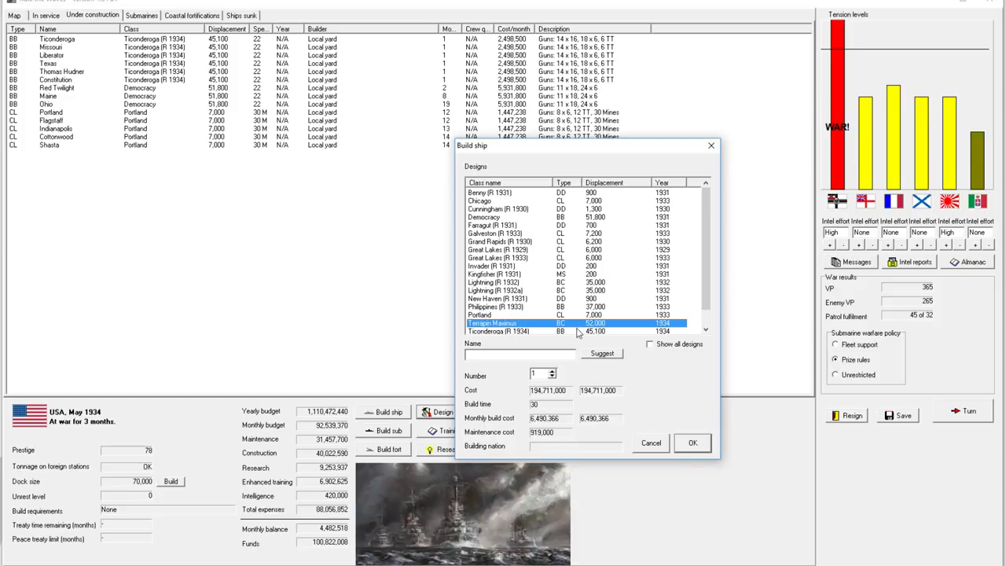
{"action": "mouse_move", "coordinate": [551, 327]}
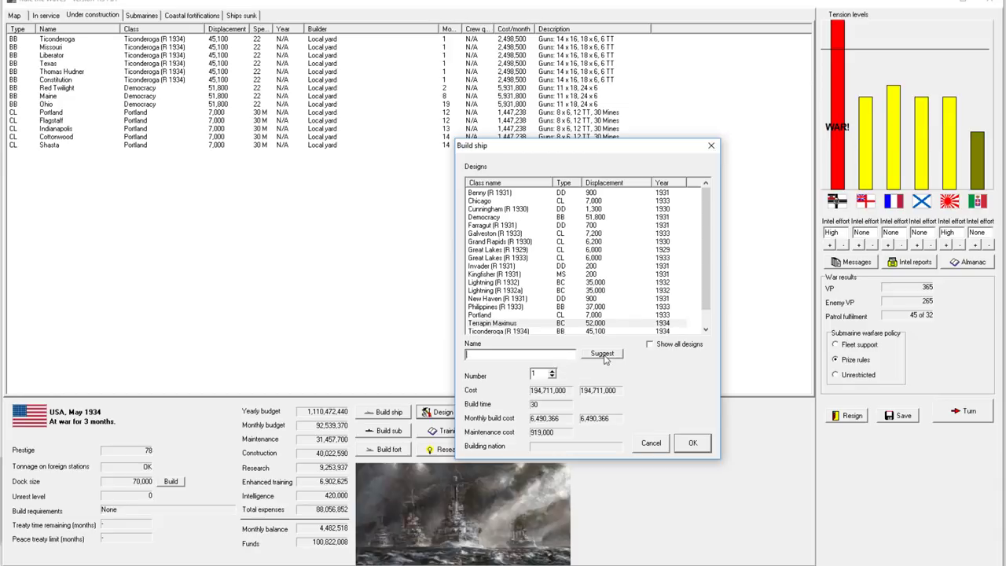
{"action": "type", "text": "M"}
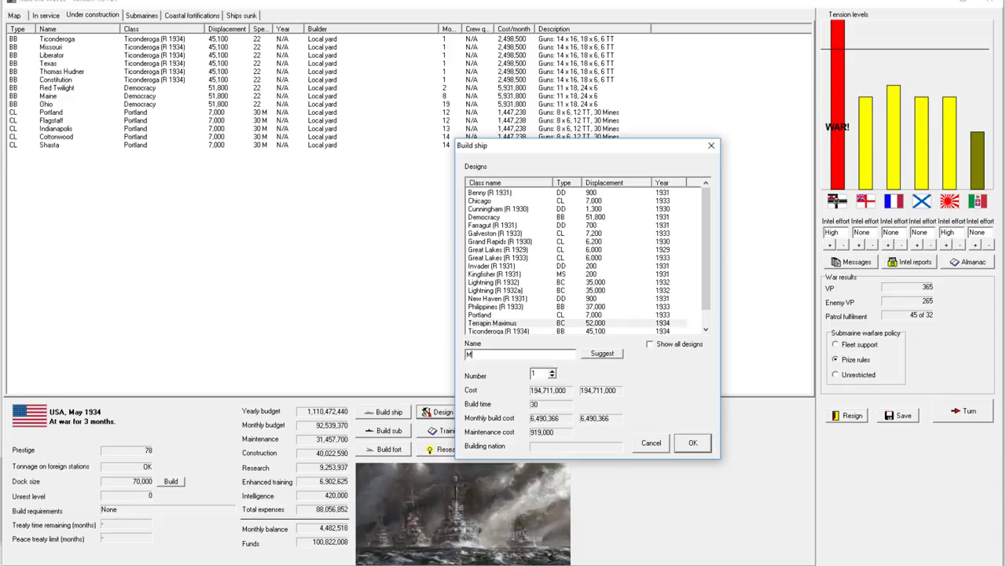
{"action": "left_click", "coordinate": [692, 444]}
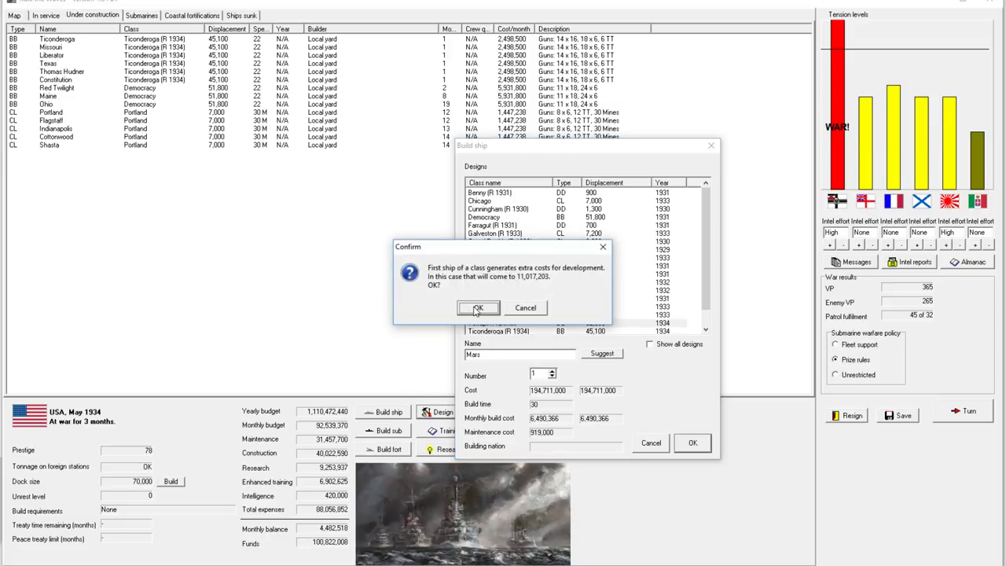
{"action": "left_click", "coordinate": [478, 307]}
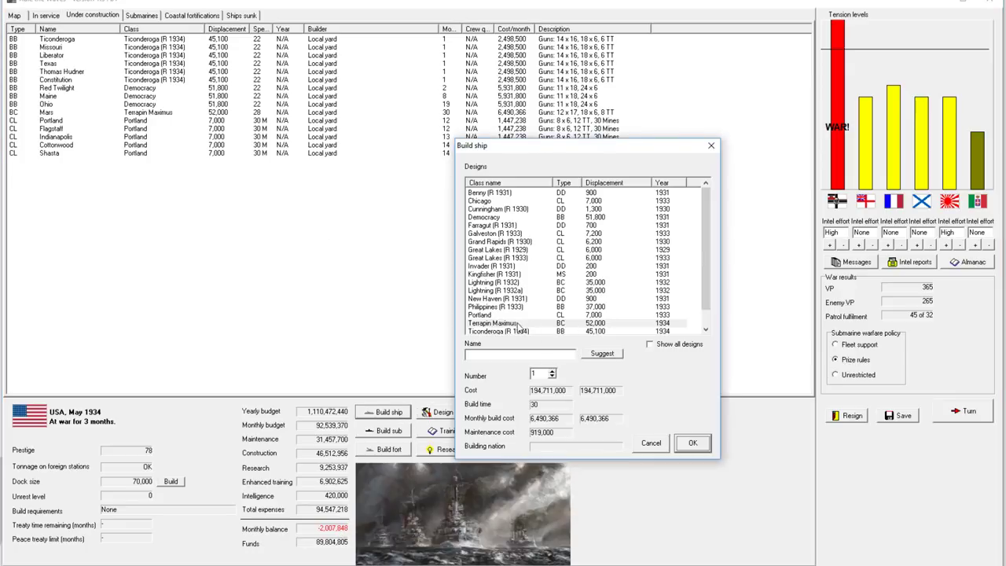
{"action": "left_click", "coordinate": [491, 324]}
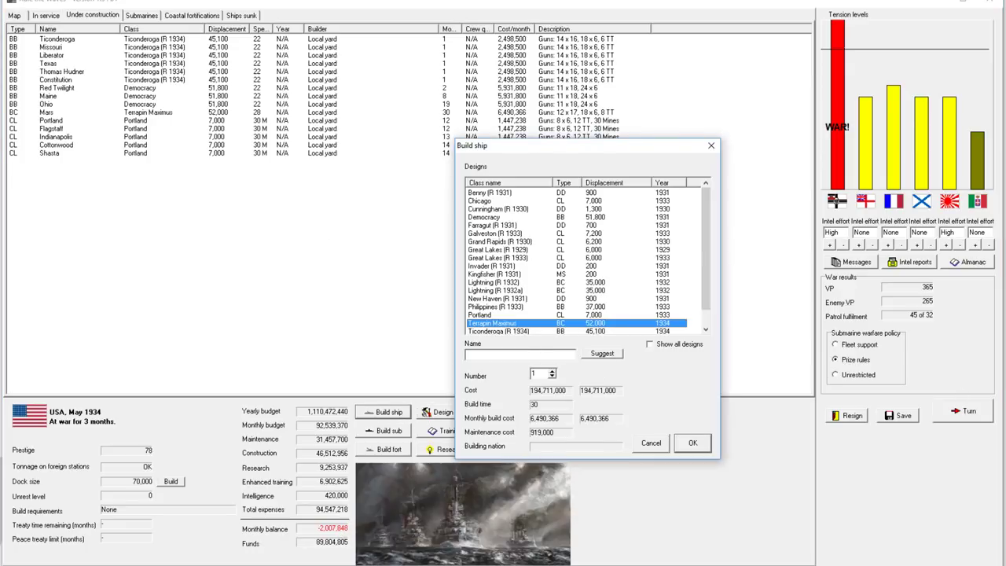
{"action": "left_click", "coordinate": [651, 444]}
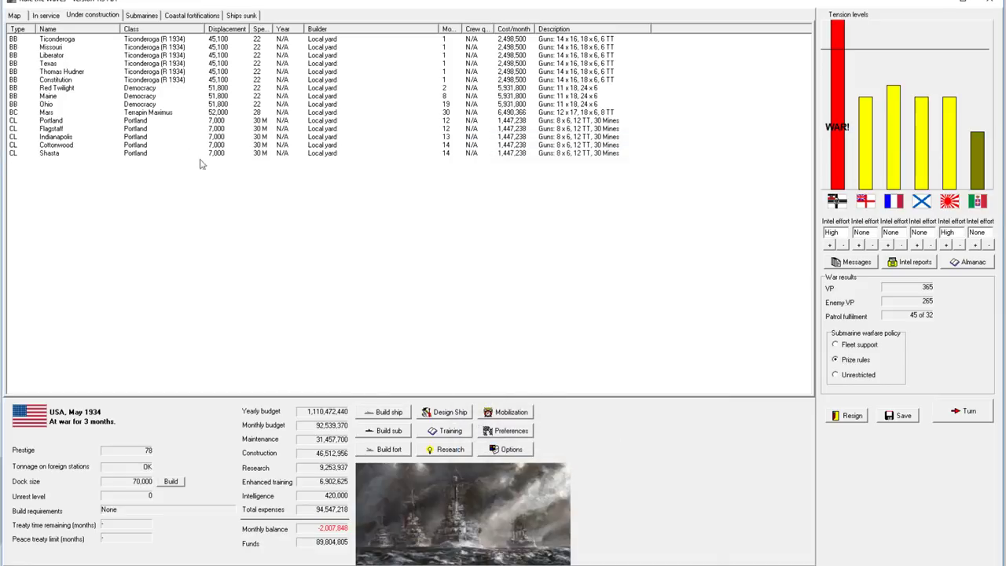
{"action": "mouse_move", "coordinate": [205, 245]}
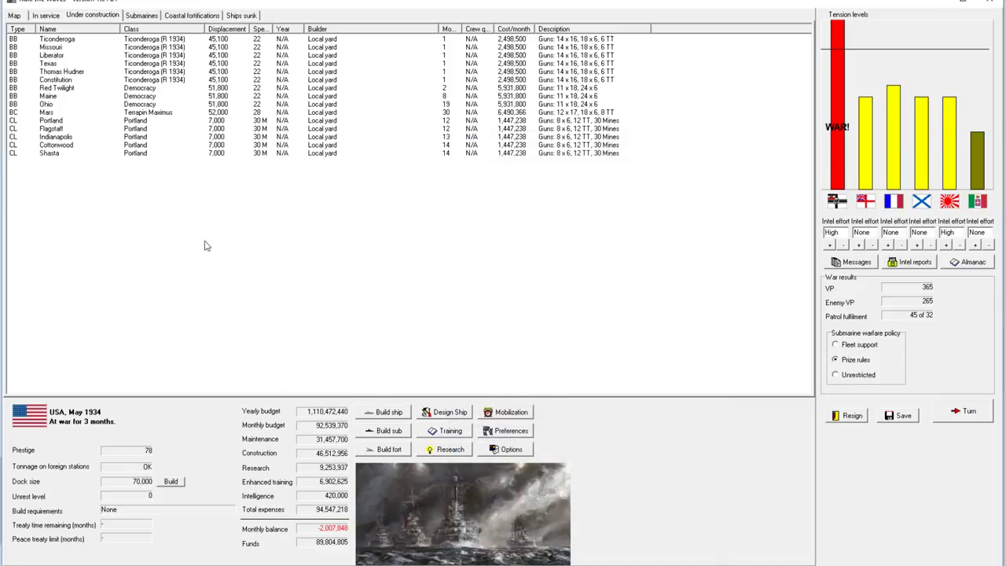
{"action": "mouse_move", "coordinate": [341, 115]}
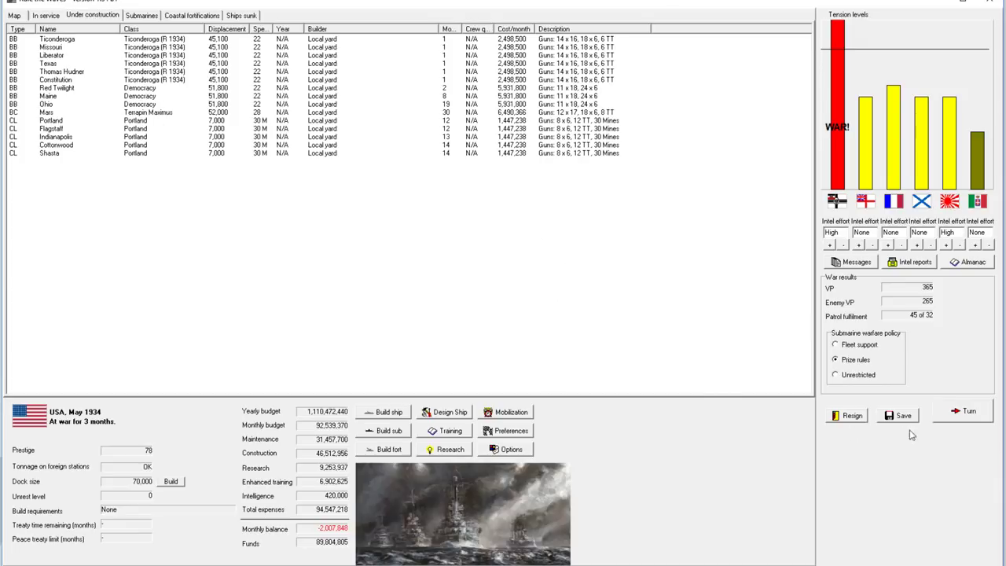
- End the May 1934 turn so Thomas Hudner's finished reconstruction notice appears
{"action": "left_click", "coordinate": [968, 411]}
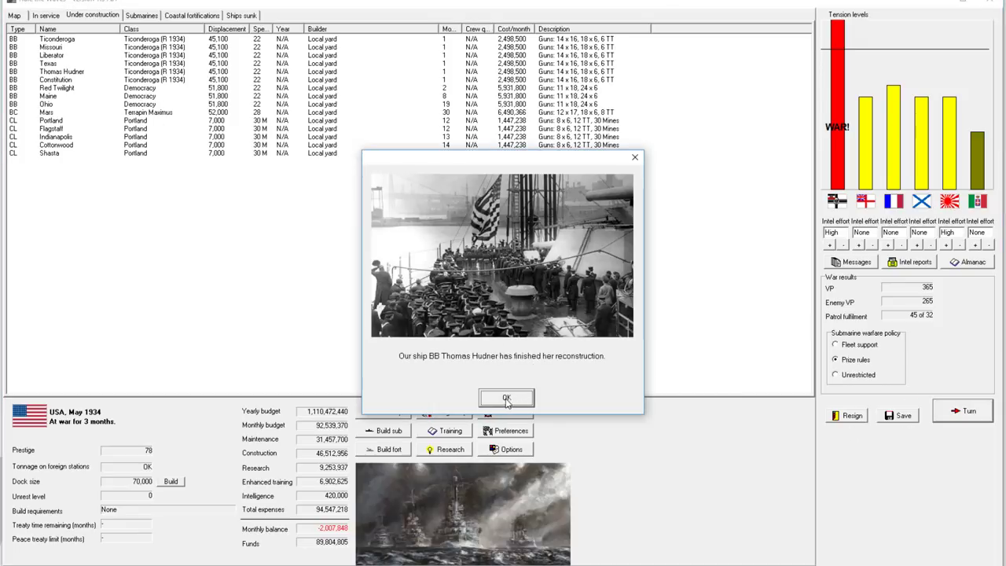
- Acknowledge the Hudner and Ticonderoga reconstructions, 11 inch gun research, DD S21 sinking, Nebraskan loss and merchant sinkings
{"action": "left_click", "coordinate": [507, 398]}
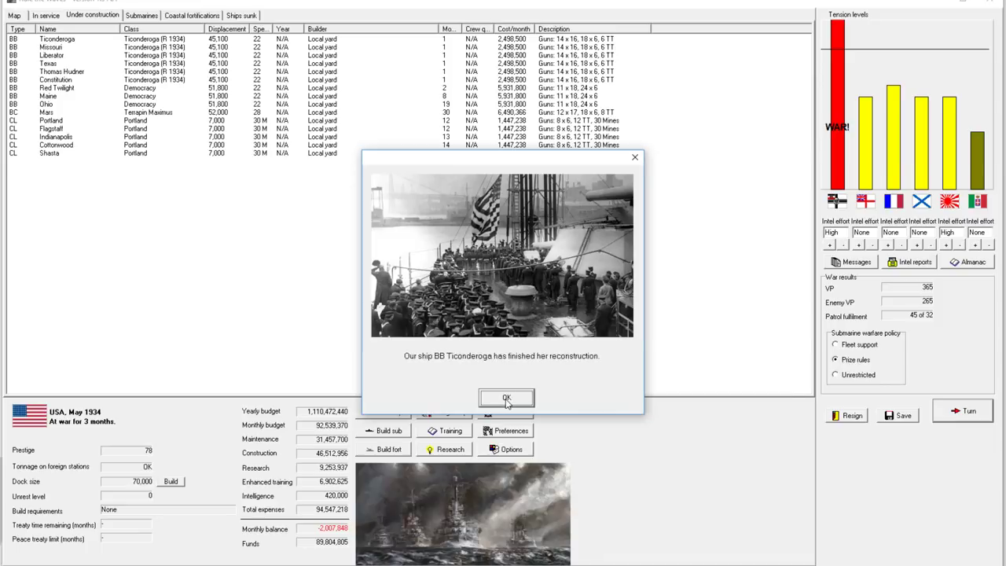
{"action": "left_click", "coordinate": [506, 398]}
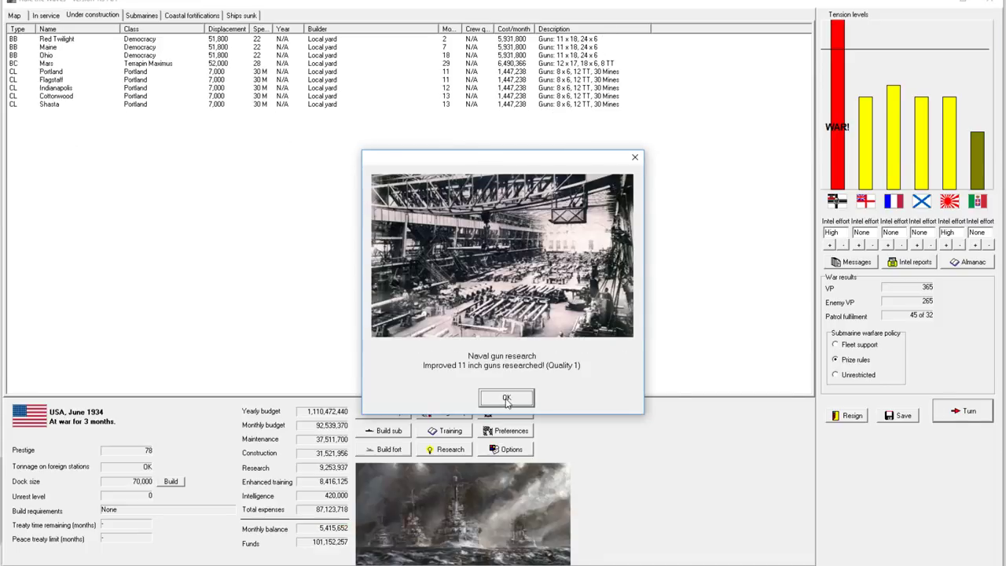
{"action": "left_click", "coordinate": [507, 397]}
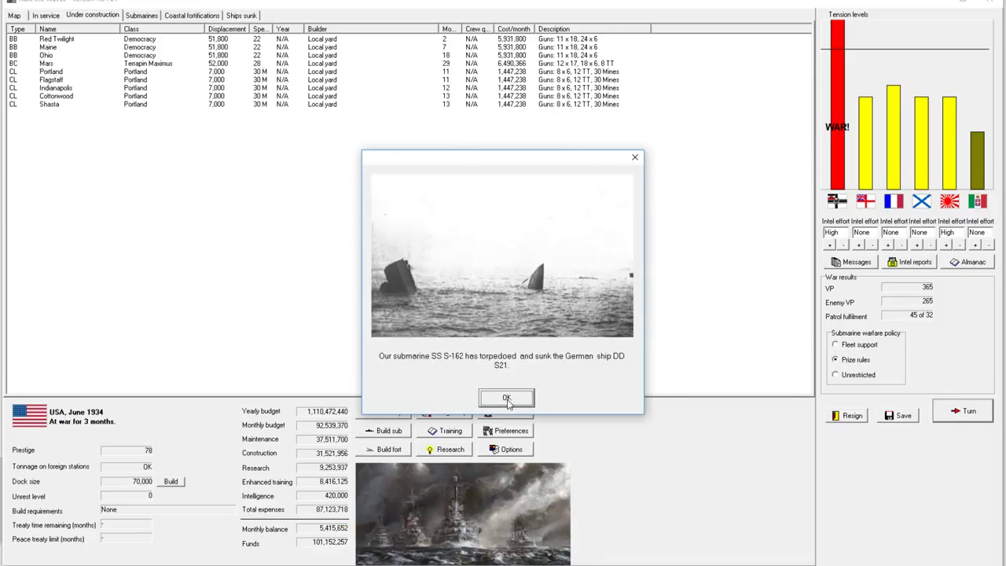
{"action": "left_click", "coordinate": [507, 397]}
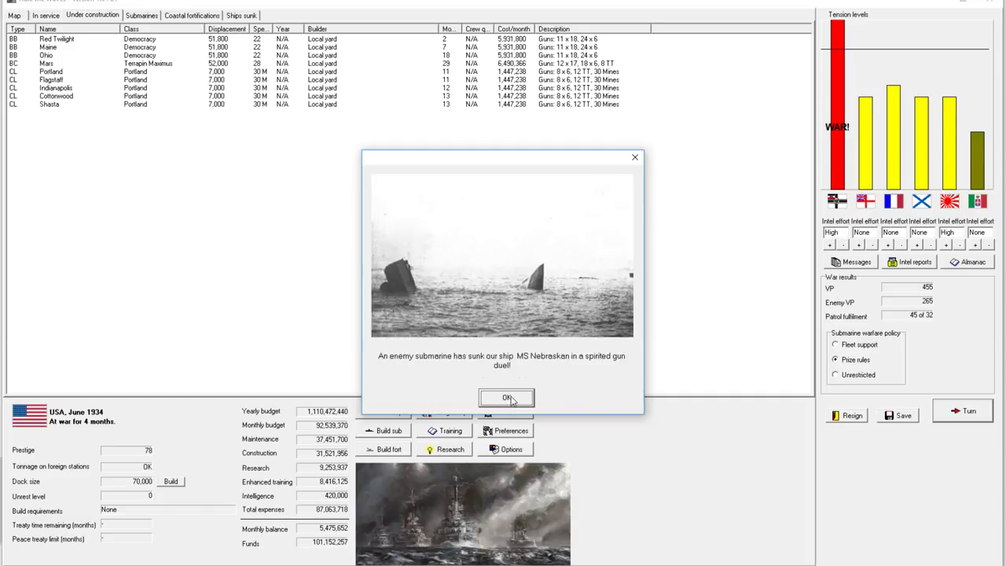
{"action": "left_click", "coordinate": [506, 398]}
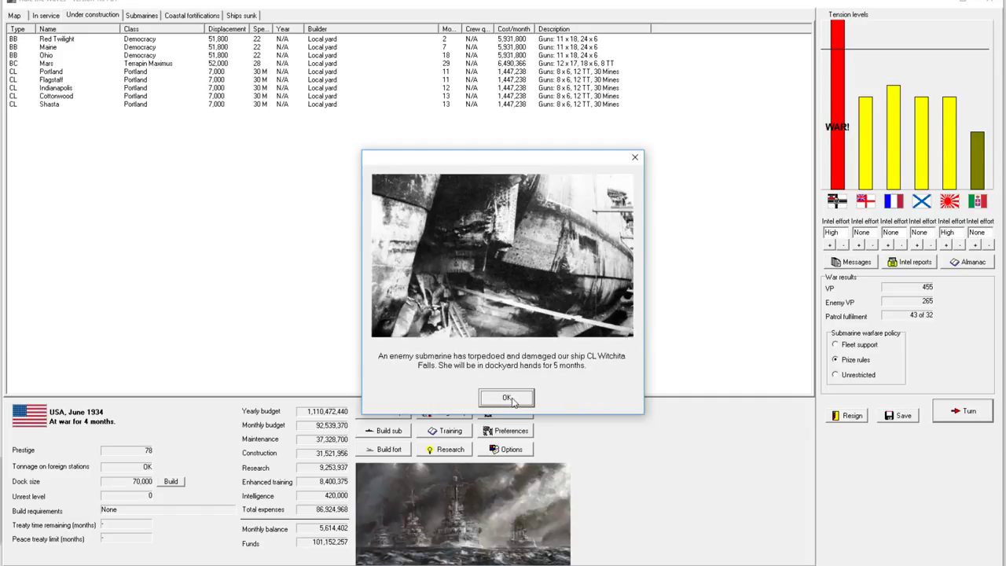
{"action": "left_click", "coordinate": [506, 398]}
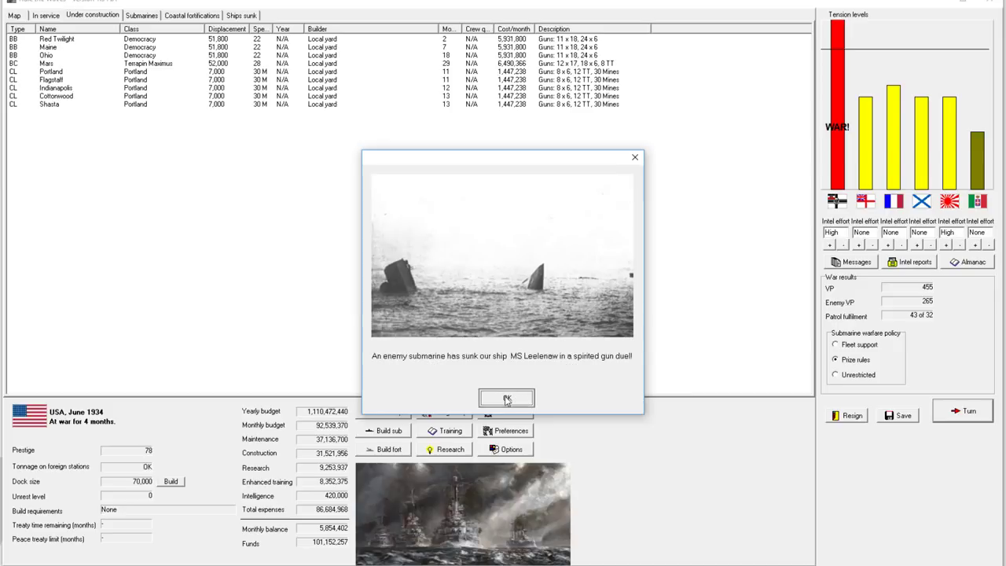
{"action": "left_click", "coordinate": [506, 398]}
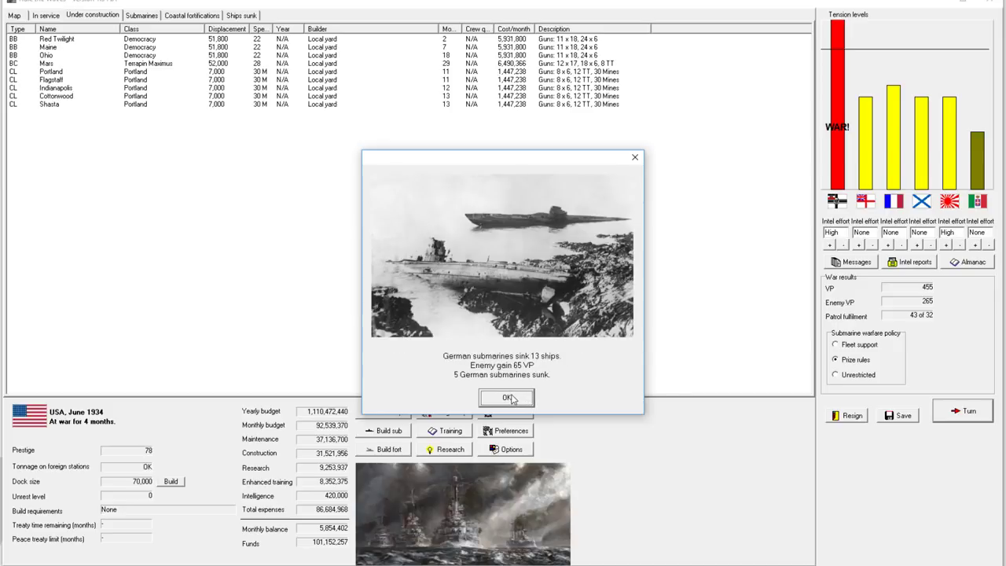
- Acknowledge the German submarine summary and choose to fight the Caribbean interception with Saint Joseph
{"action": "left_click", "coordinate": [506, 398]}
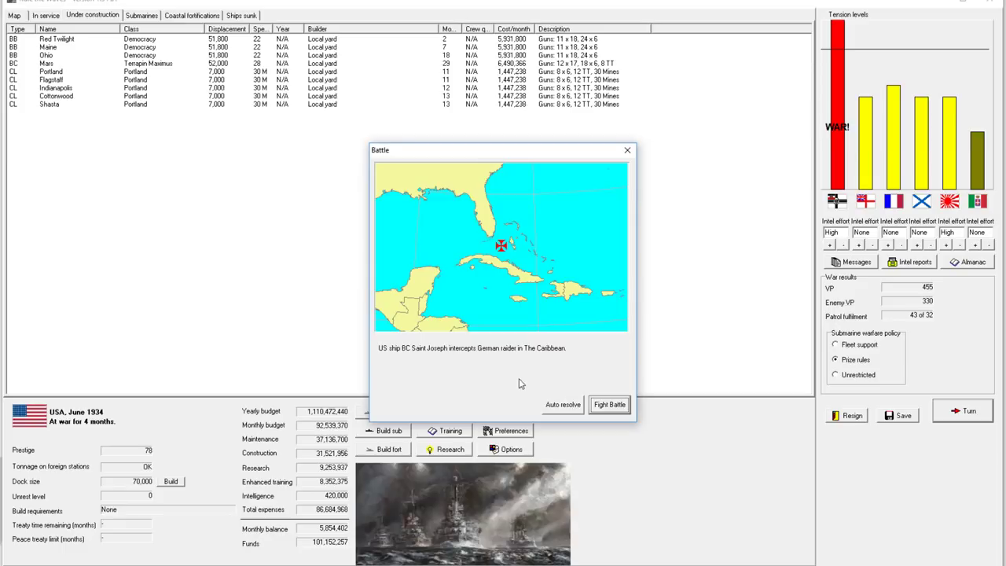
{"action": "mouse_move", "coordinate": [428, 363]}
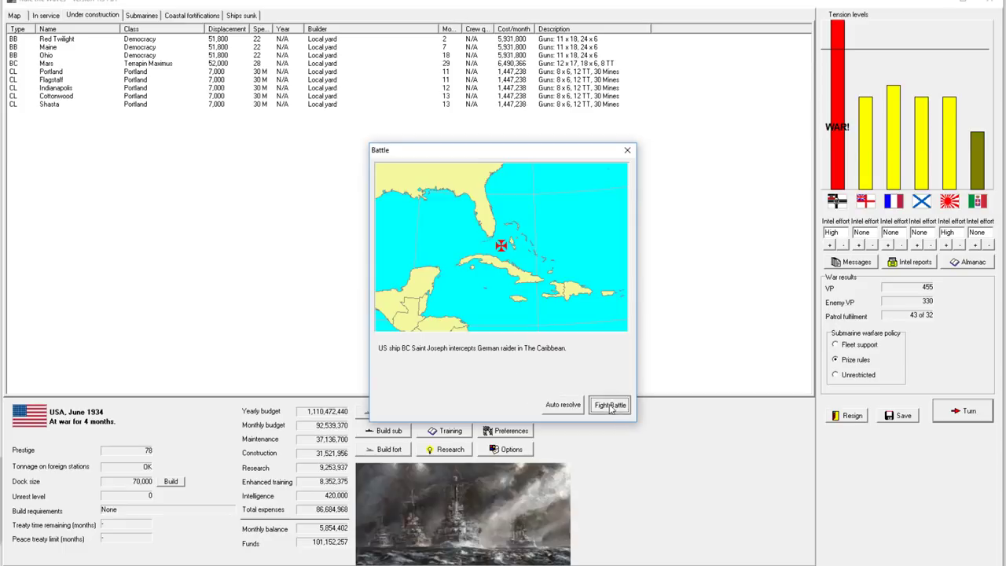
{"action": "left_click", "coordinate": [610, 406]}
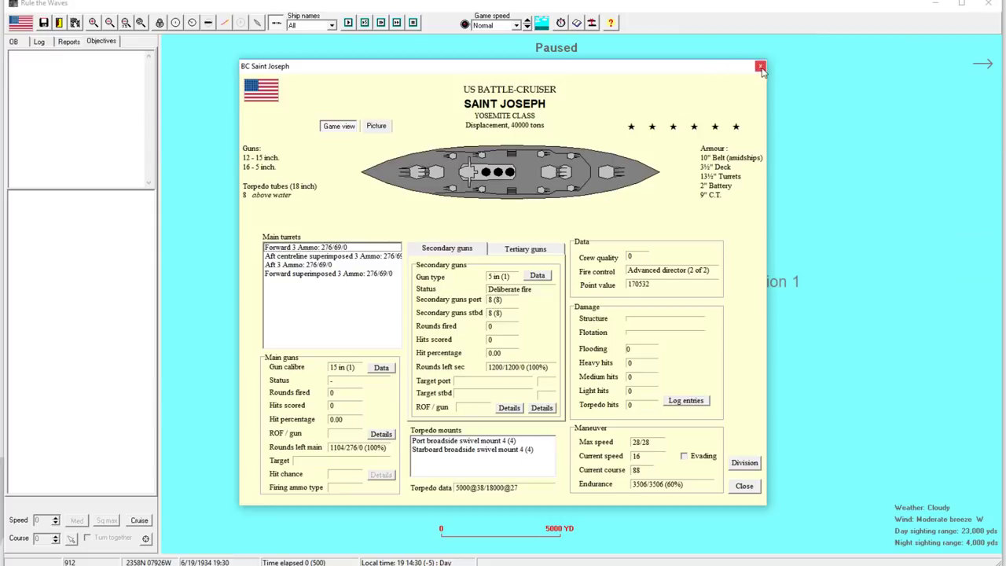
{"action": "left_click", "coordinate": [761, 66]}
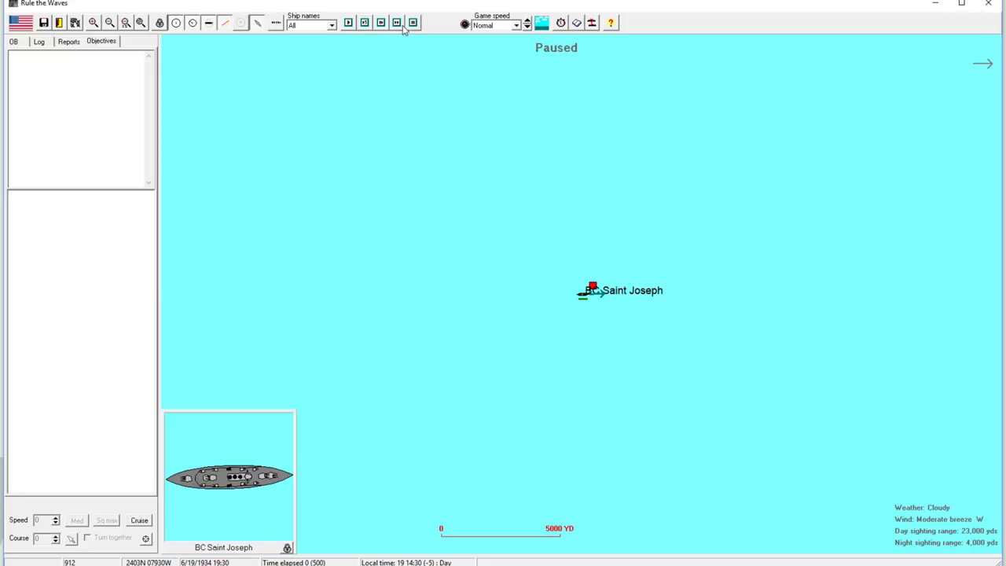
{"action": "mouse_move", "coordinate": [396, 22]}
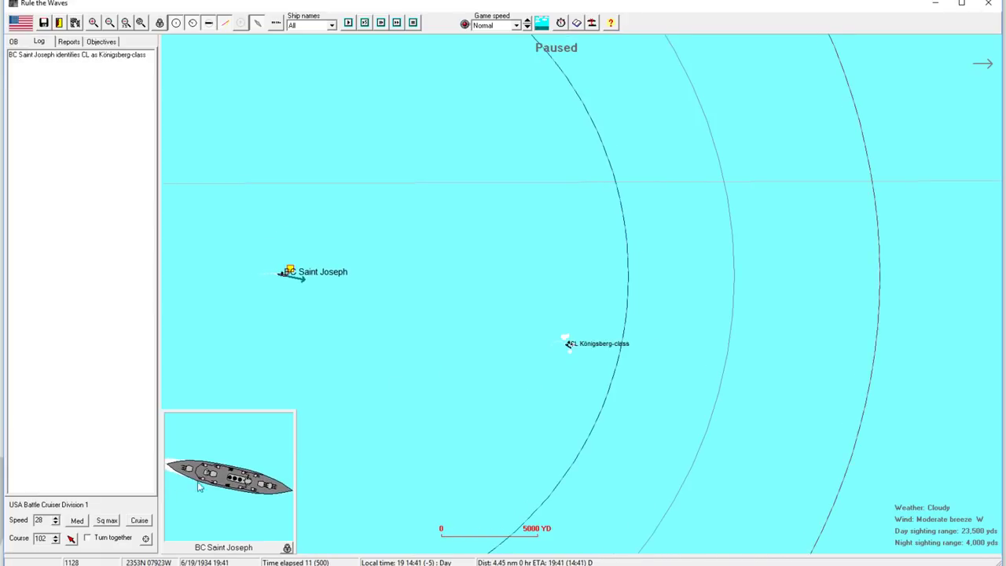
- Inspect the Königsberg-class contact's details and let Saint Joseph sink her
{"action": "left_click", "coordinate": [567, 343]}
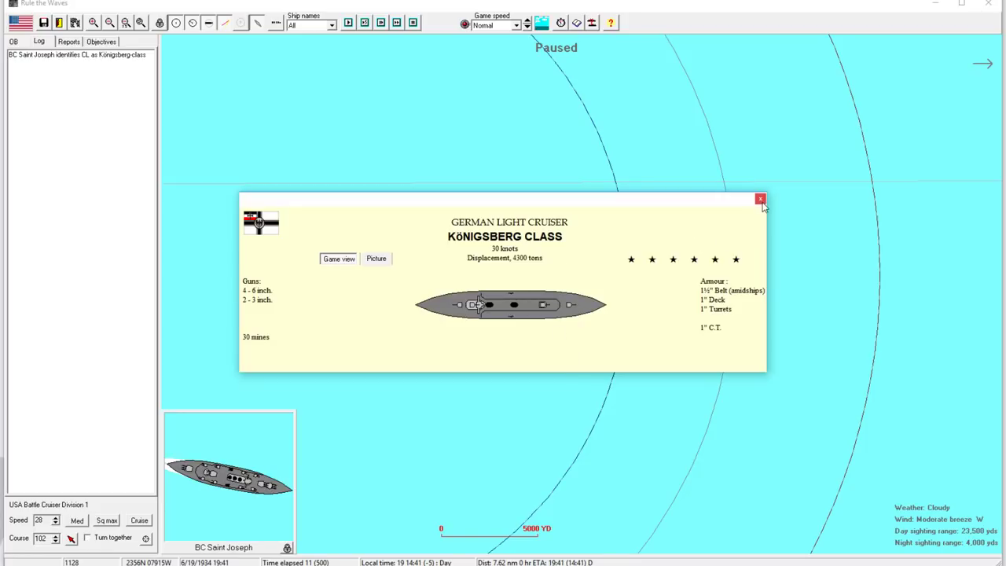
{"action": "left_click", "coordinate": [760, 198]}
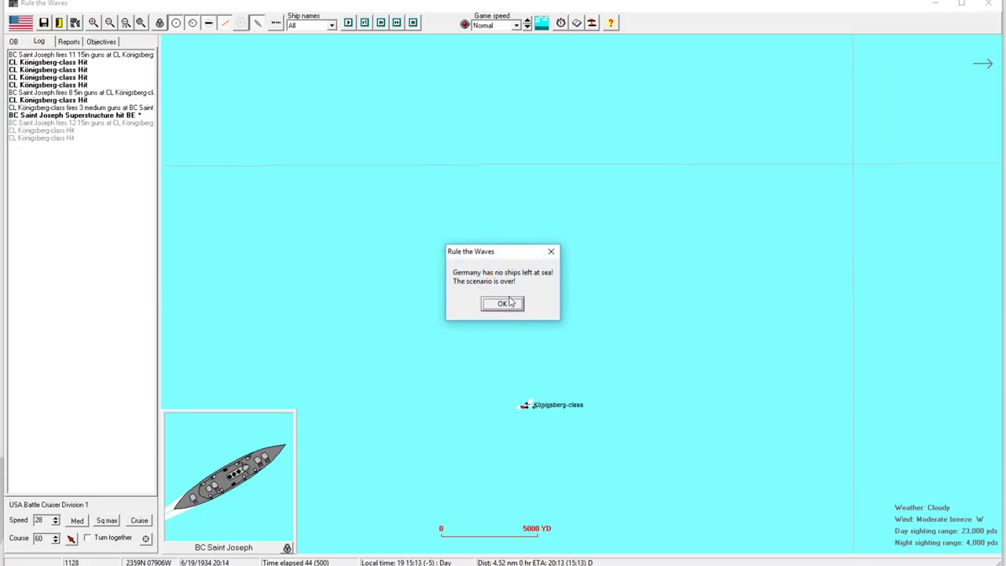
- Acknowledge the scenario end, review the USA major victory results and return to the campaign
{"action": "left_click", "coordinate": [504, 303]}
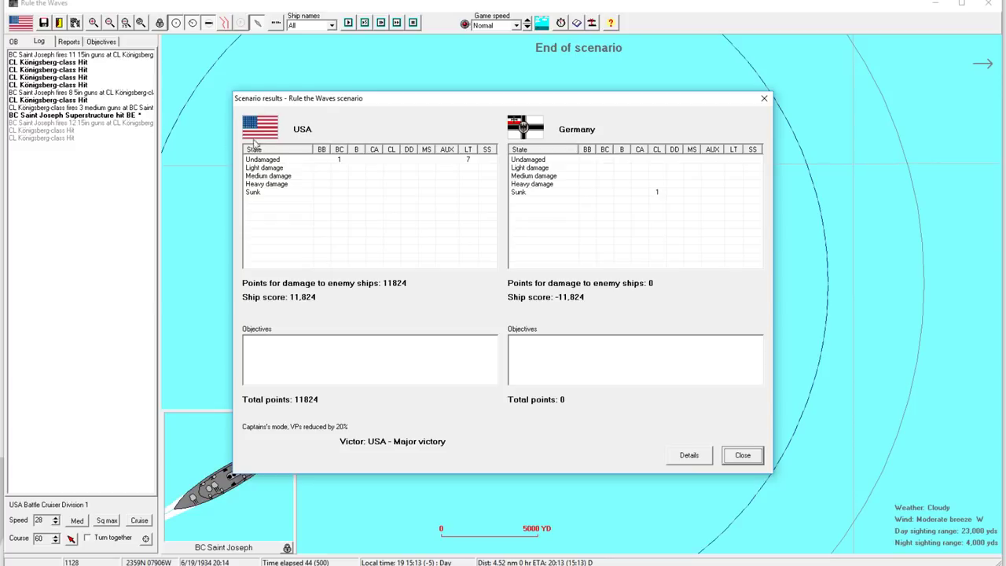
{"action": "mouse_move", "coordinate": [299, 167]}
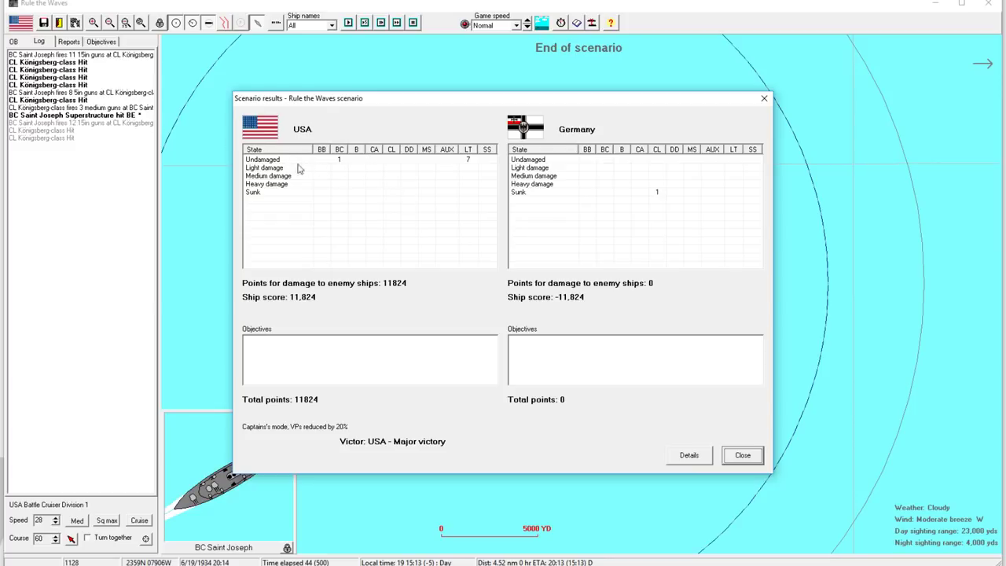
{"action": "mouse_move", "coordinate": [561, 415]}
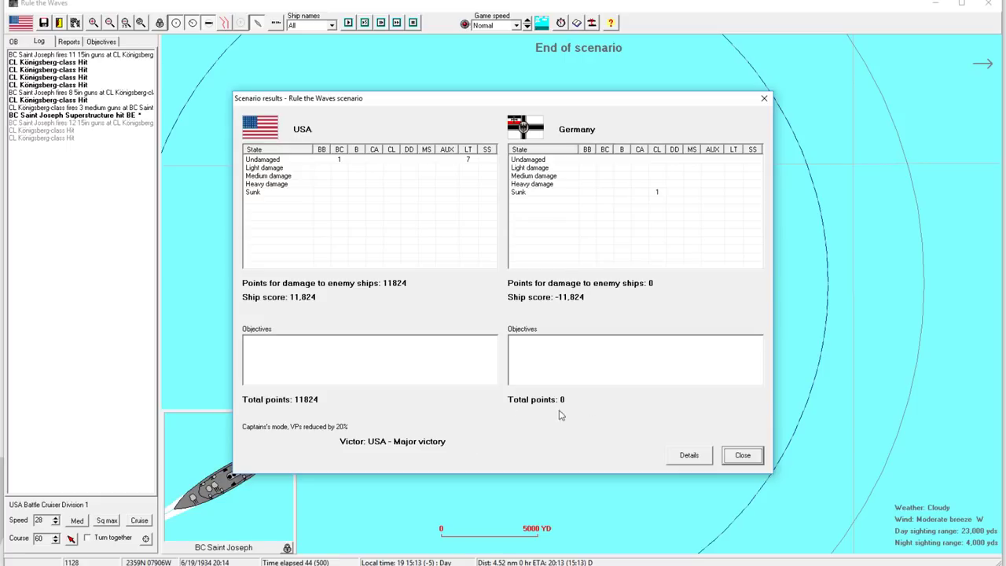
{"action": "mouse_move", "coordinate": [113, 155]}
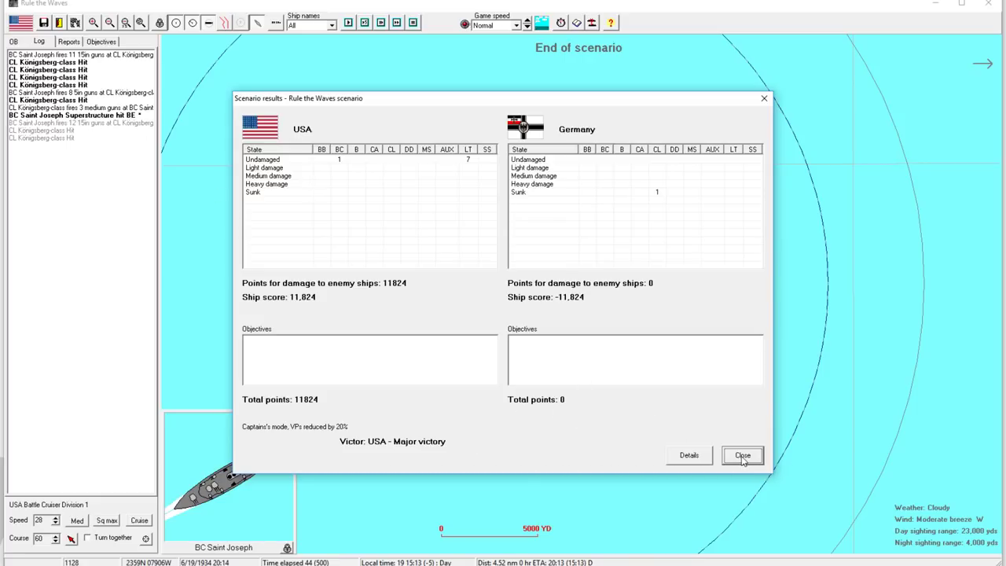
{"action": "left_click", "coordinate": [742, 456]}
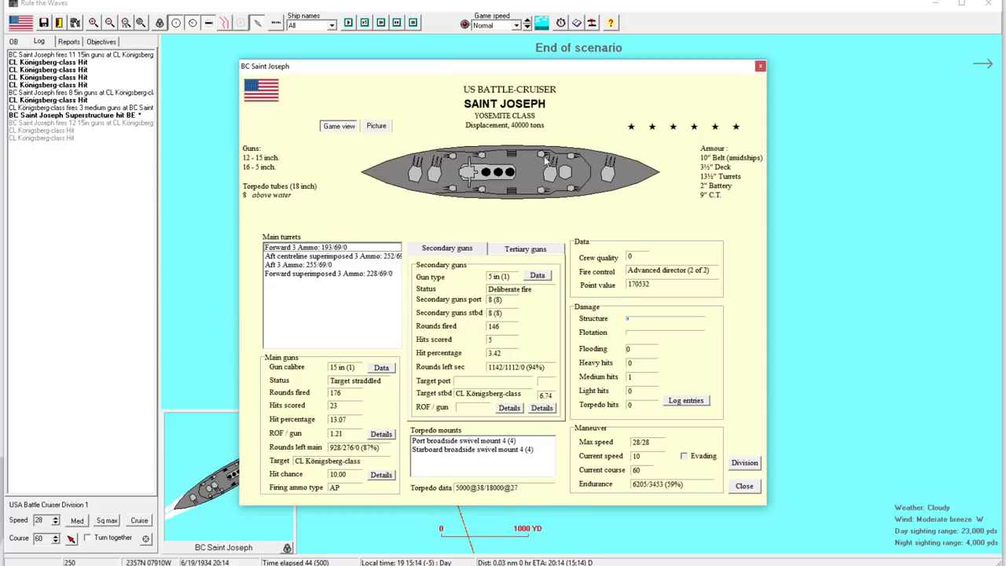
{"action": "left_click", "coordinate": [744, 484]}
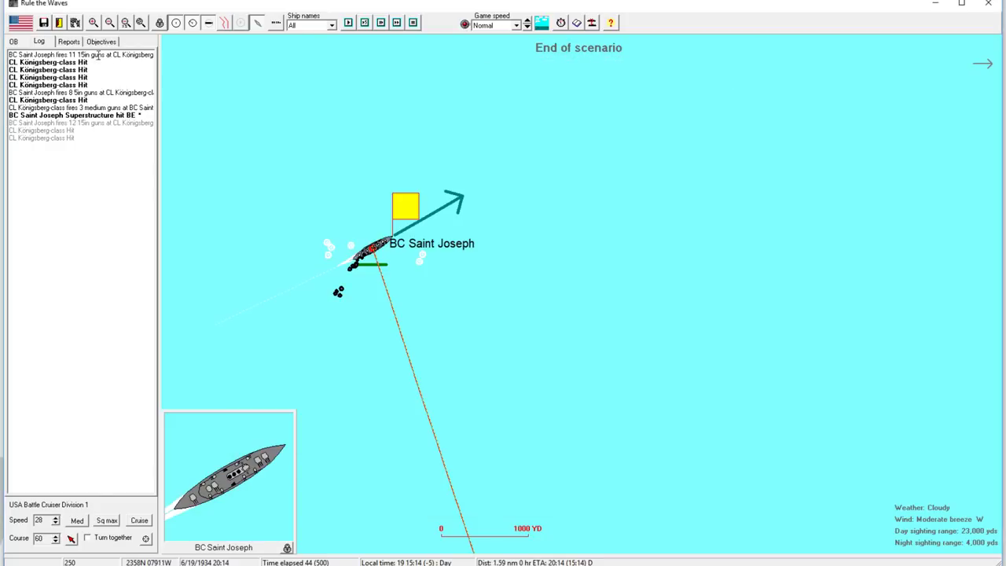
{"action": "left_click", "coordinate": [124, 23]}
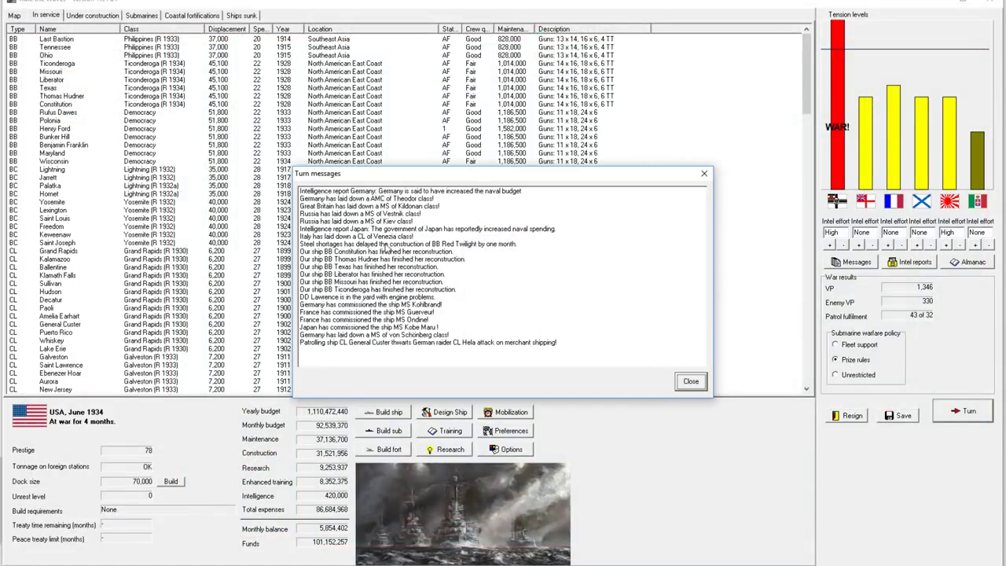
{"action": "mouse_move", "coordinate": [667, 390]}
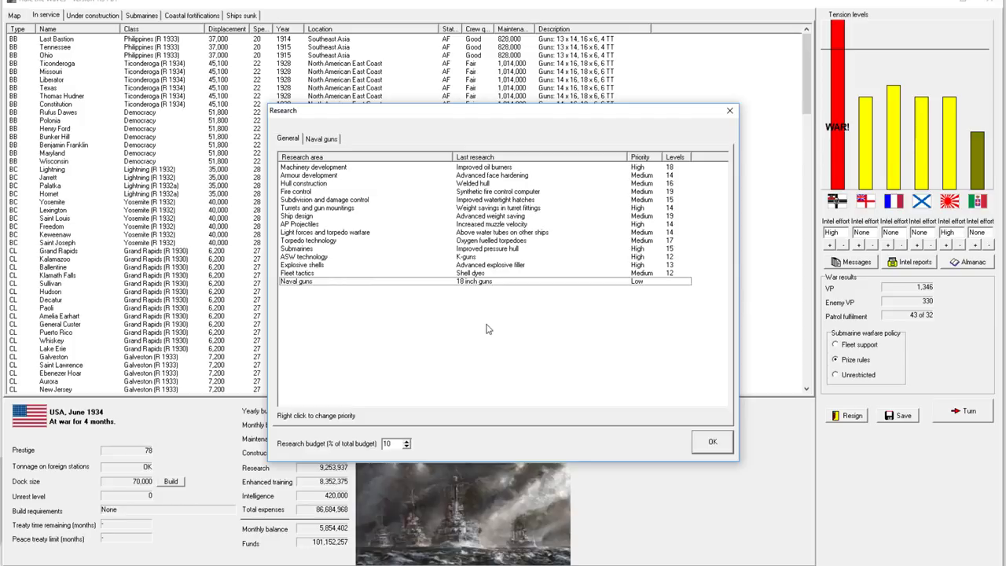
{"action": "mouse_move", "coordinate": [487, 266]}
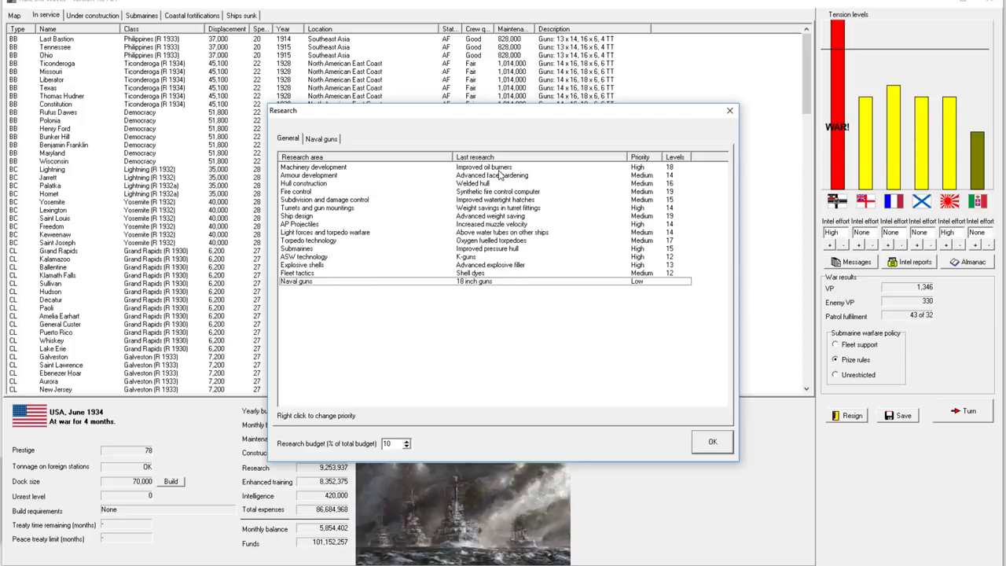
- Raise ship design research to high priority, adjust AP projectiles priority and close the research overview
{"action": "right_click", "coordinate": [312, 166]}
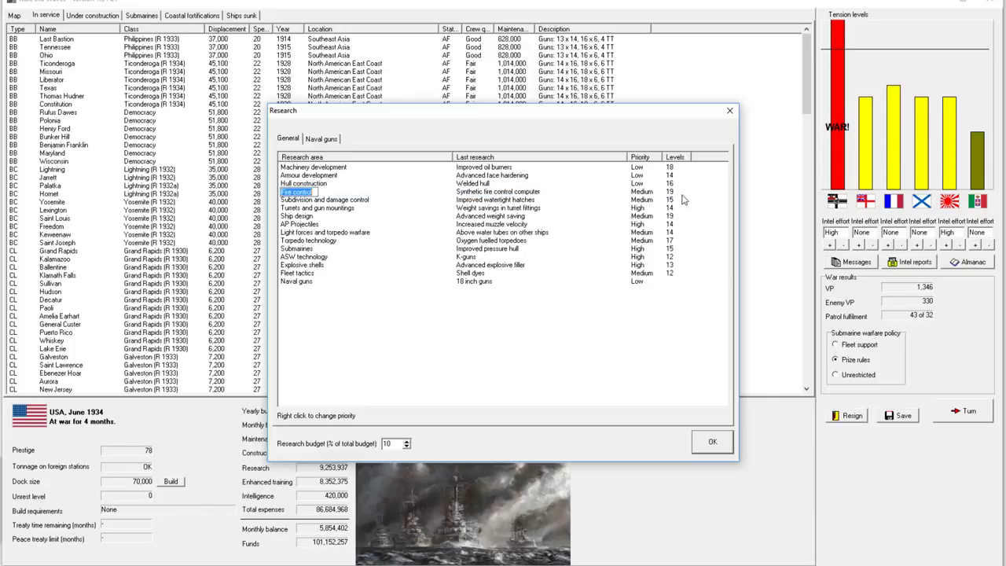
{"action": "left_click", "coordinate": [324, 200]}
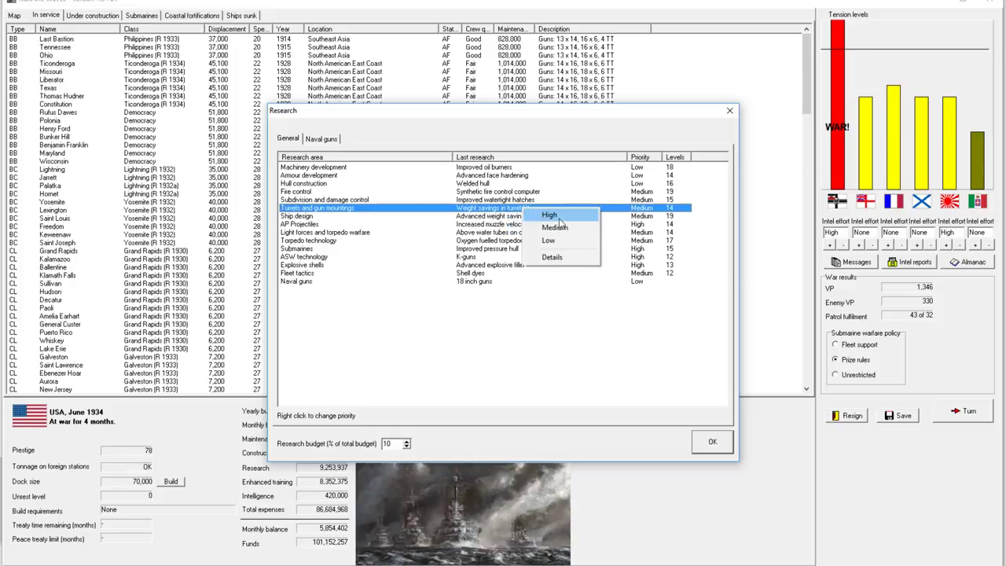
{"action": "left_click", "coordinate": [547, 224]}
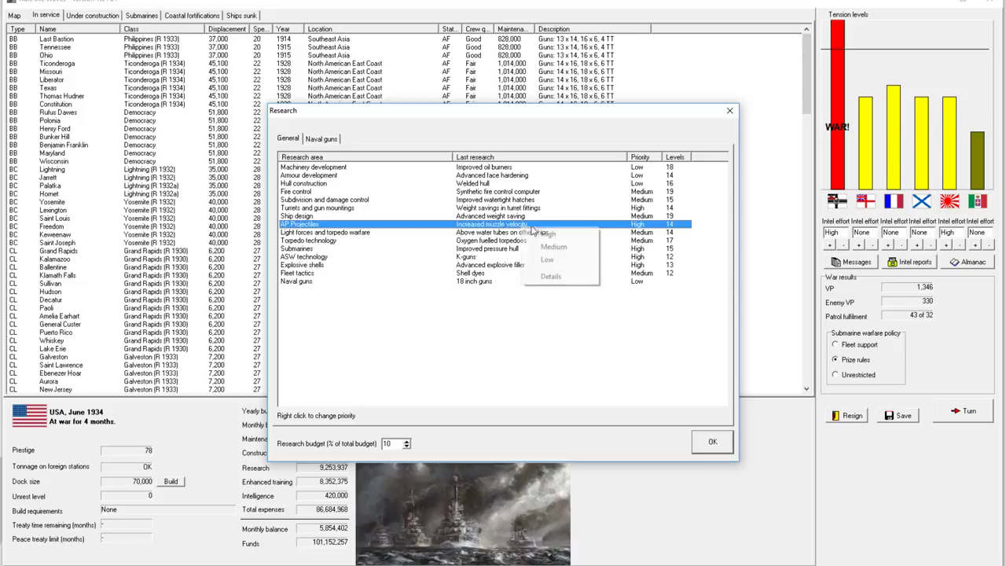
{"action": "left_click", "coordinate": [354, 232]}
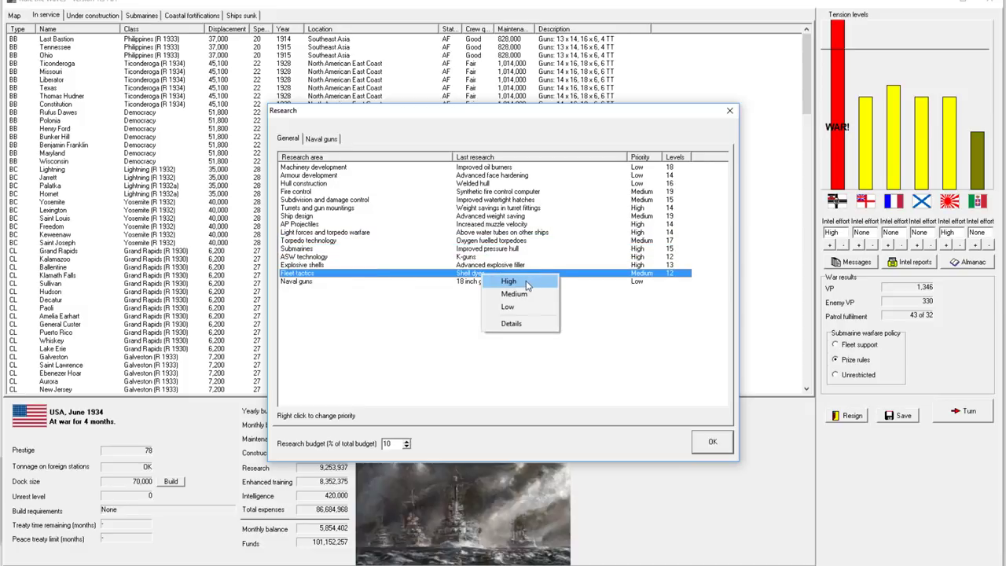
{"action": "left_click", "coordinate": [510, 281]}
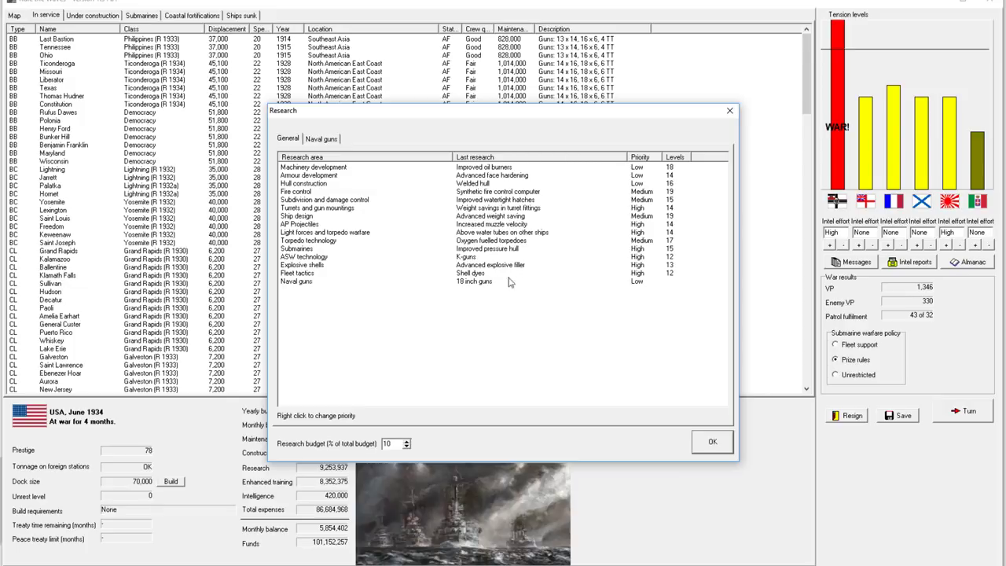
{"action": "left_click", "coordinate": [712, 441]}
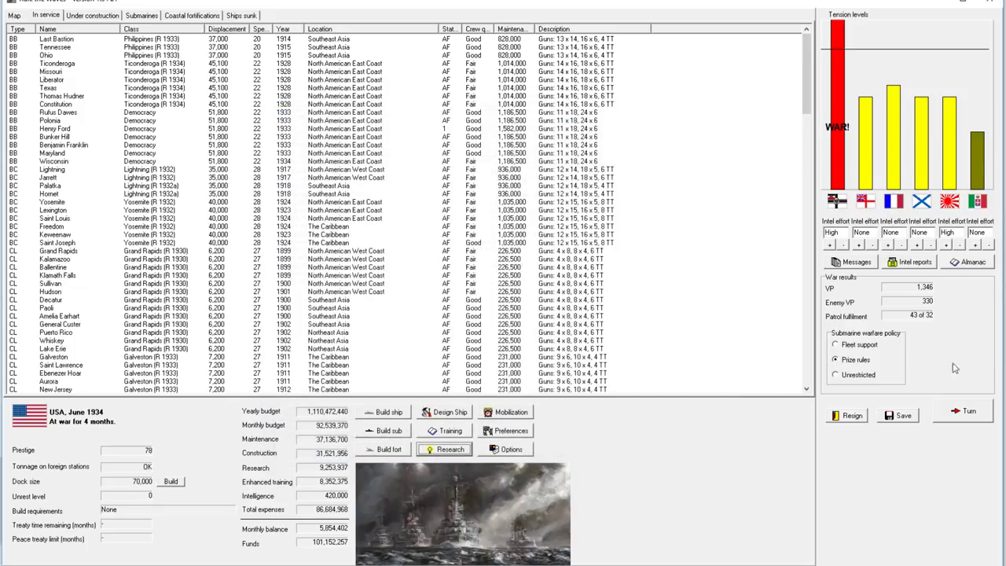
- End the turn into July 1934, acknowledge the Caroline Islands invasion and condenser trouble, and answer the peace terms
{"action": "left_click", "coordinate": [969, 411]}
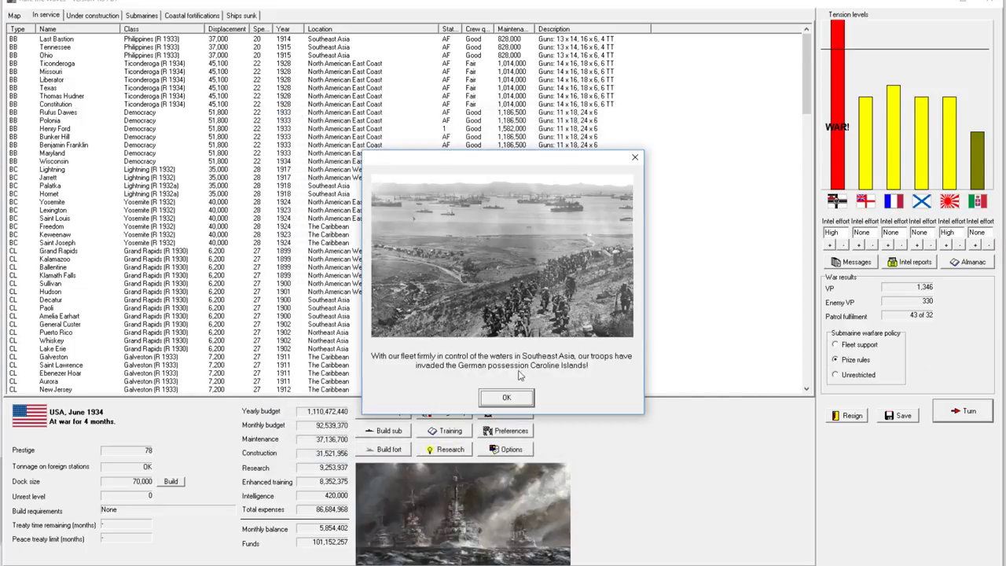
{"action": "mouse_move", "coordinate": [529, 386]}
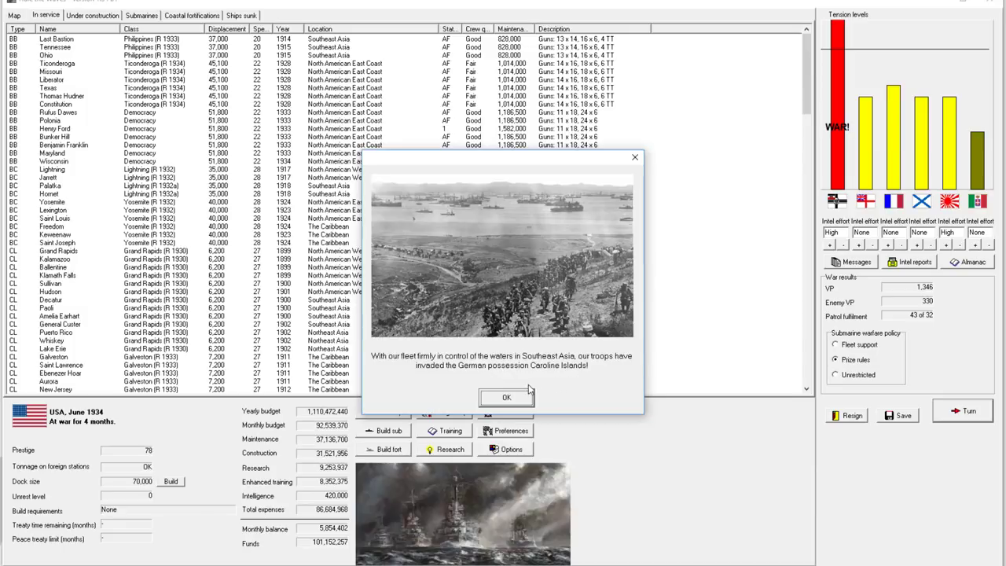
{"action": "left_click", "coordinate": [507, 397]}
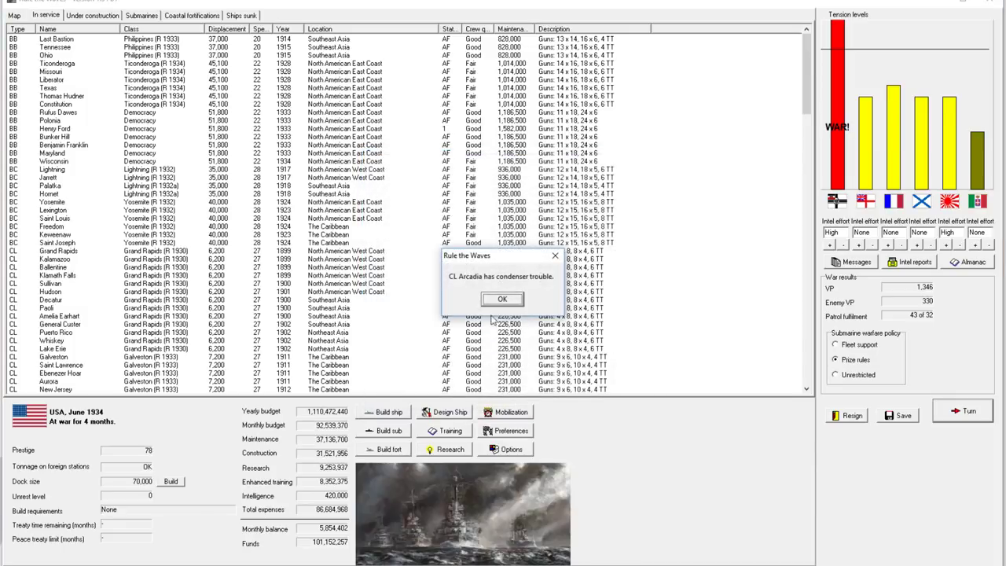
{"action": "left_click", "coordinate": [503, 299]}
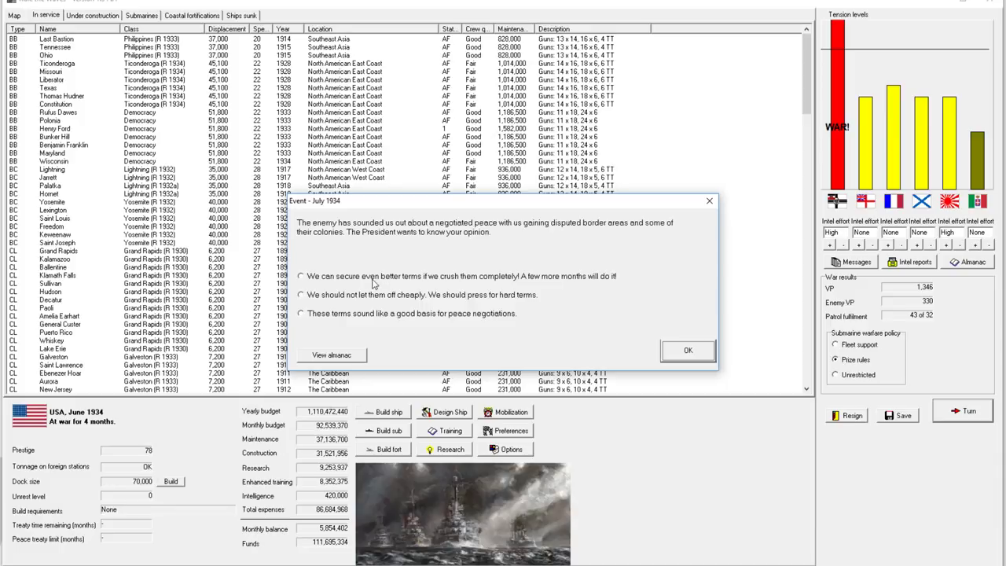
{"action": "left_click", "coordinate": [688, 349]}
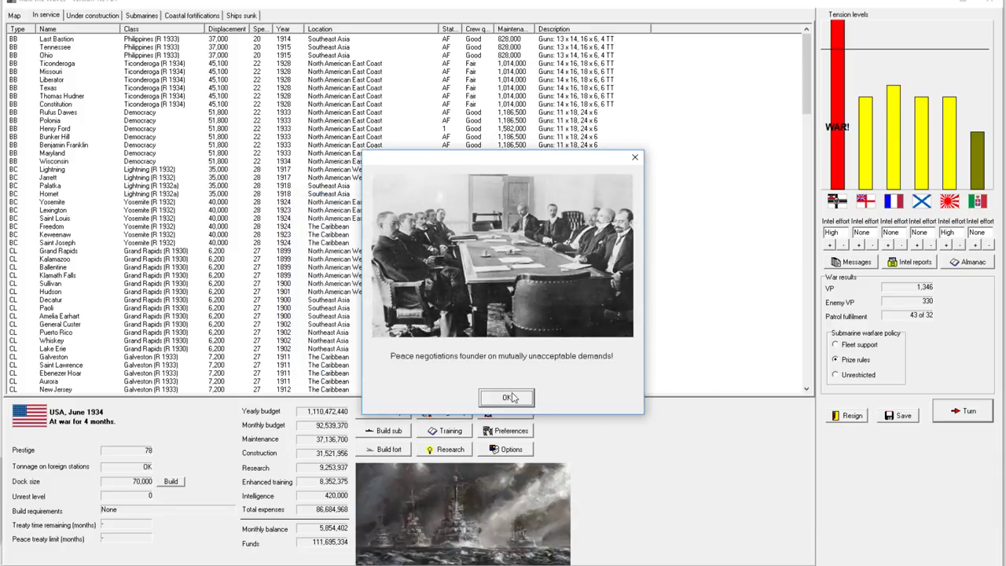
- Acknowledge the failed peace negotiations, own submarine results, and the German submarine and raider reports
{"action": "left_click", "coordinate": [506, 396]}
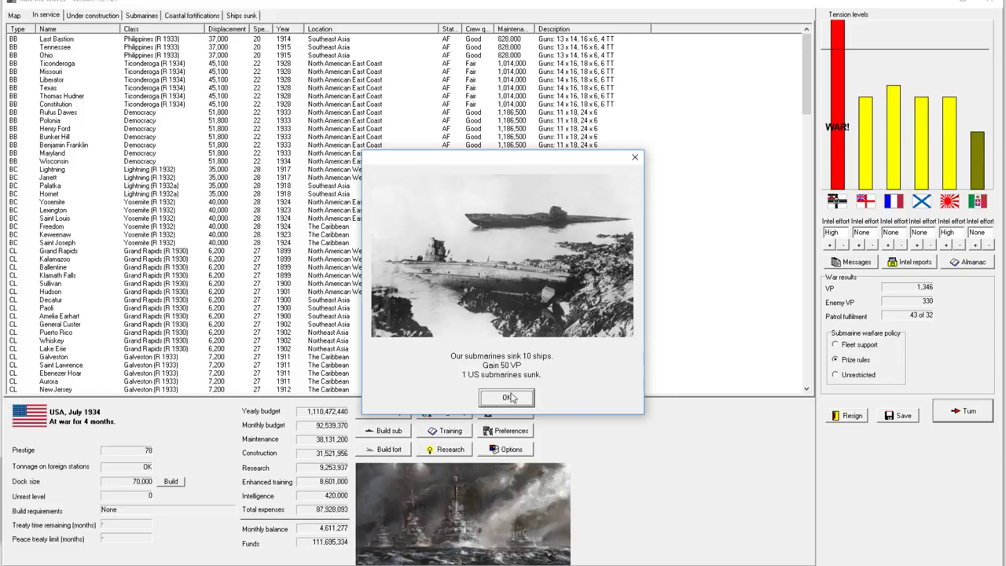
{"action": "left_click", "coordinate": [506, 397]}
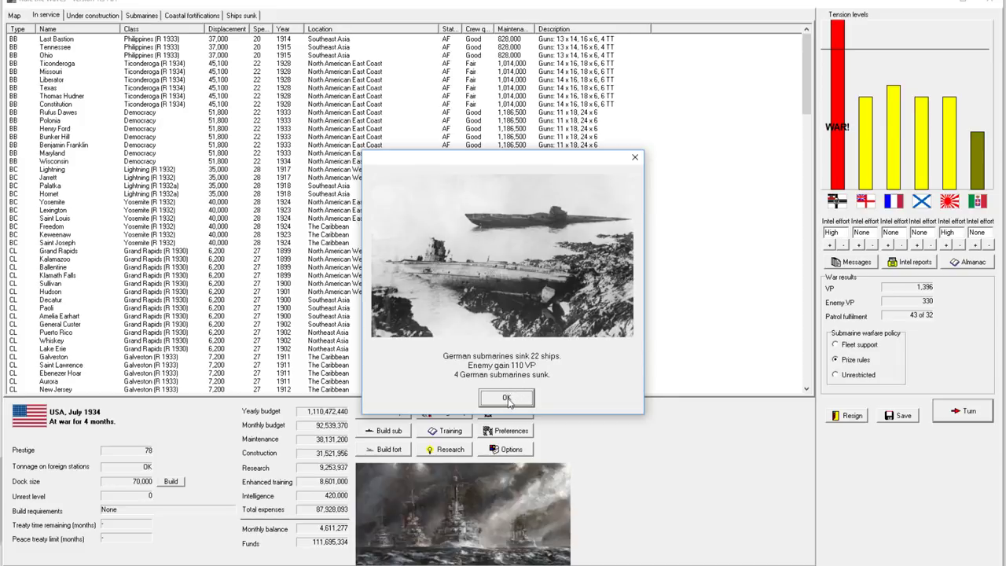
{"action": "left_click", "coordinate": [507, 398]}
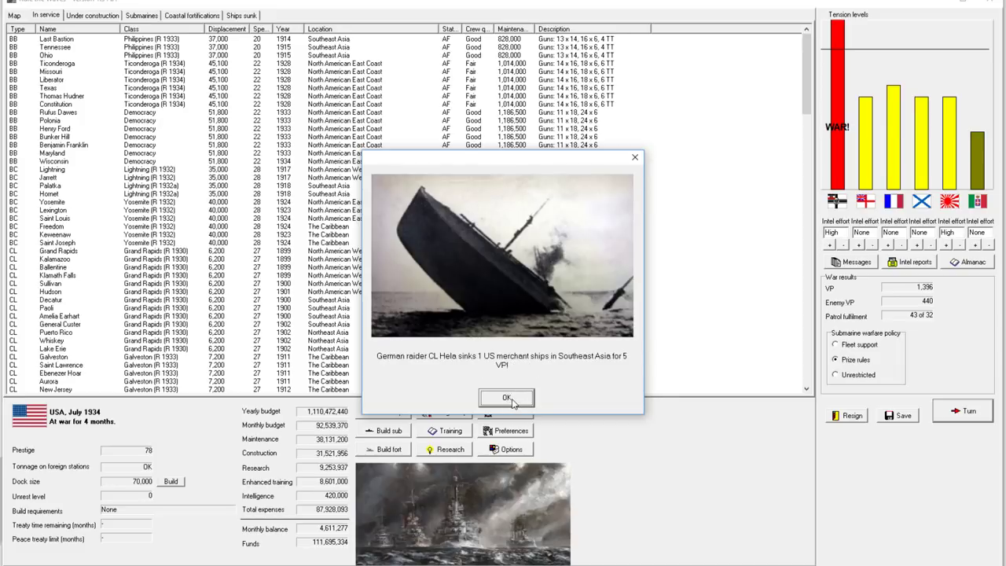
{"action": "left_click", "coordinate": [506, 396]}
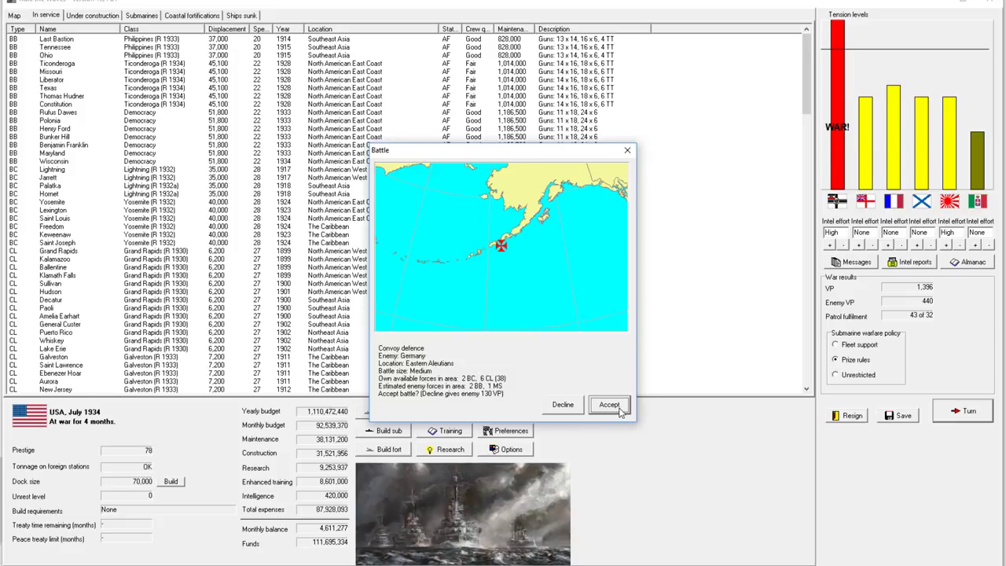
- Accept the convoy defence battle, identify the sighted Lothringen-class dreadnought and bring up Light Cruiser Division 4's orders
{"action": "left_click", "coordinate": [610, 404]}
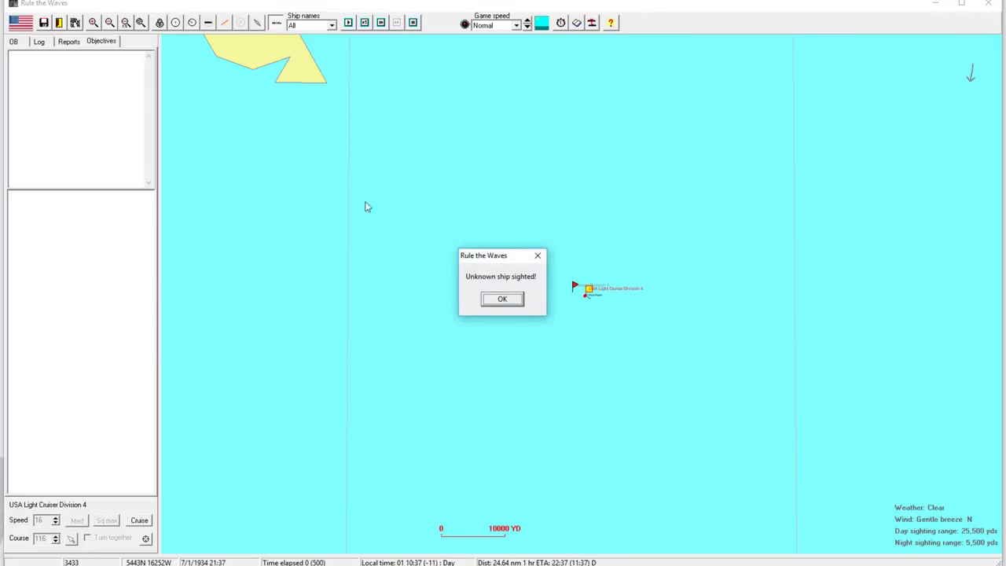
{"action": "left_click", "coordinate": [503, 299]}
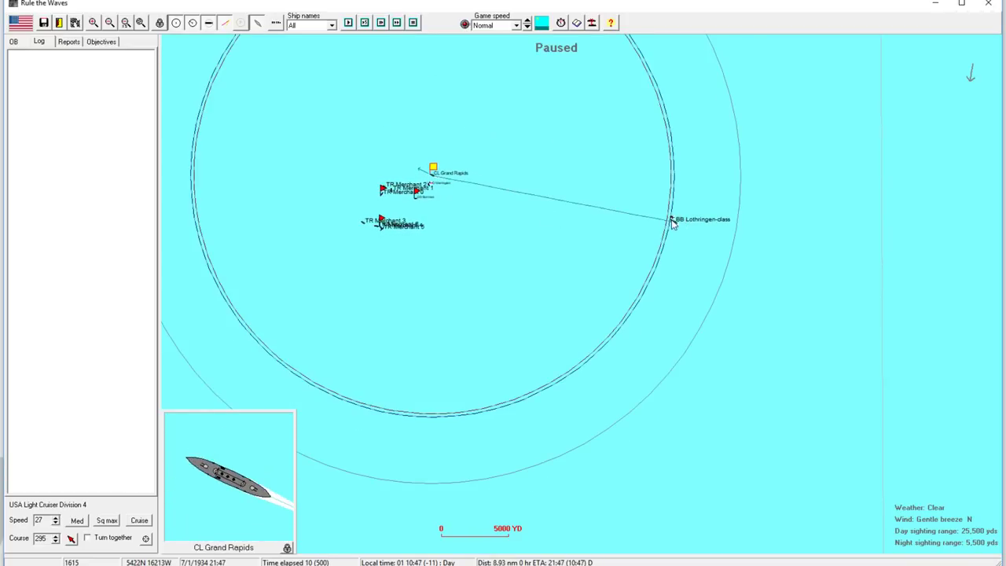
{"action": "left_click", "coordinate": [673, 220]}
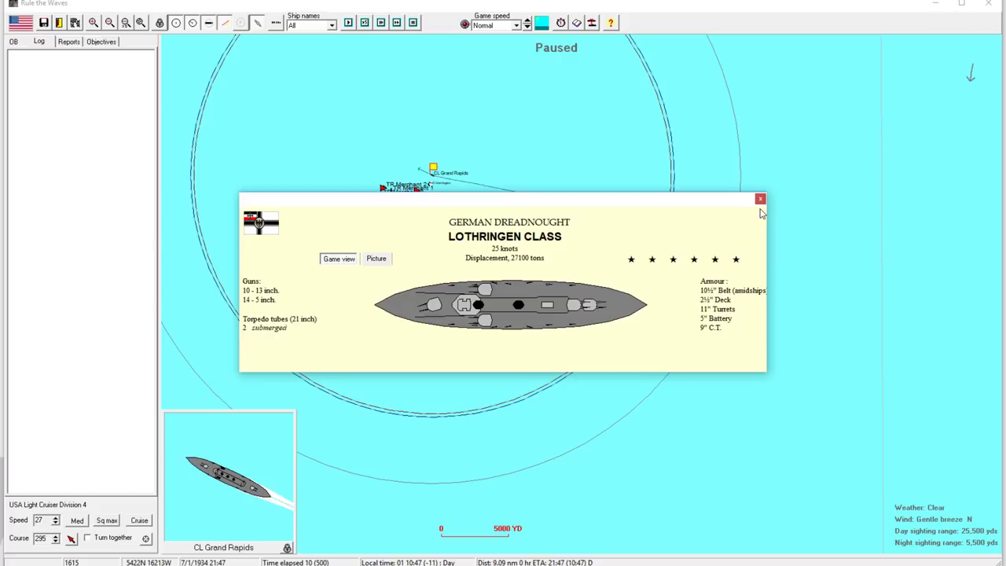
{"action": "mouse_move", "coordinate": [721, 201]}
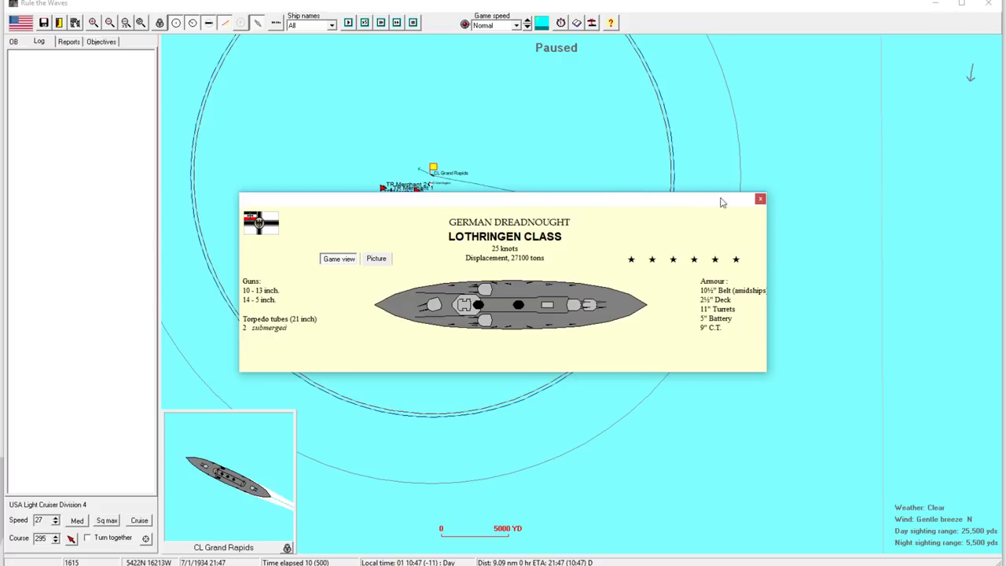
{"action": "left_click", "coordinate": [759, 198]}
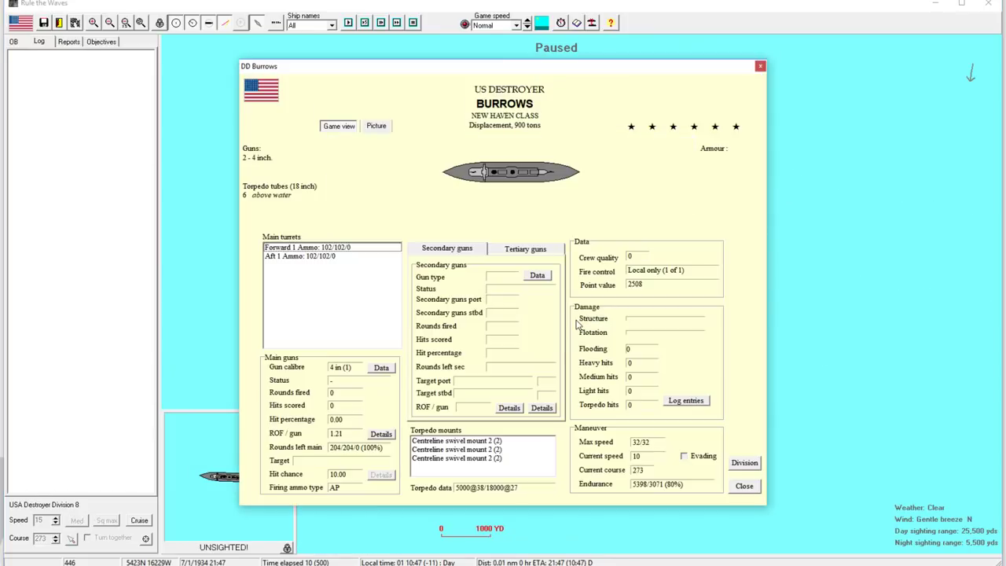
{"action": "left_click", "coordinate": [743, 484]}
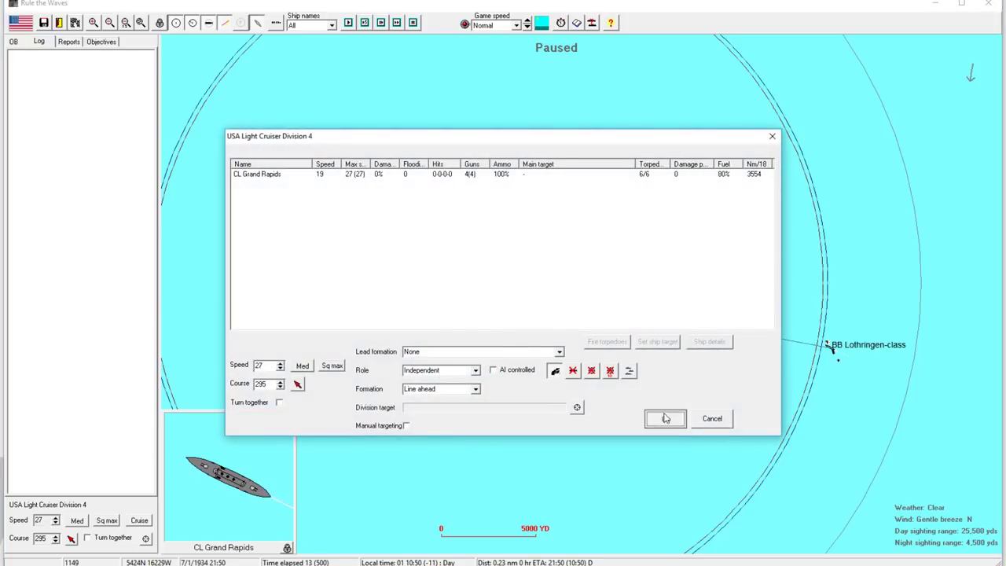
- Confirm the division's orders and run the battle until Grand Rapids lies off Dutch Harbor
{"action": "left_click", "coordinate": [666, 419]}
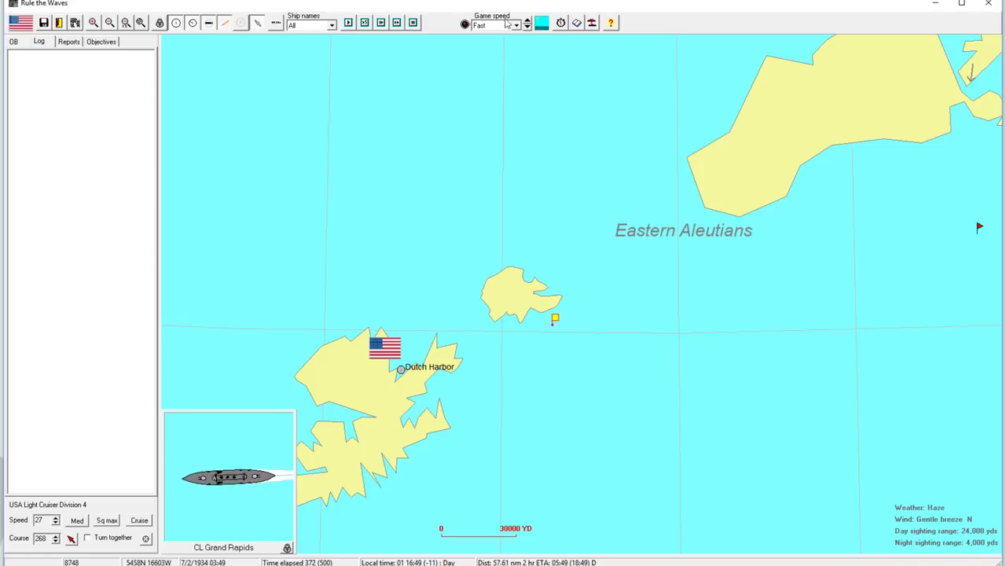
- Review the German major victory results and confirm leaving the scenario for the July 1934 campaign
{"action": "left_click", "coordinate": [525, 22]}
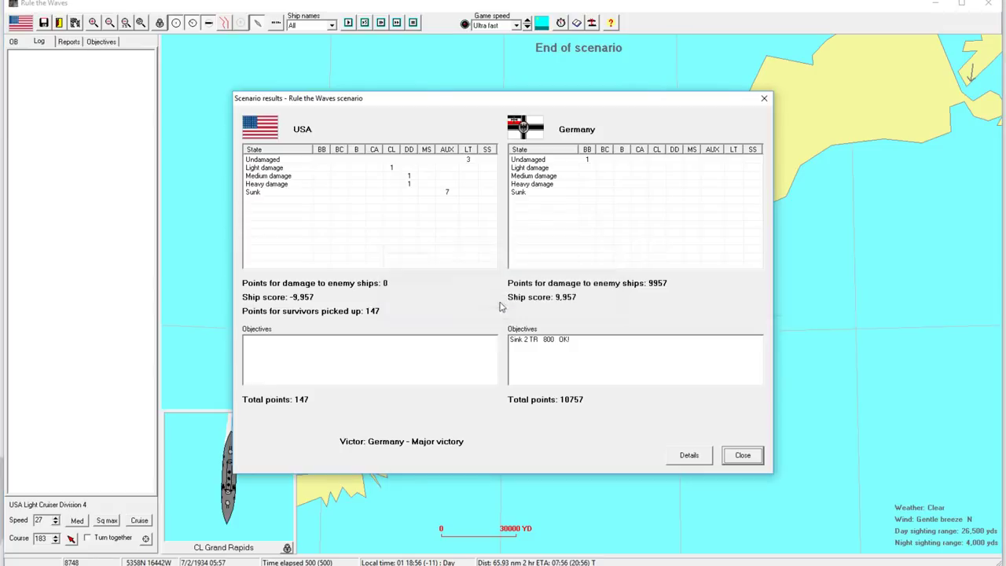
{"action": "mouse_move", "coordinate": [407, 187]}
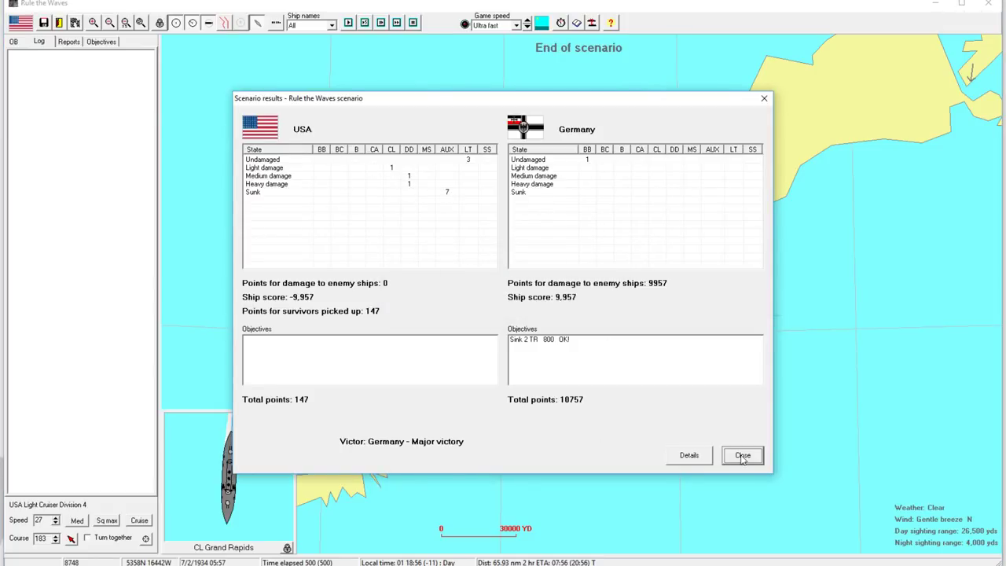
{"action": "left_click", "coordinate": [742, 456]}
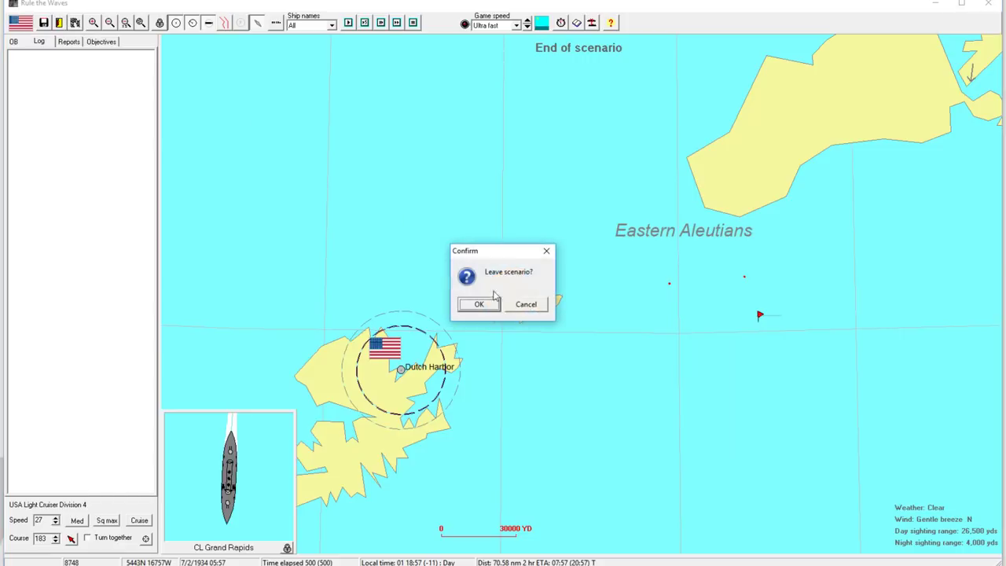
{"action": "left_click", "coordinate": [478, 305]}
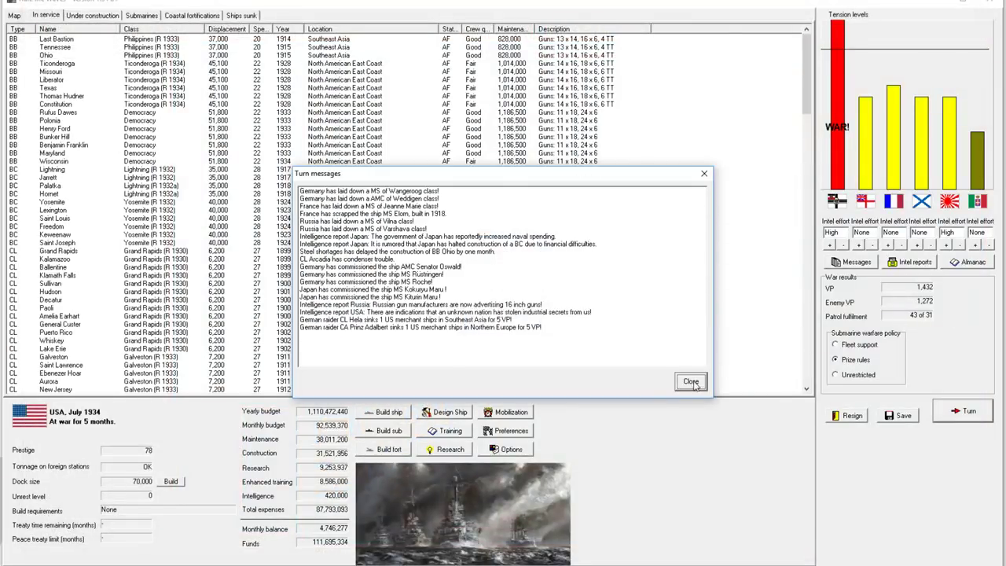
- Dismiss the July 1934 turn messages and browse the battlecruiser entries in the in-service list
{"action": "left_click", "coordinate": [690, 382]}
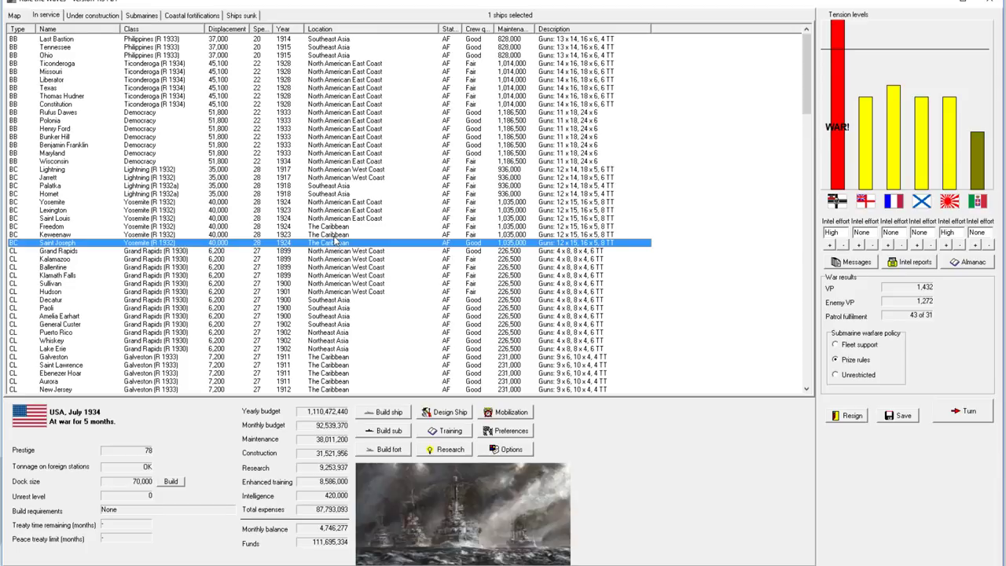
{"action": "mouse_move", "coordinate": [653, 286]}
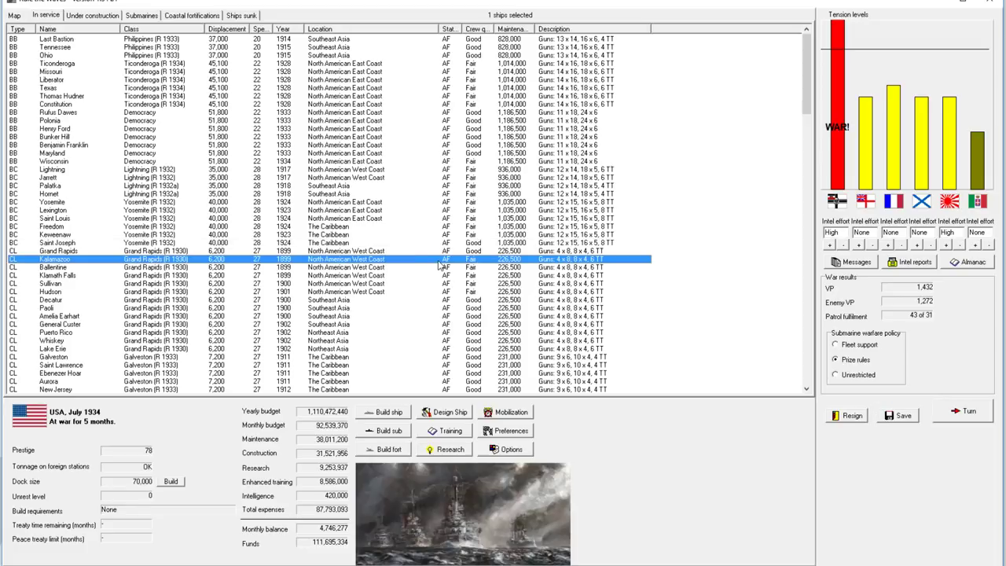
{"action": "left_click", "coordinate": [52, 170]}
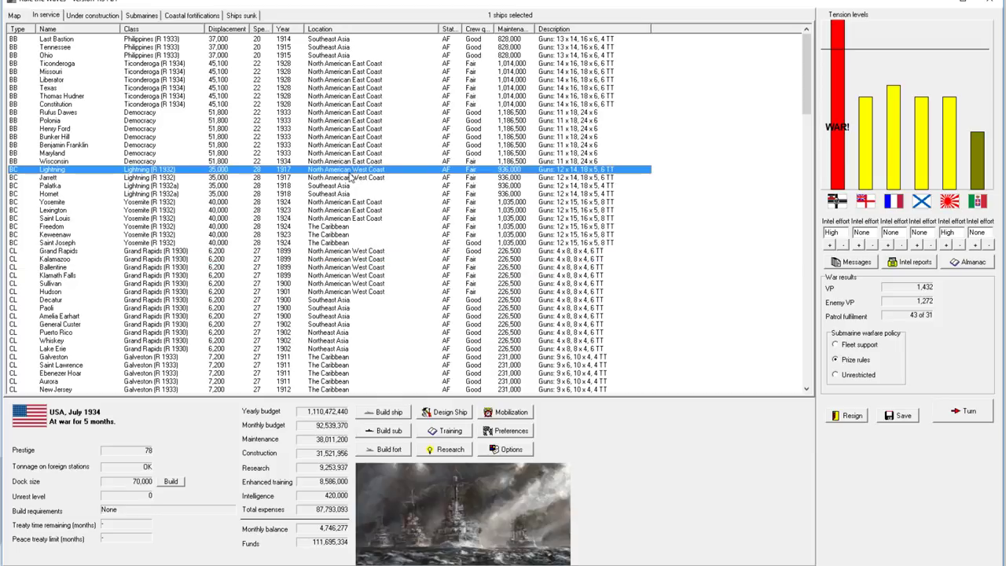
{"action": "left_click", "coordinate": [48, 176]}
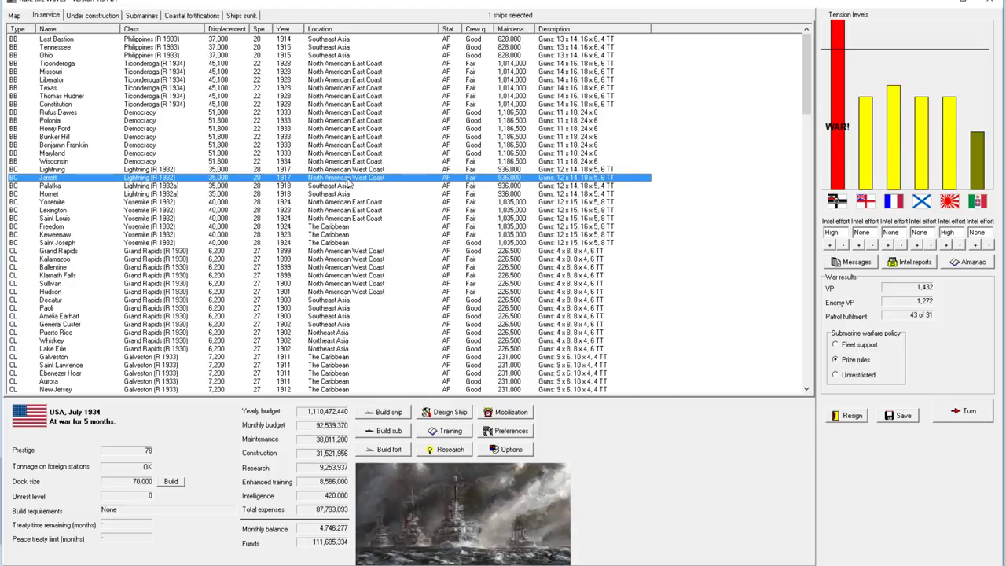